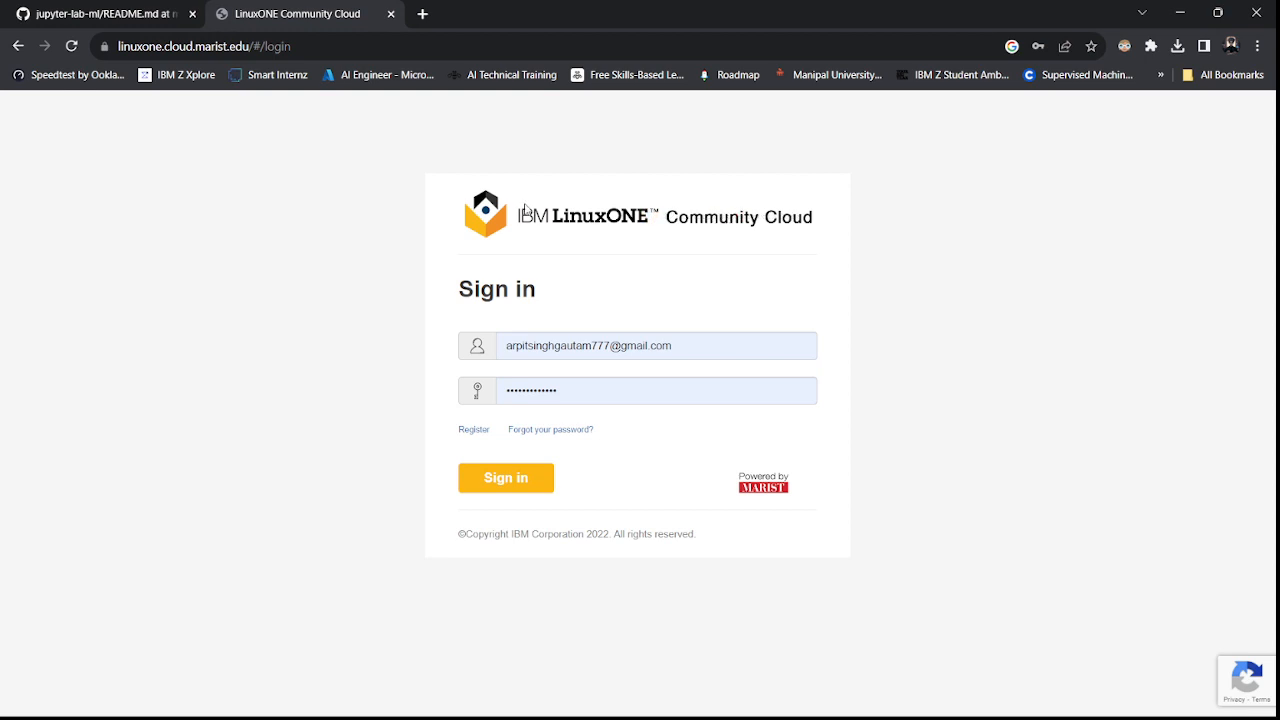
mouse_move(821, 220)
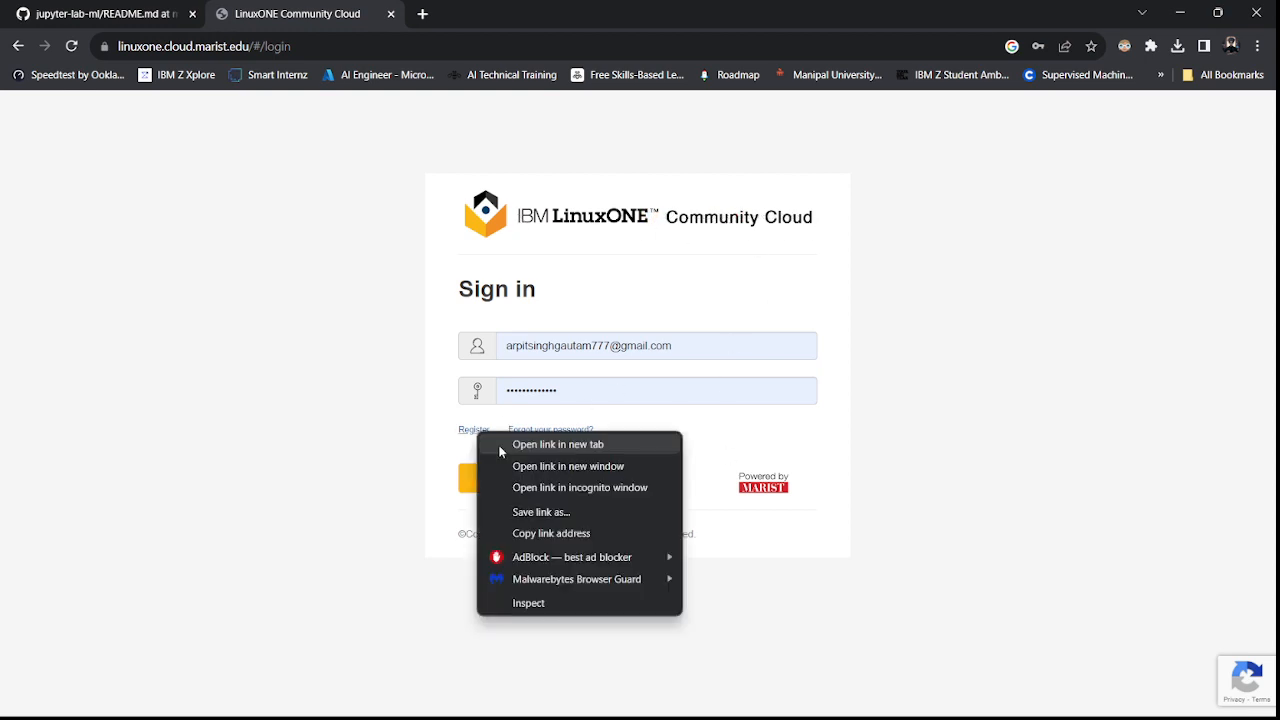
Open the registration form in a new tab, then sign in with saved credentials
click(557, 444)
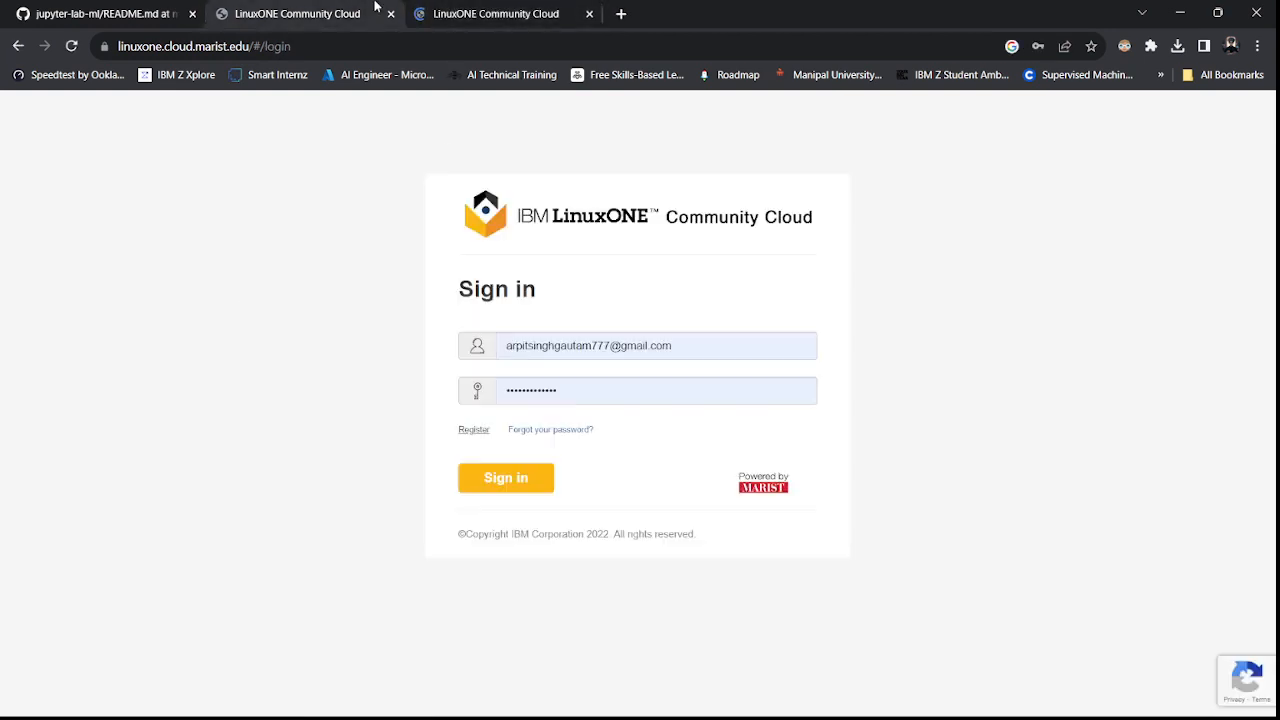
click(473, 429)
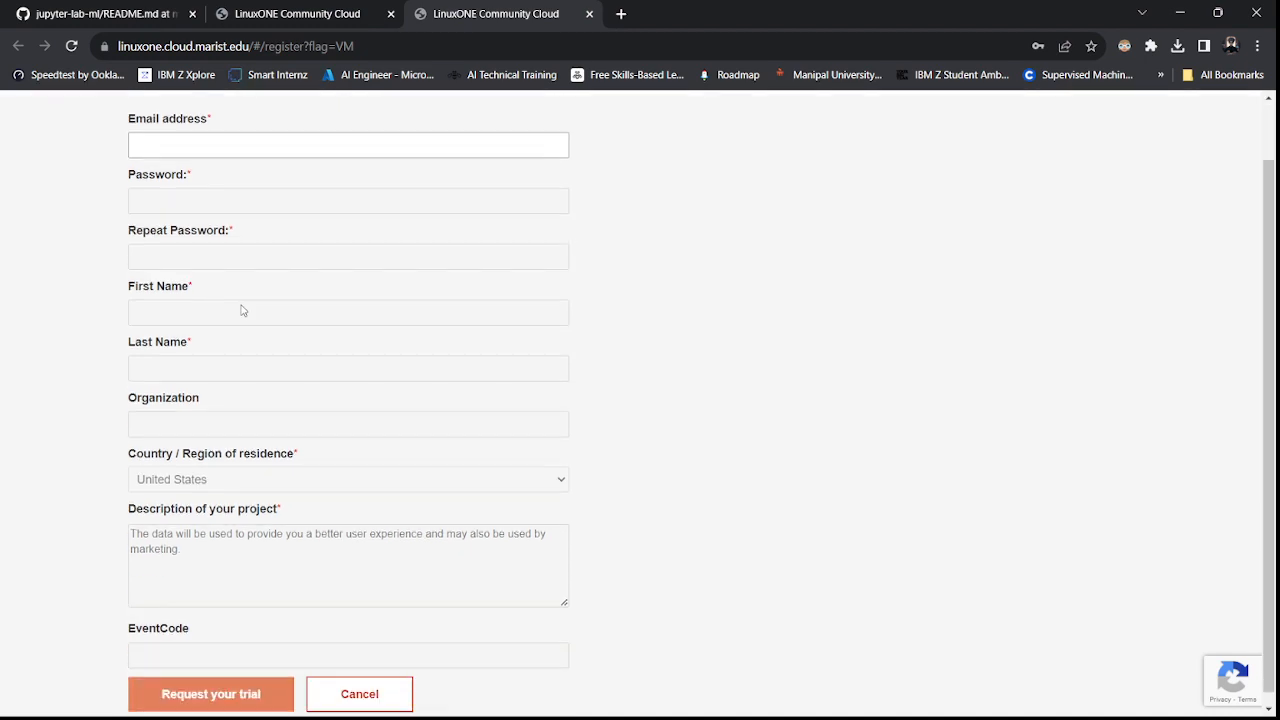
scroll(up, 3)
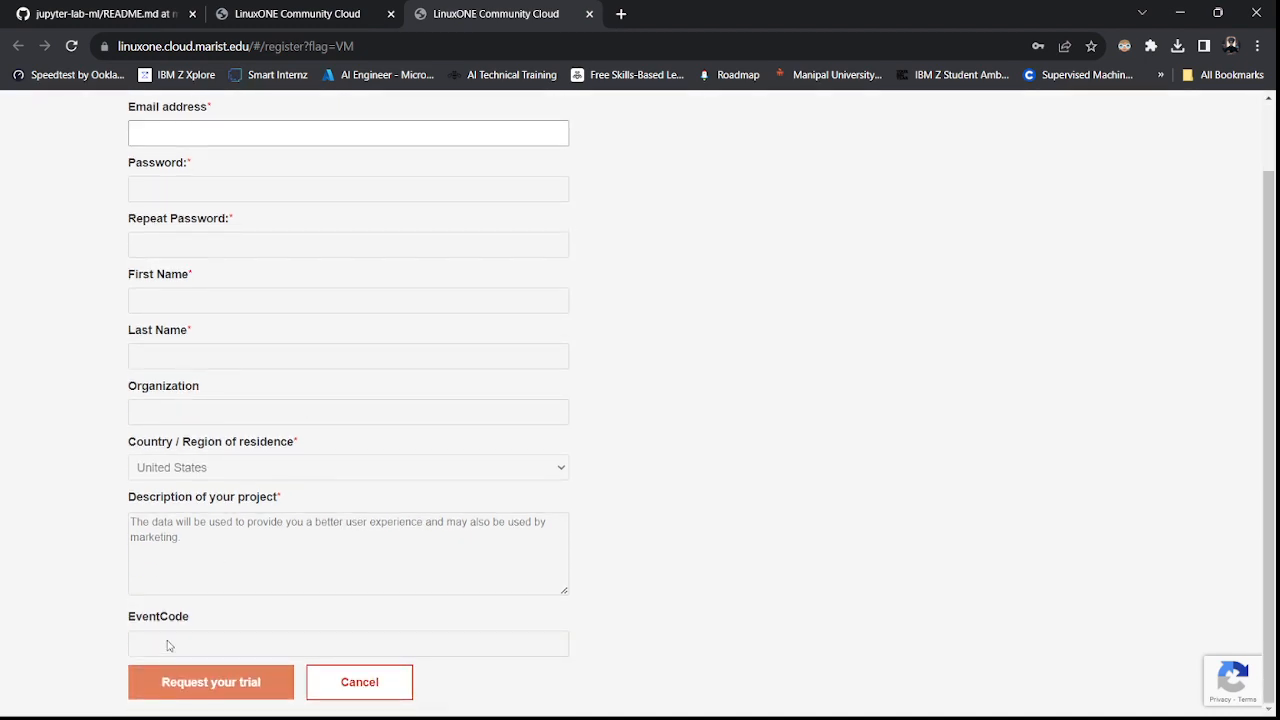
click(359, 682)
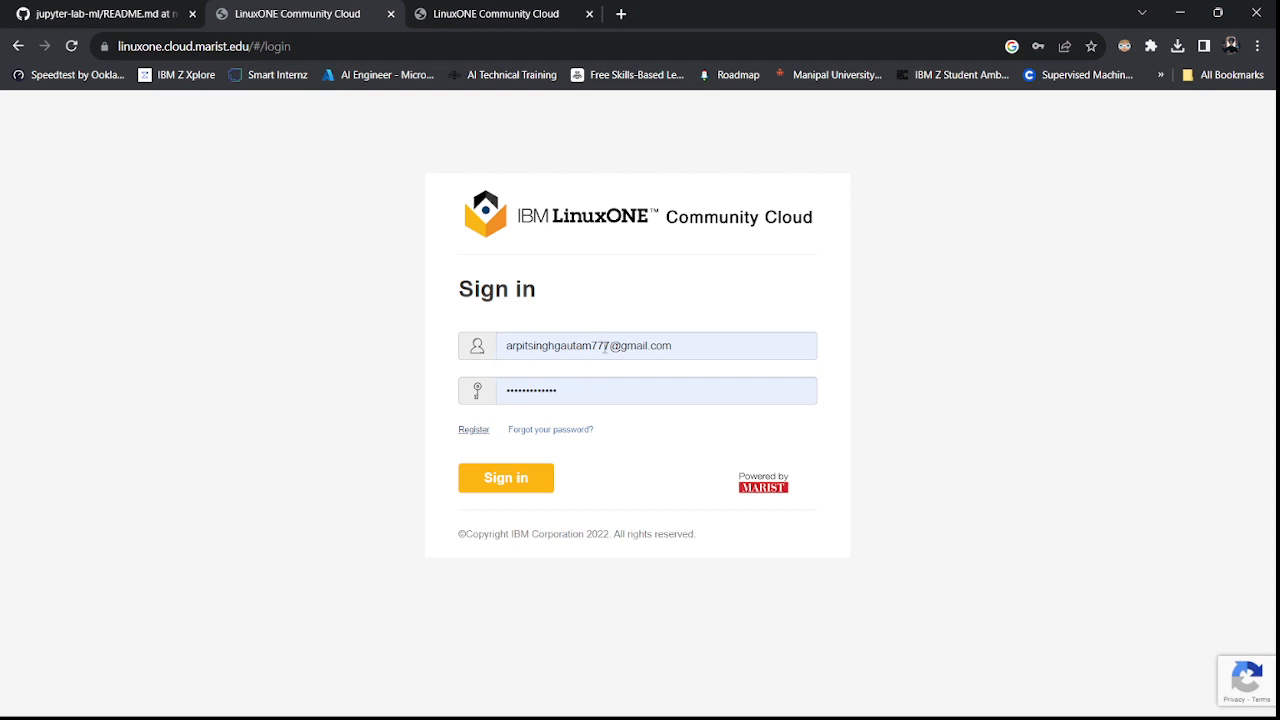
click(505, 477)
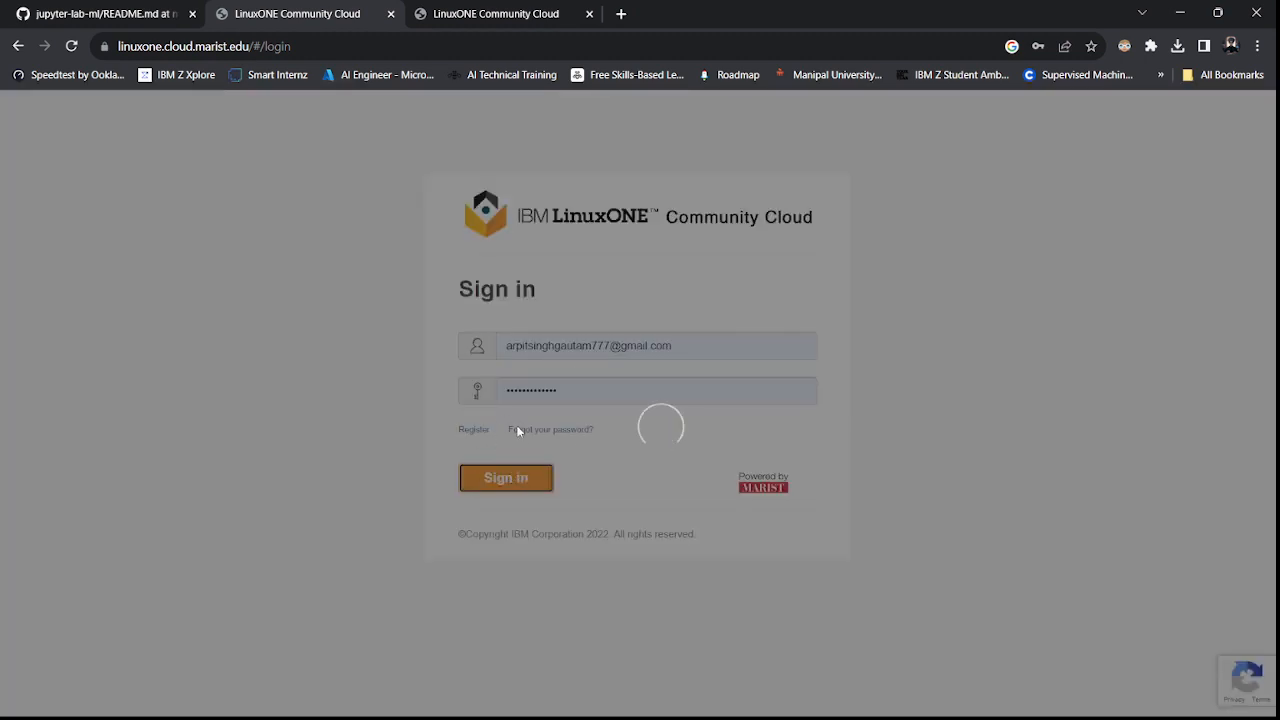
Finish signing in, close the registration tab, and open the account menu
click(505, 477)
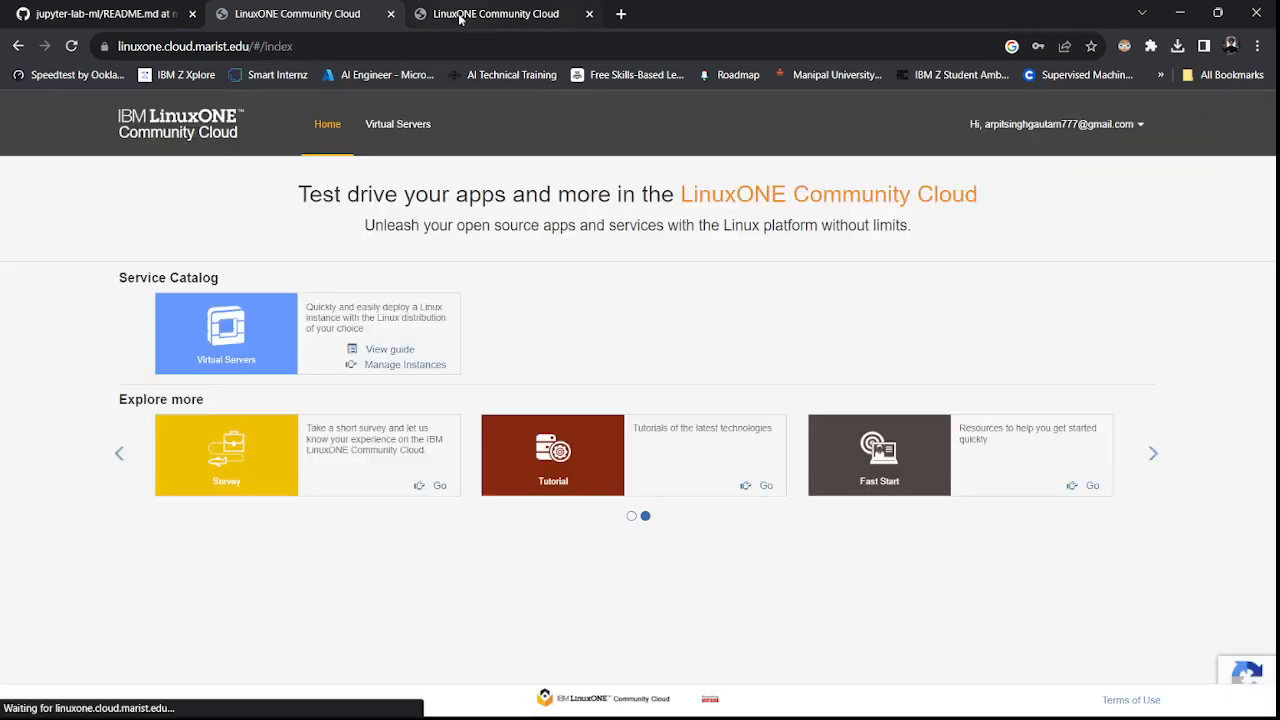
click(588, 13)
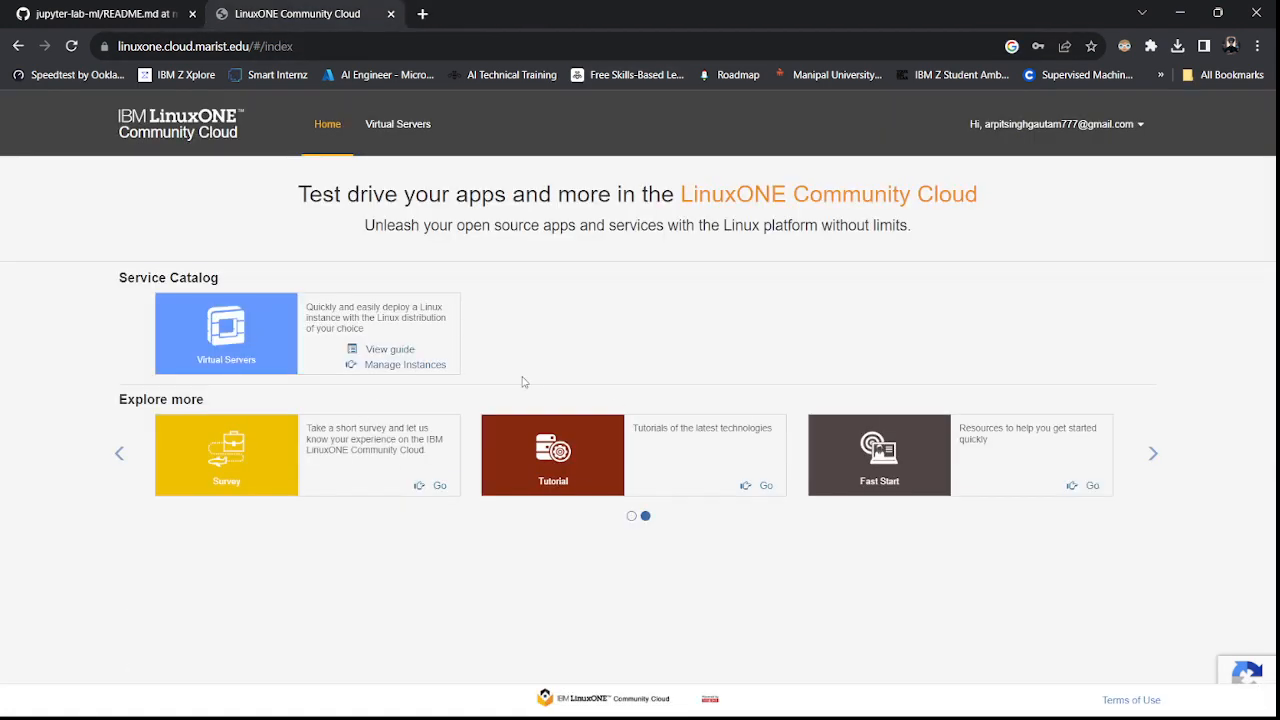
mouse_move(444, 381)
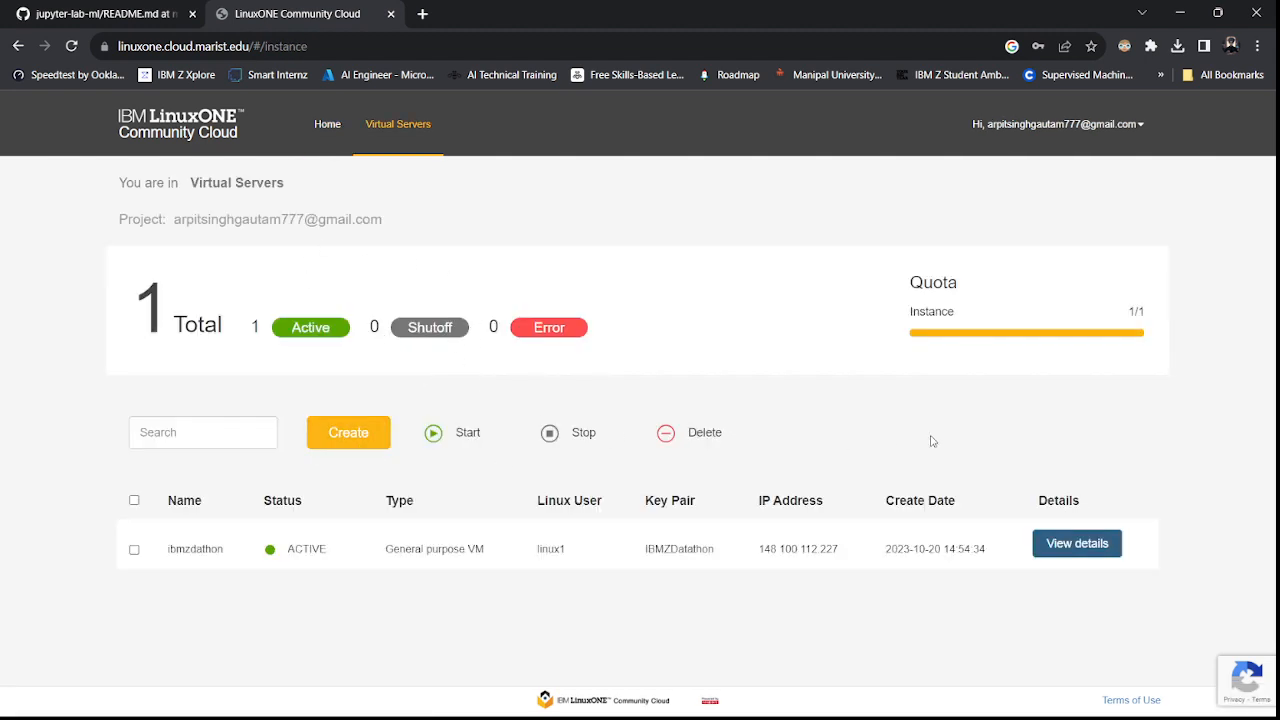
mouse_move(1067, 123)
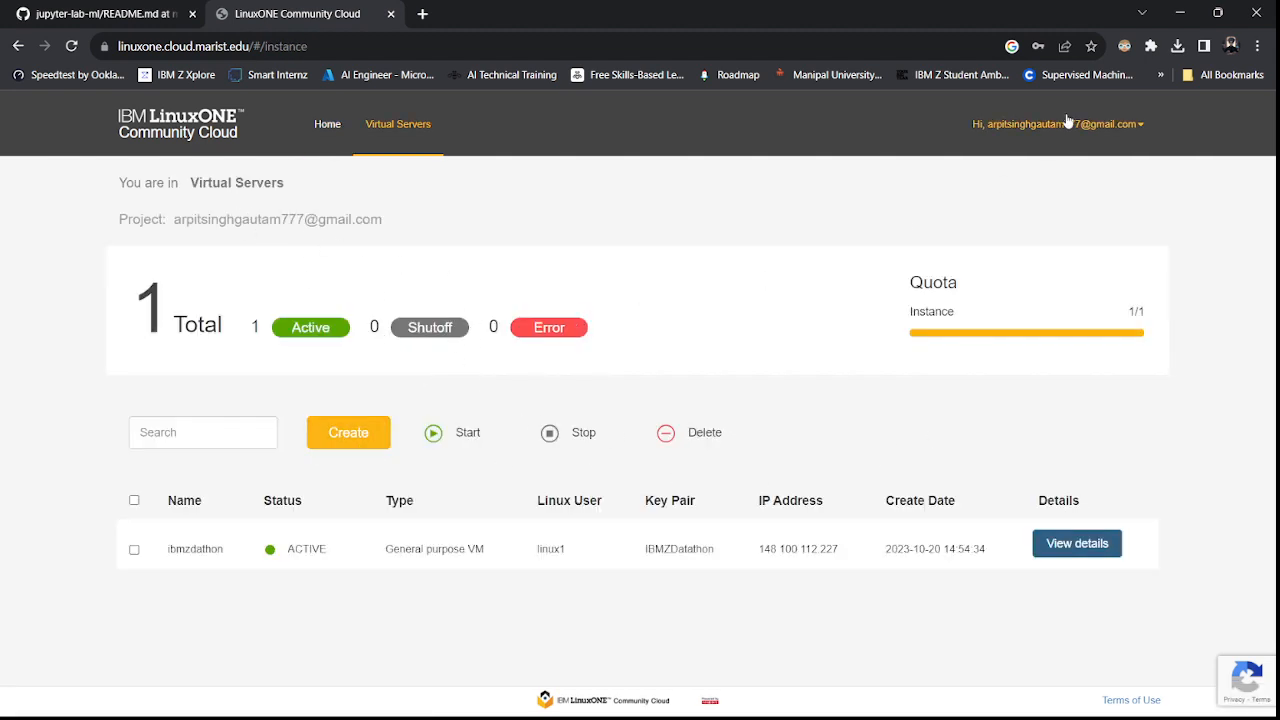
click(1055, 124)
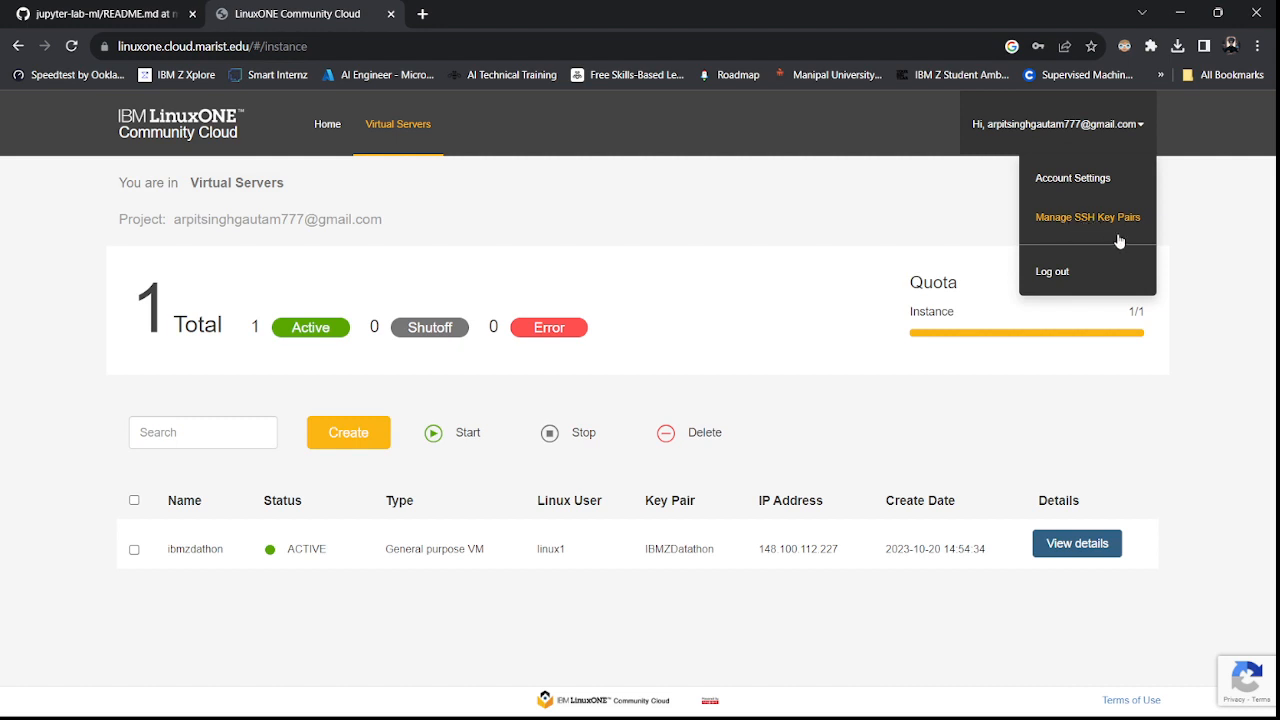
mouse_move(1087, 225)
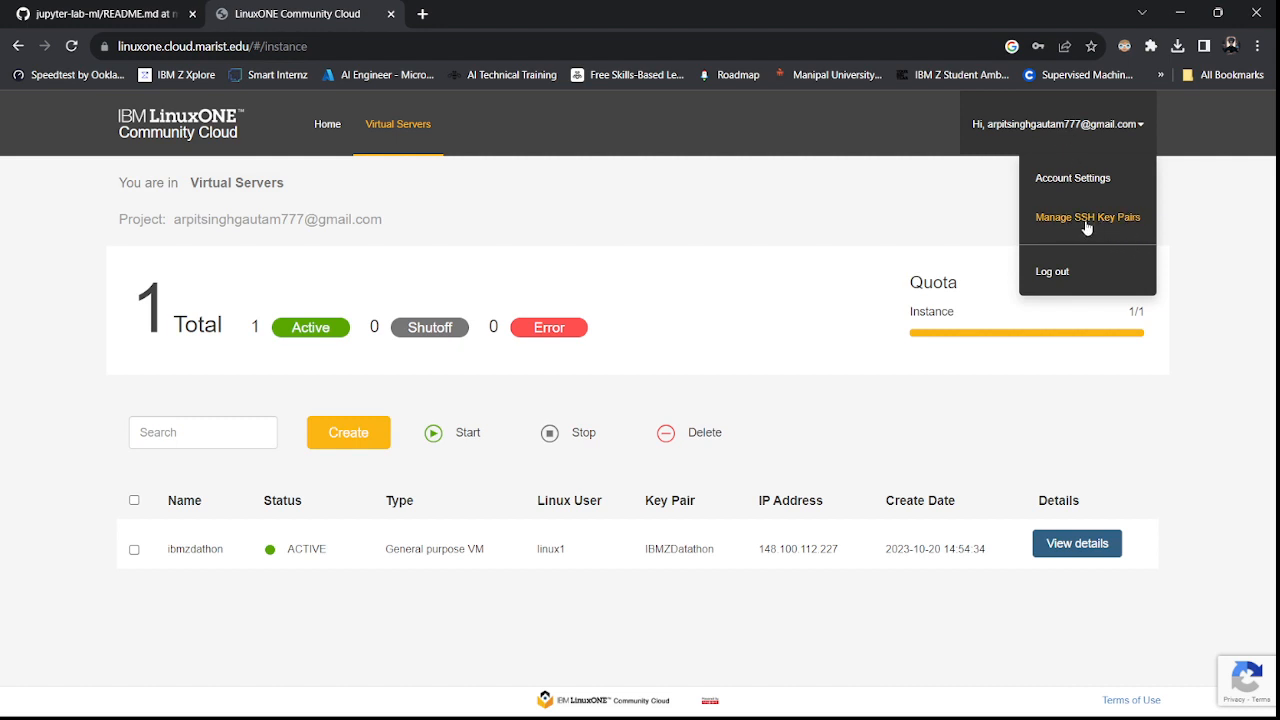
Review the two existing SSH key pairs without creating one, check the .pem download, and return Home
click(1087, 217)
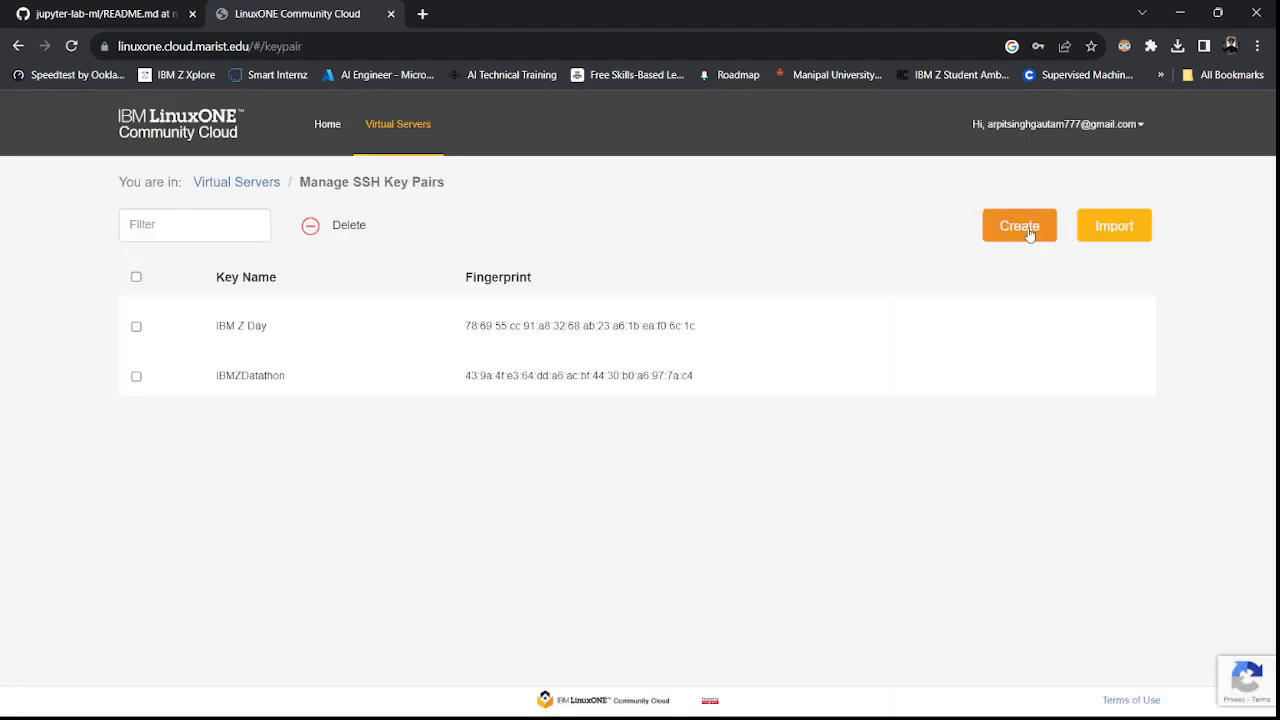
click(1019, 225)
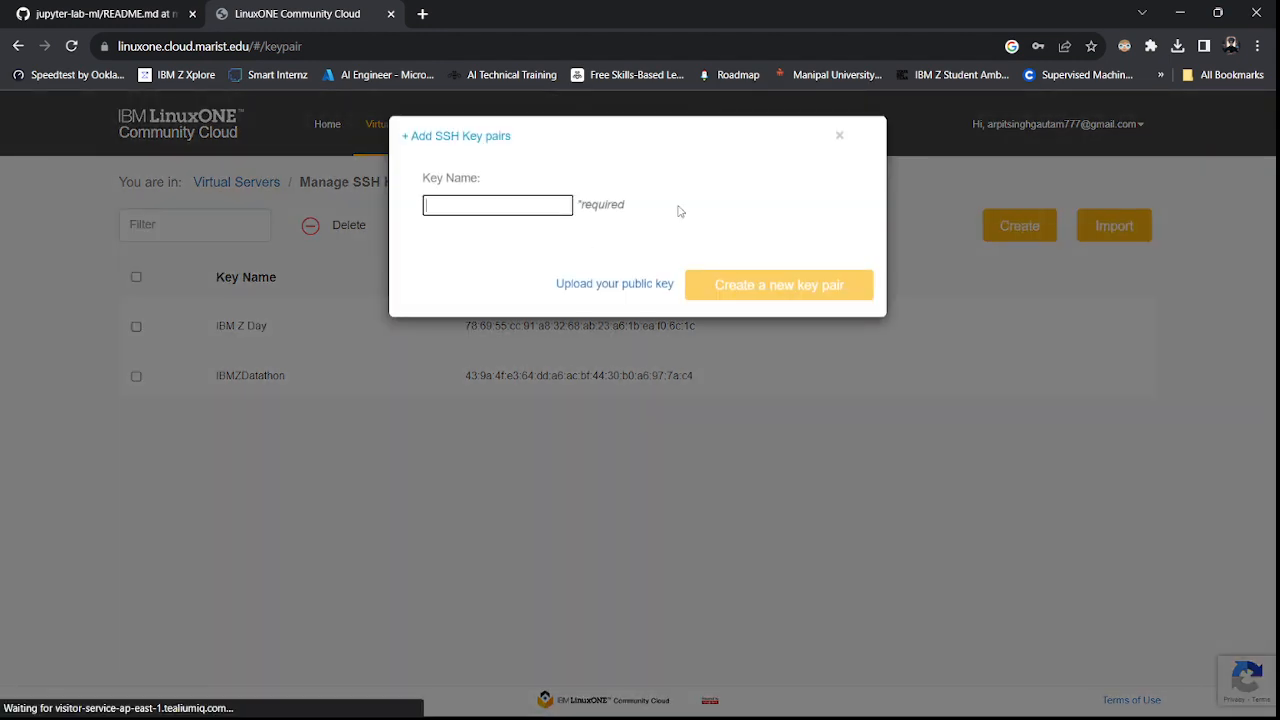
click(839, 135)
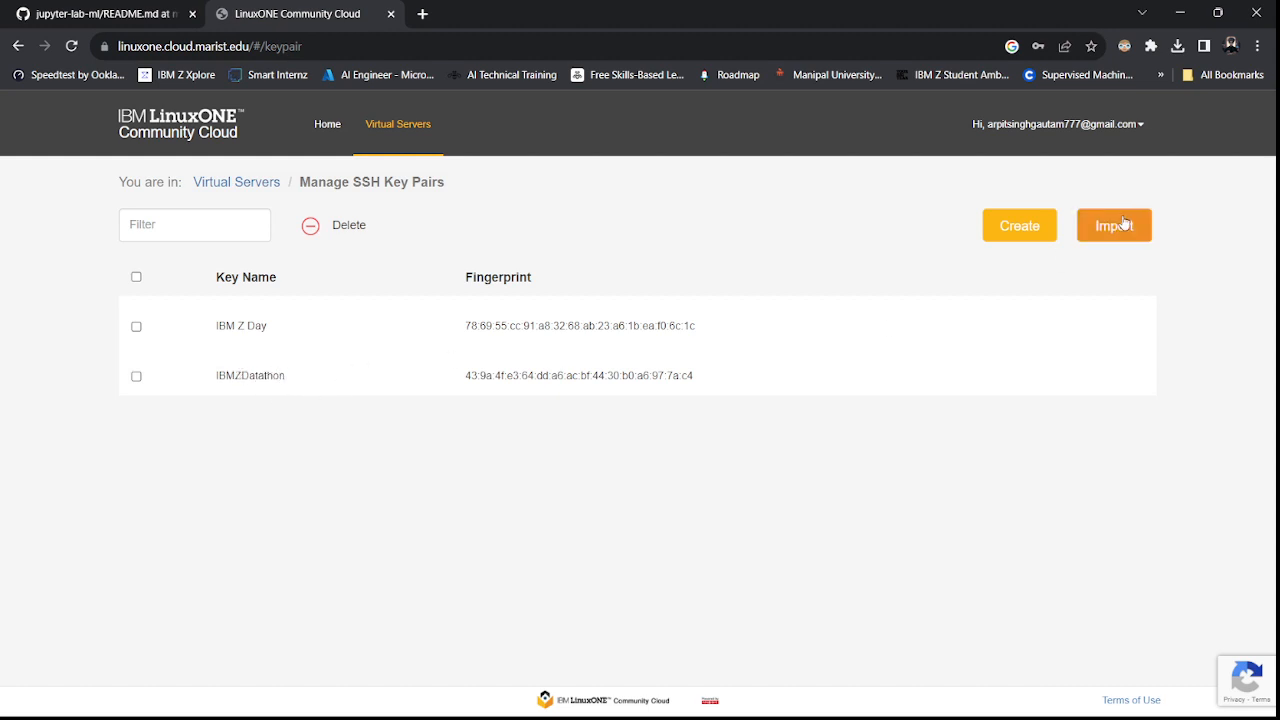
mouse_move(740, 138)
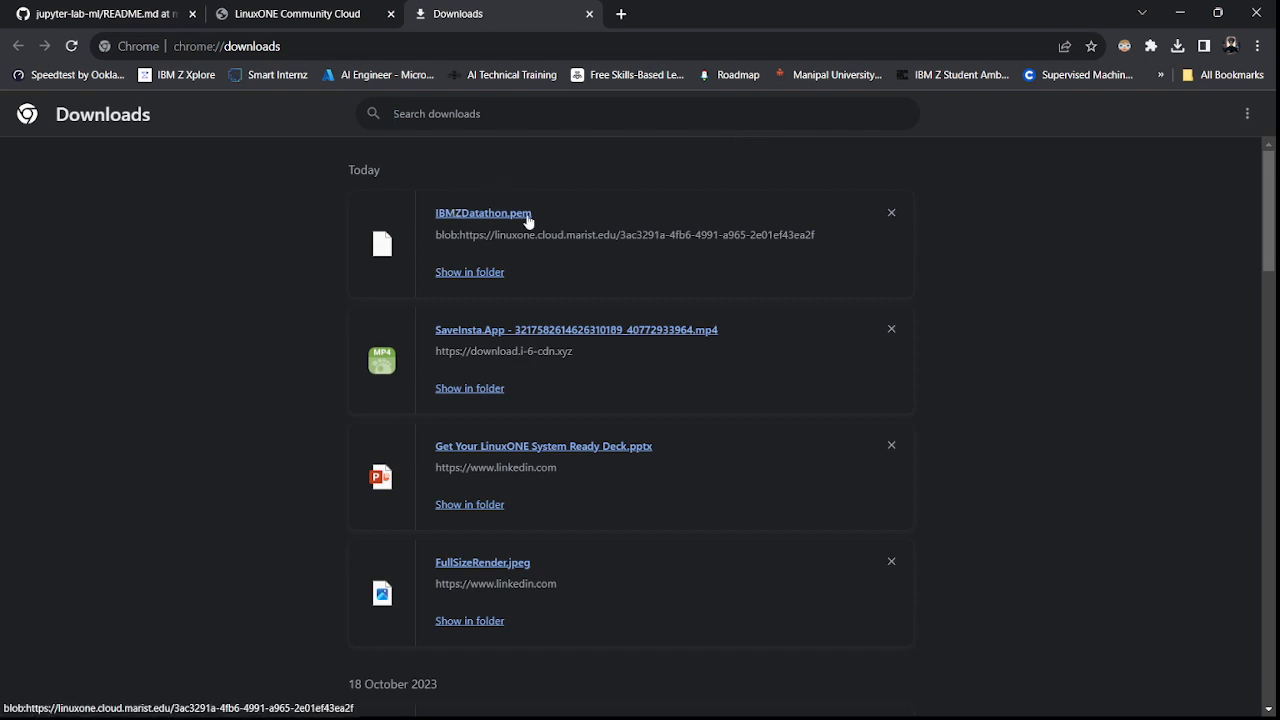
click(588, 13)
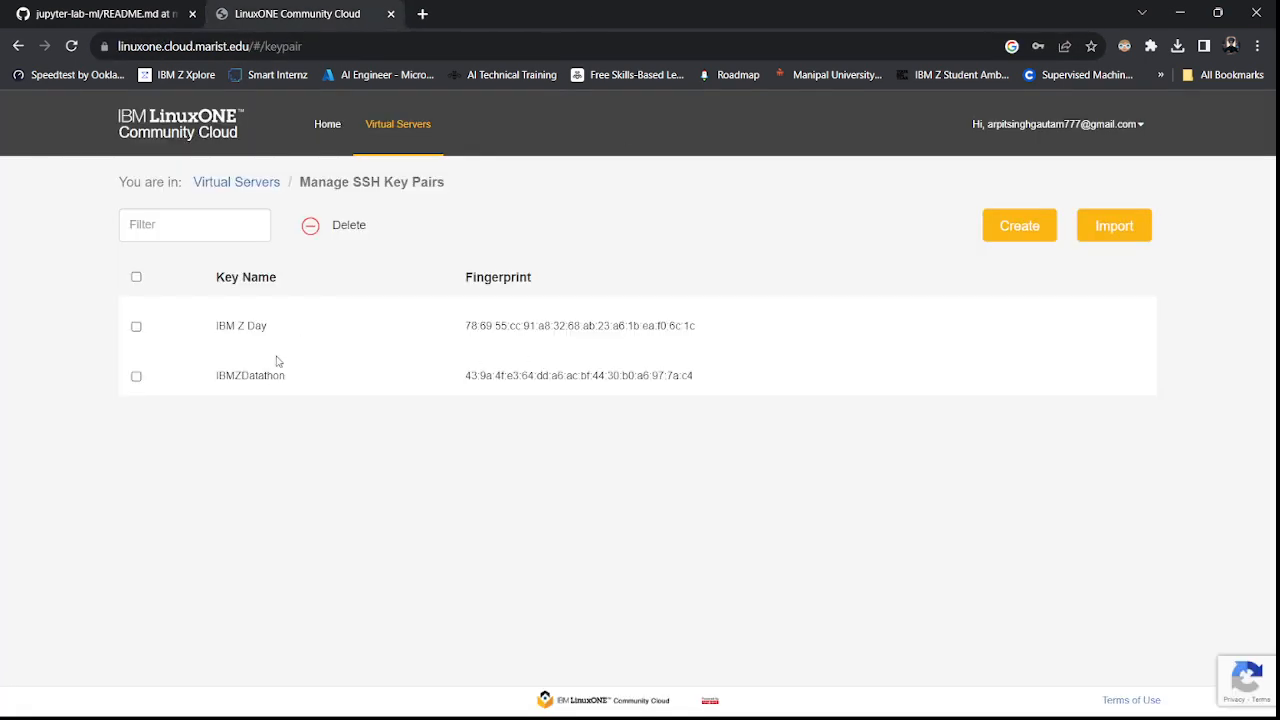
mouse_move(236, 182)
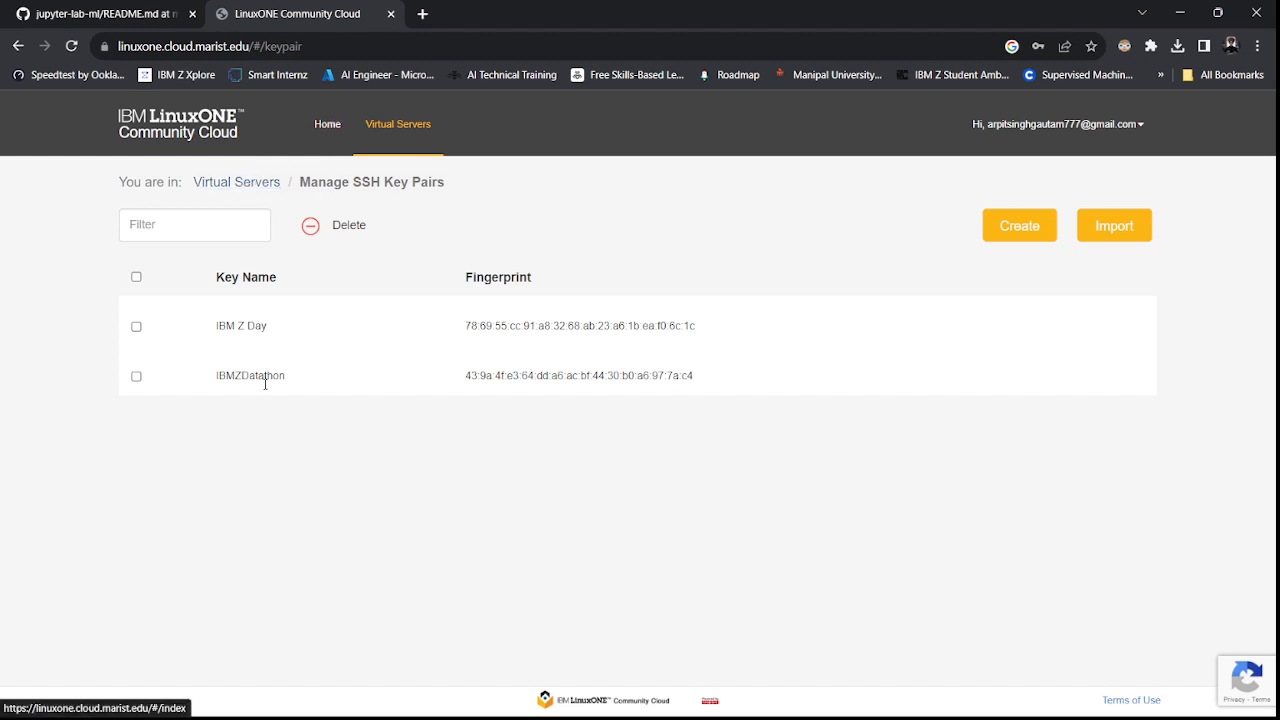
click(327, 124)
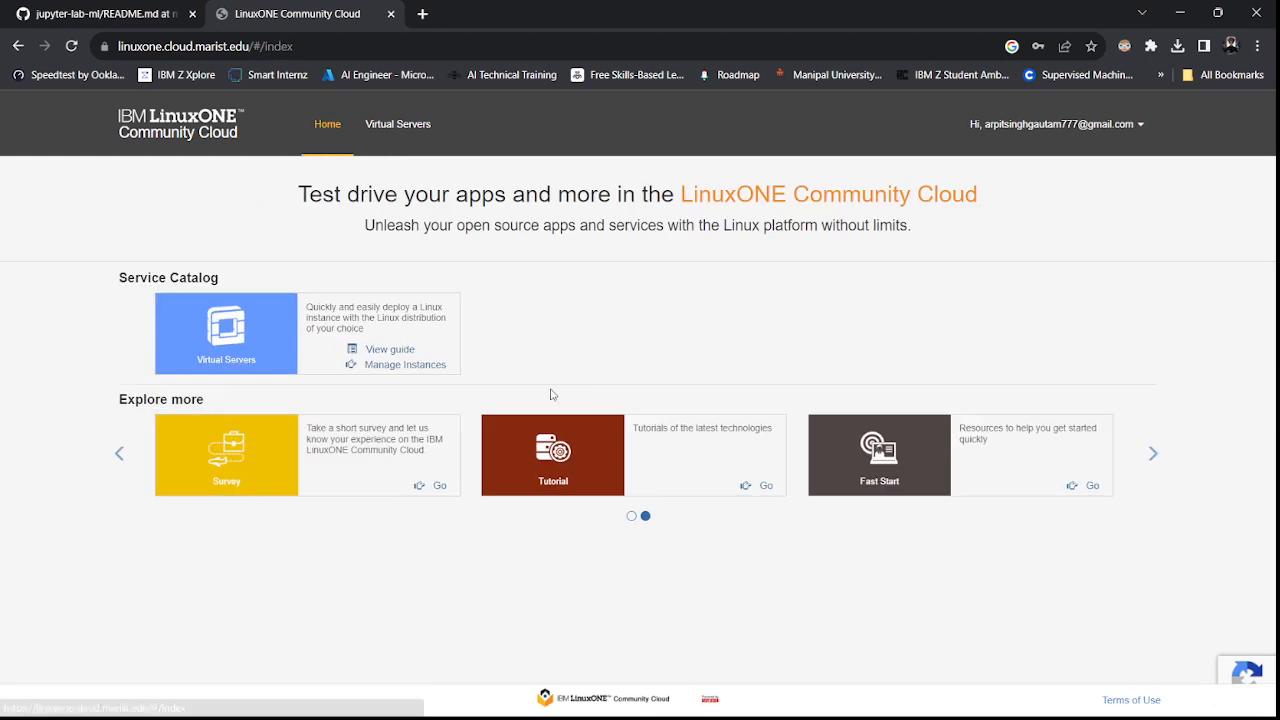
Start a new instance with the ubuntu22.04 image, LinuxONE flavor and IBMZDatathon key pair
click(398, 124)
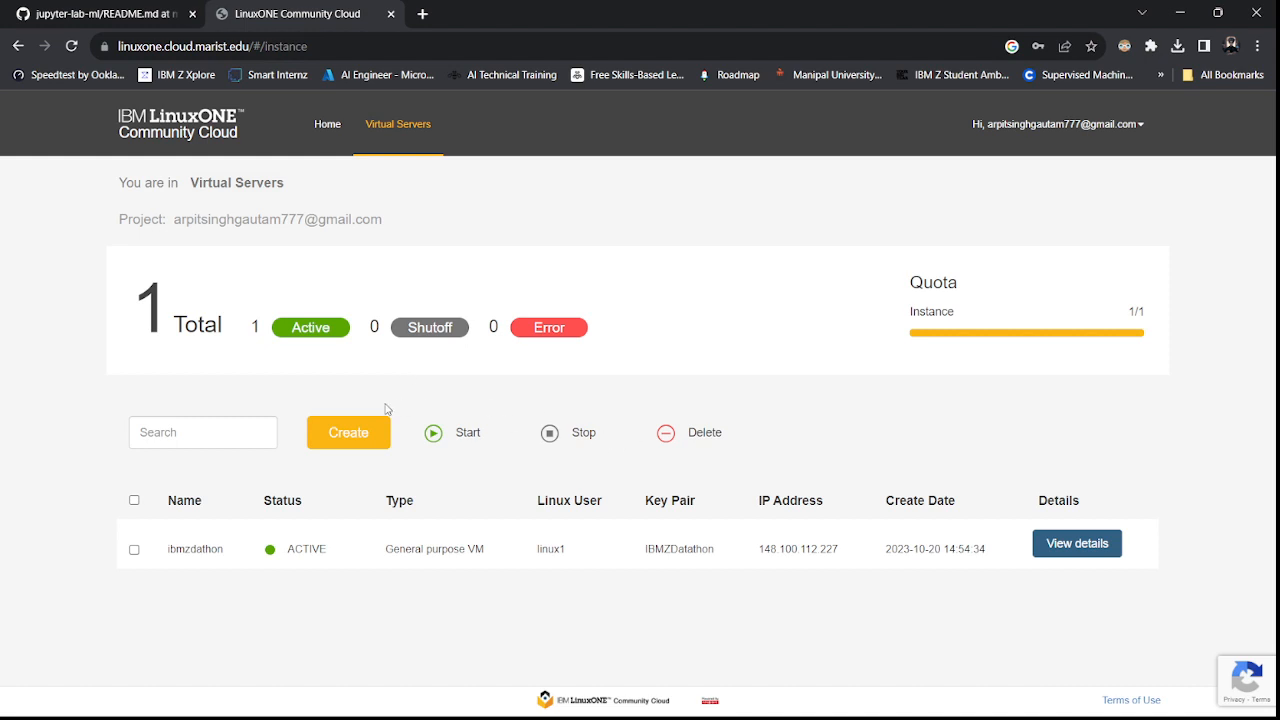
click(348, 432)
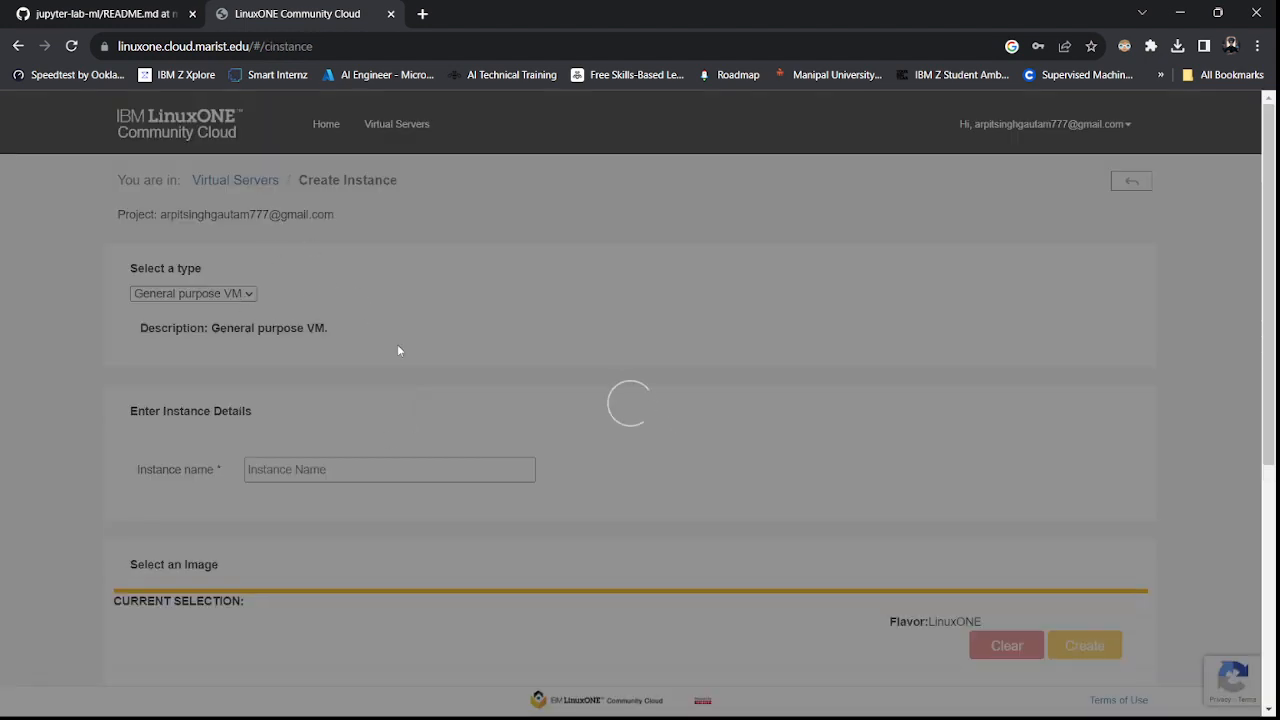
scroll(down, 3)
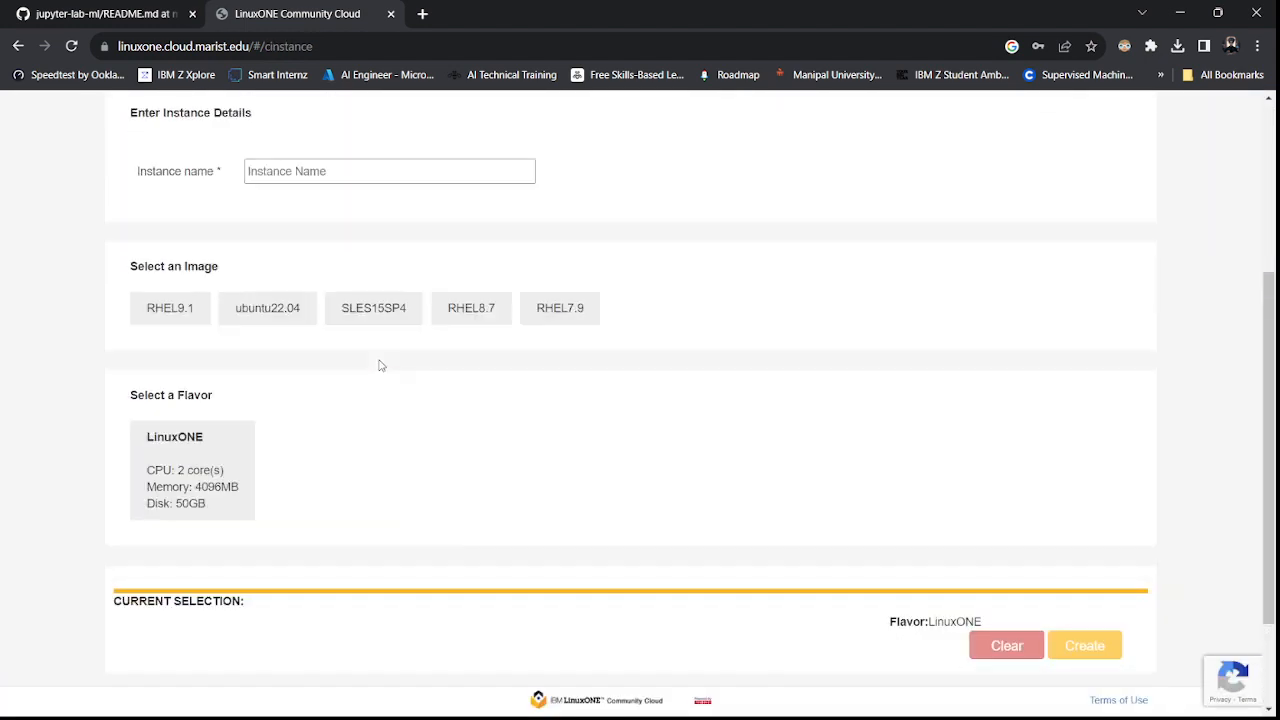
scroll(up, 3)
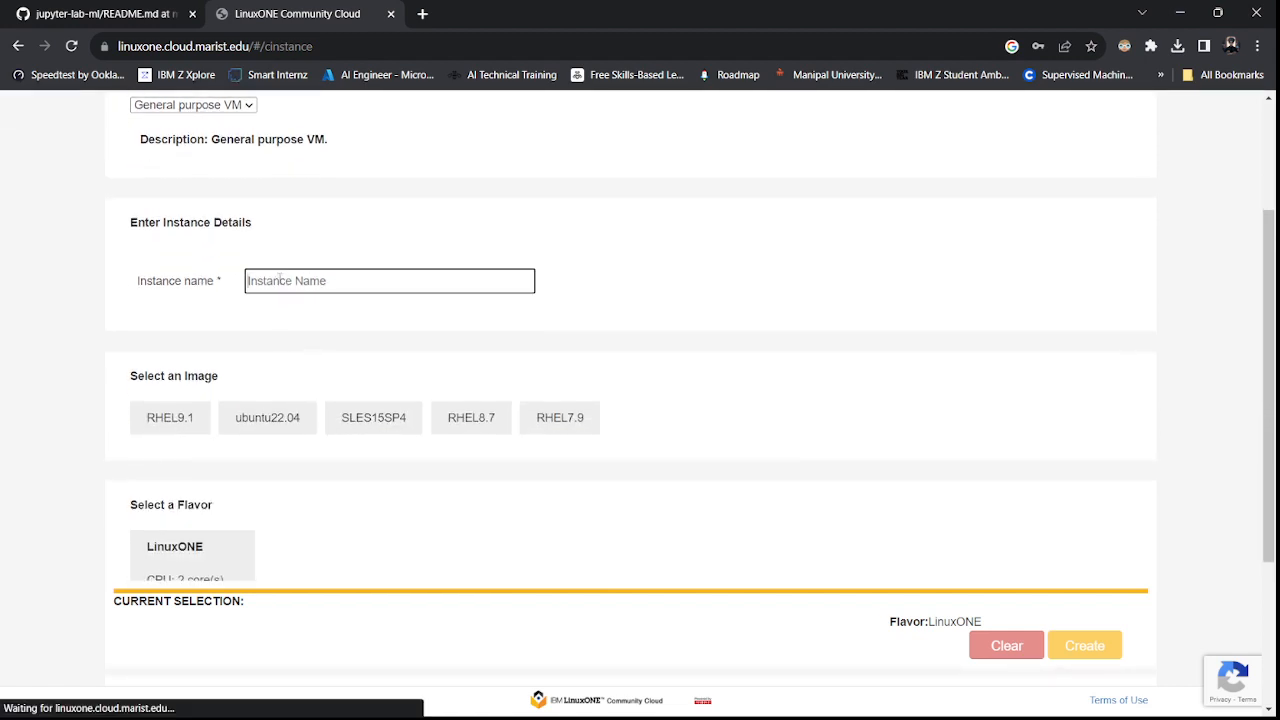
scroll(down, 3)
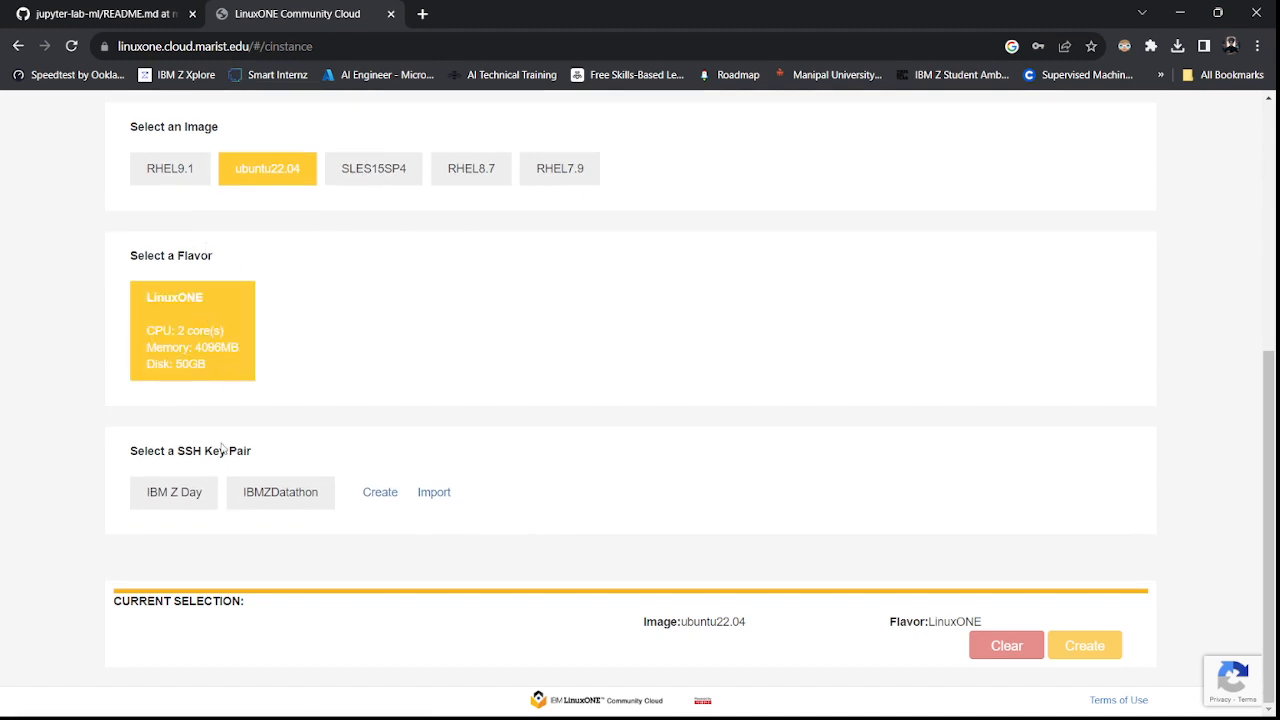
click(280, 492)
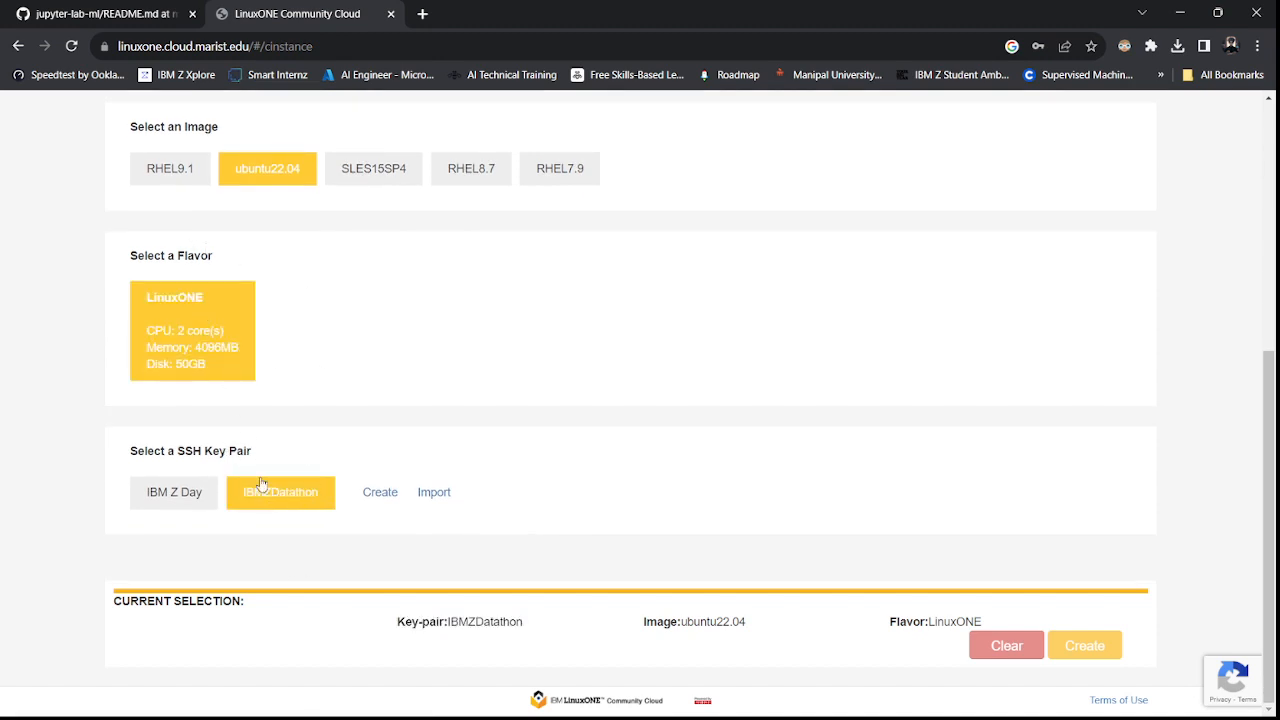
click(173, 492)
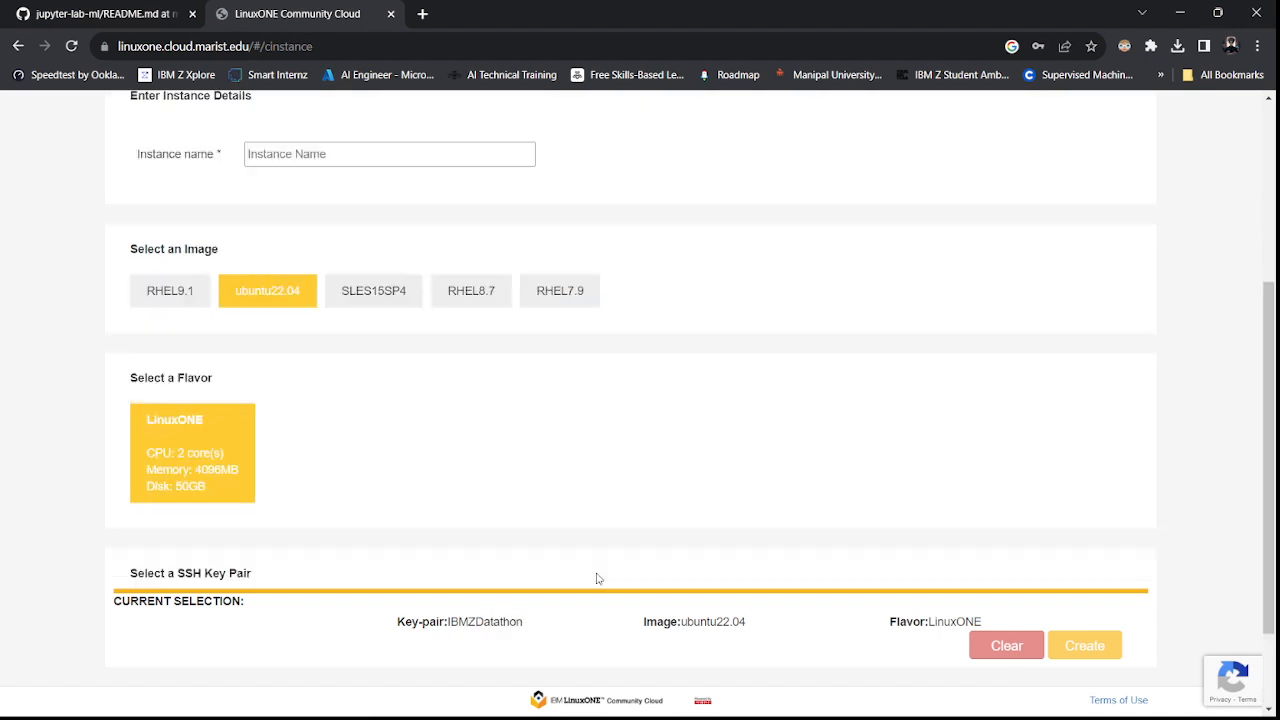
scroll(up, 3)
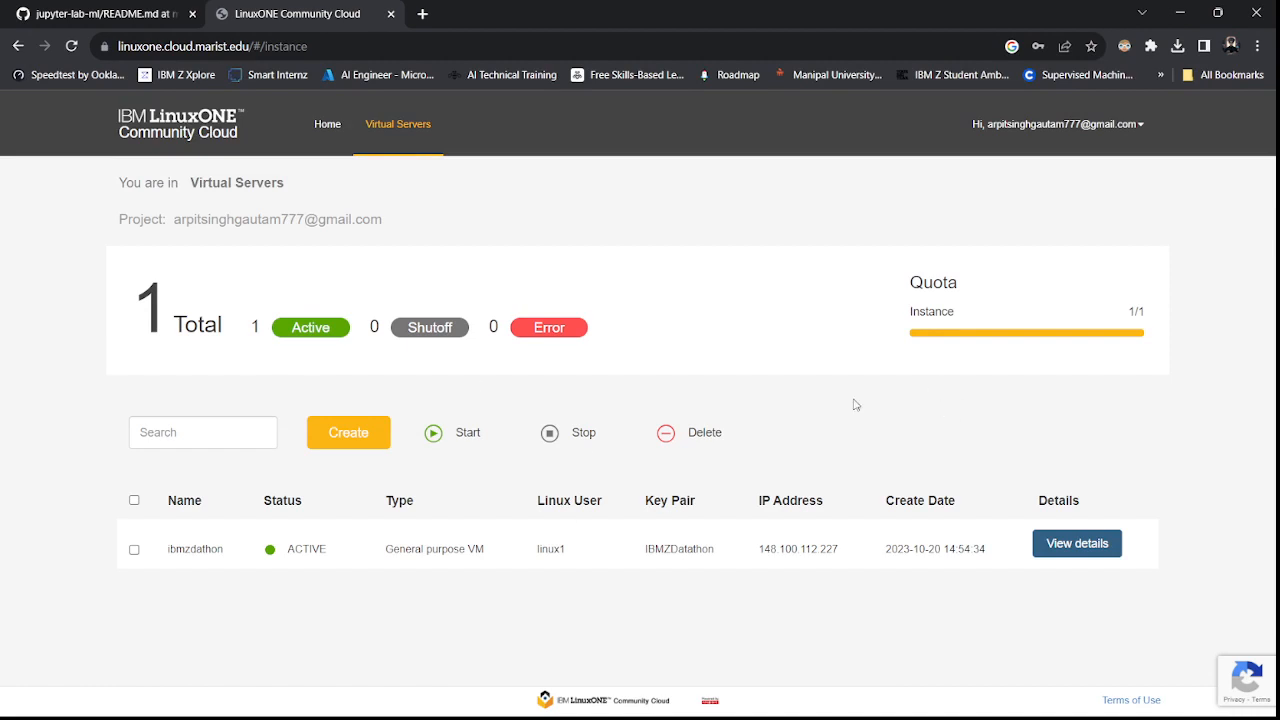
mouse_move(330, 560)
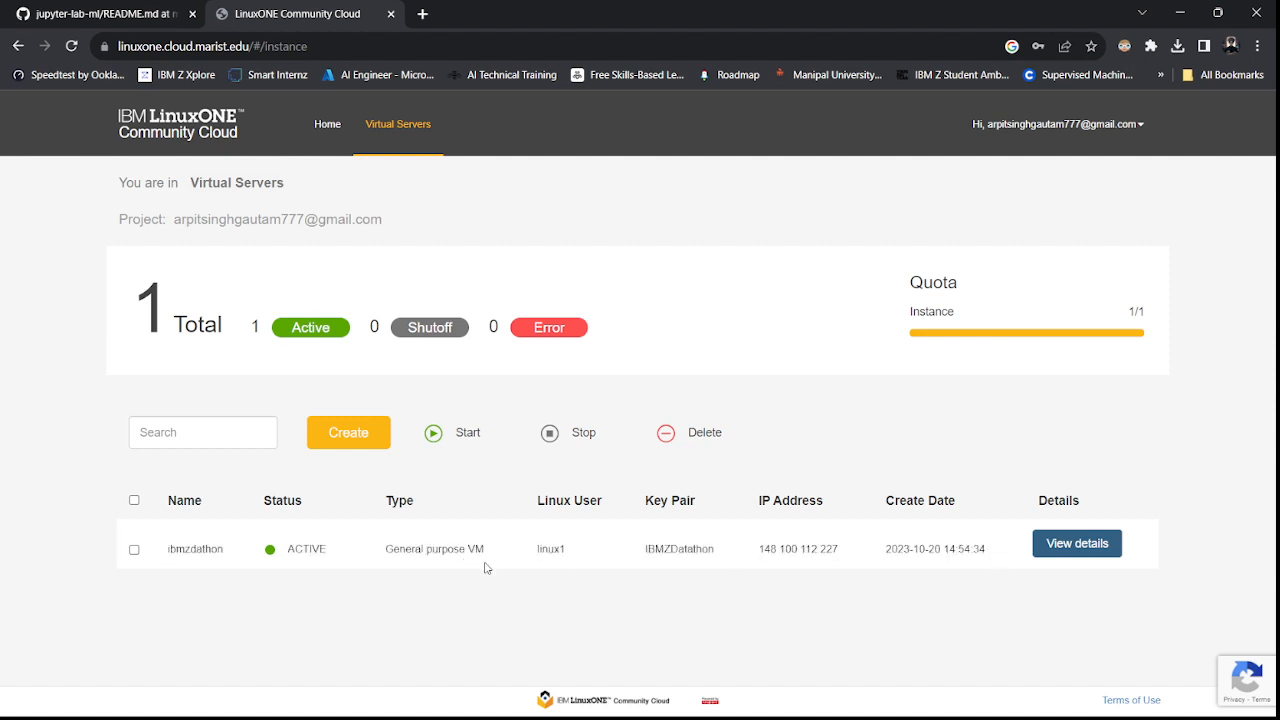
mouse_move(180, 298)
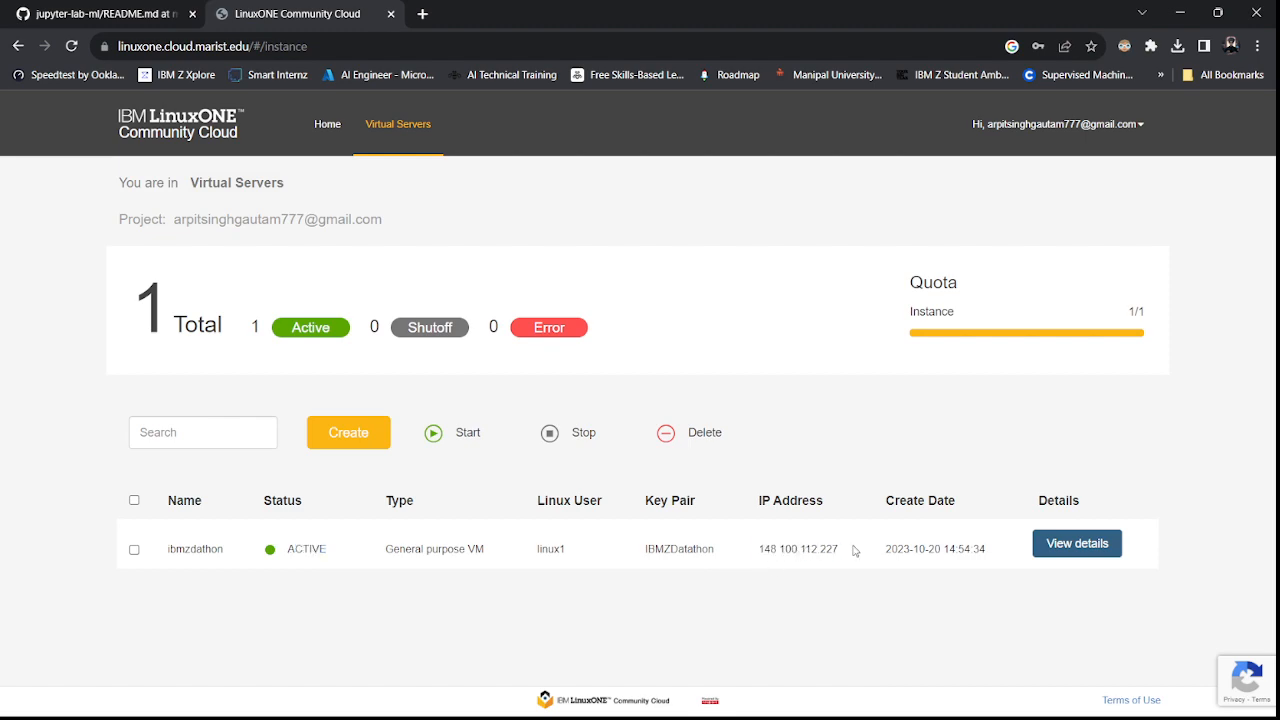
mouse_move(739, 546)
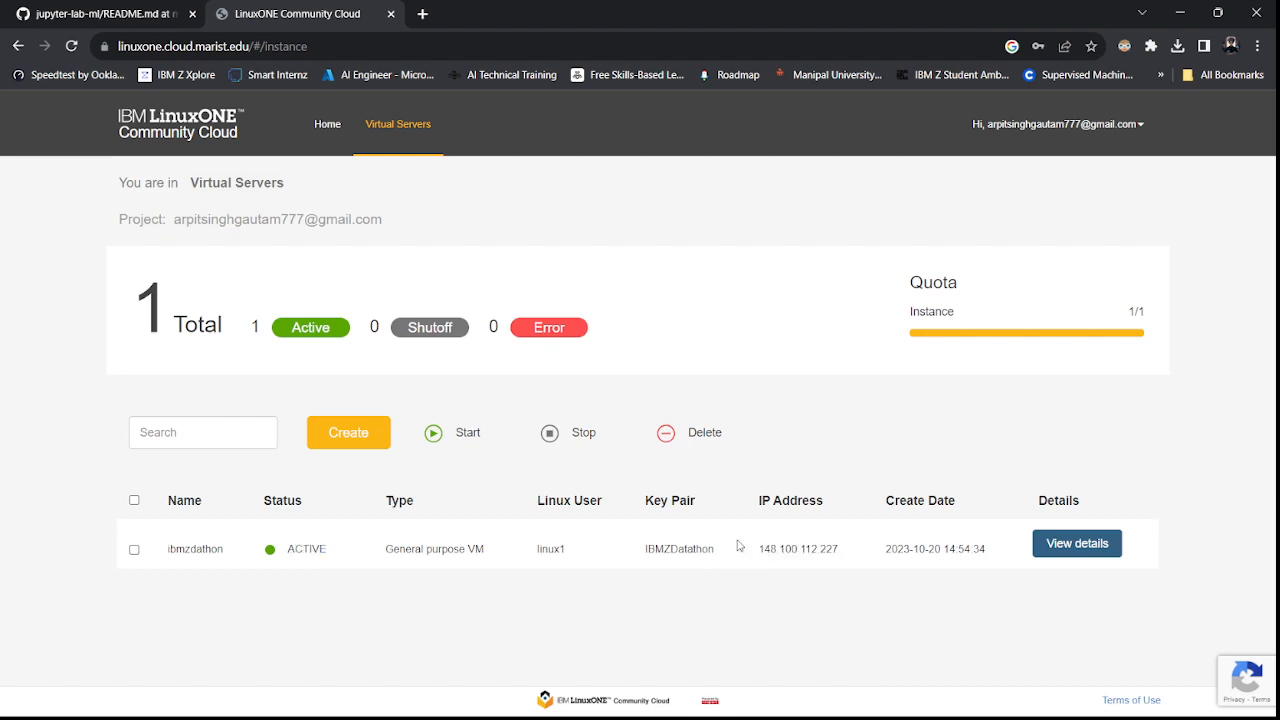
click(100, 13)
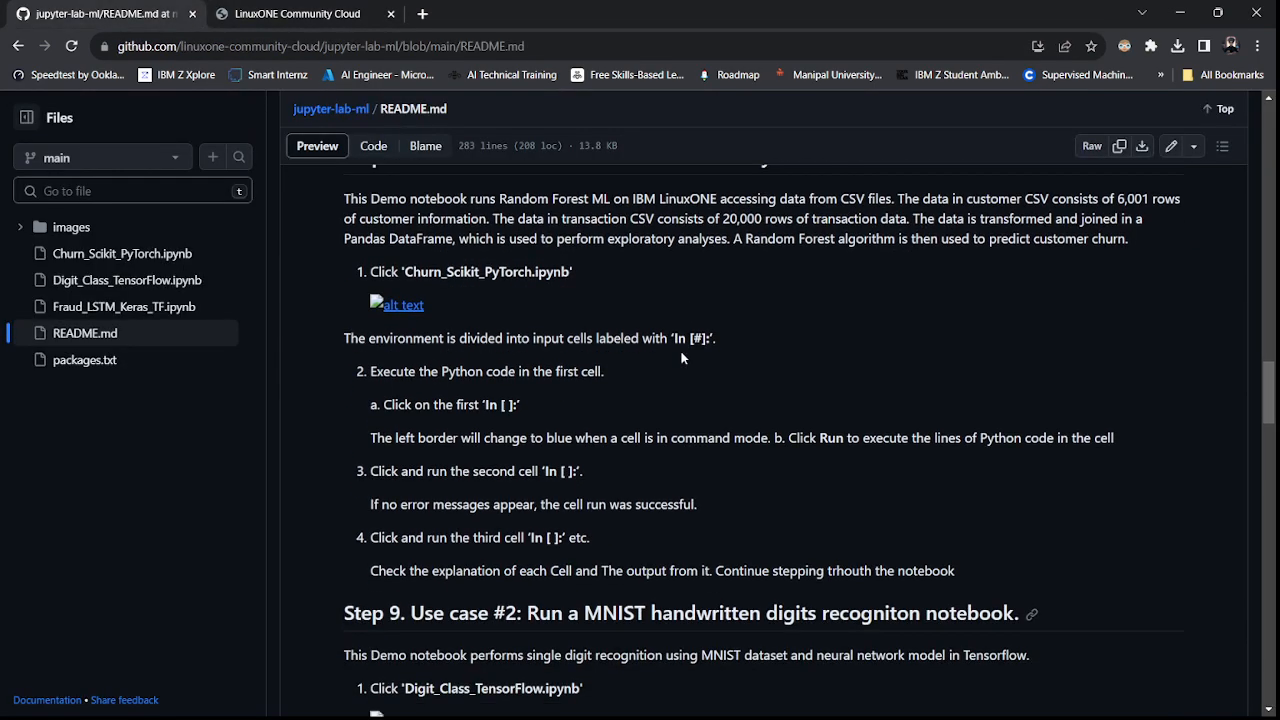
click(300, 13)
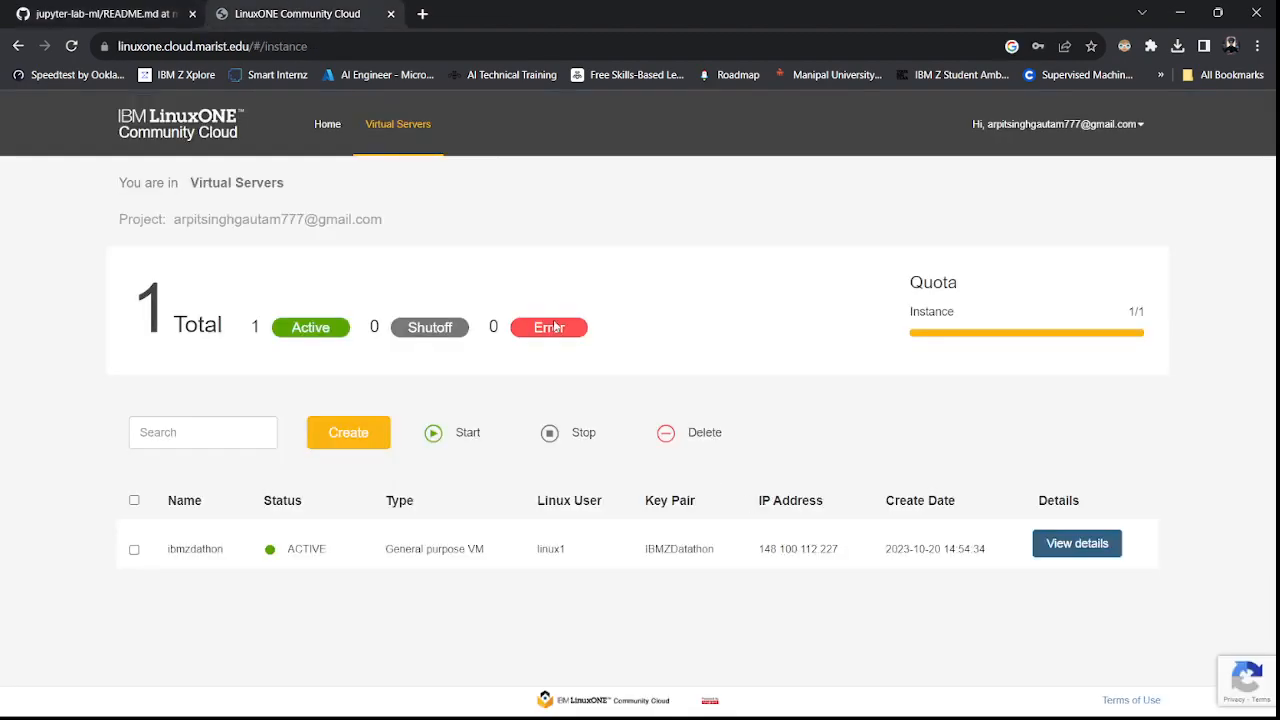
click(100, 13)
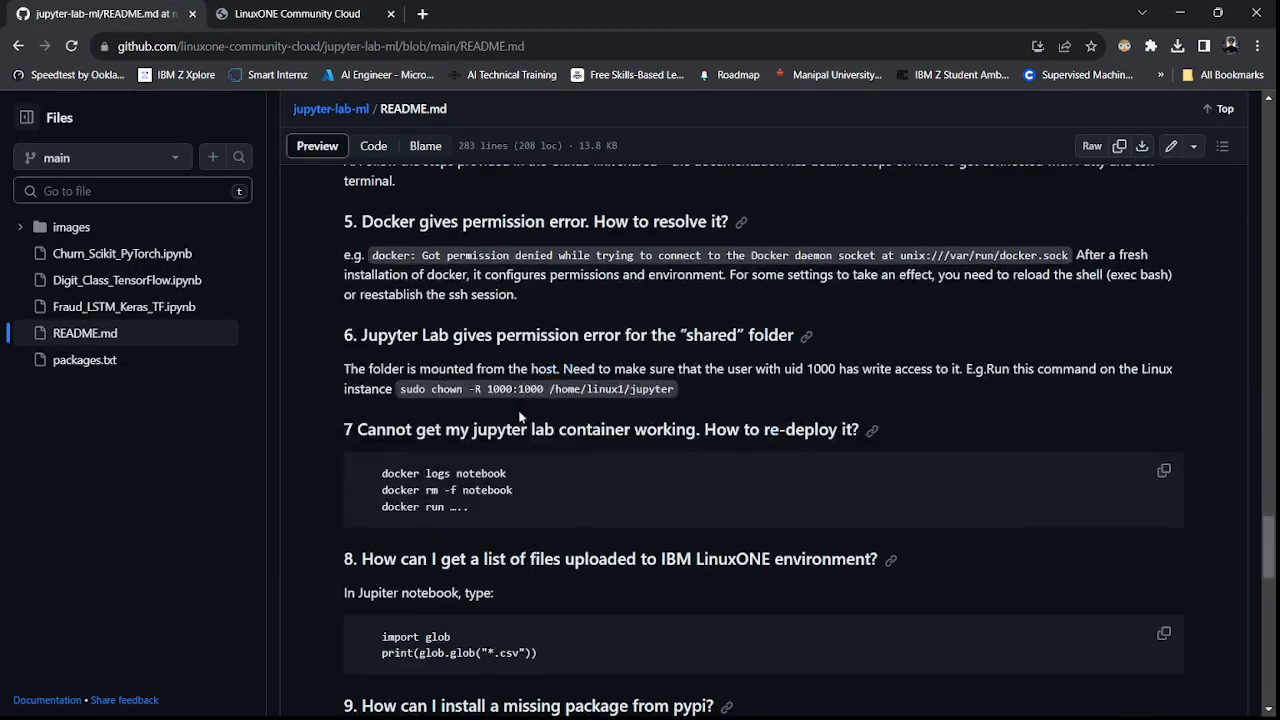
scroll(up, 3)
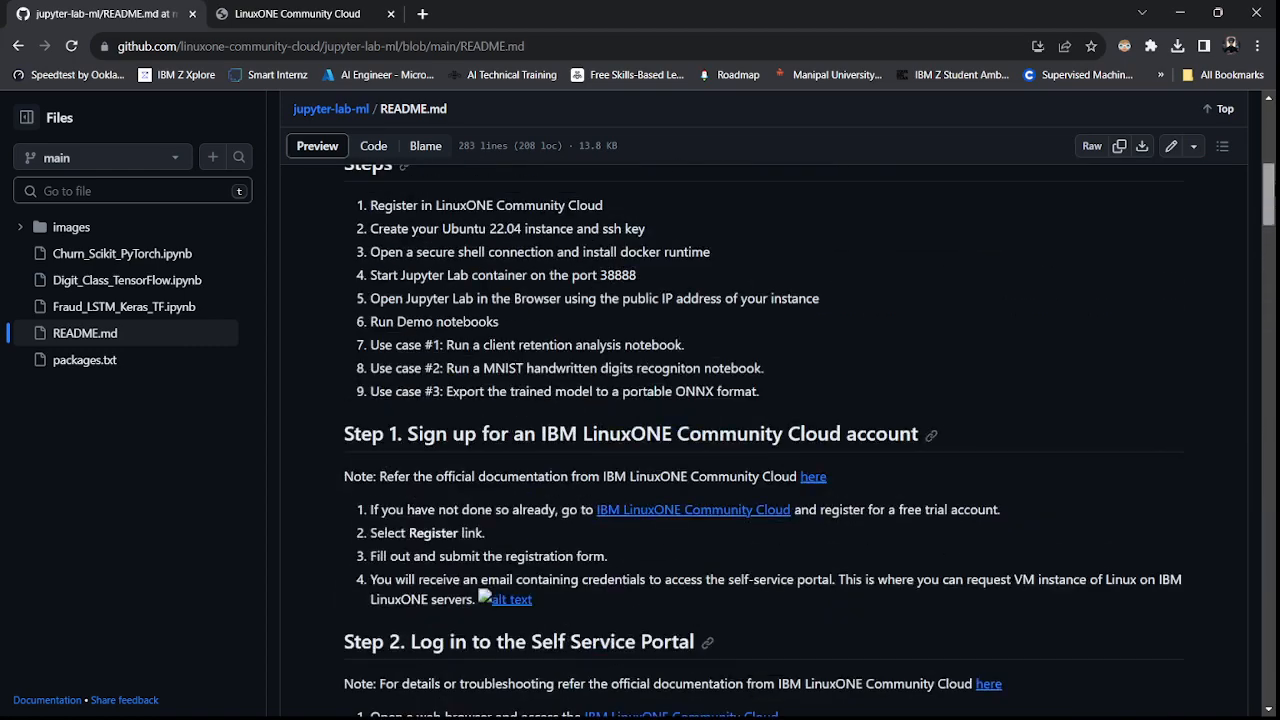
scroll(down, 3)
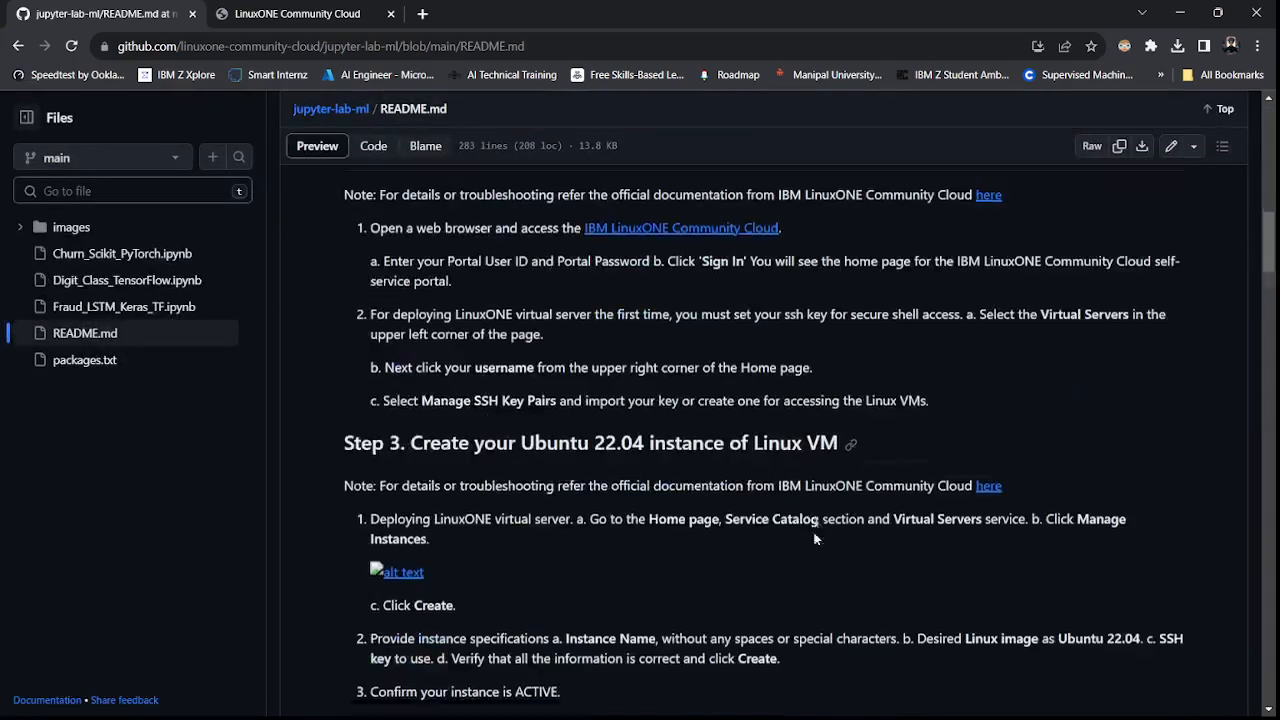
scroll(down, 3)
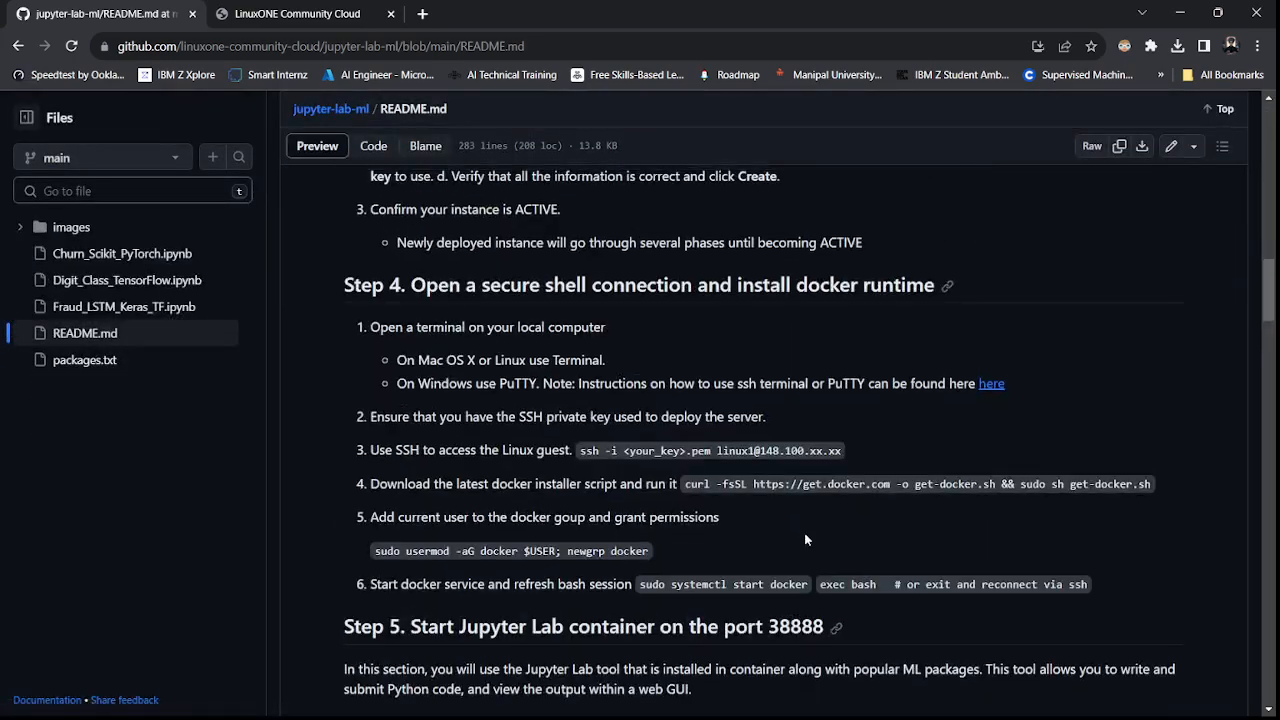
mouse_move(463, 470)
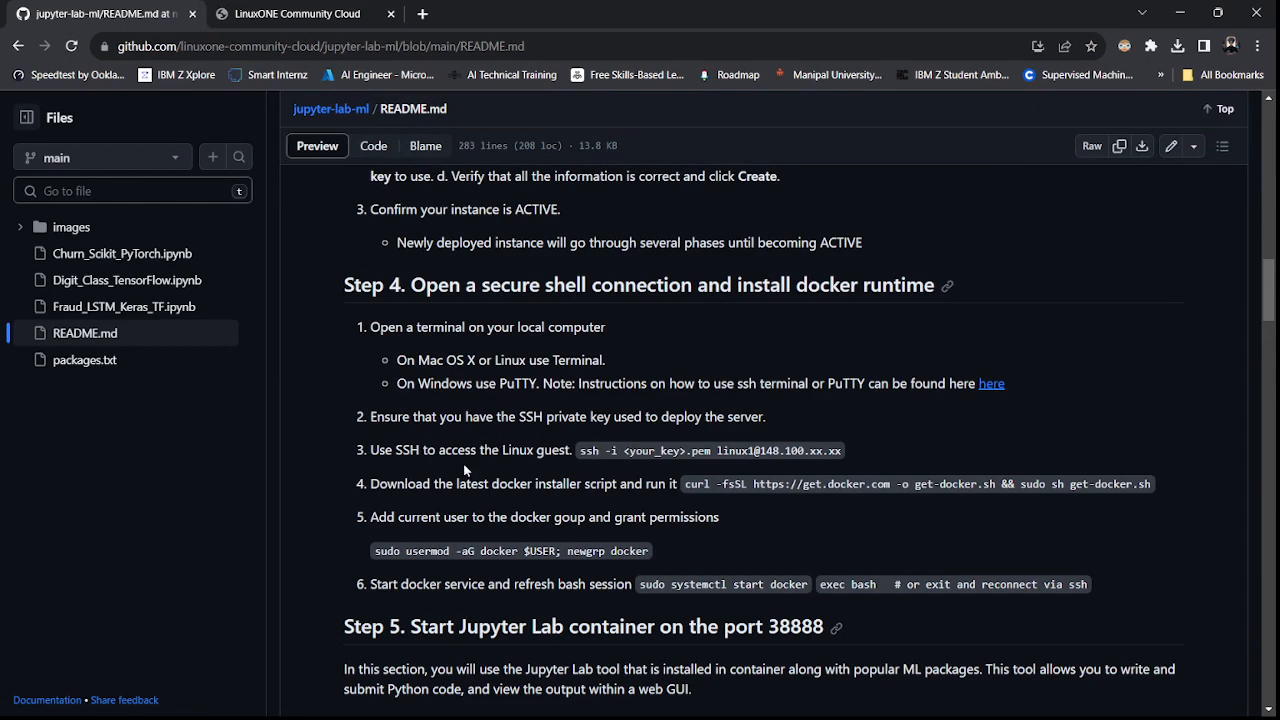
scroll(down, 3)
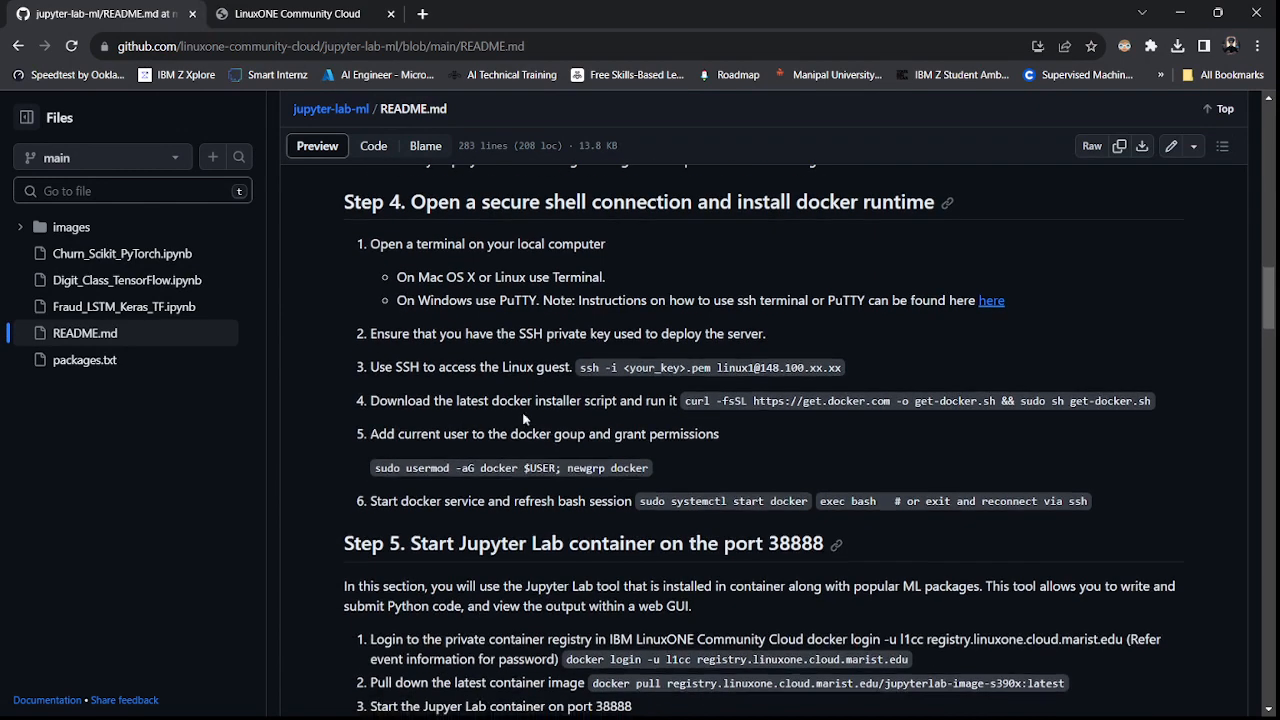
mouse_move(702, 399)
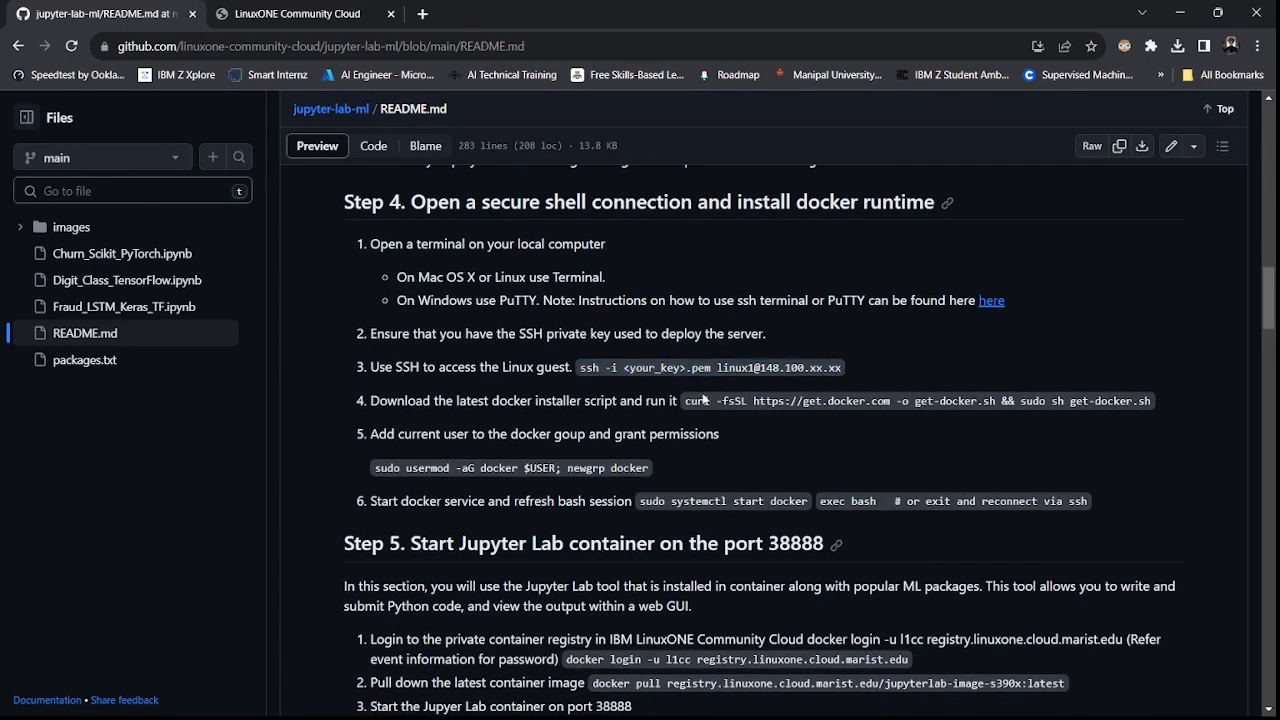
scroll(up, 3)
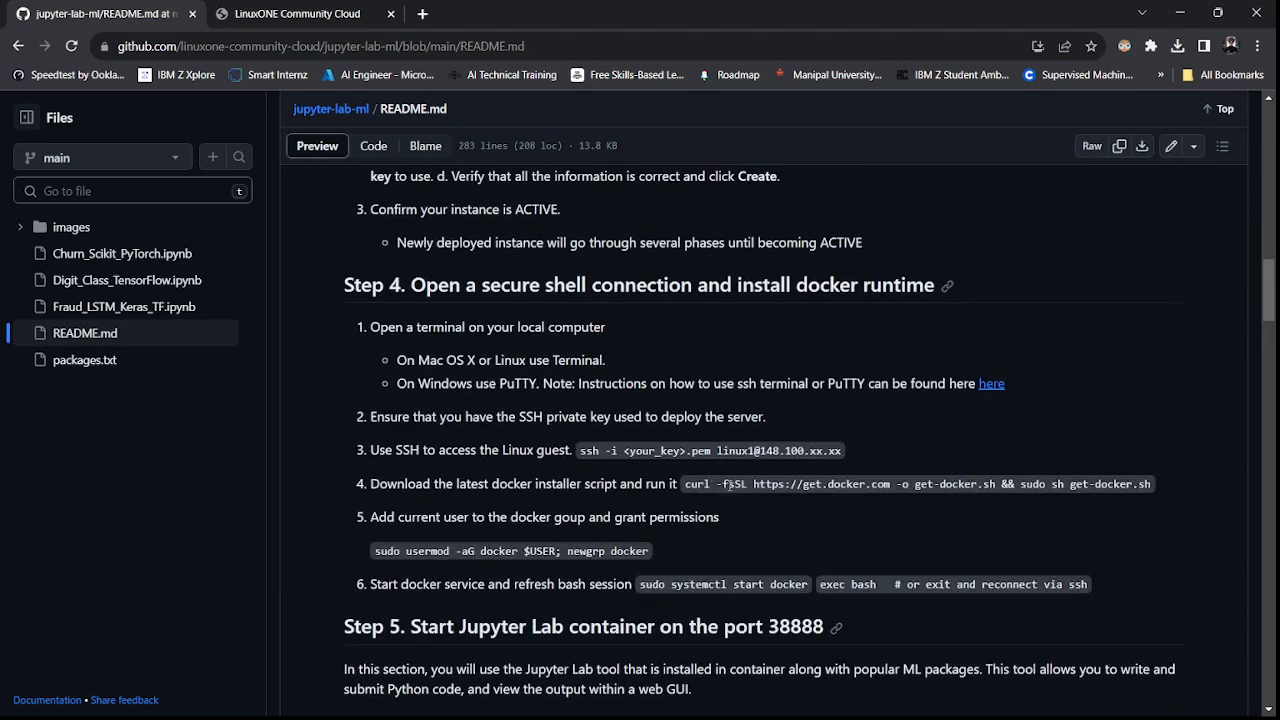
double_click(517, 383)
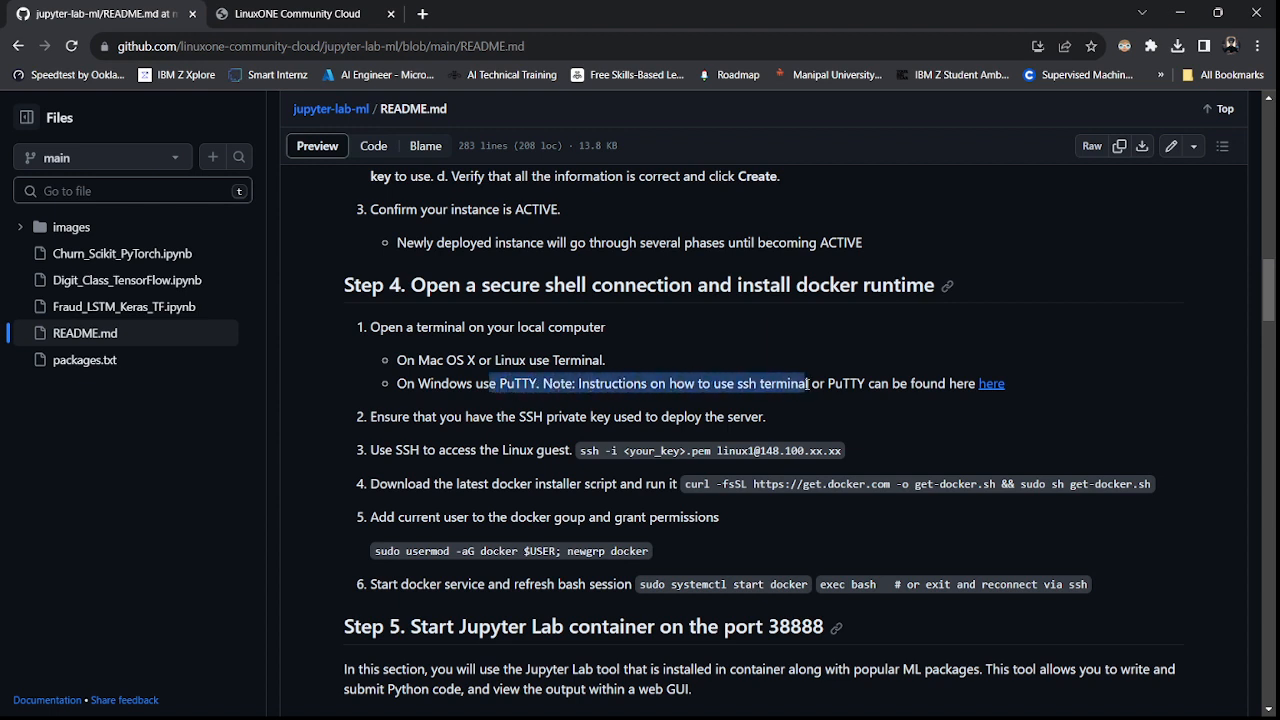
click(991, 383)
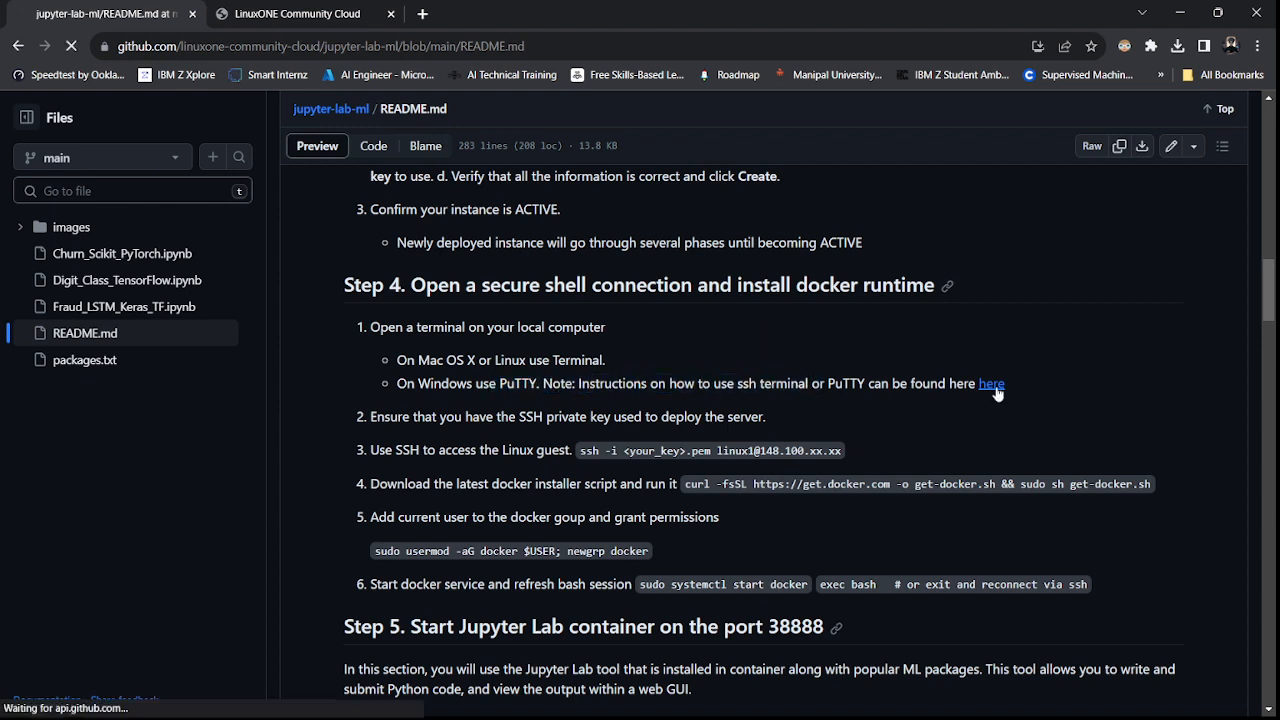
right_click(990, 407)
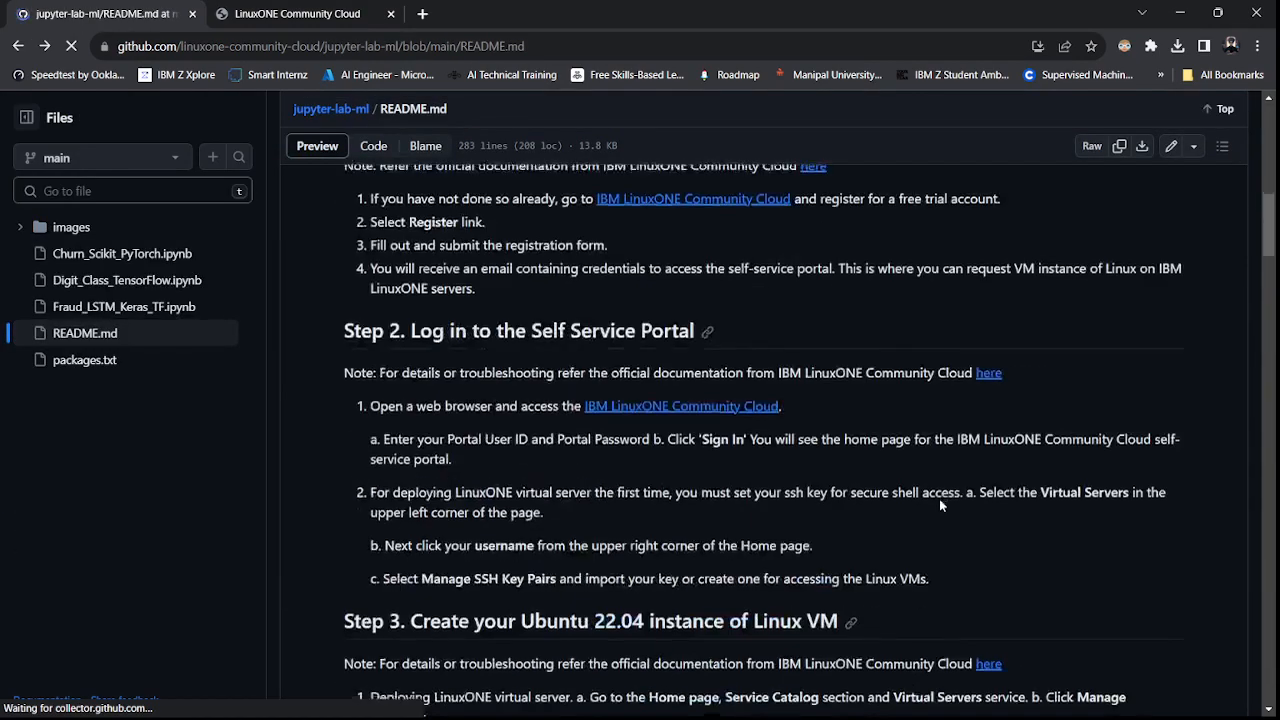
right_click(990, 380)
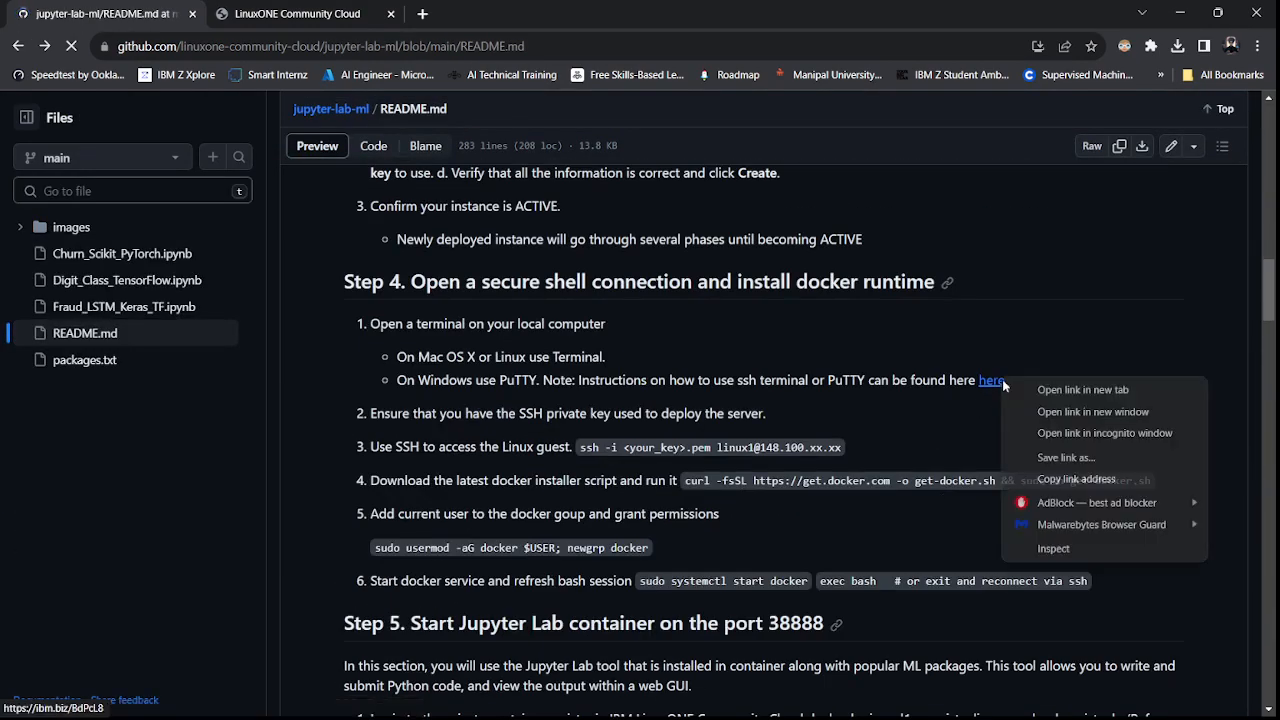
Read PUTTY_Set_up.pdf, then launch PuTTY Key Generator from Start search
click(1083, 389)
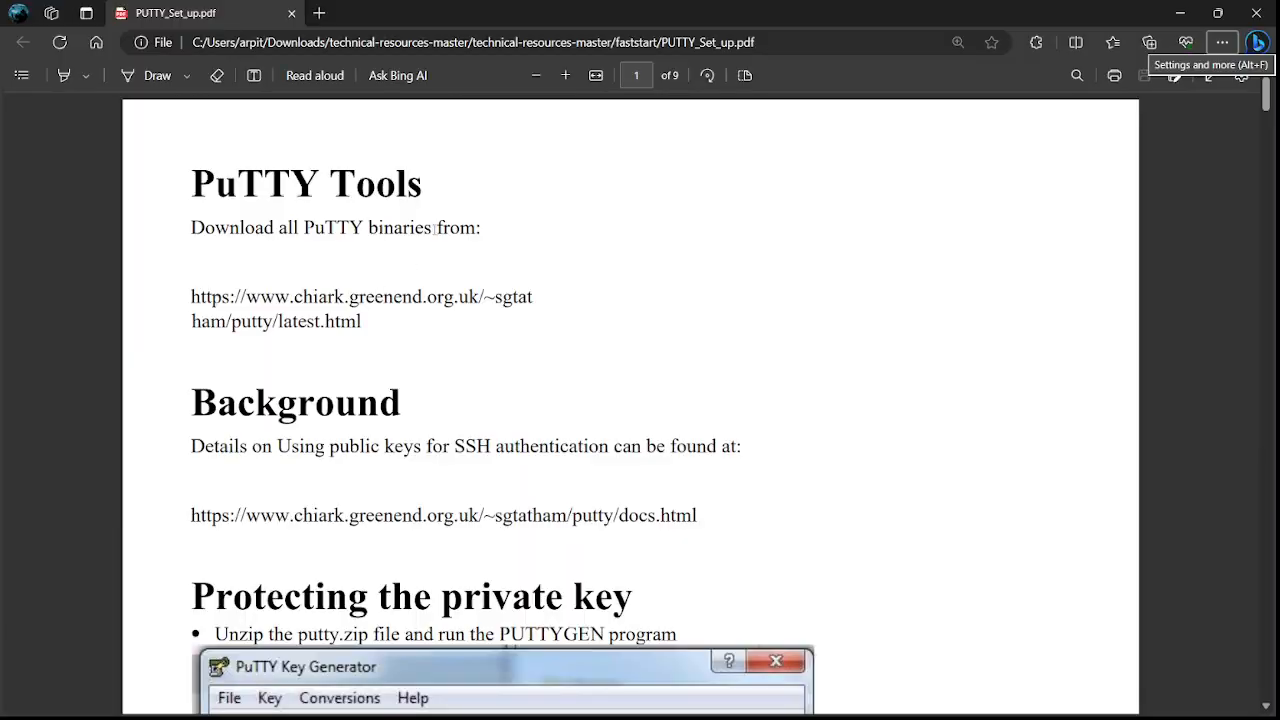
click(500, 13)
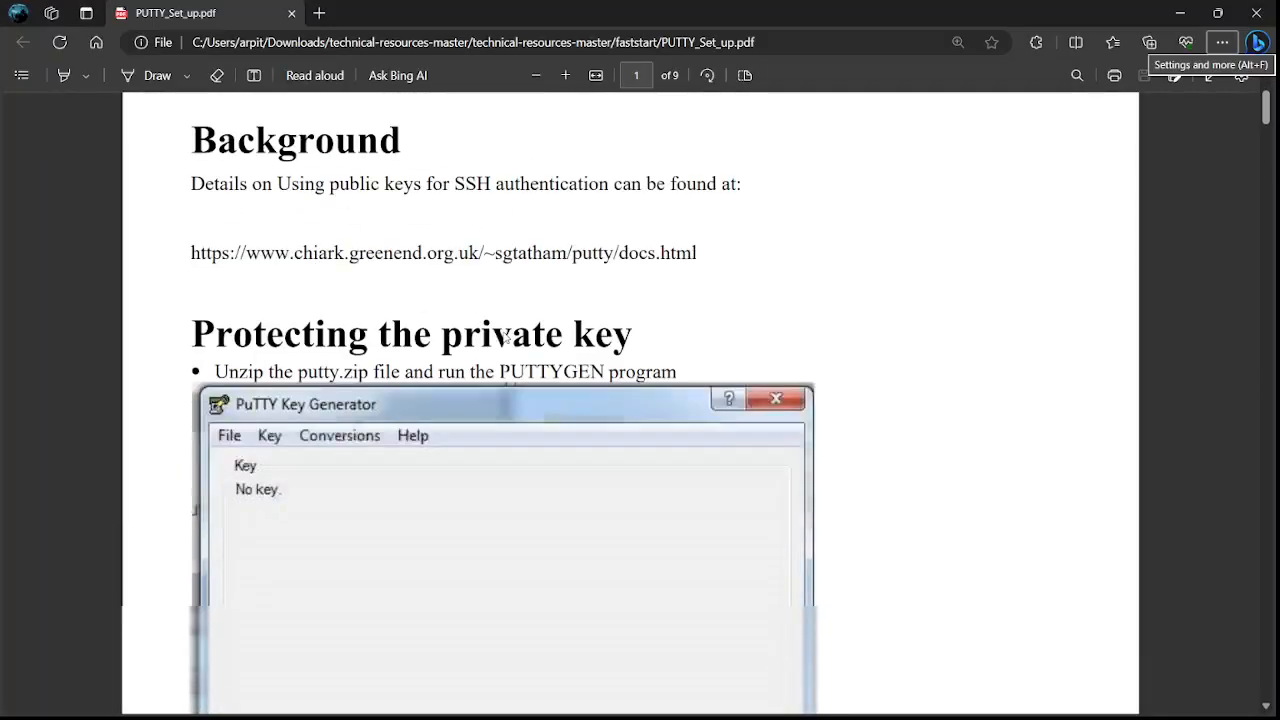
scroll(up, 3)
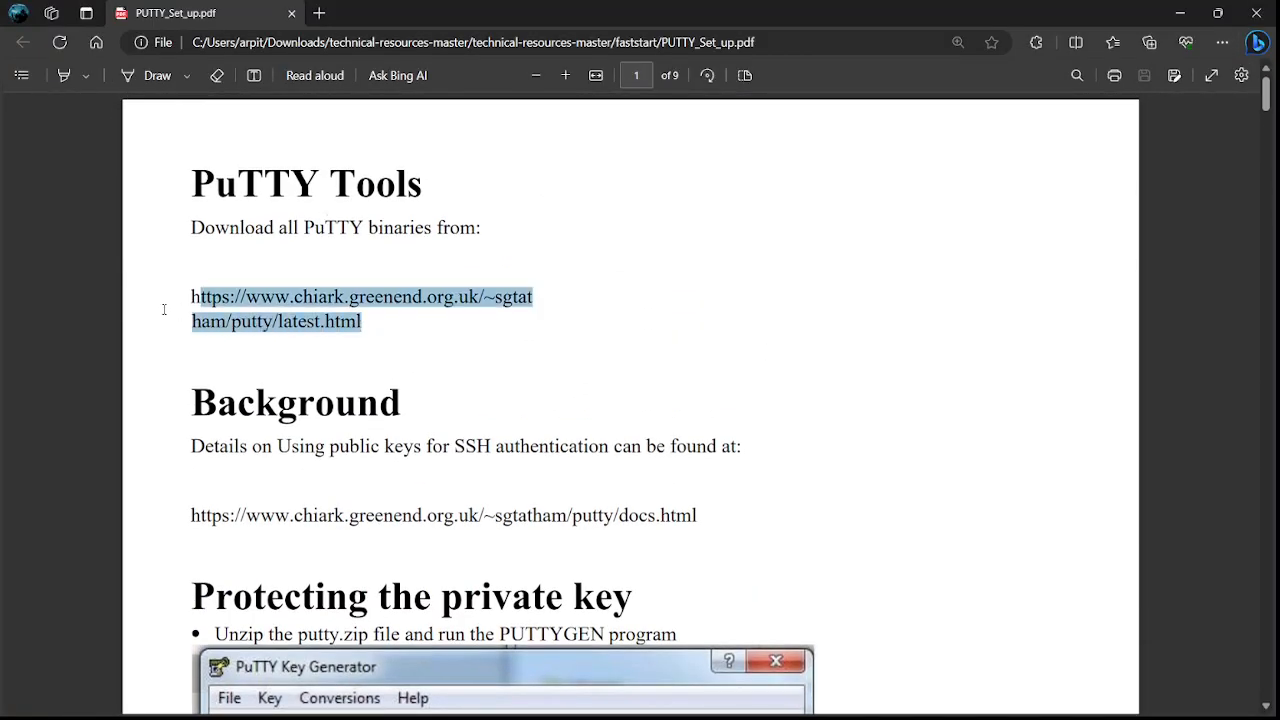
scroll(down, 3)
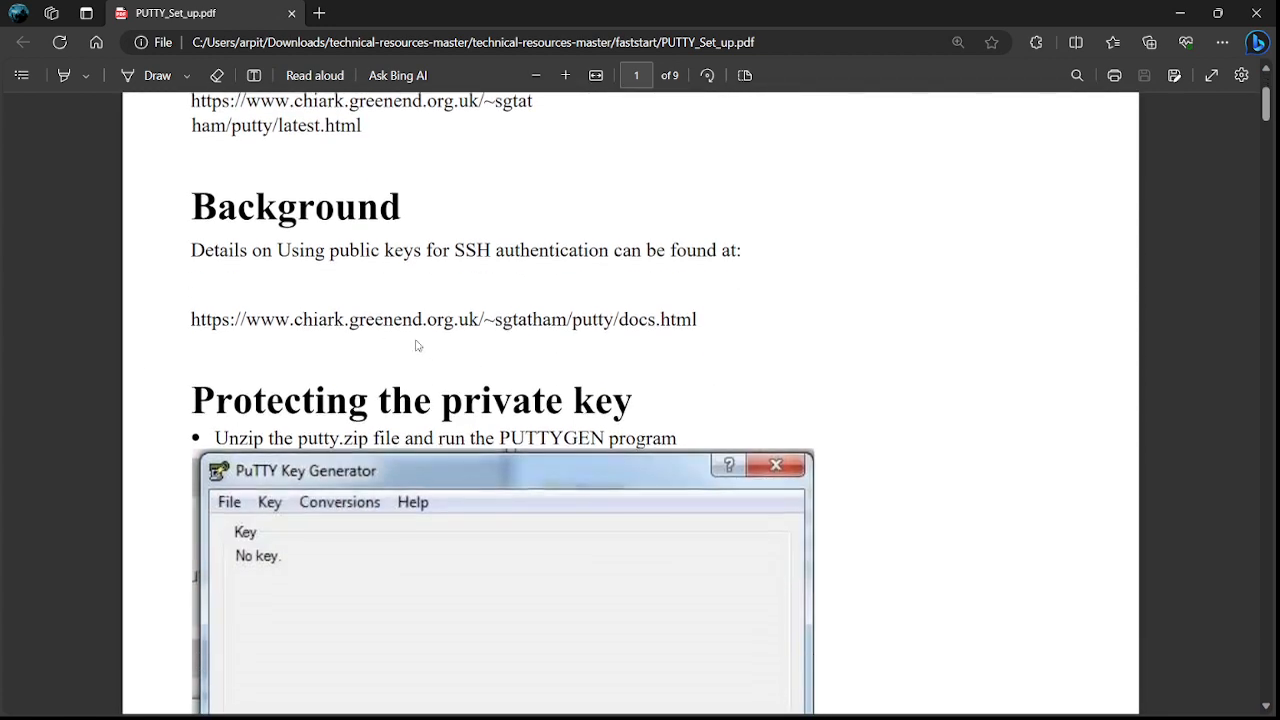
scroll(down, 3)
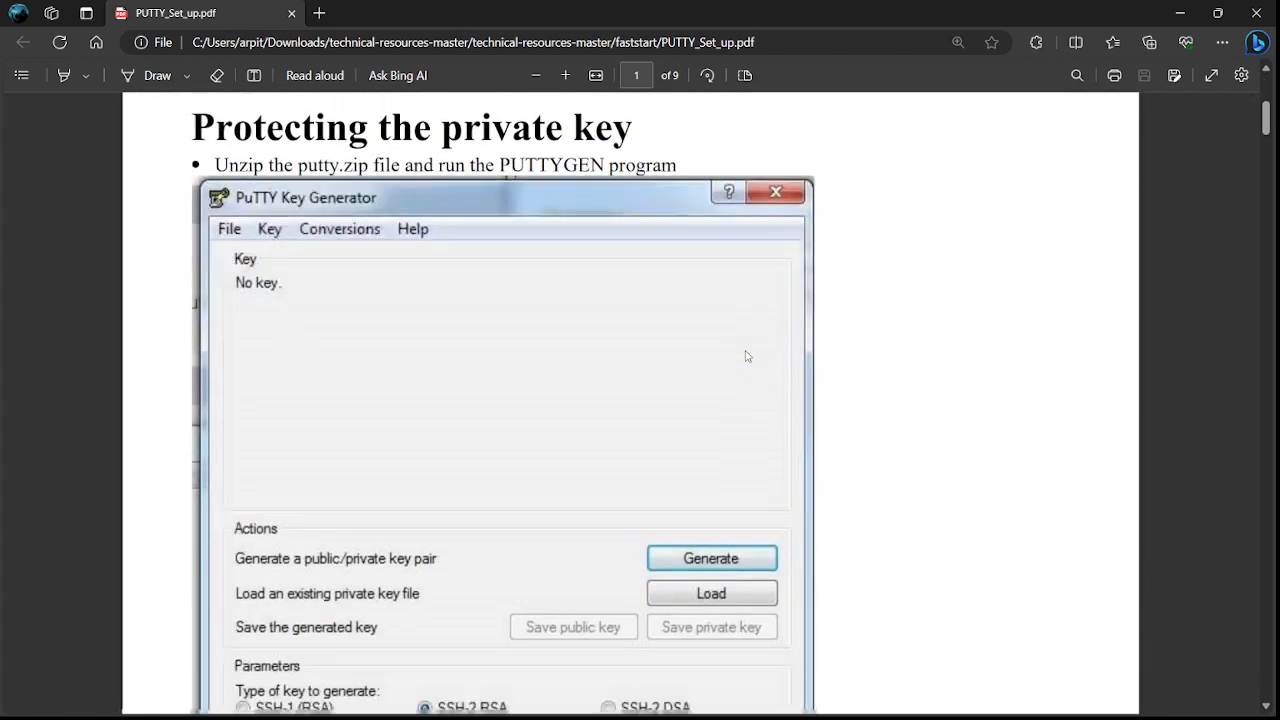
scroll(down, 3)
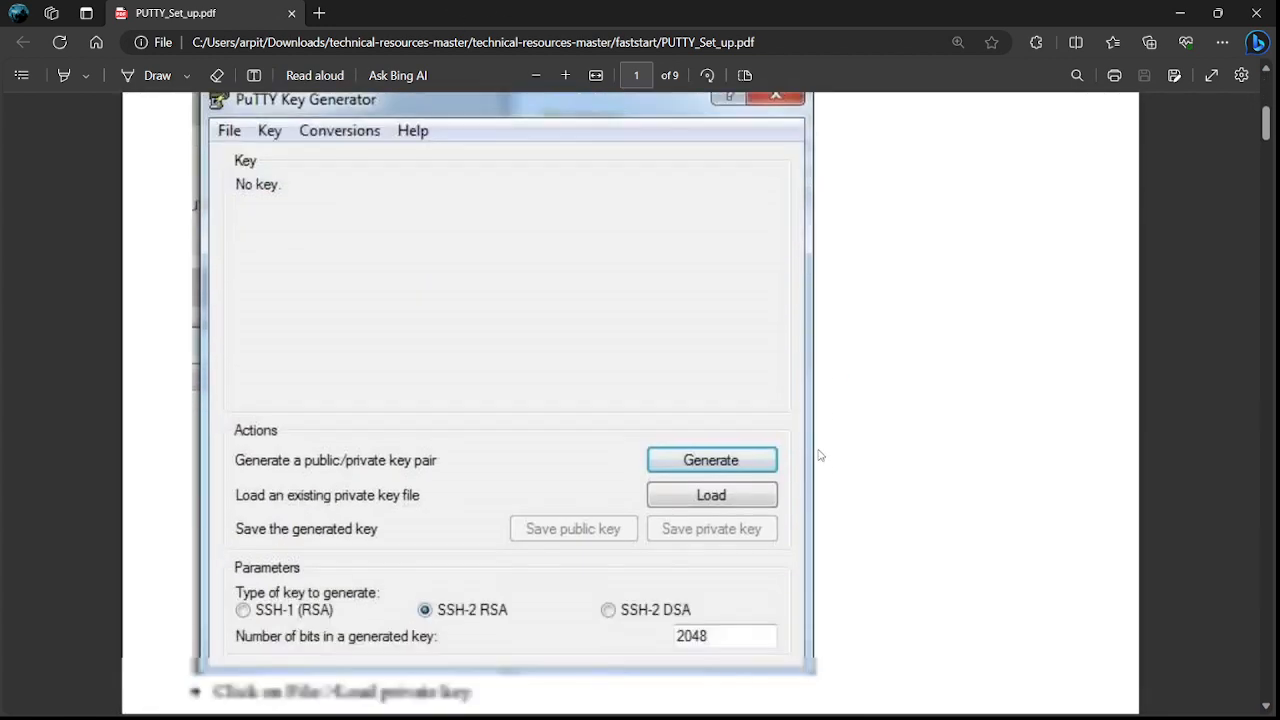
click(472, 698)
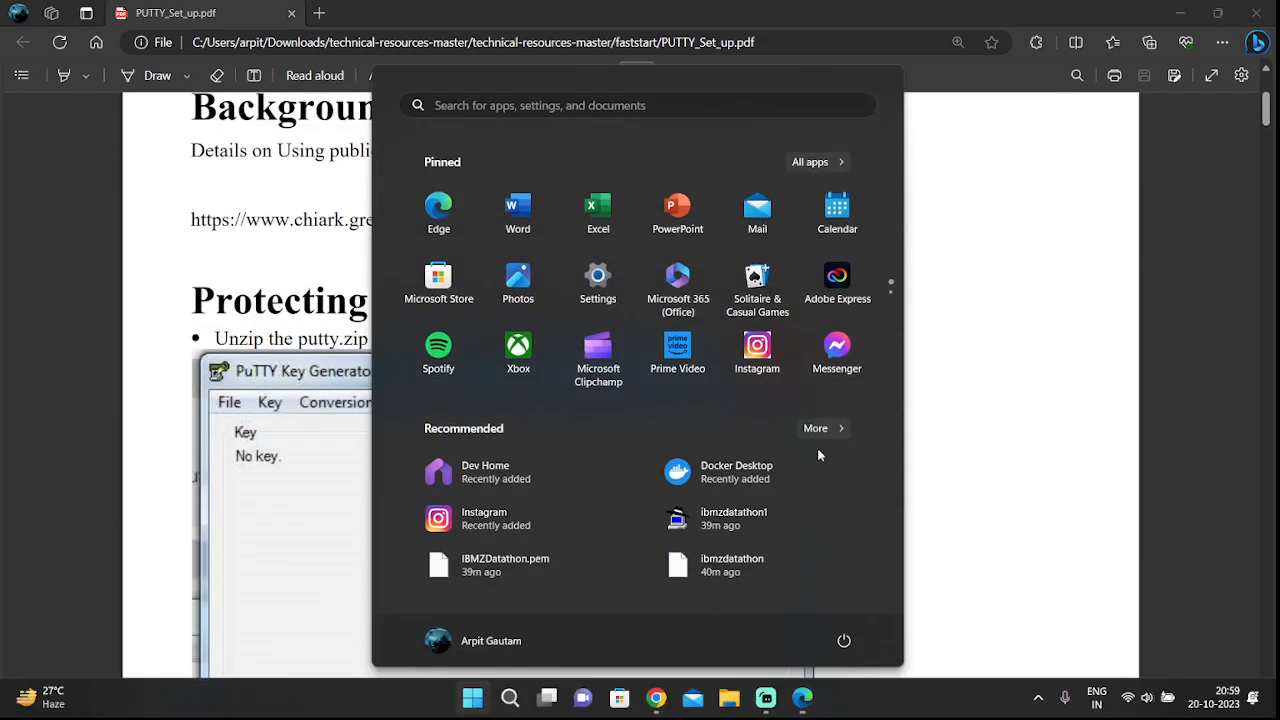
text(p)
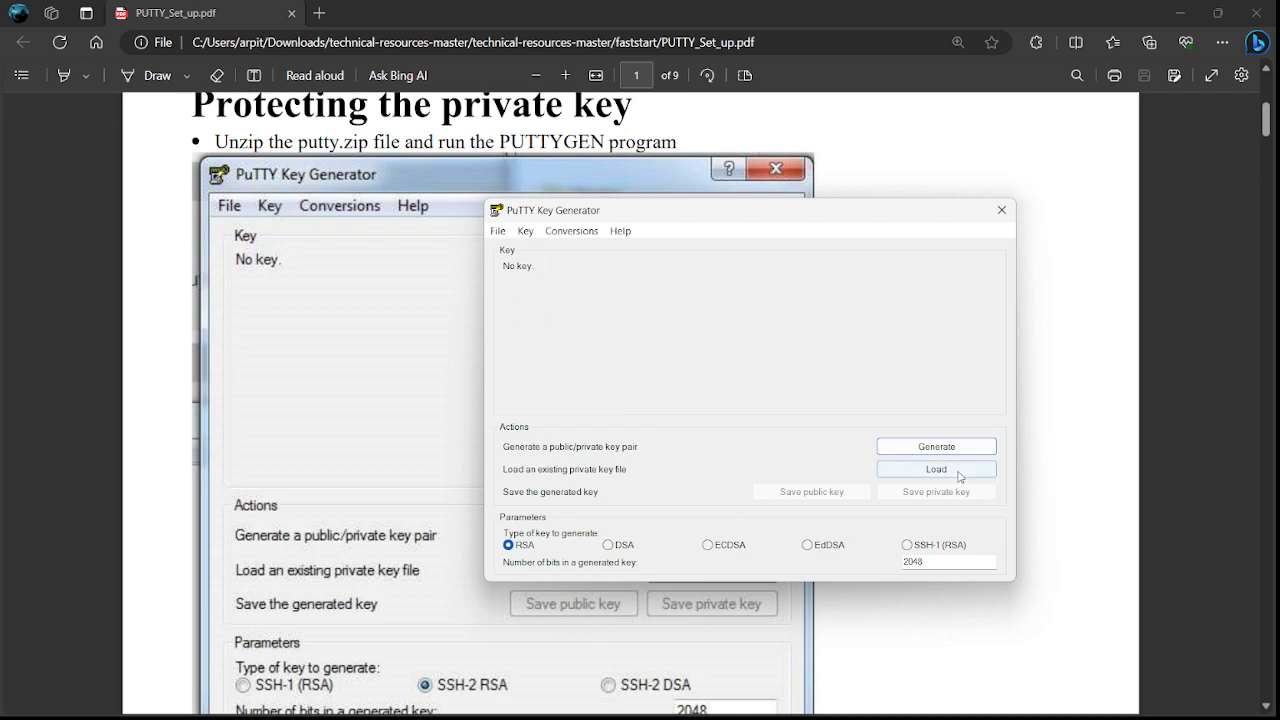
Import IBMZDatathon.pem from Downloads into PuTTYgen using the All Files filter
click(935, 468)
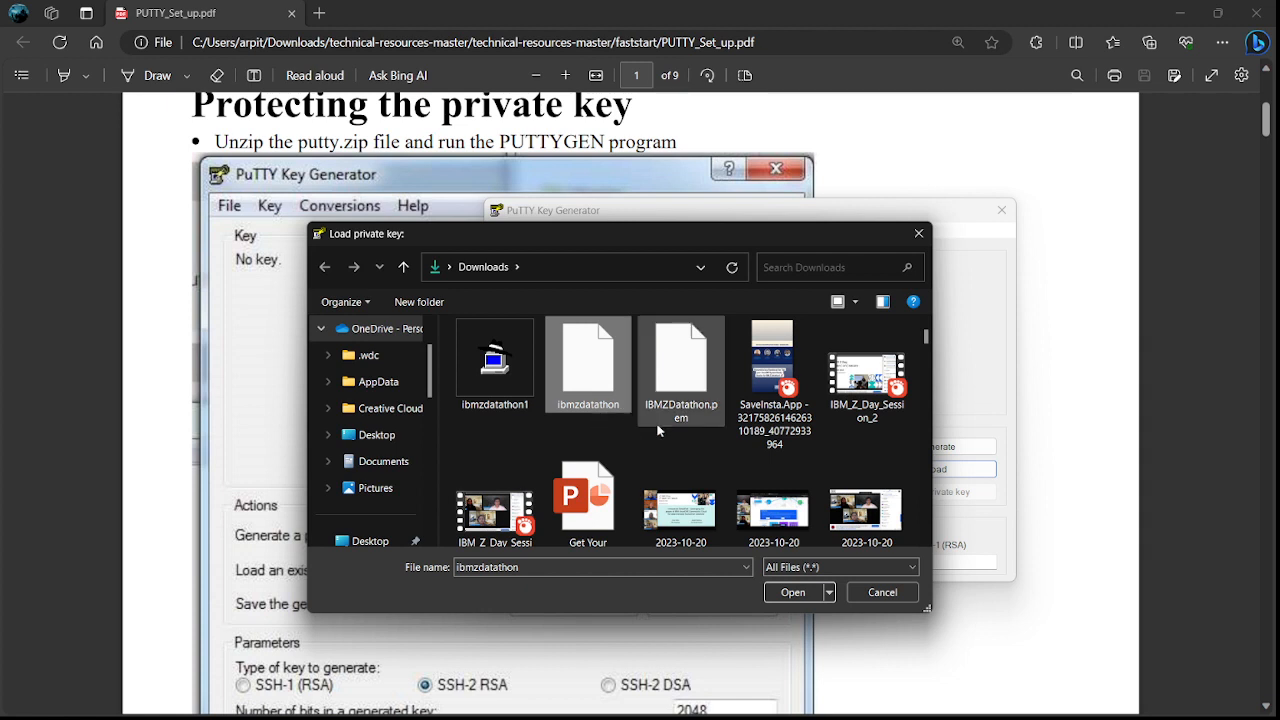
click(681, 360)
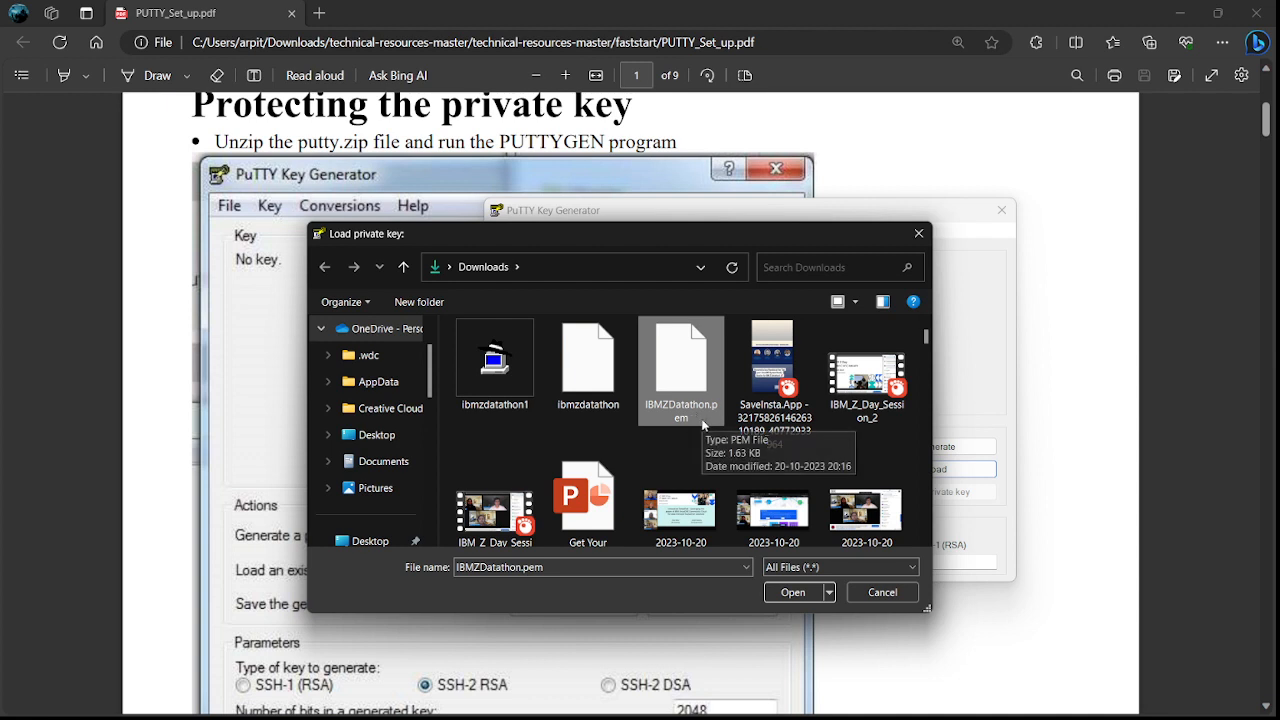
mouse_move(630, 448)
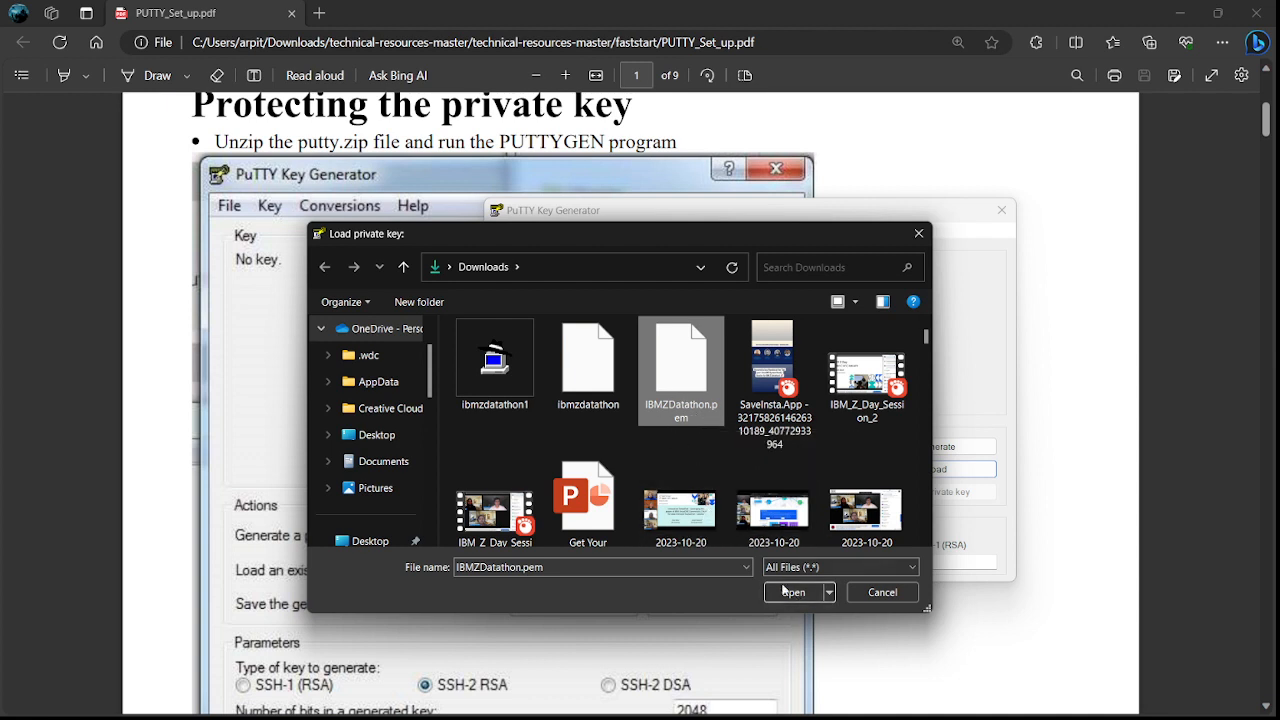
click(793, 592)
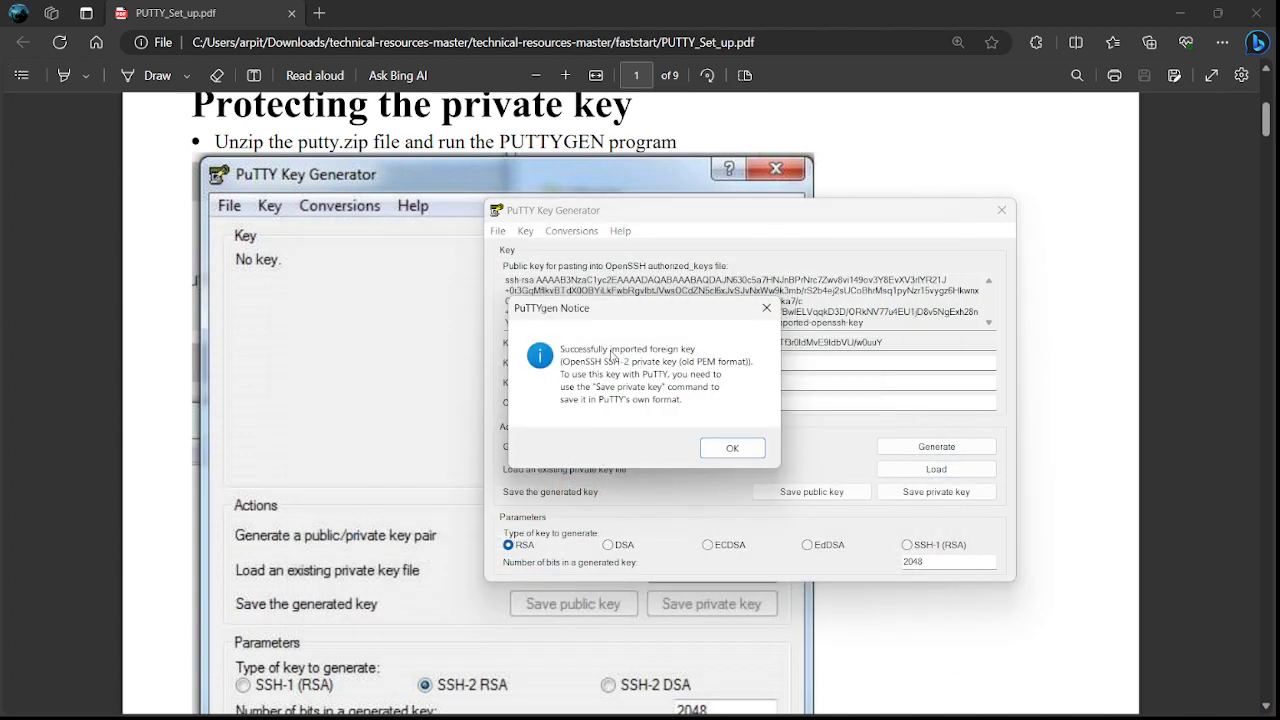
mouse_move(361, 417)
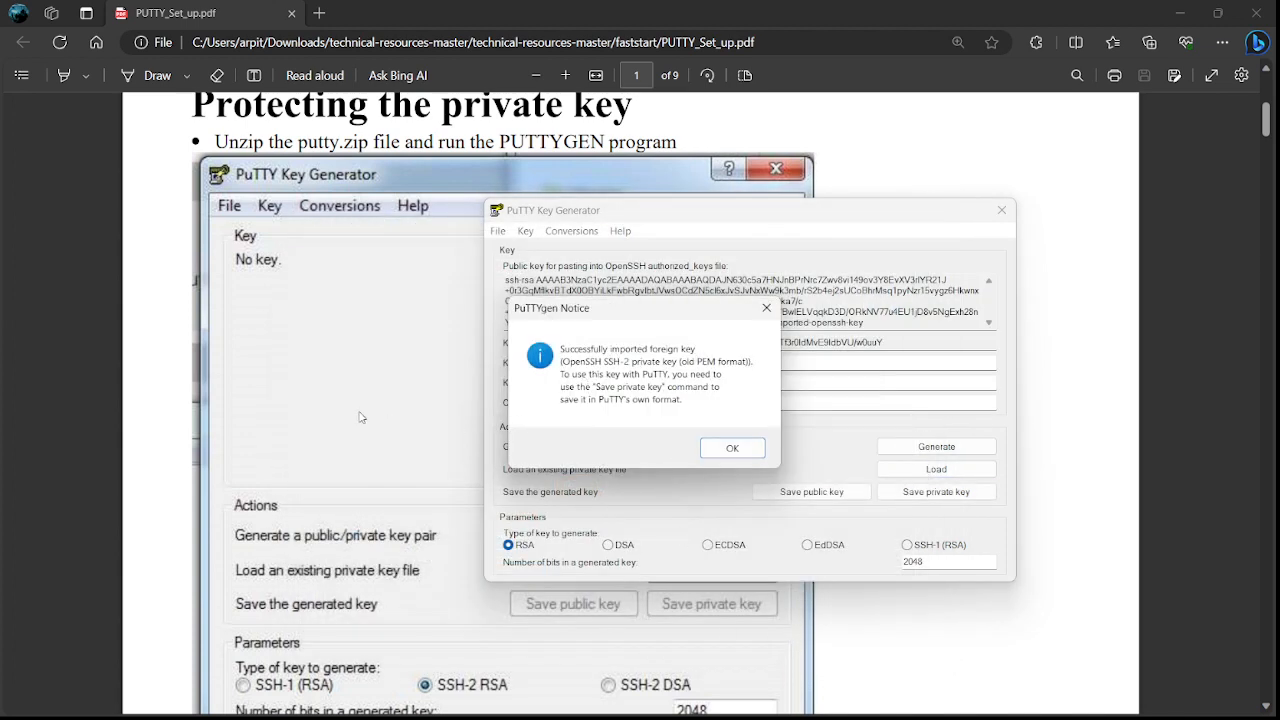
scroll(down, 3)
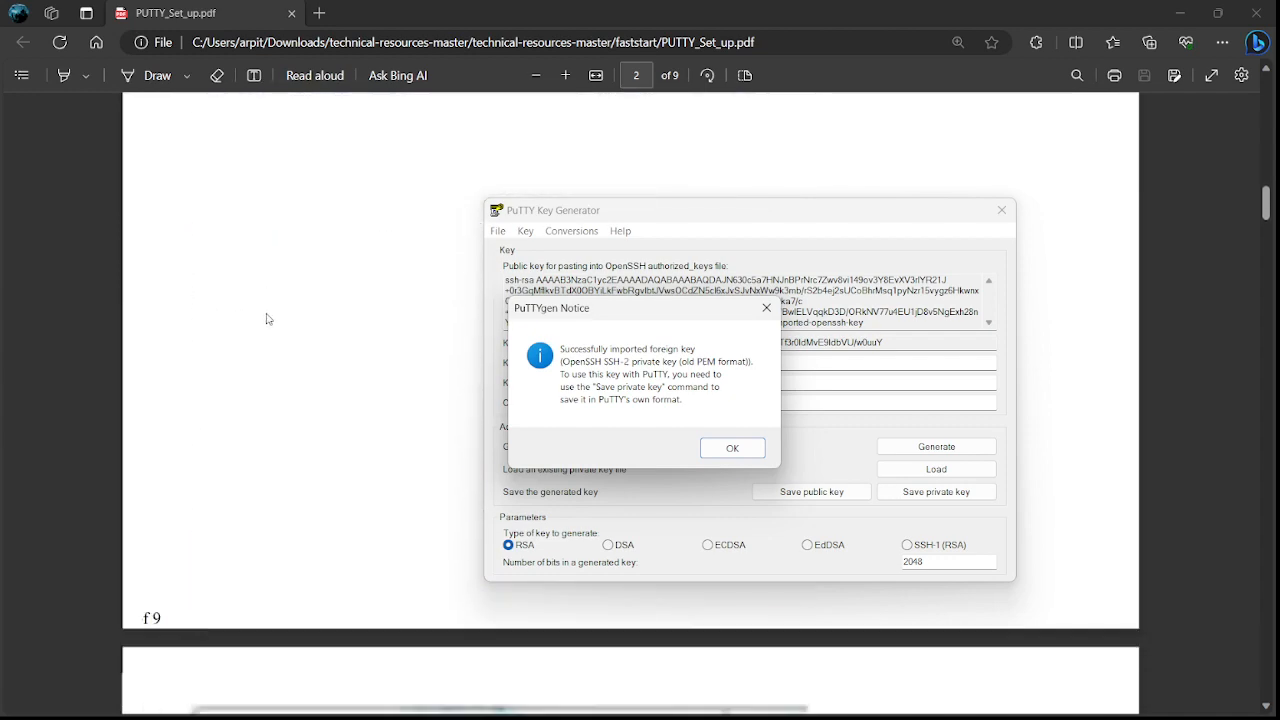
scroll(down, 3)
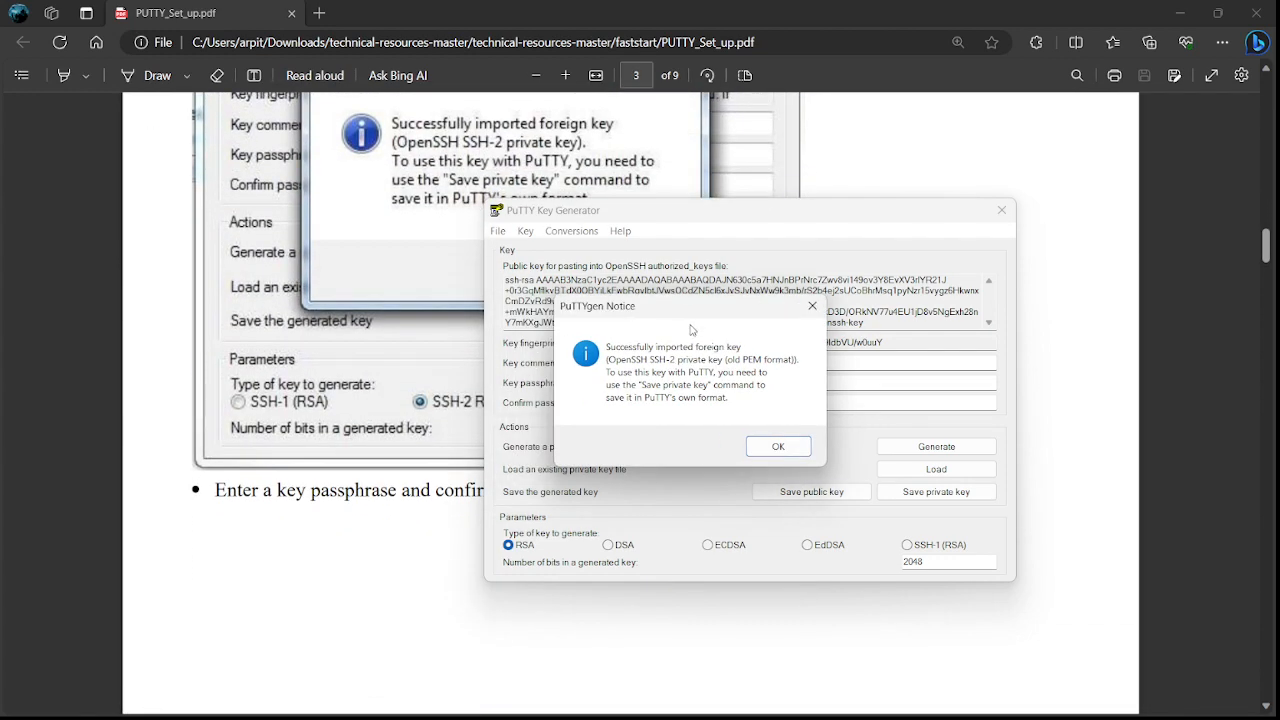
mouse_move(678, 398)
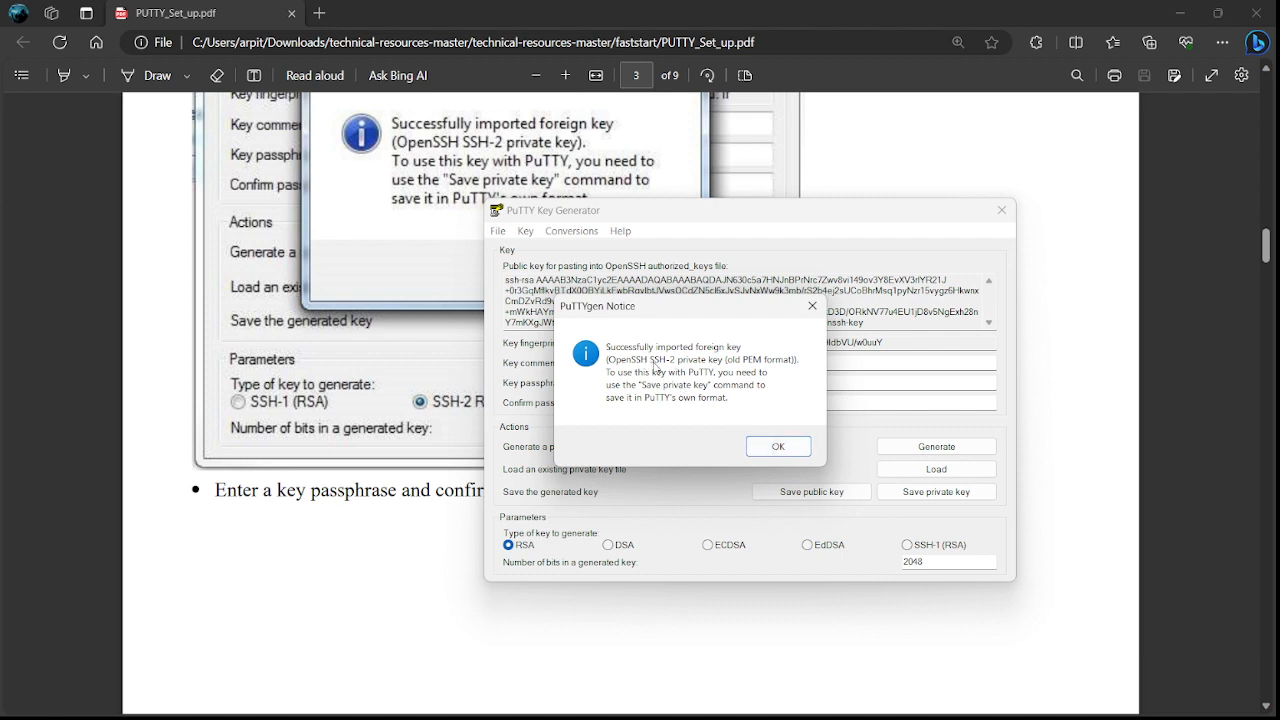
Enter and confirm a passphrase for the imported key
click(778, 446)
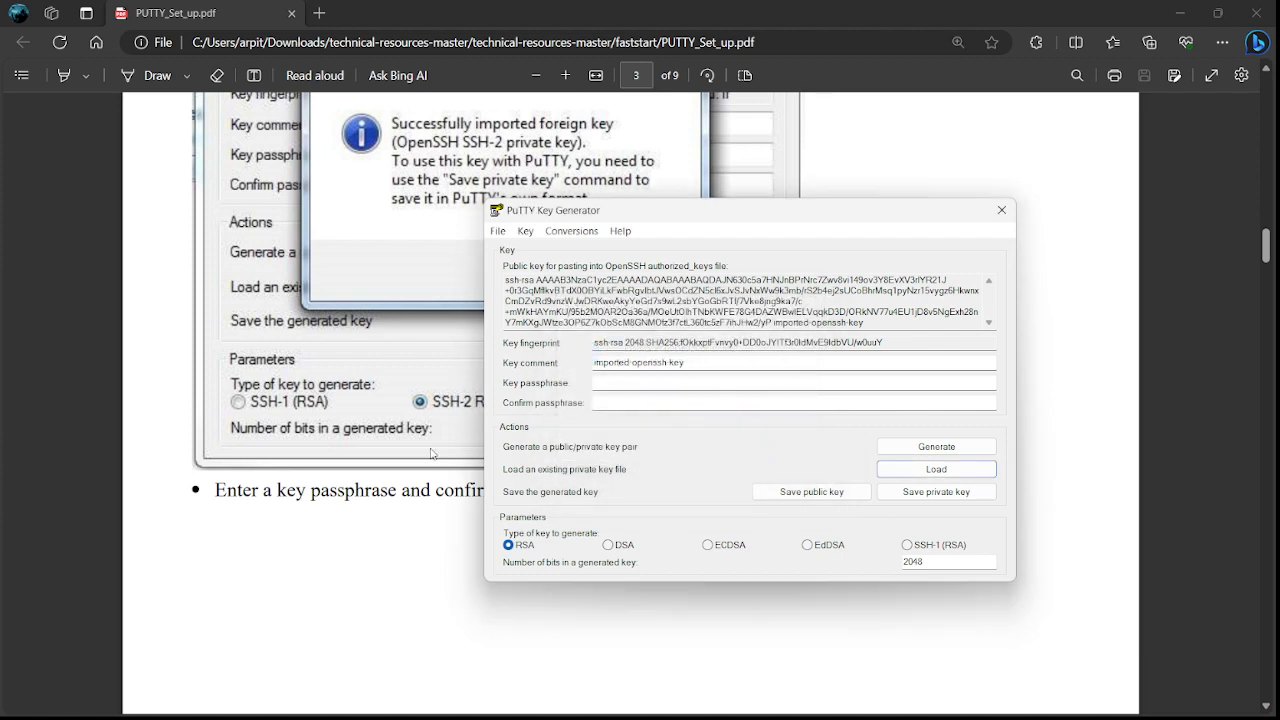
click(790, 382)
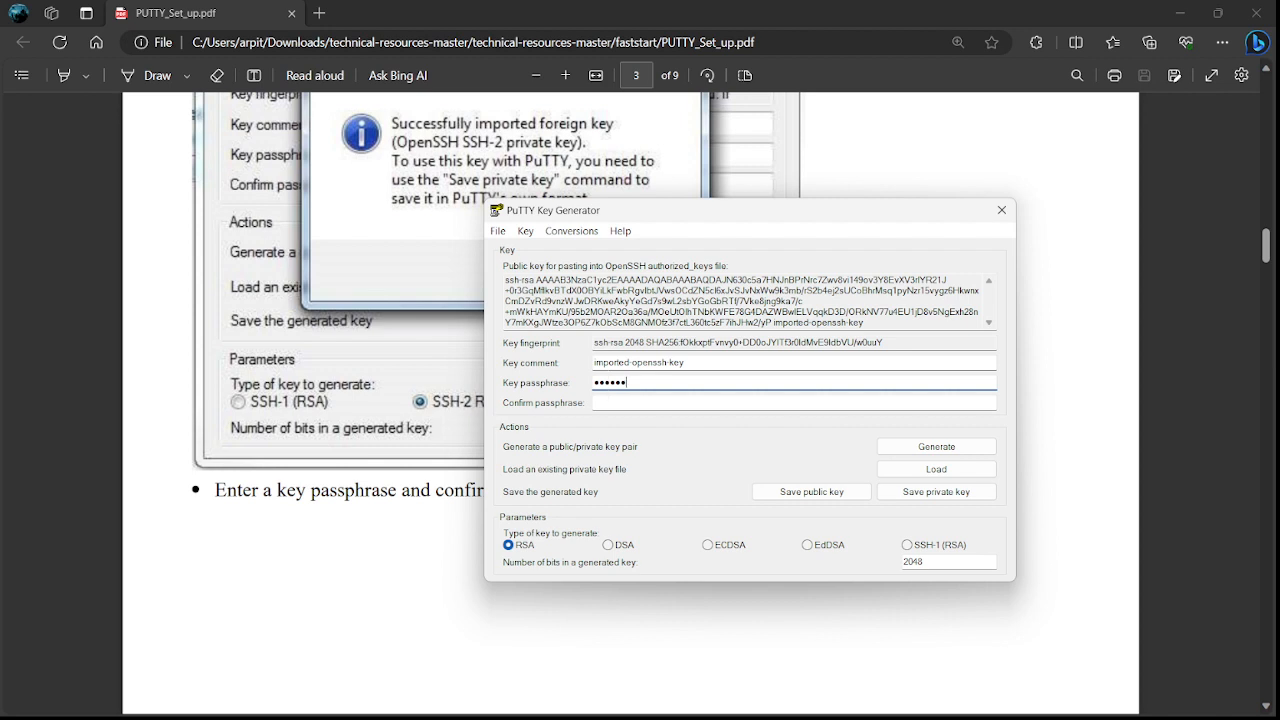
text(•••)
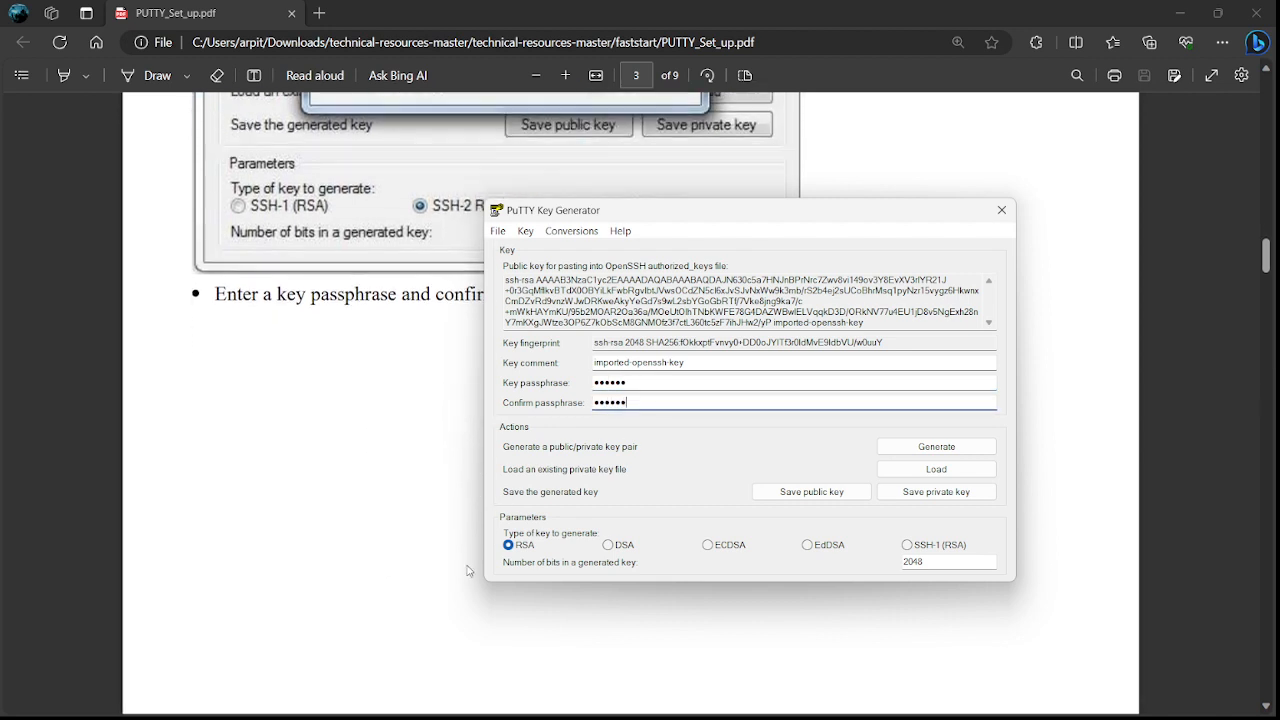
Save the private key as ibmzdatathonvideo .ppk in Downloads
click(936, 491)
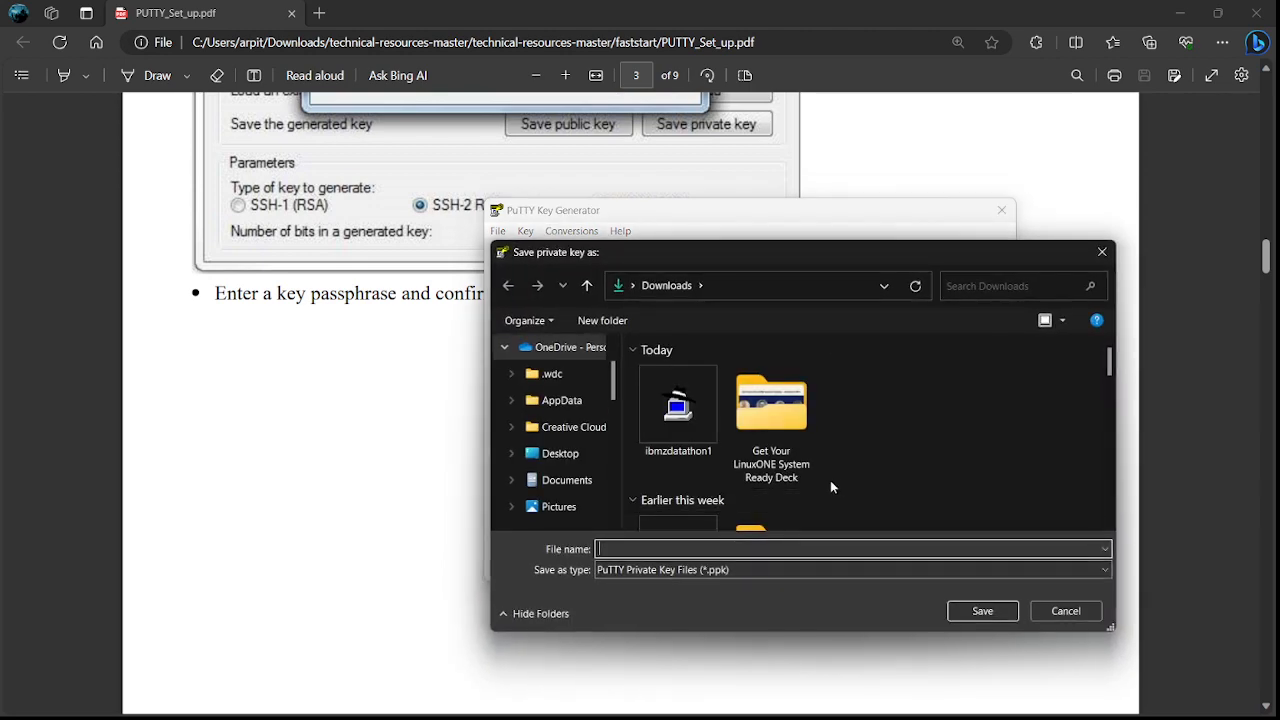
text(ibmzdat)
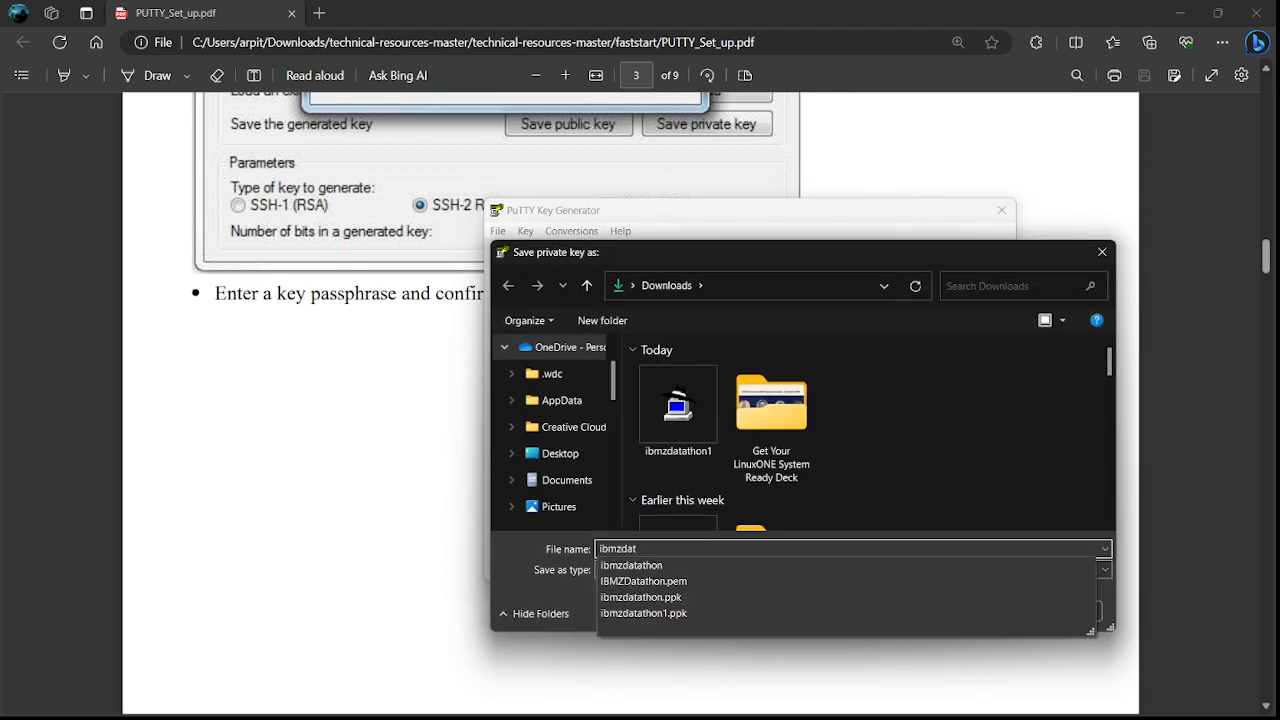
text(ibmzdatathonvideo)
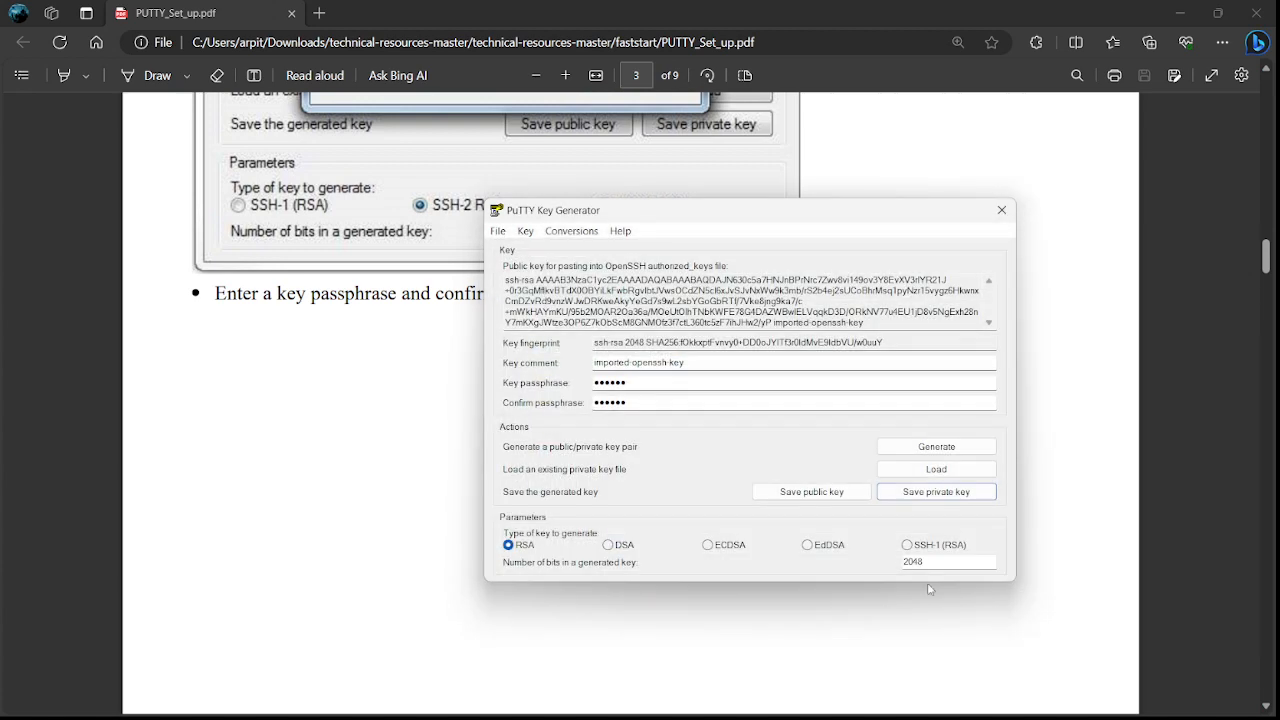
mouse_move(1025, 210)
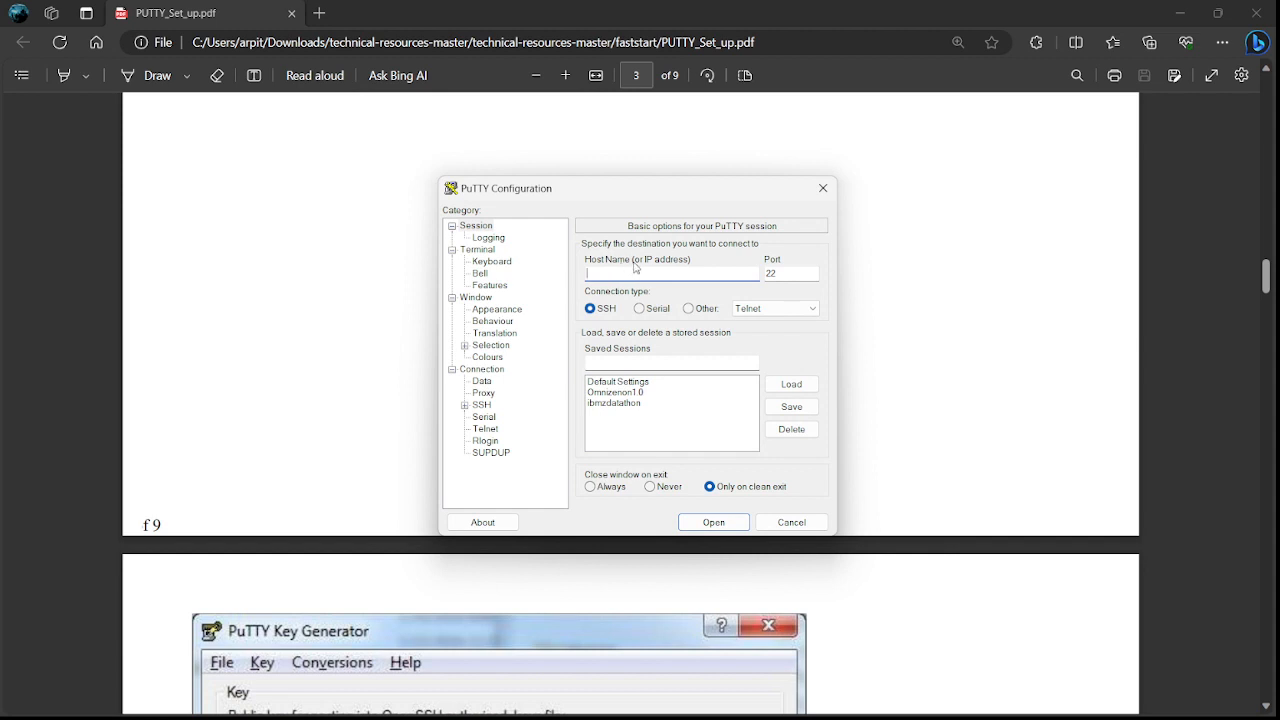
Copy the server IP 148.100.112.227 from Virtual Servers into PuTTY's Host Name field
key(alt+tab)
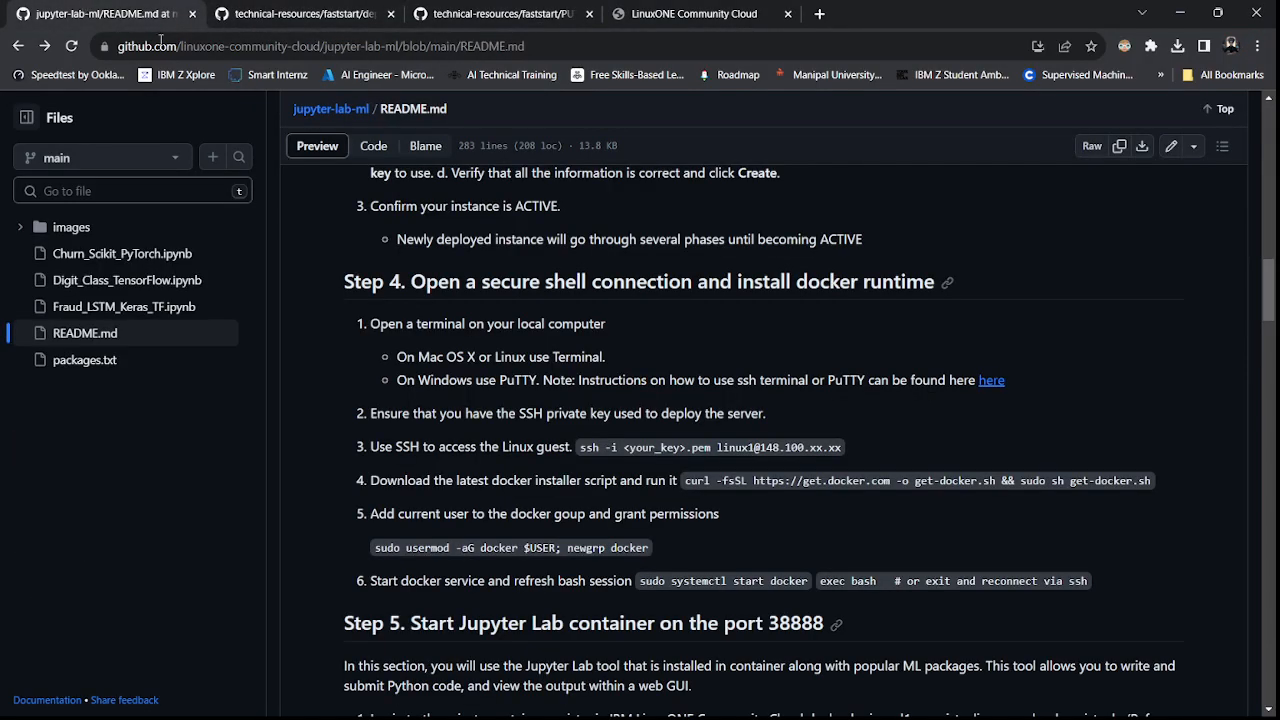
click(527, 13)
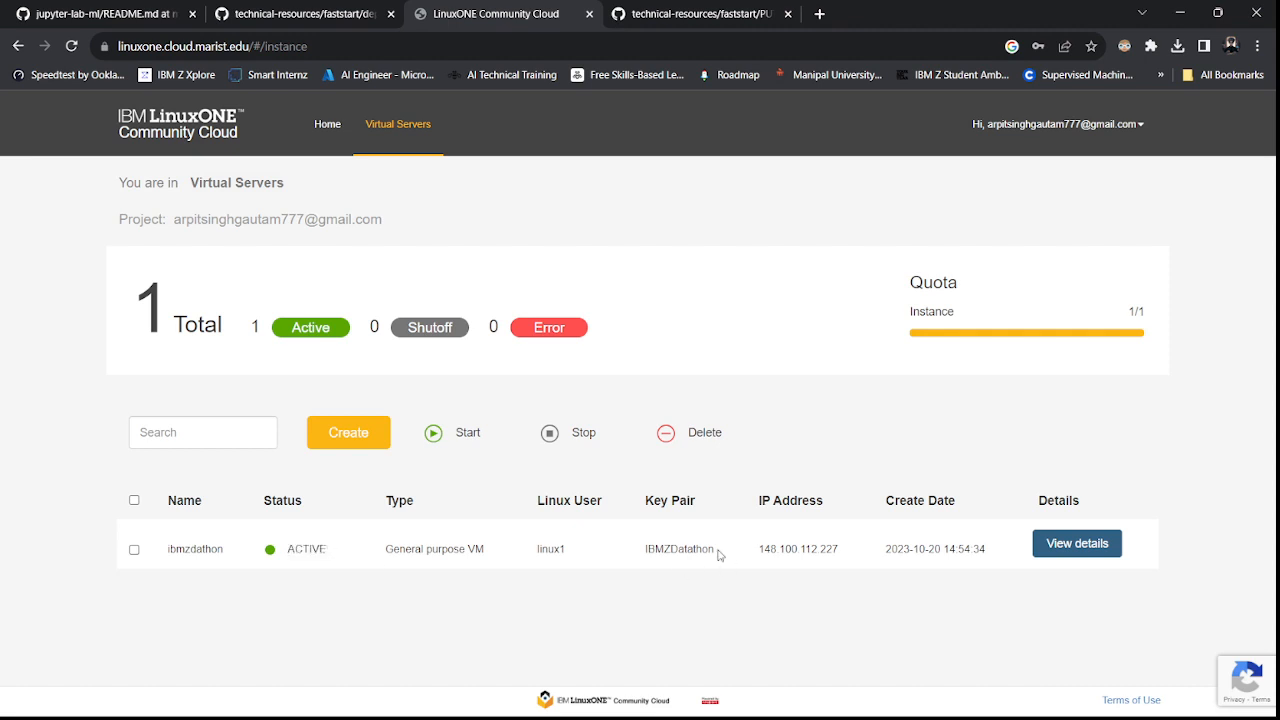
double_click(797, 548)
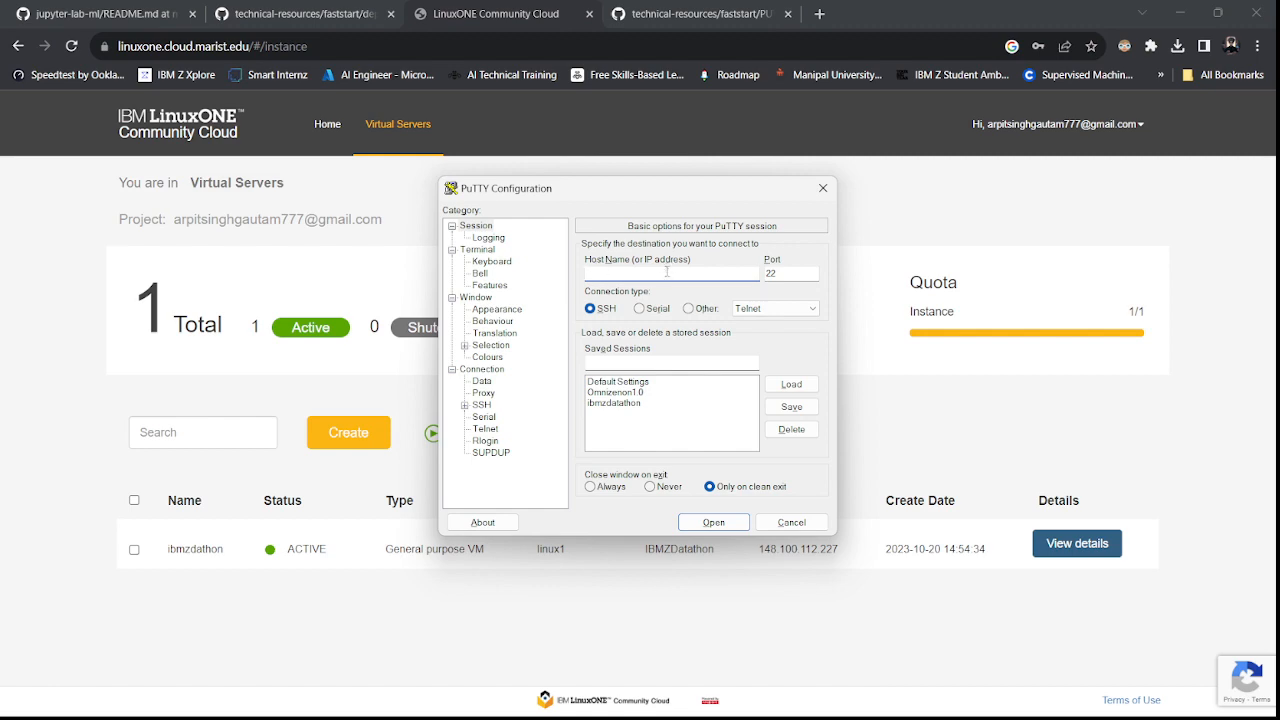
text(148.100.112.227)
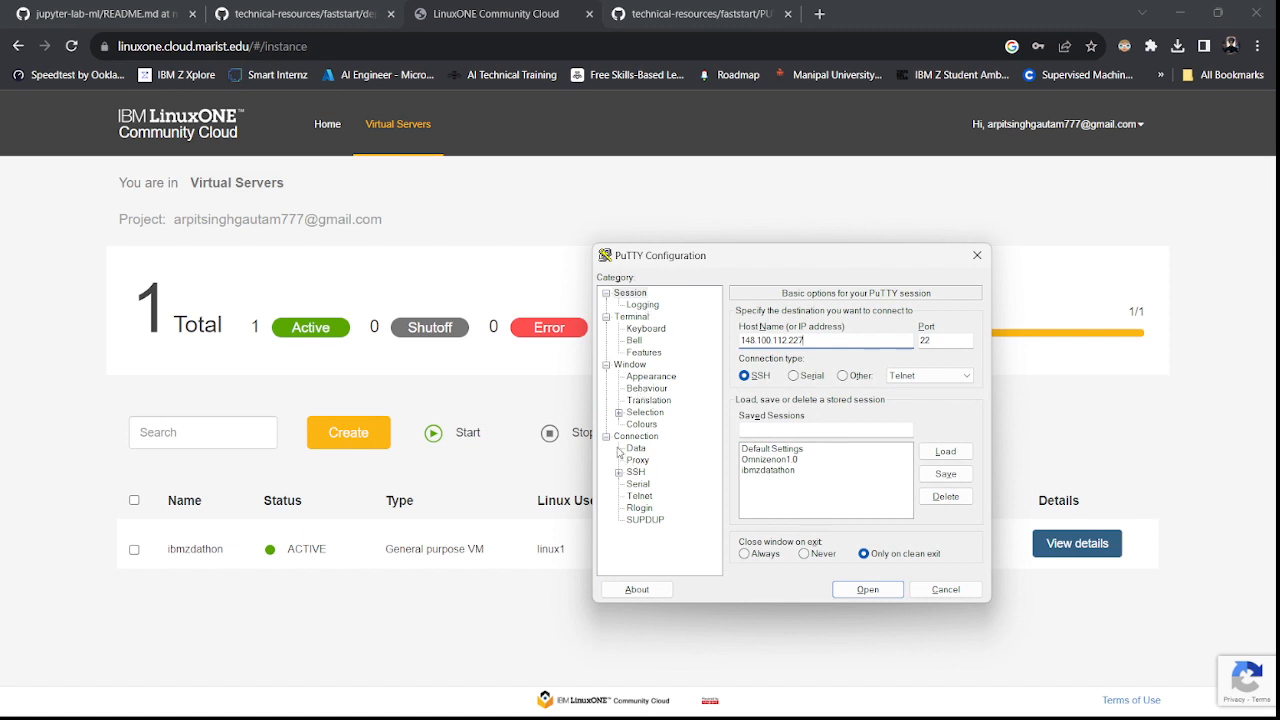
Set ibmzdatathonvideo .ppk as the SSH credentials key and begin entering the auto-login username
click(635, 459)
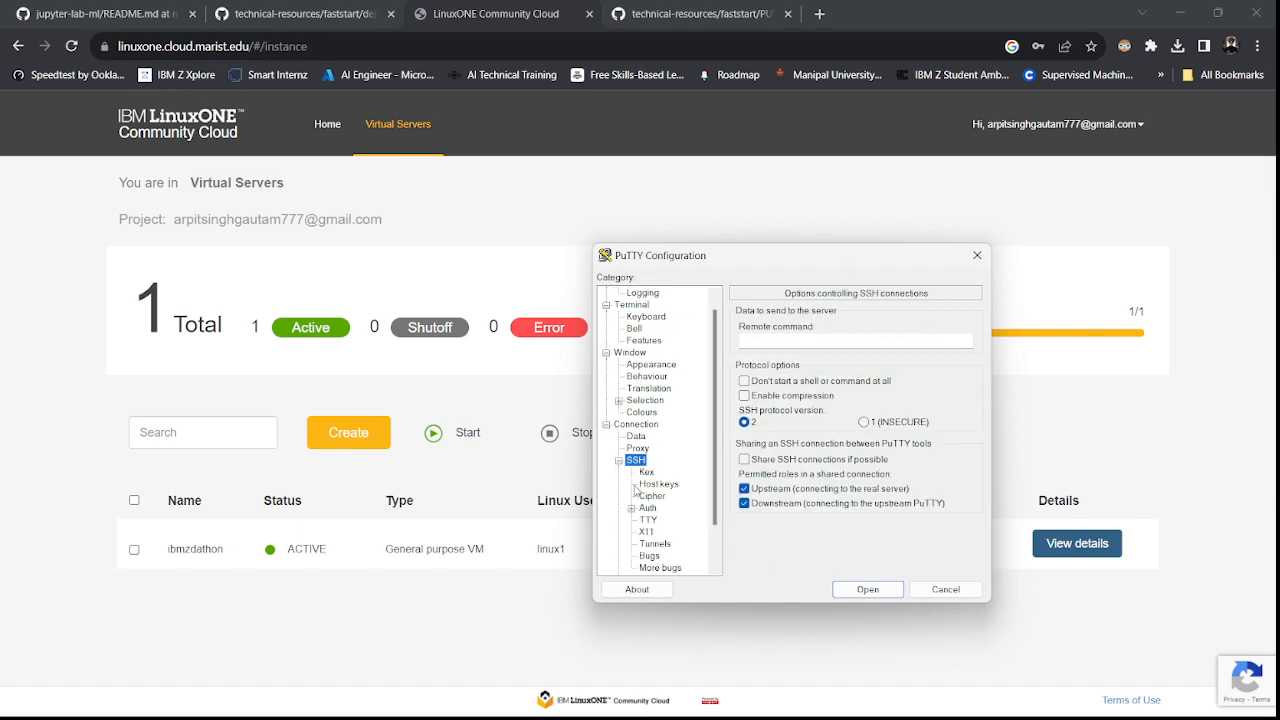
click(647, 507)
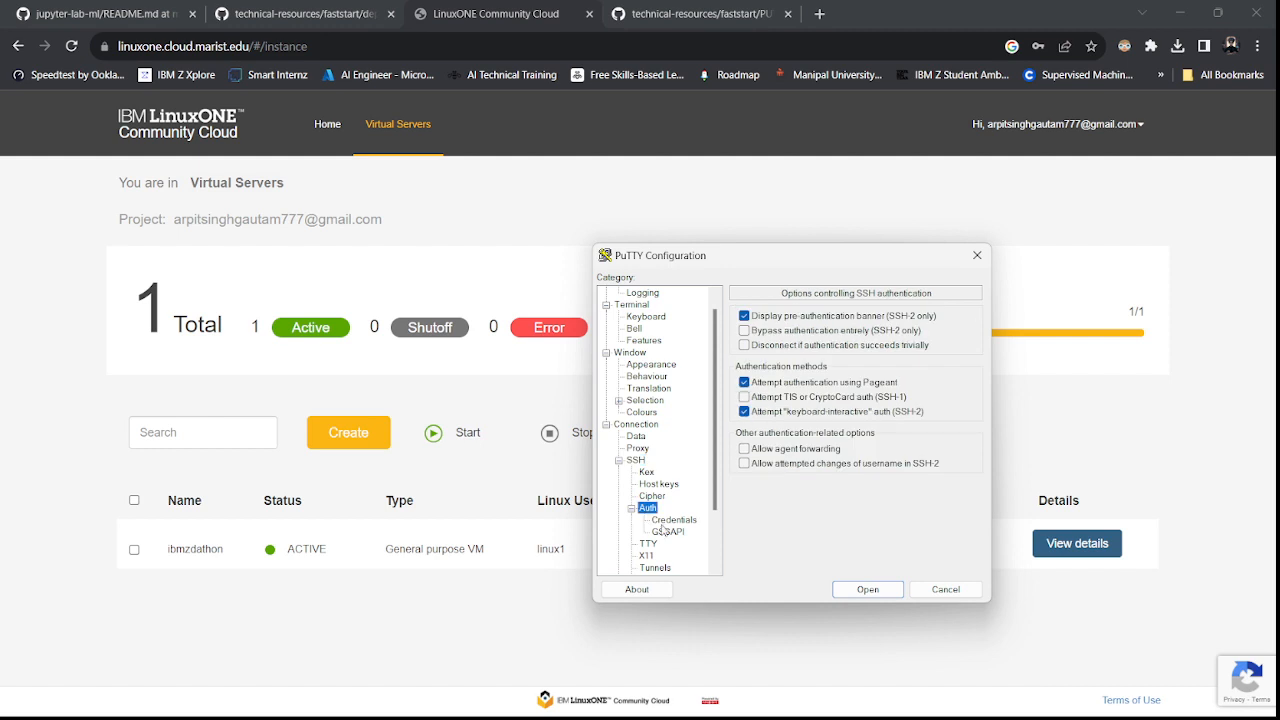
click(673, 519)
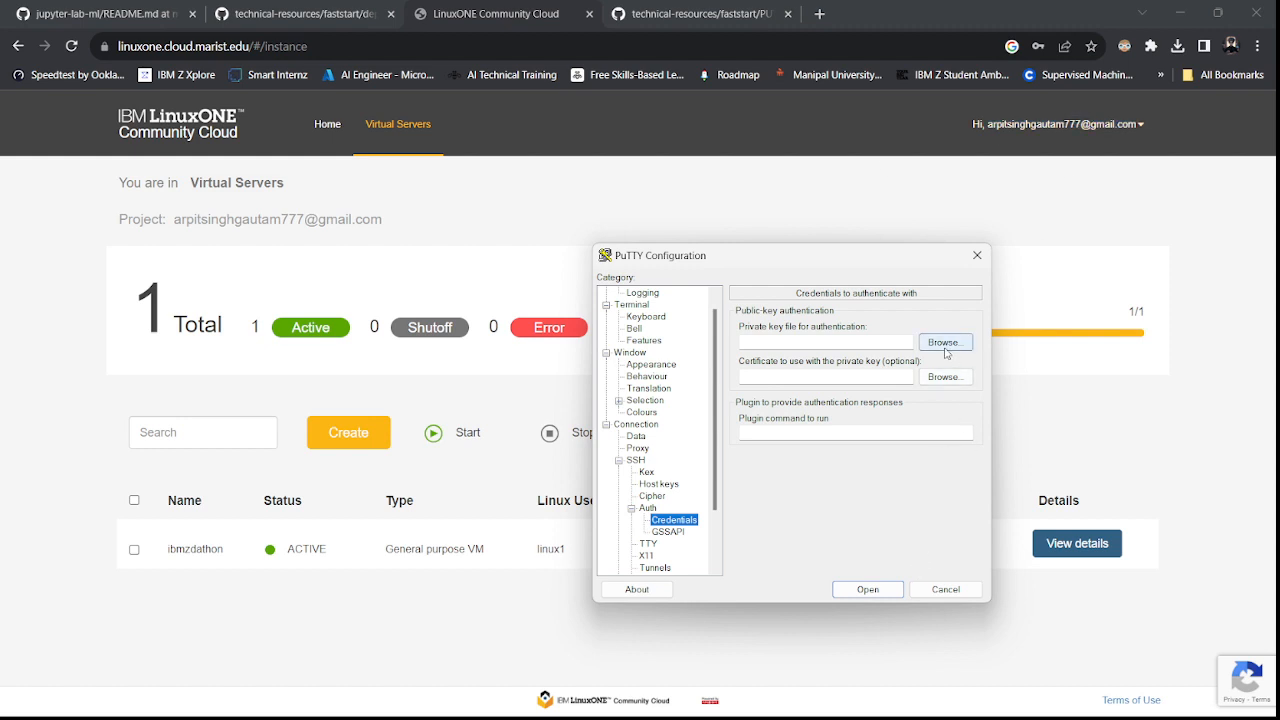
click(944, 342)
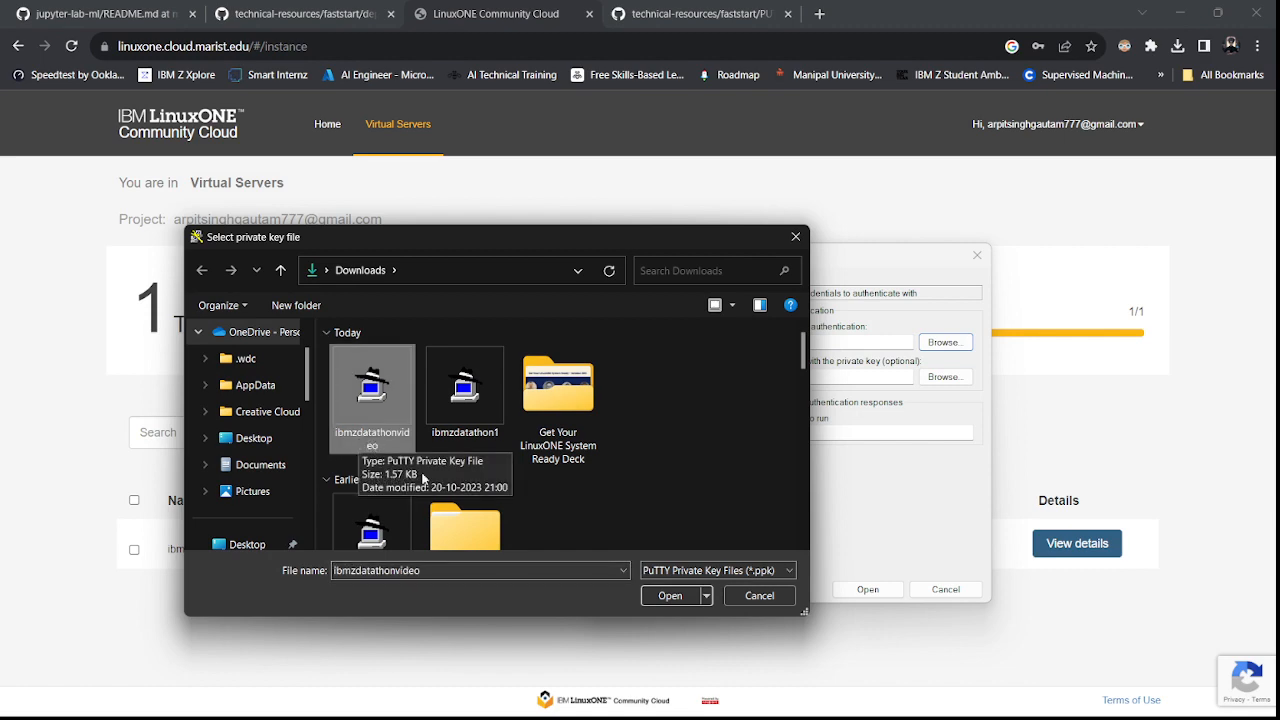
click(670, 595)
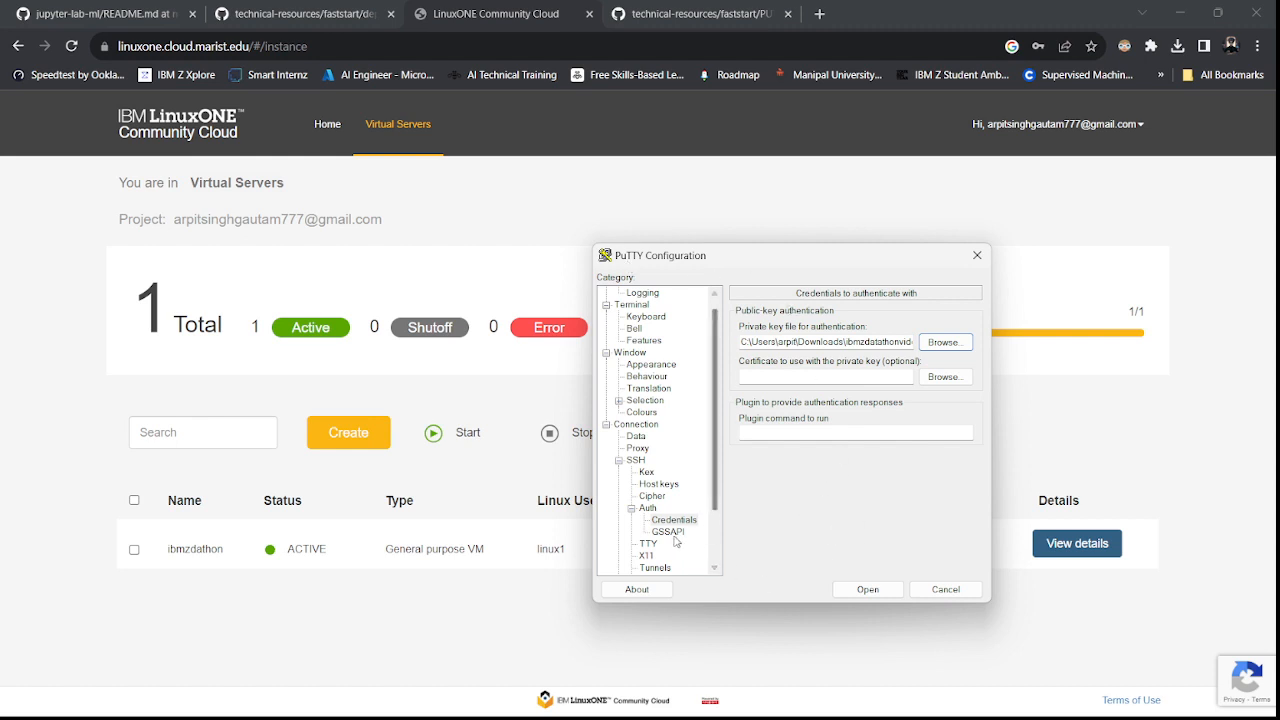
click(636, 436)
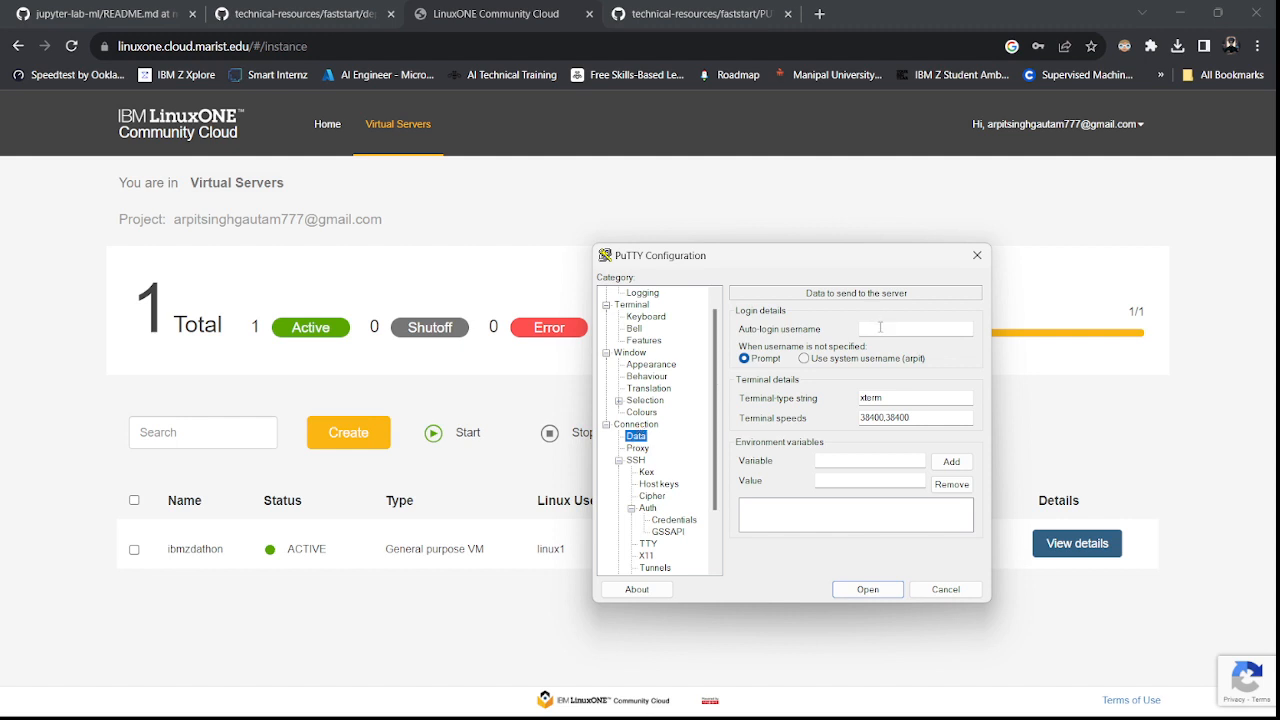
text(linu)
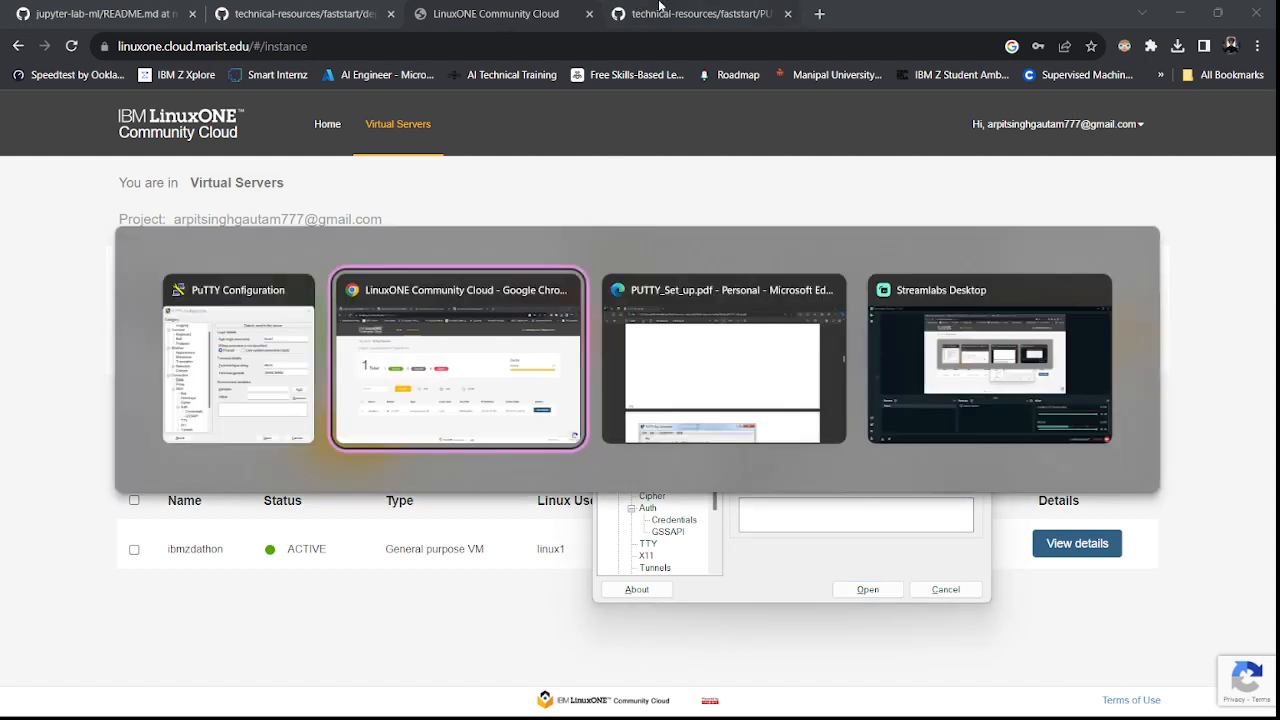
Switch to the PuTTY setup PDF and scroll to page 8 on saving the session
click(722, 375)
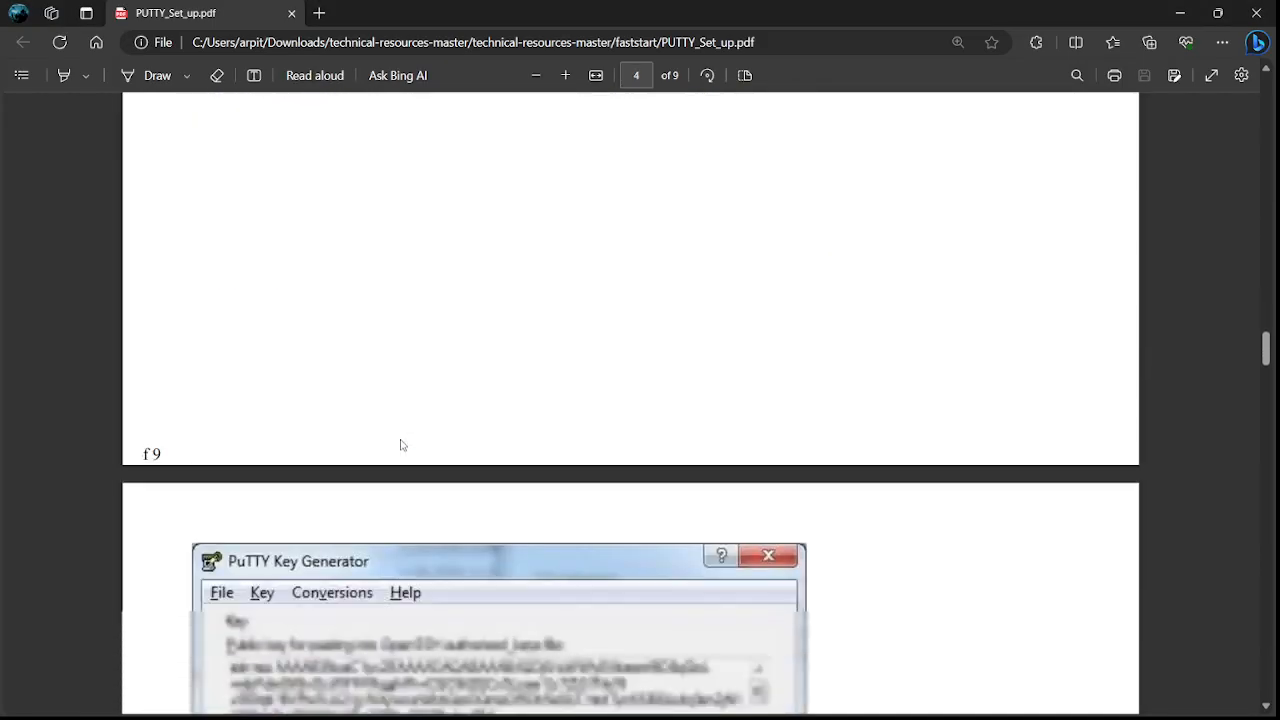
scroll(down, 3)
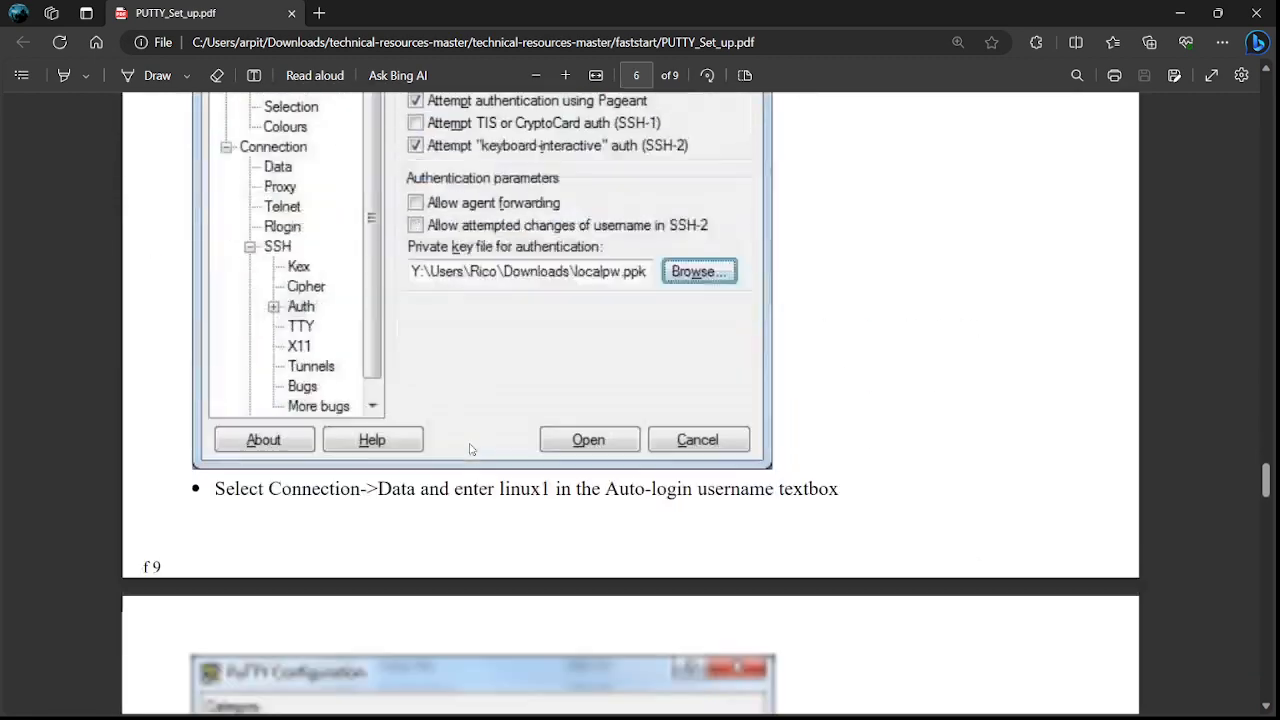
scroll(down, 3)
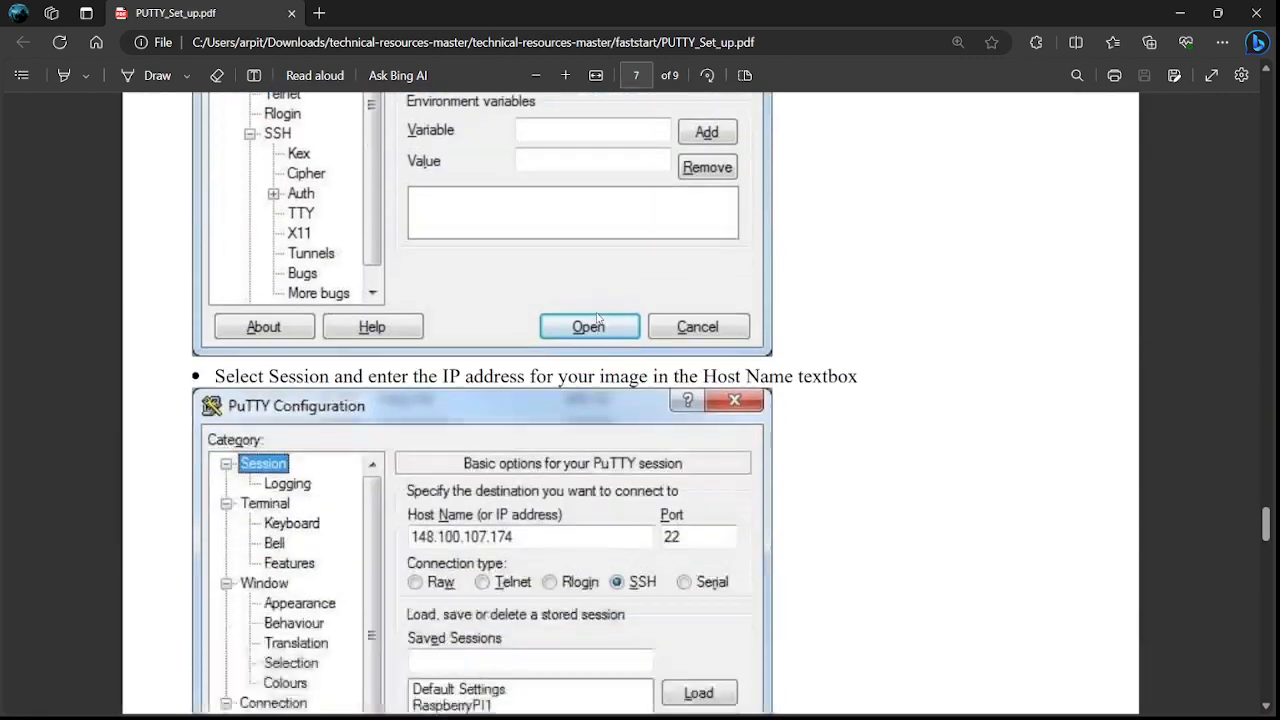
scroll(down, 3)
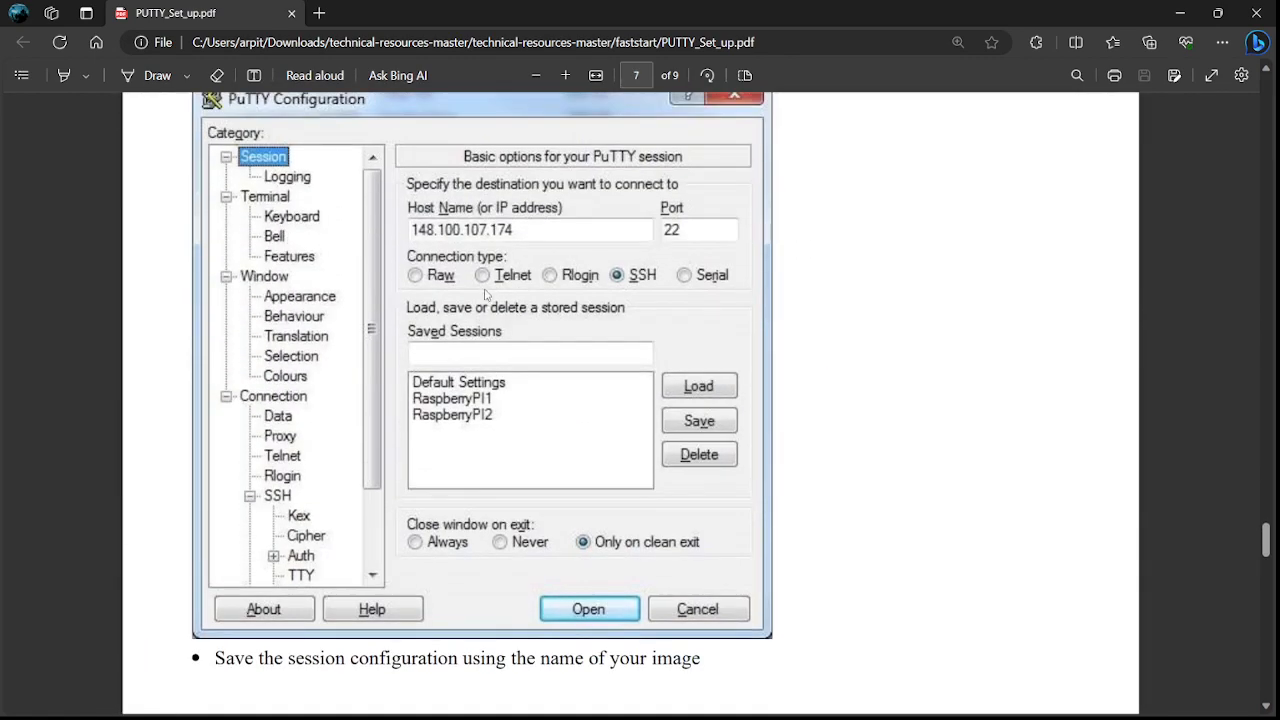
mouse_move(518, 243)
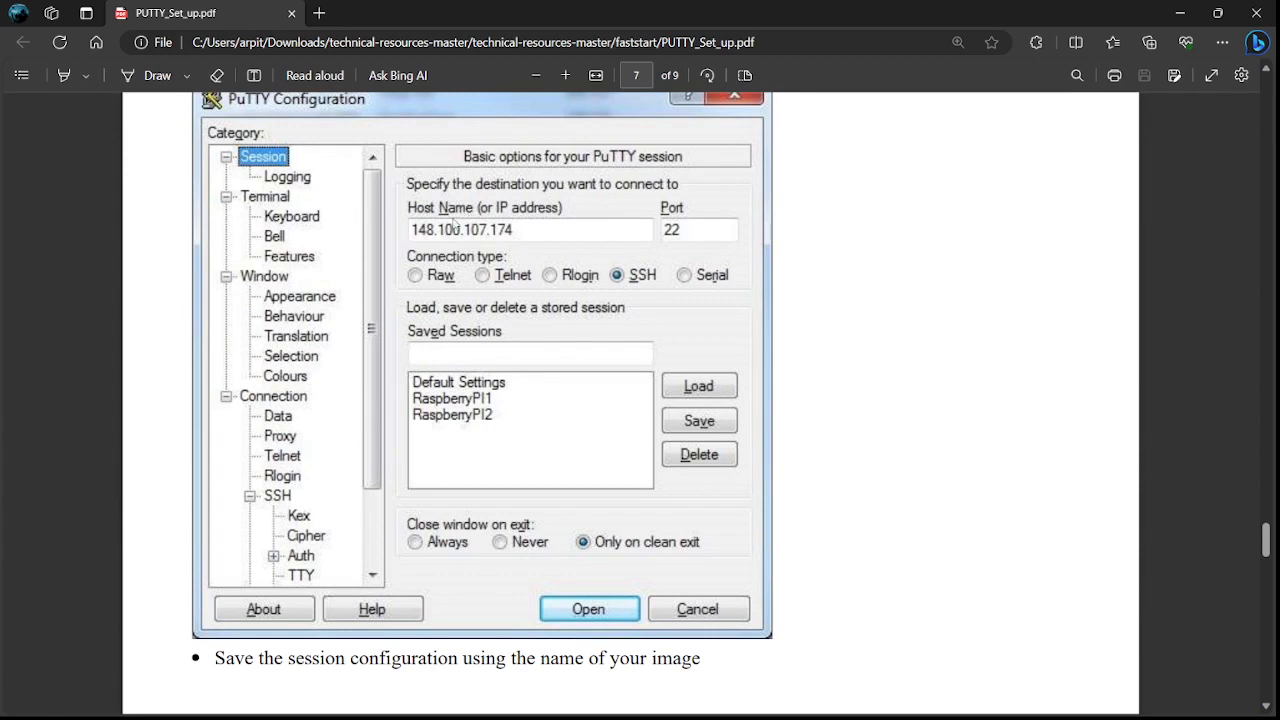
scroll(down, 3)
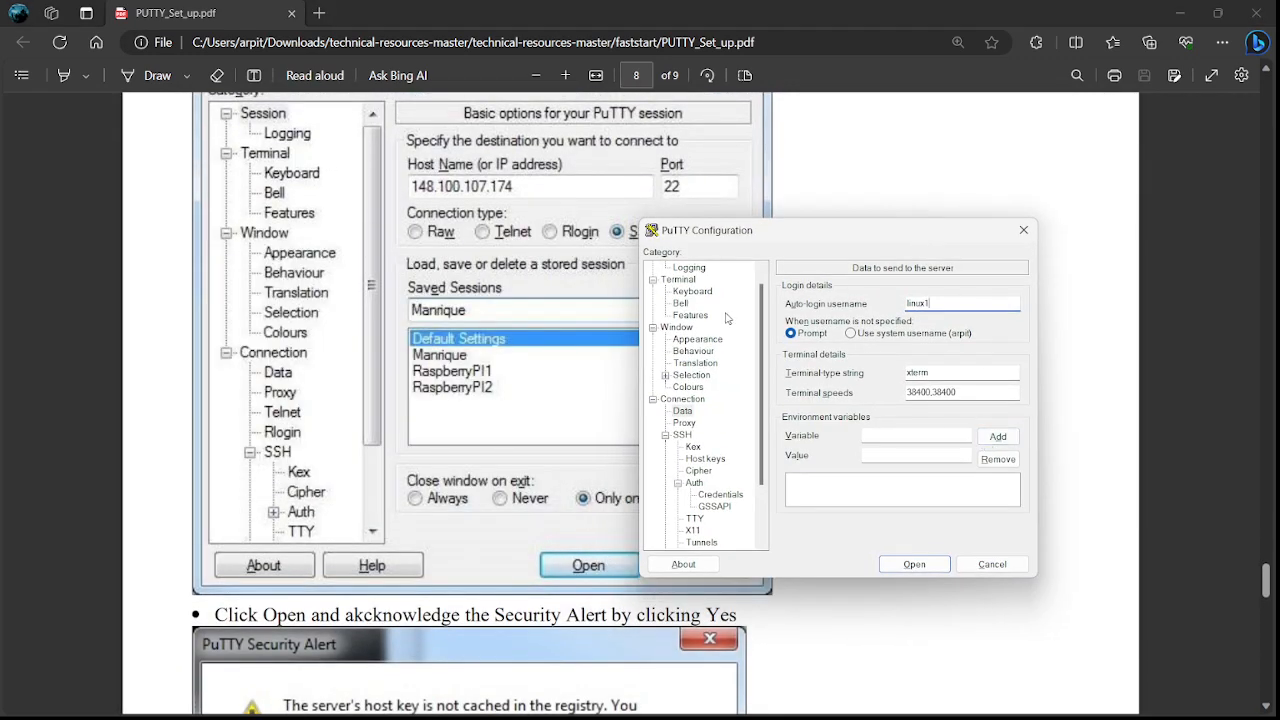
Save the PuTTY session as ibmzdatathon2 and open the connection to 148.100.112.227
click(677, 267)
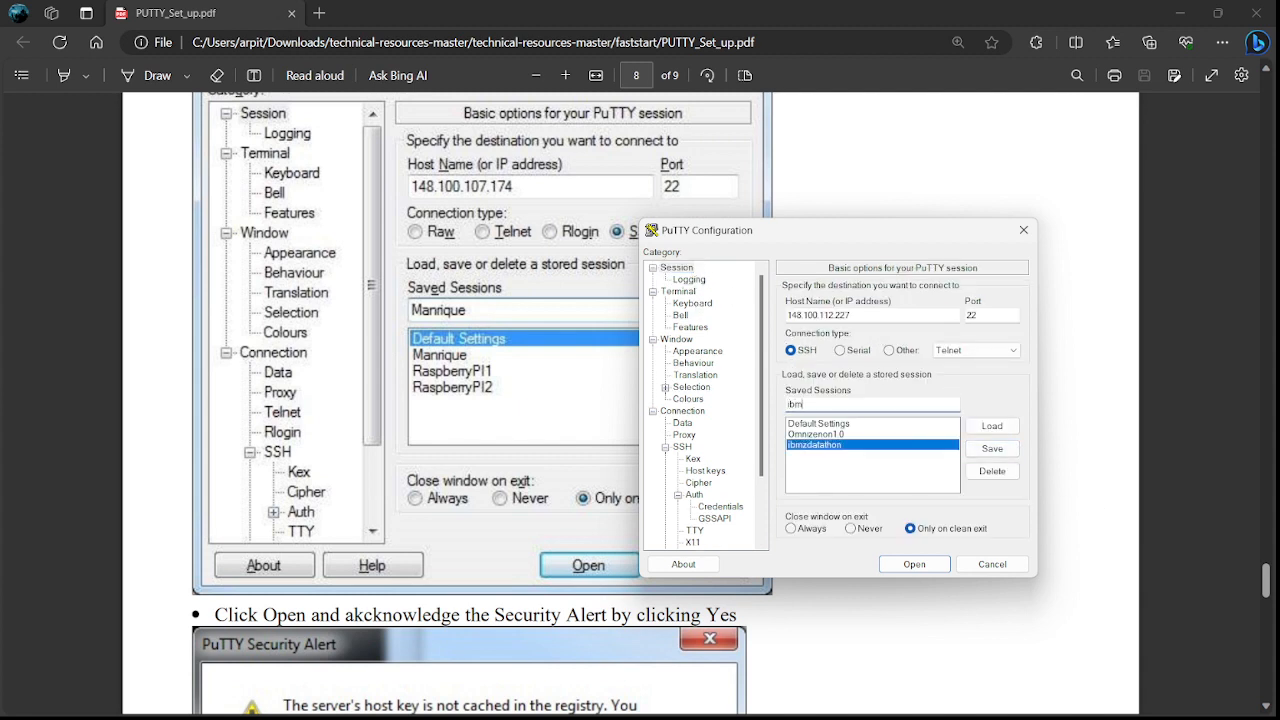
text(ibmzdatathon2)
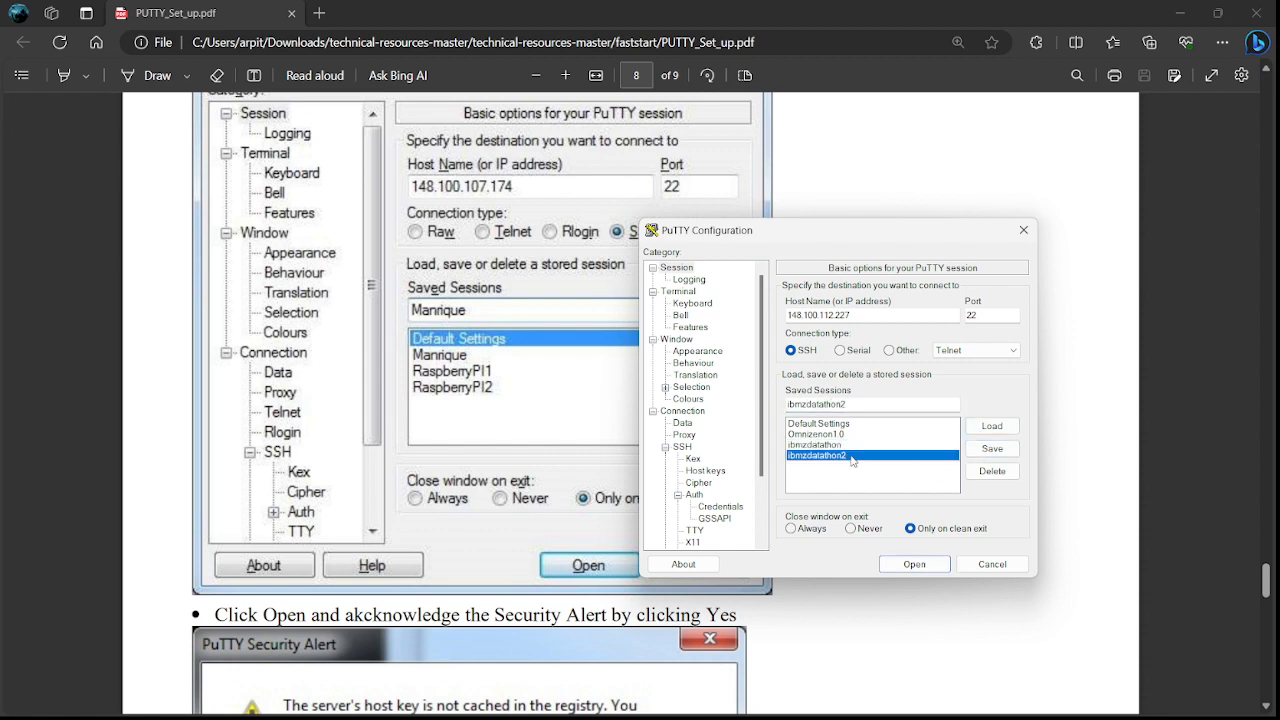
scroll(down, 3)
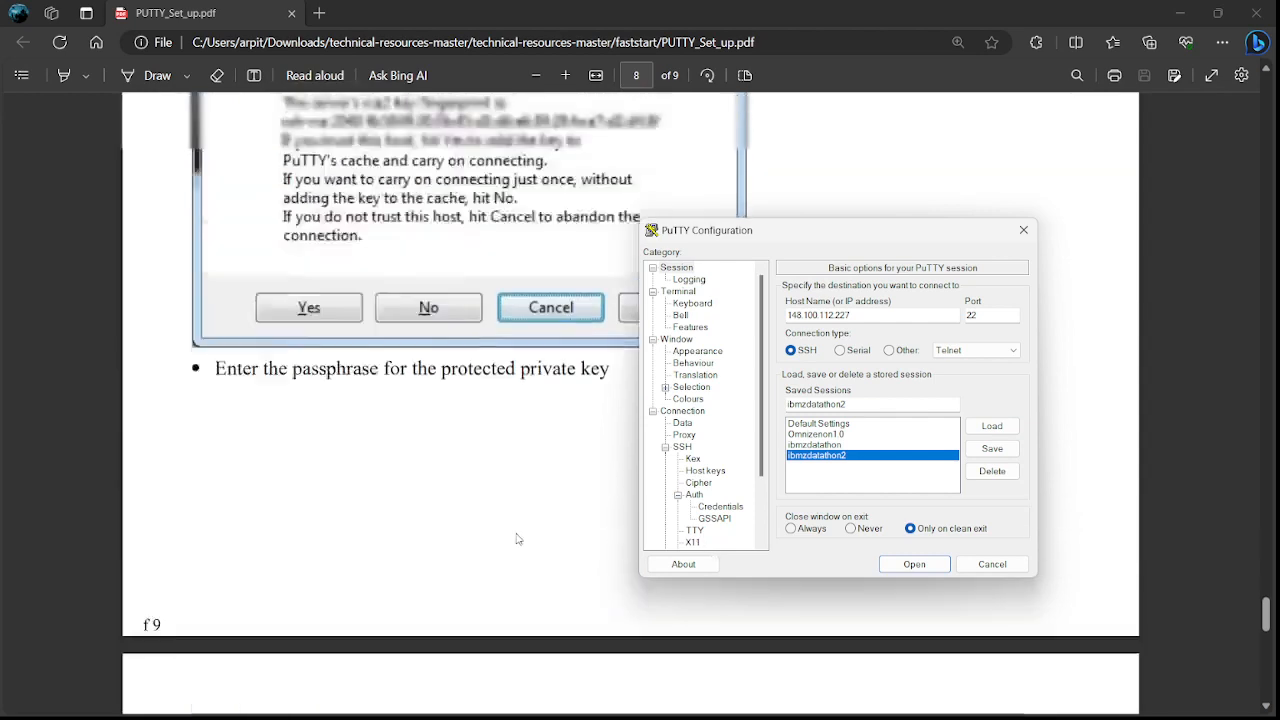
click(912, 563)
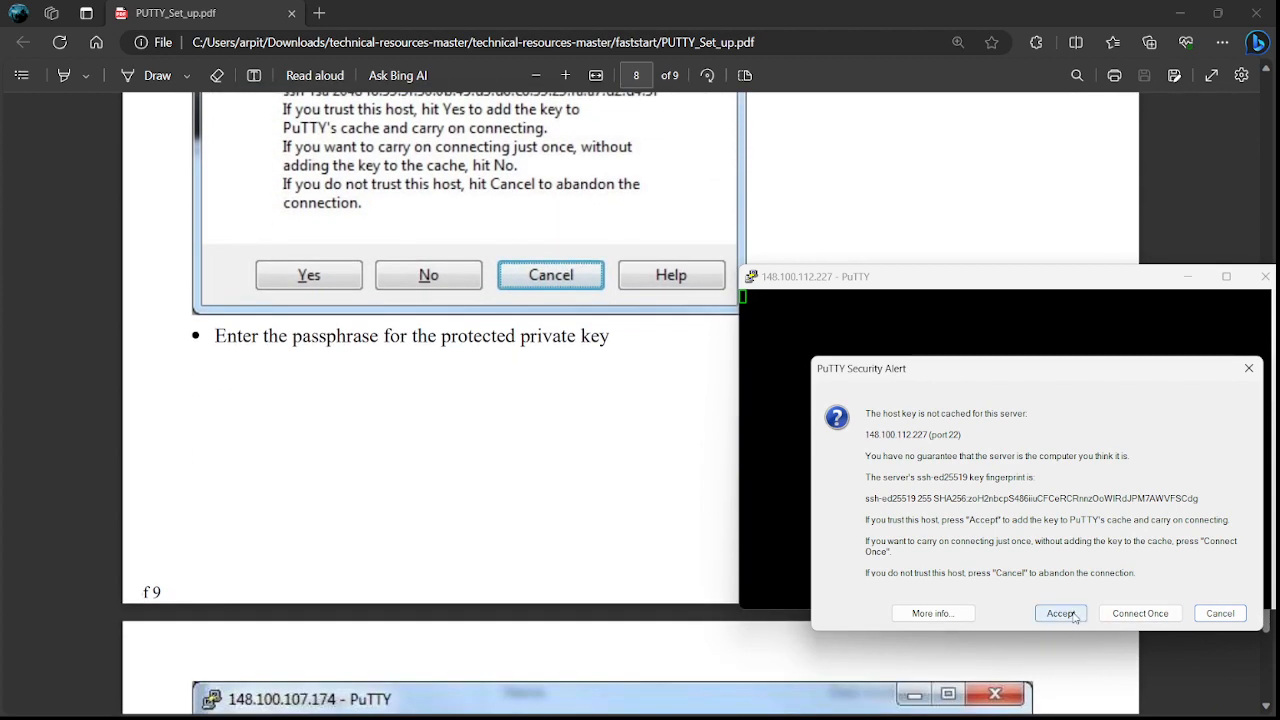
Trust the host key to log in, then scroll the GitHub guide to the server notes
click(1060, 613)
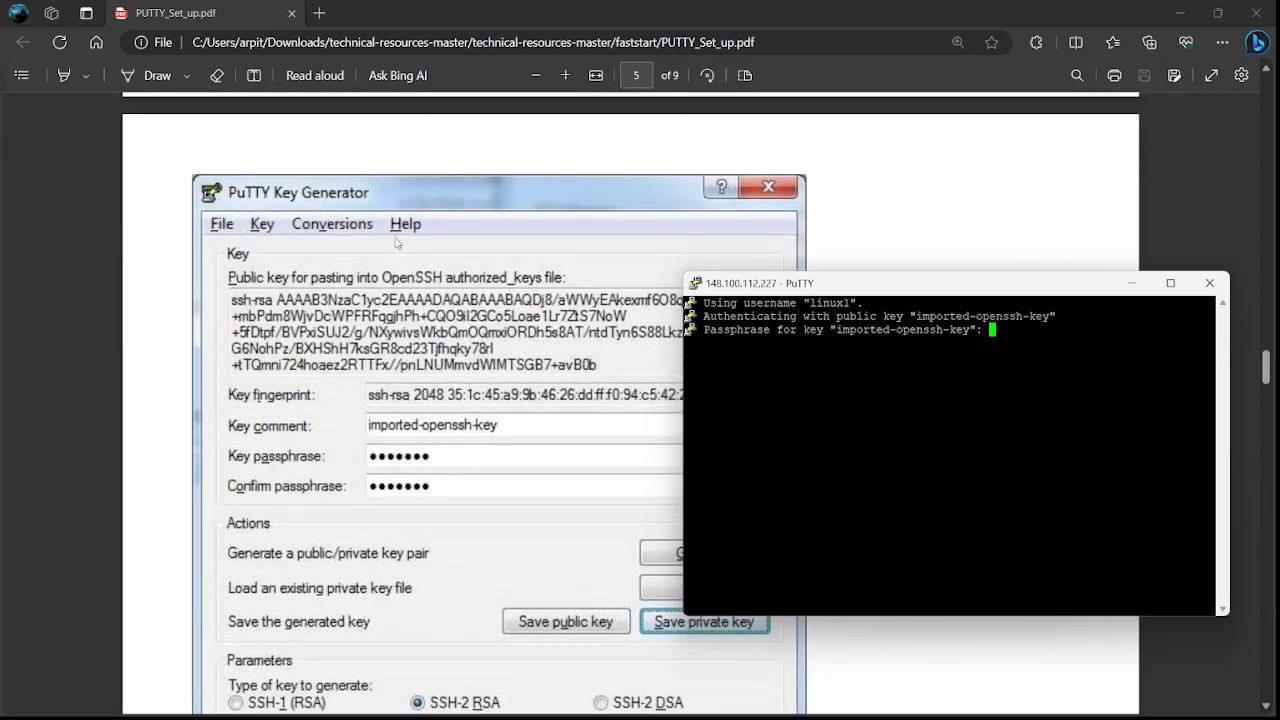
mouse_move(1006, 337)
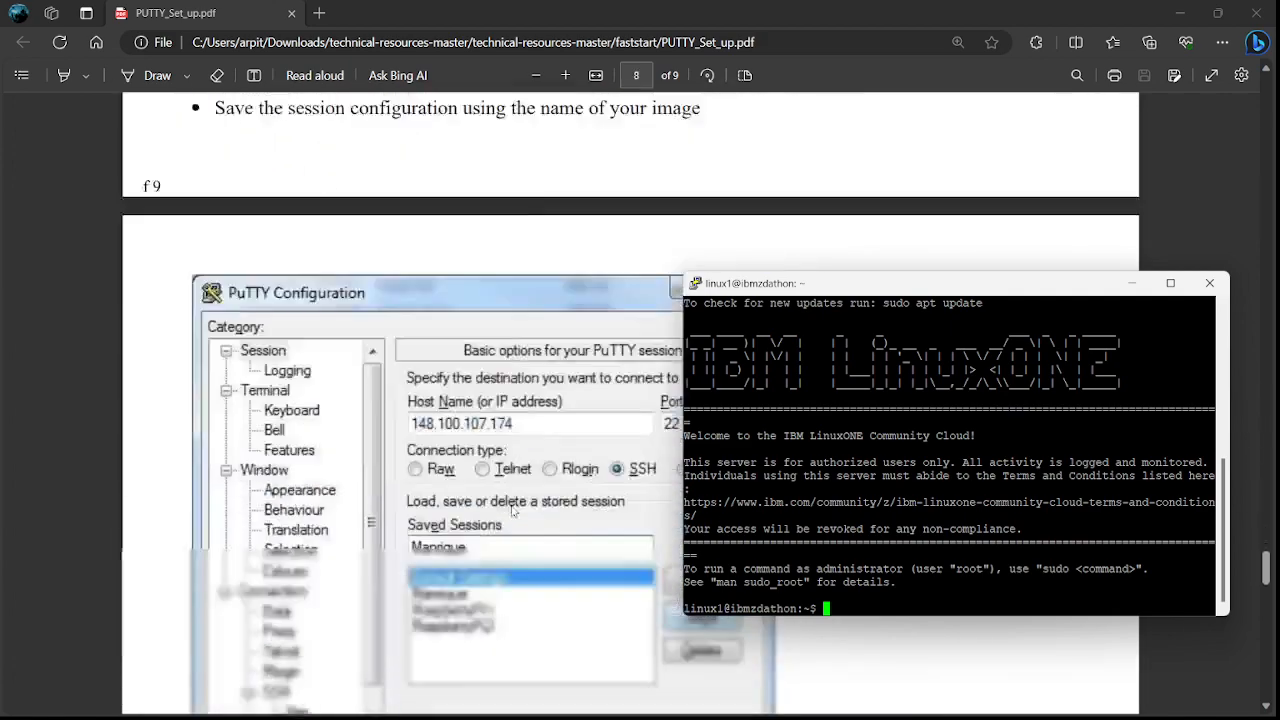
scroll(down, 3)
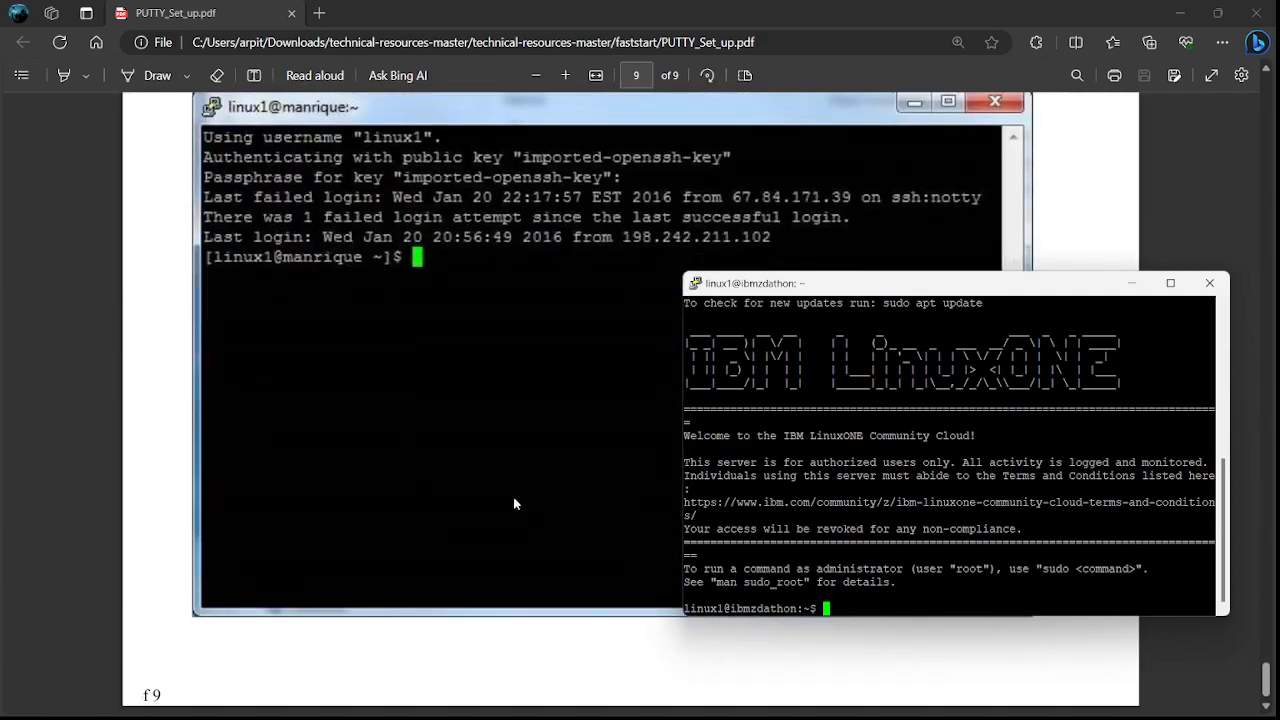
key(alt+tab)
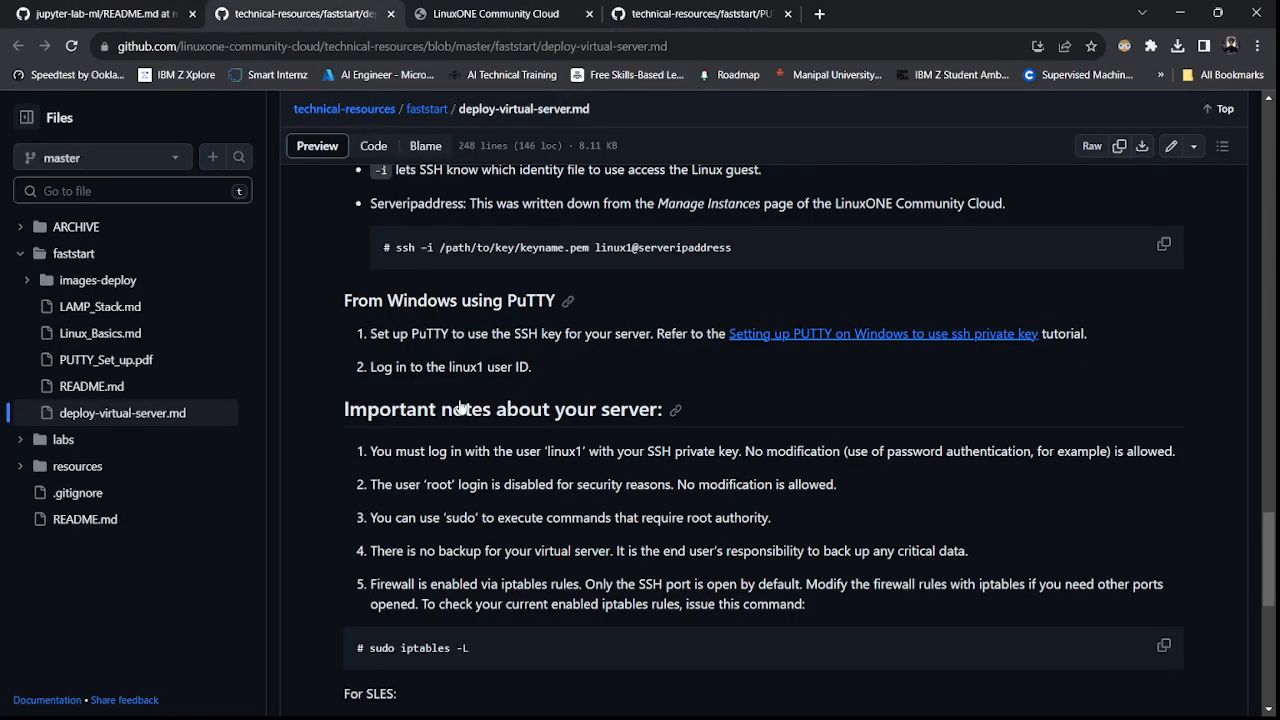
scroll(down, 3)
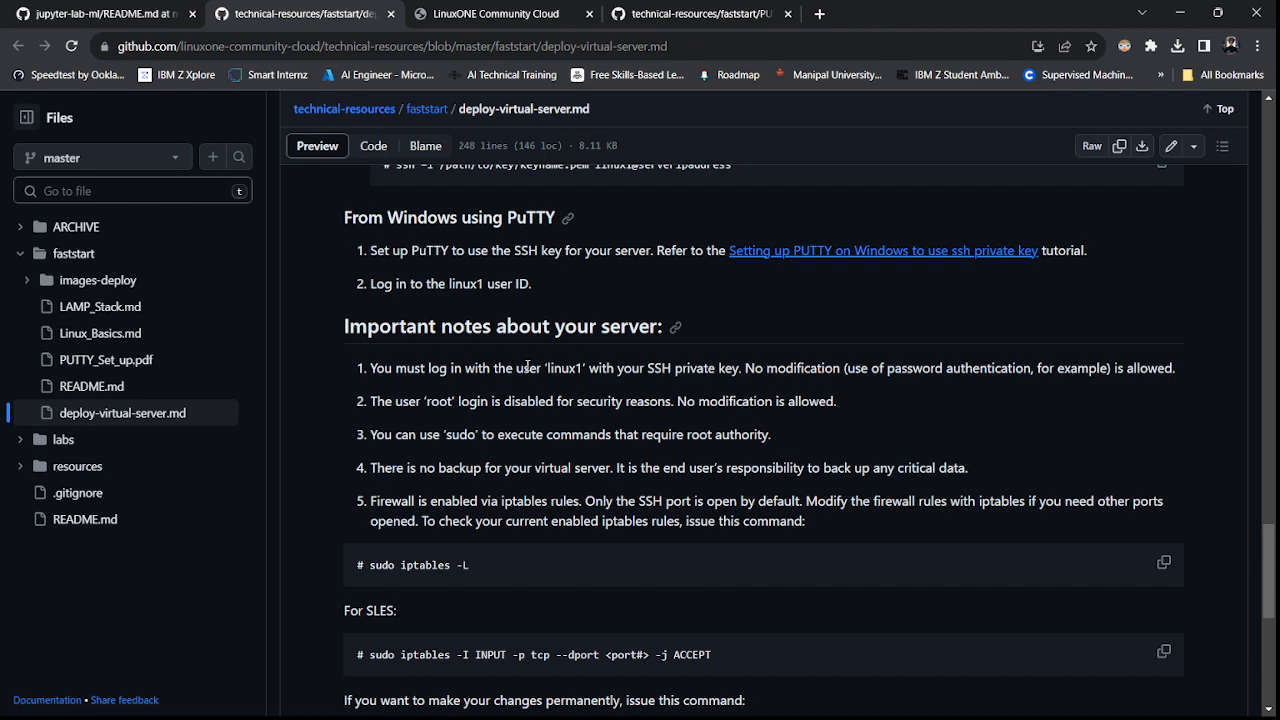
Switch to the jupyter-lab-ml README tab showing Step 4 on SSH and Docker install
scroll(down, 3)
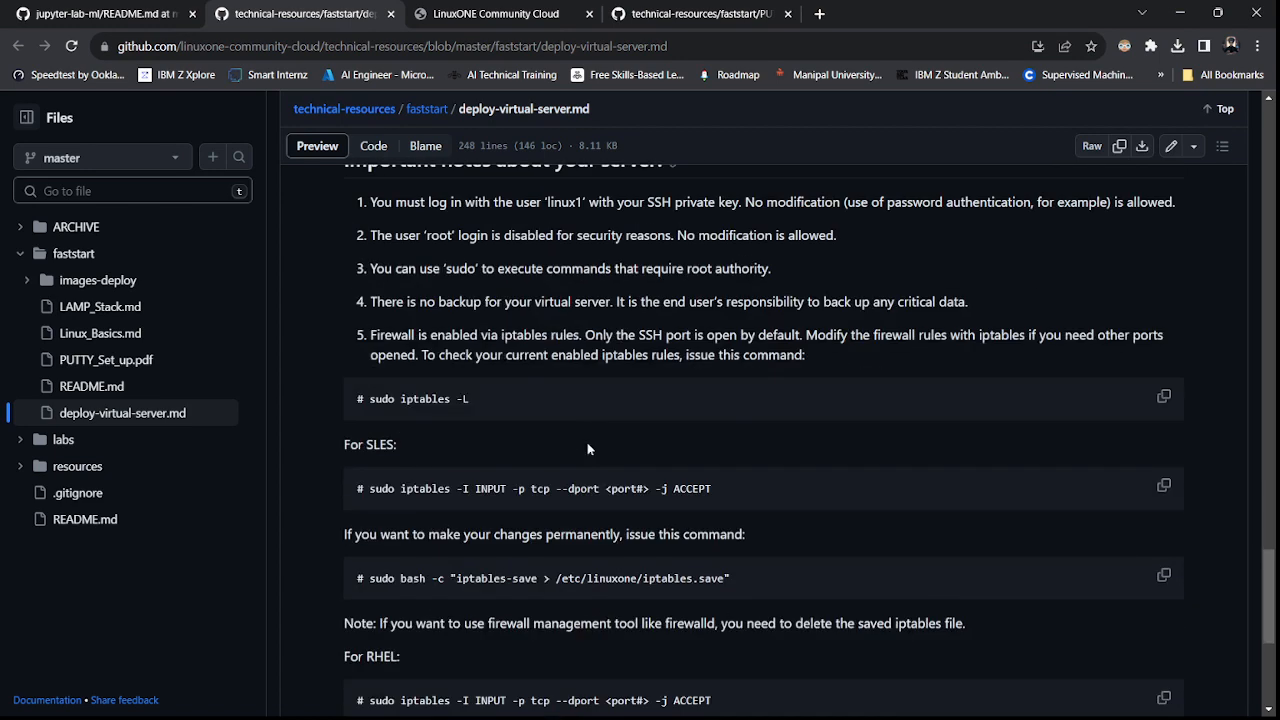
click(100, 14)
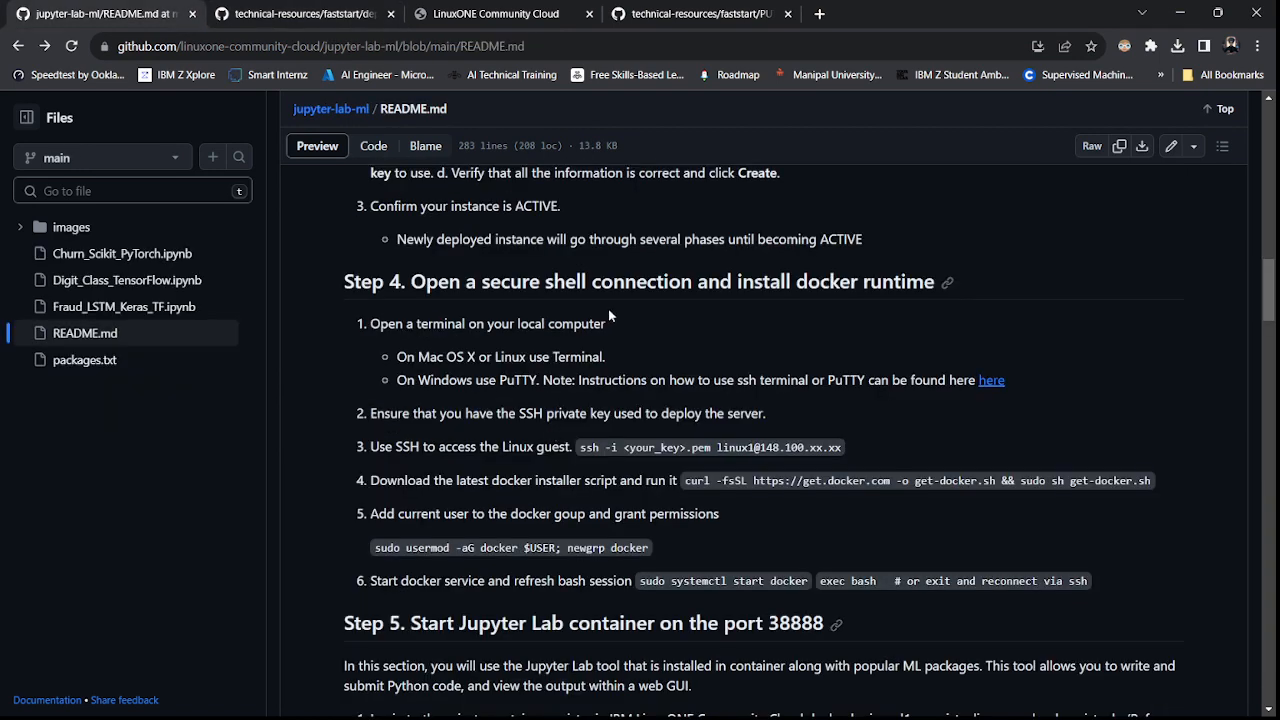
mouse_move(468, 384)
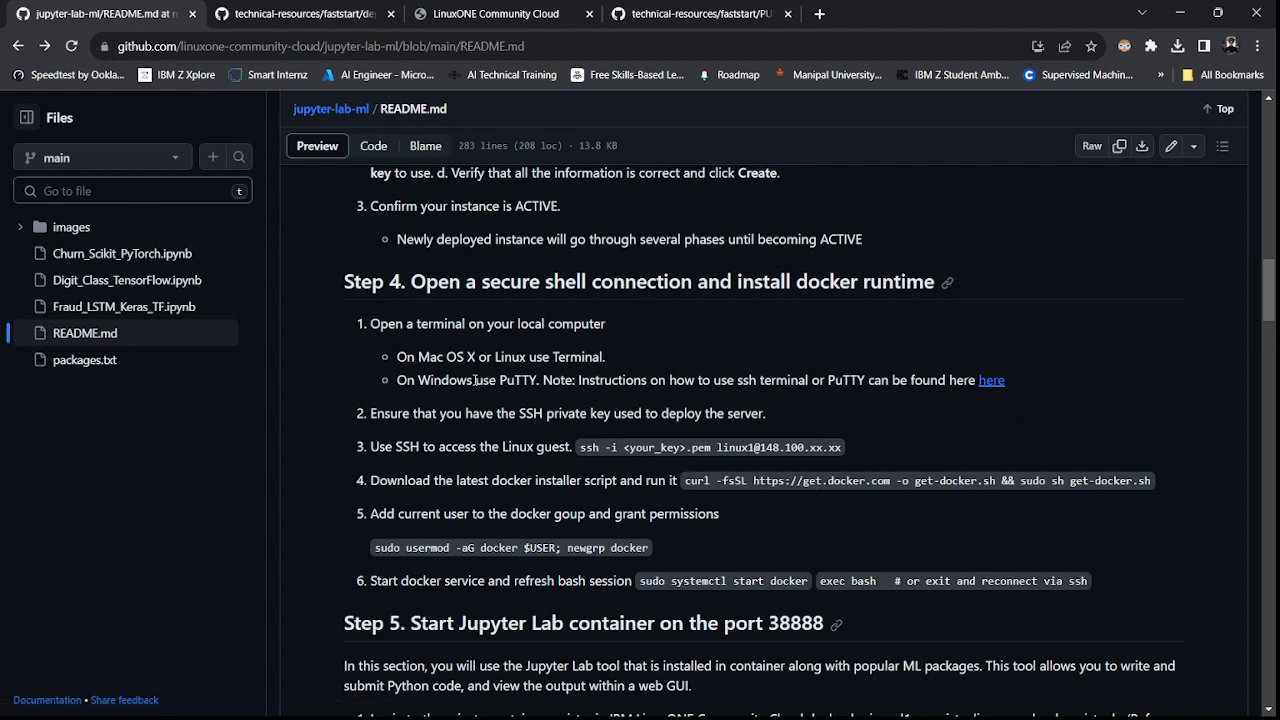
mouse_move(365, 427)
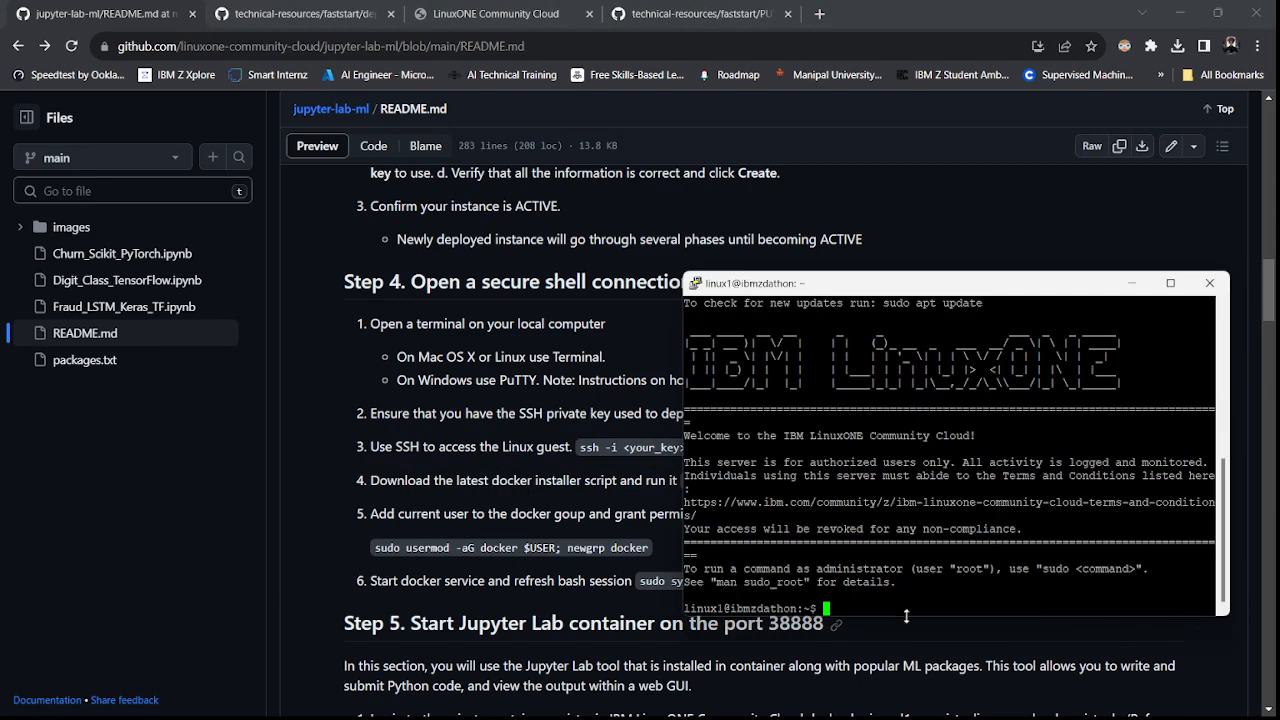
text(curl -fsSL https://get.docker.com -o get-docker.sh && sudo sh get-docker.sh)
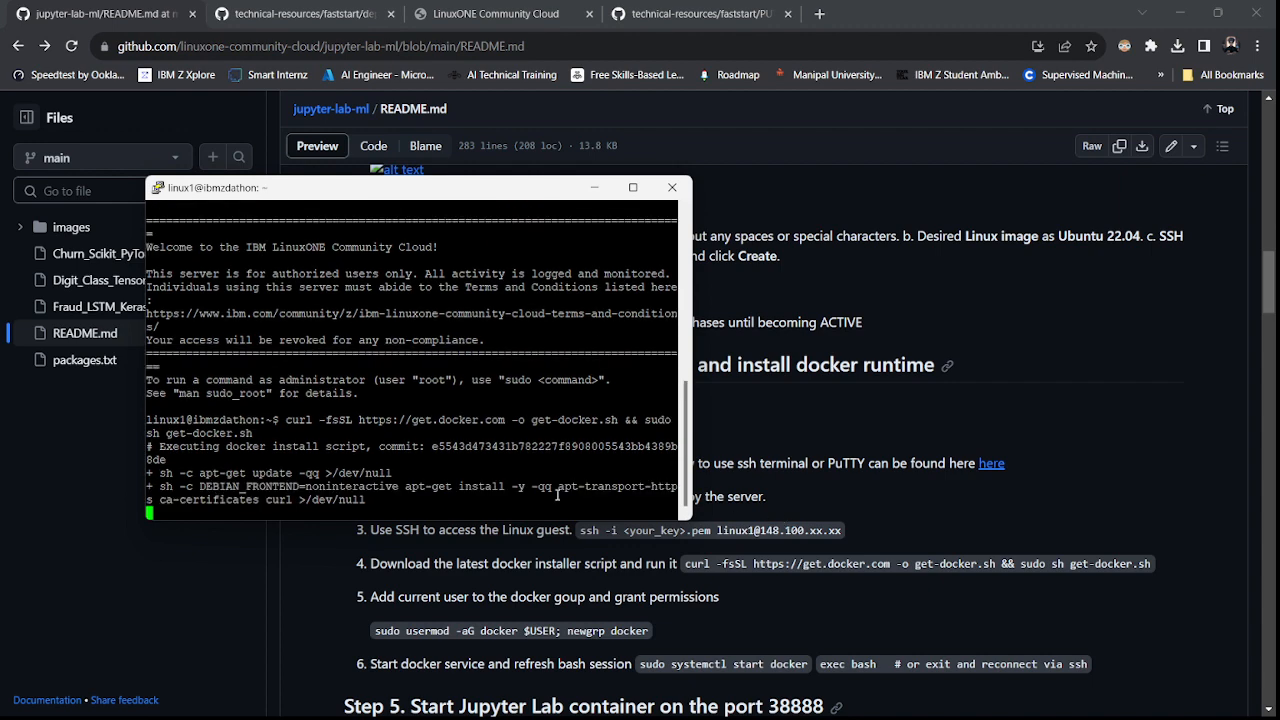
mouse_move(827, 525)
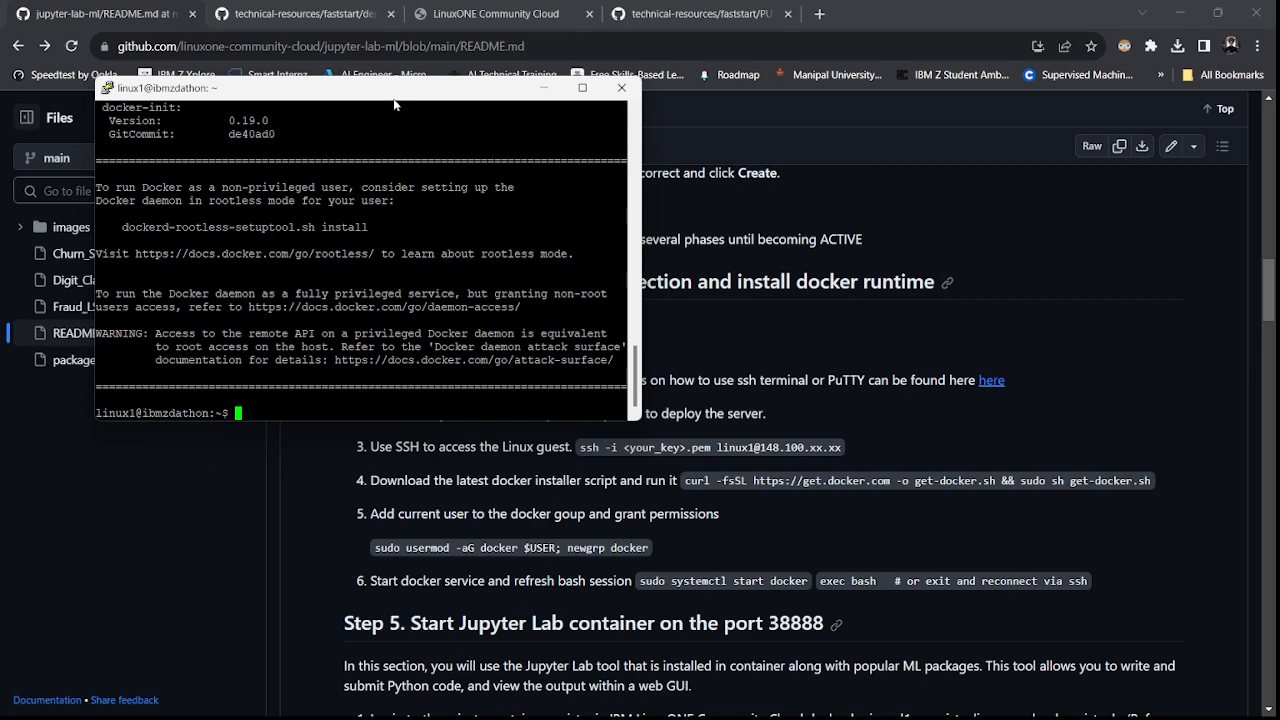
mouse_move(380, 163)
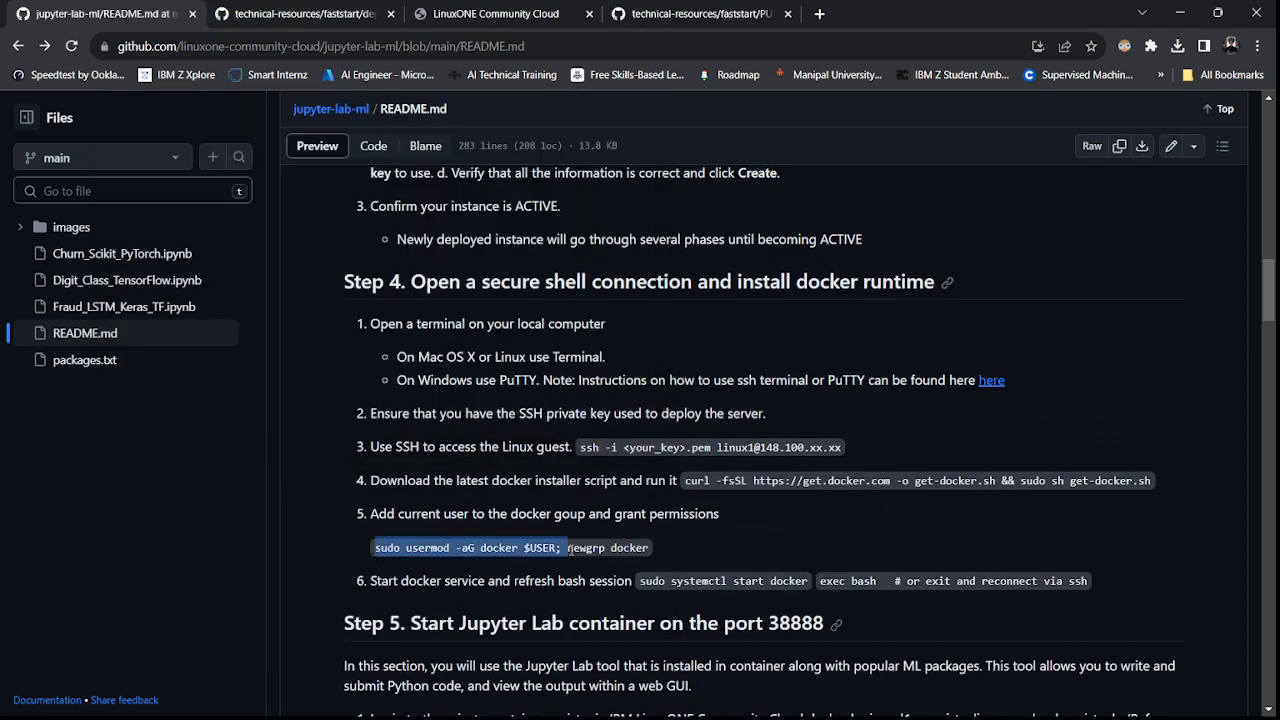
Add linux1 to the docker group, then run the corrected 'sudo systemctl start docker'
scroll(down, 3)
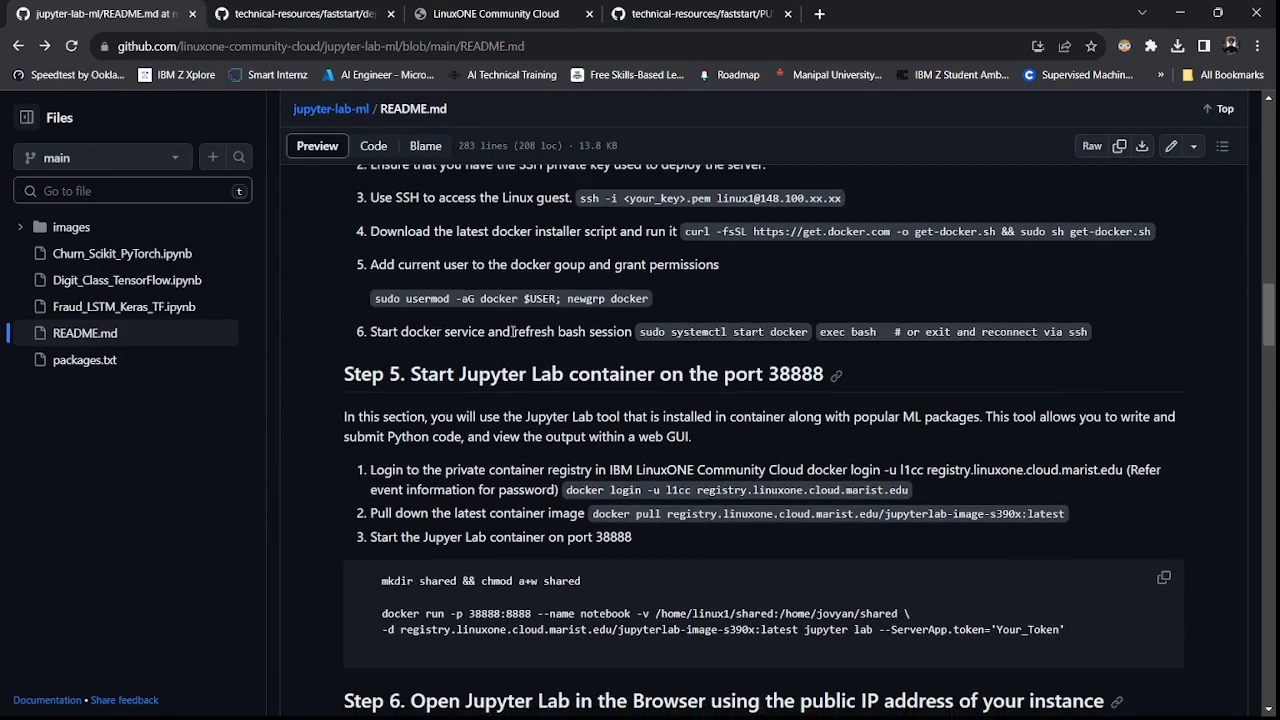
scroll(up, 3)
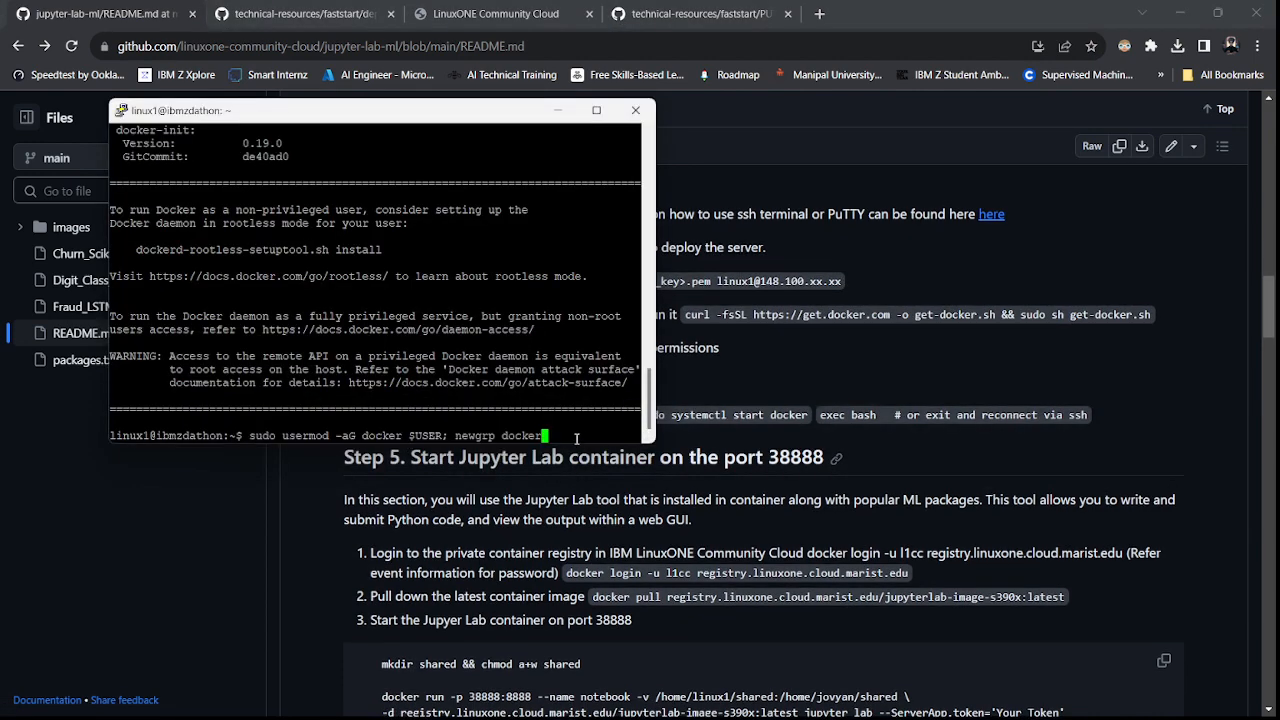
key(Return)
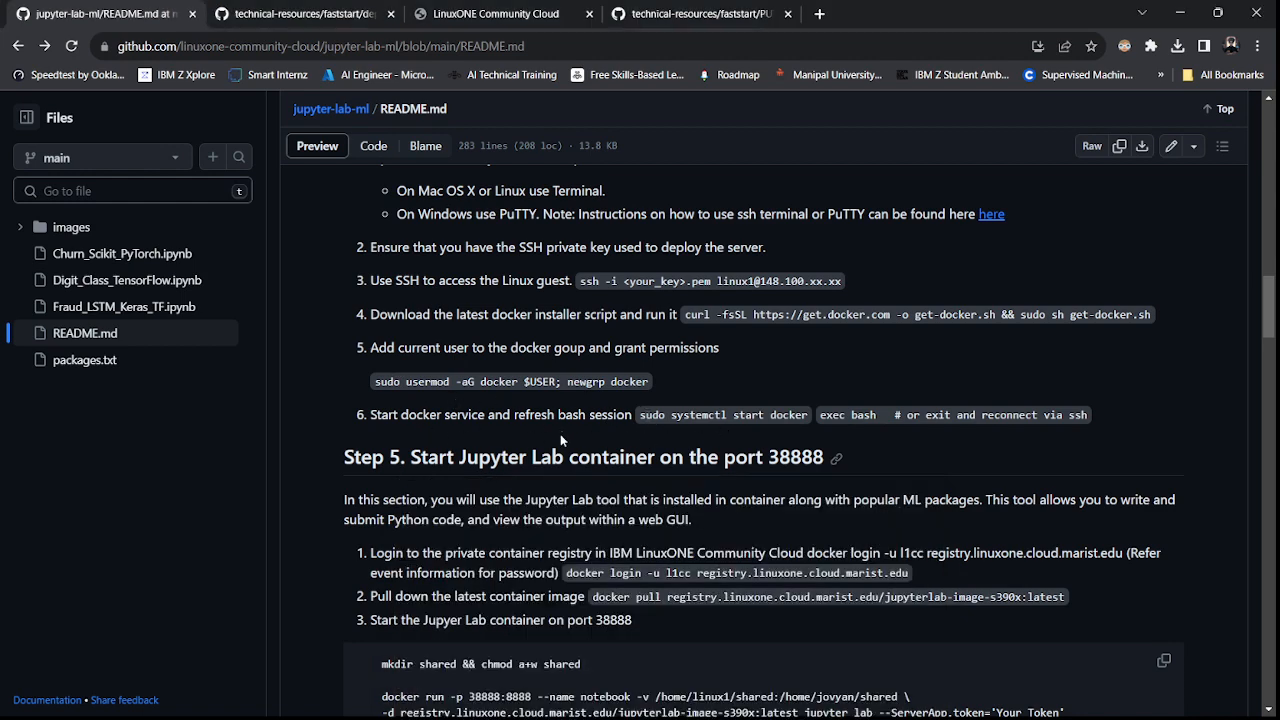
mouse_move(393, 416)
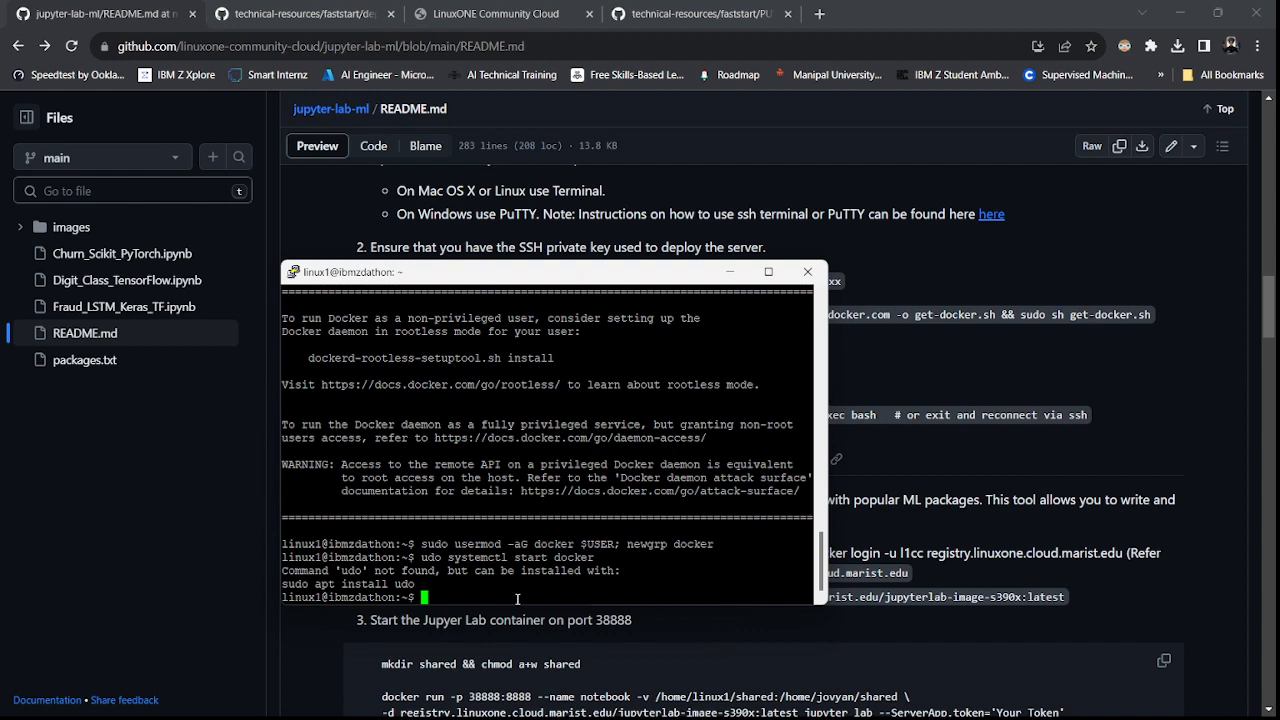
text(udo systemctl start docker)
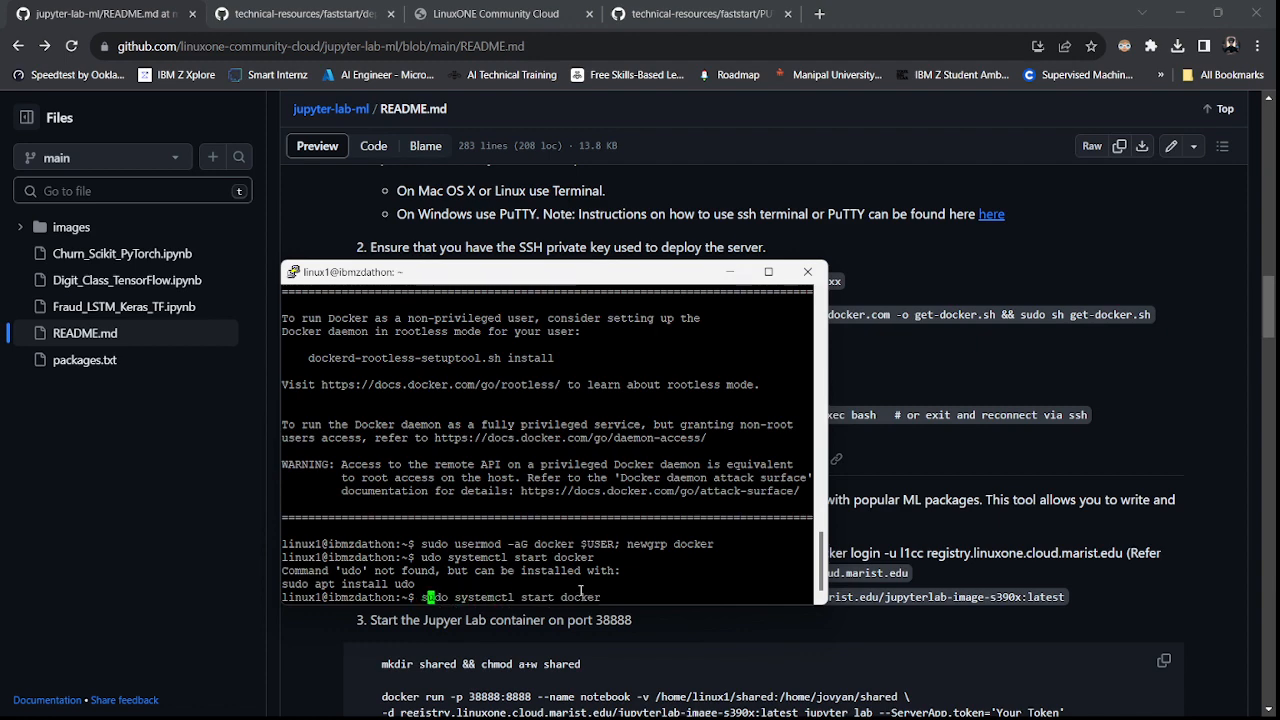
key(Return)
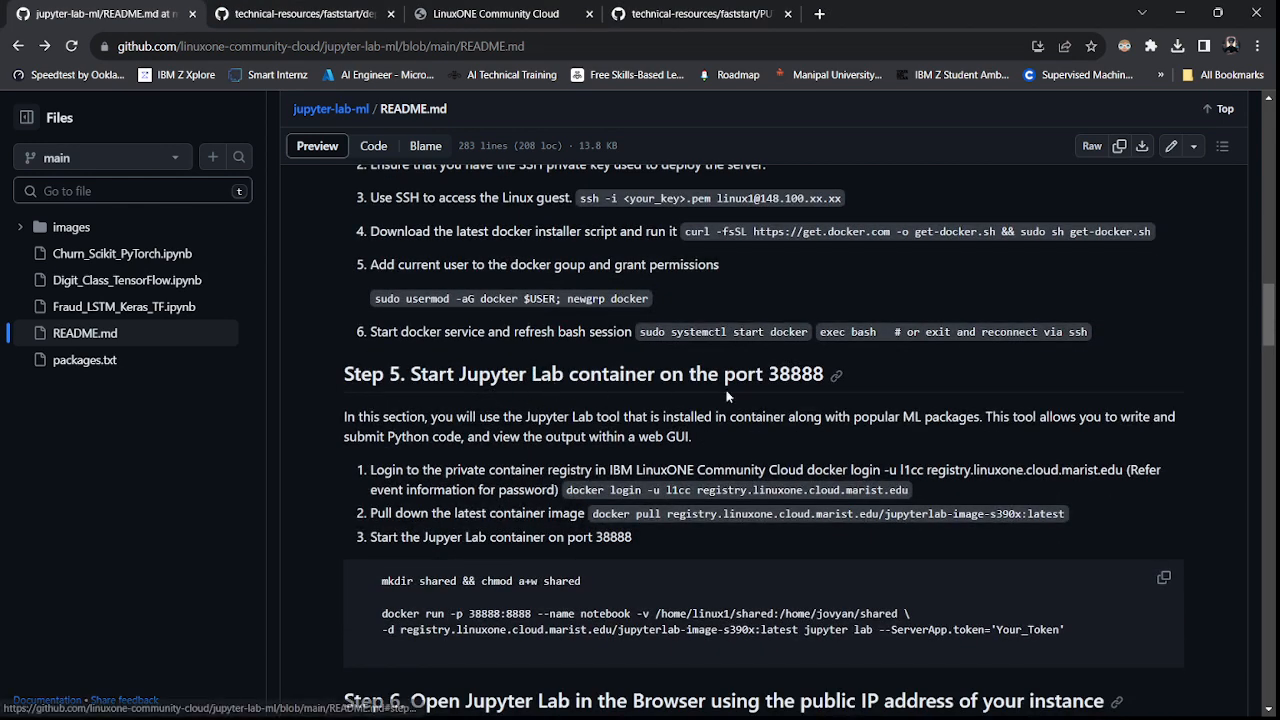
scroll(down, 3)
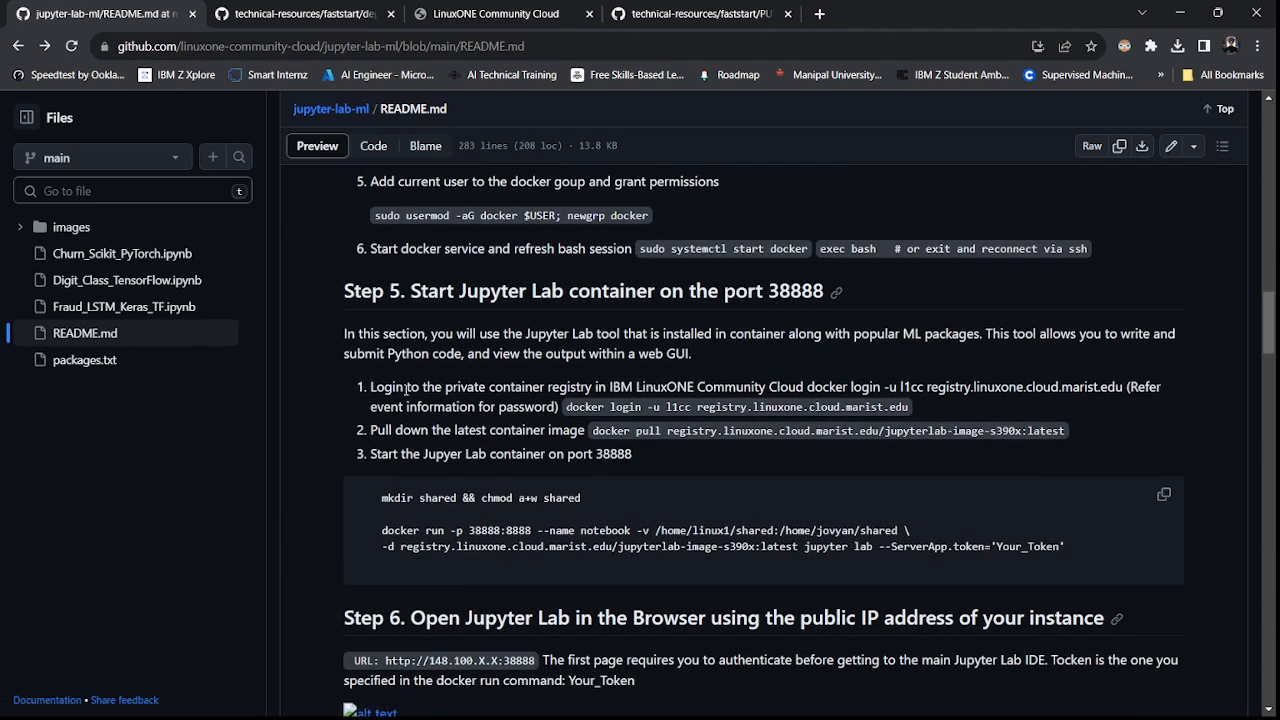
scroll(down, 3)
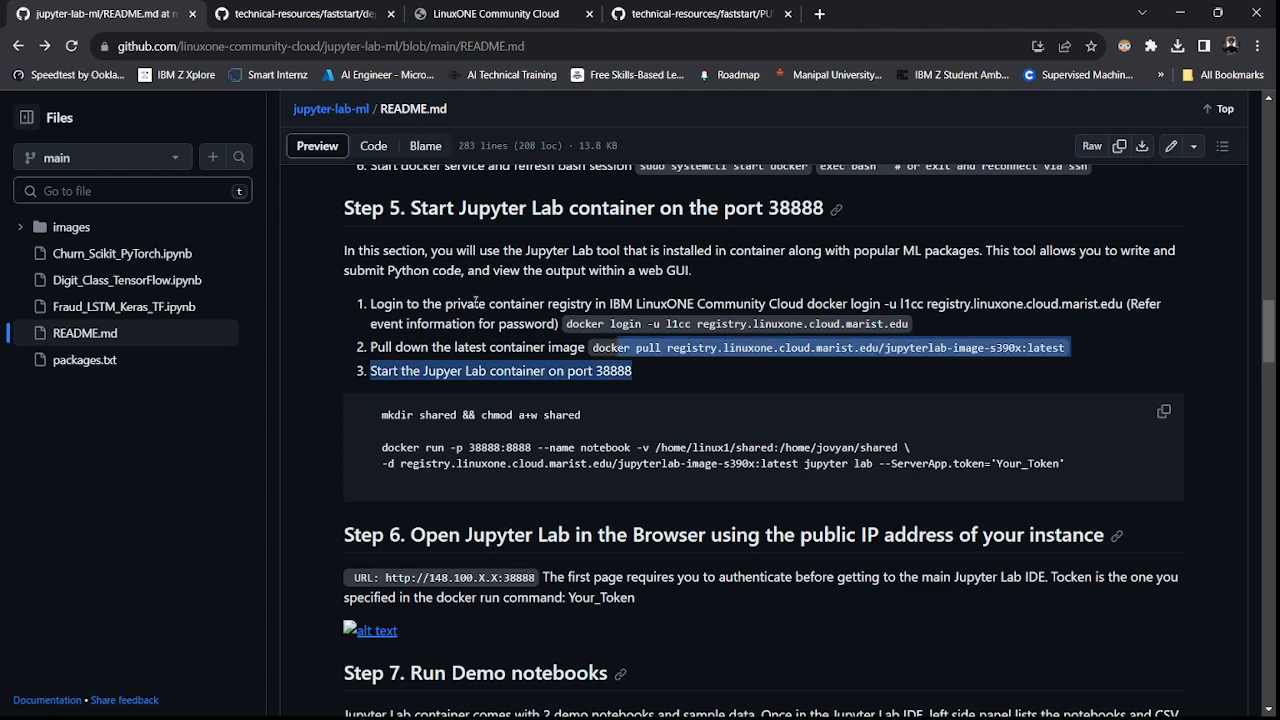
scroll(up, 3)
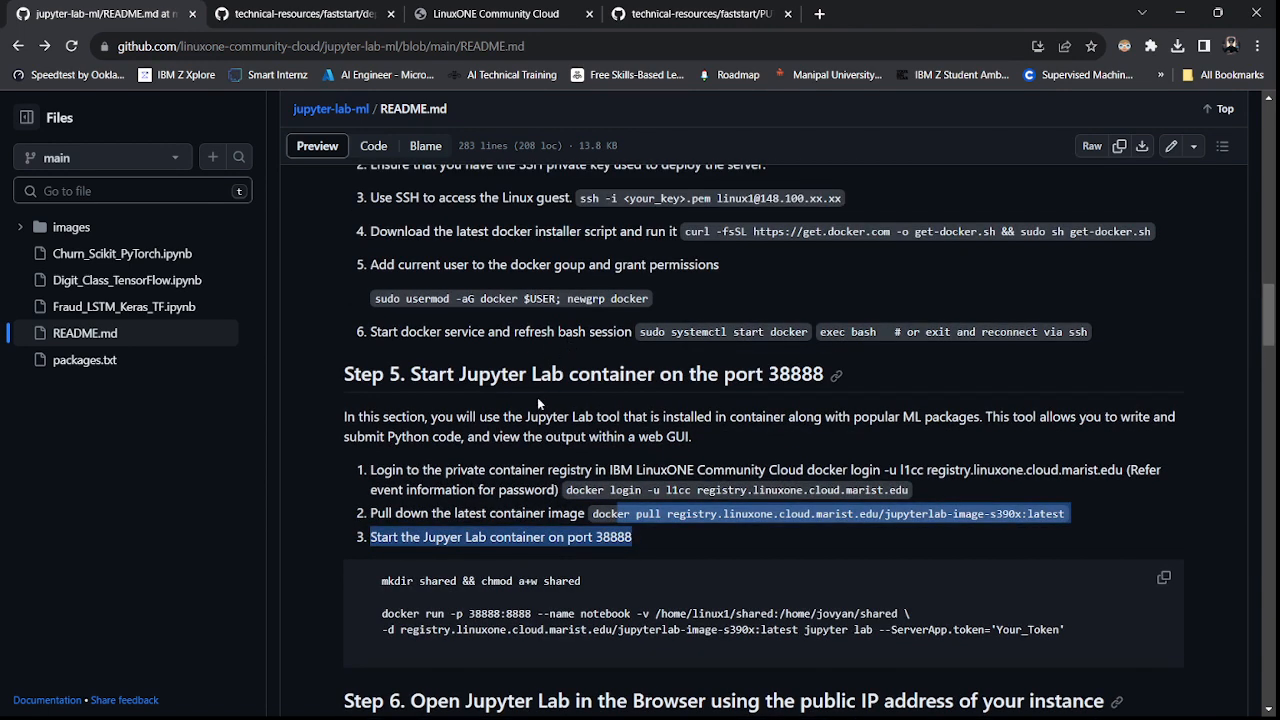
scroll(up, 3)
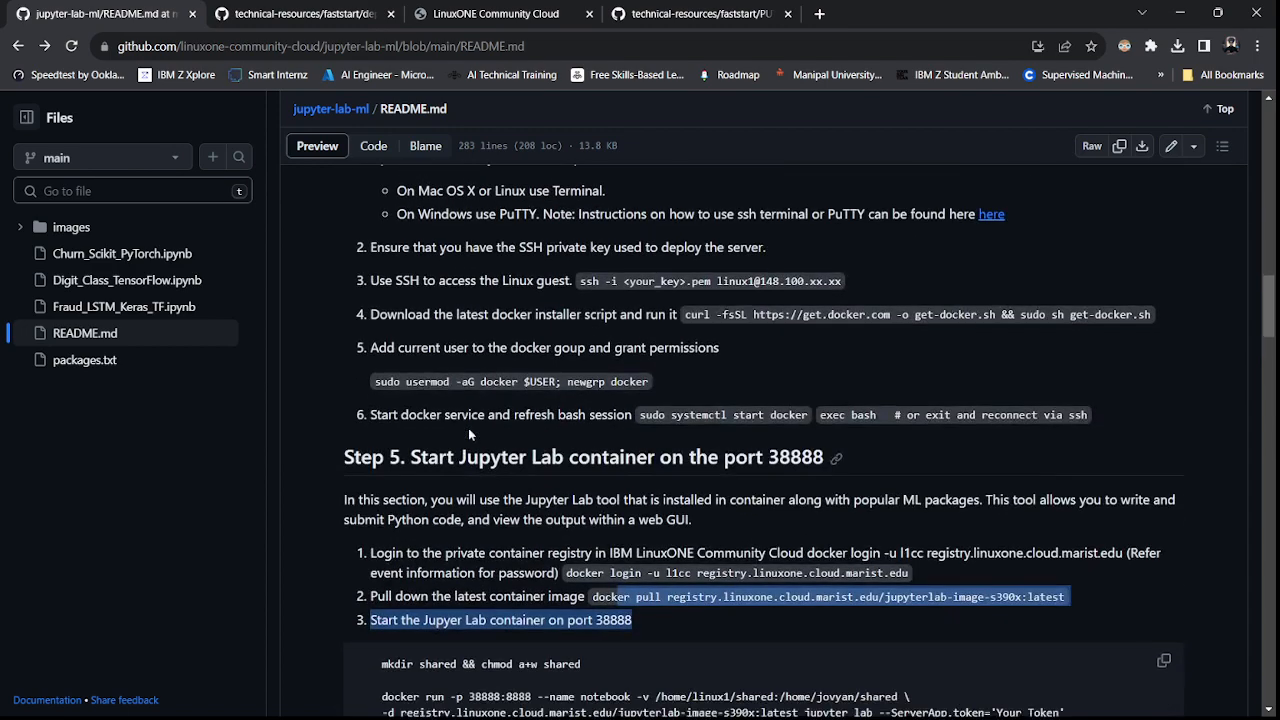
scroll(down, 3)
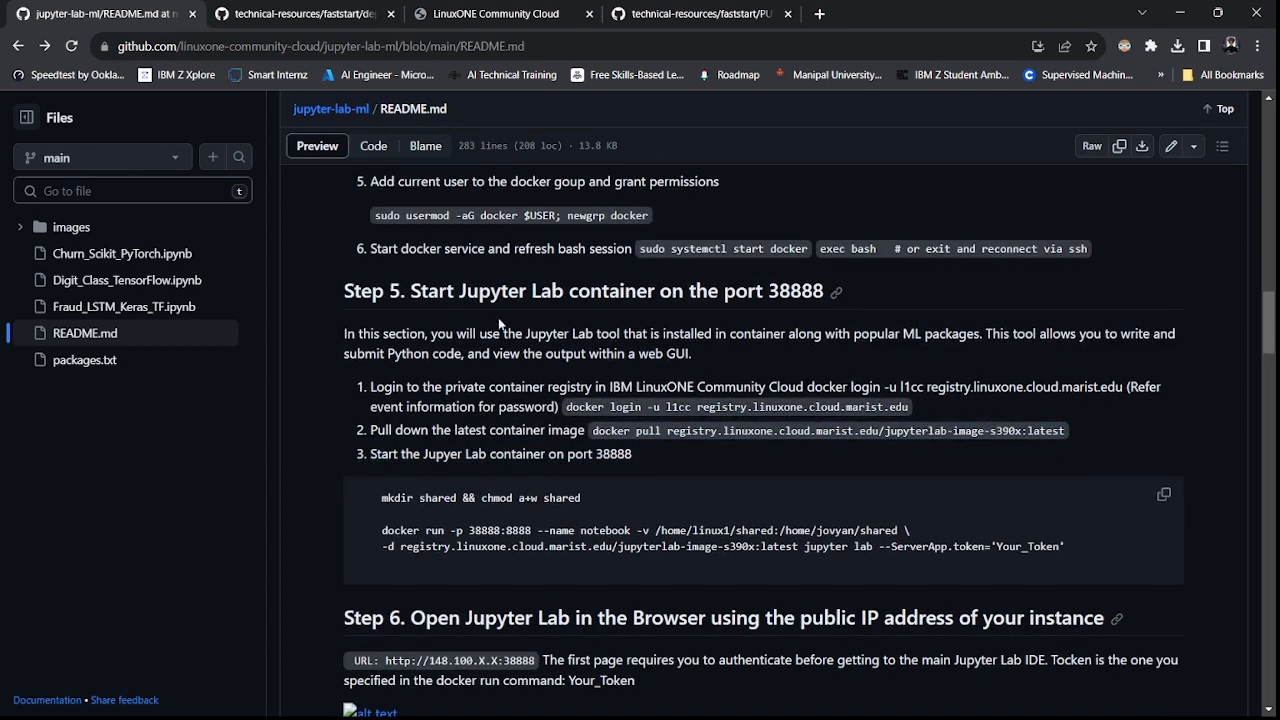
mouse_move(432, 422)
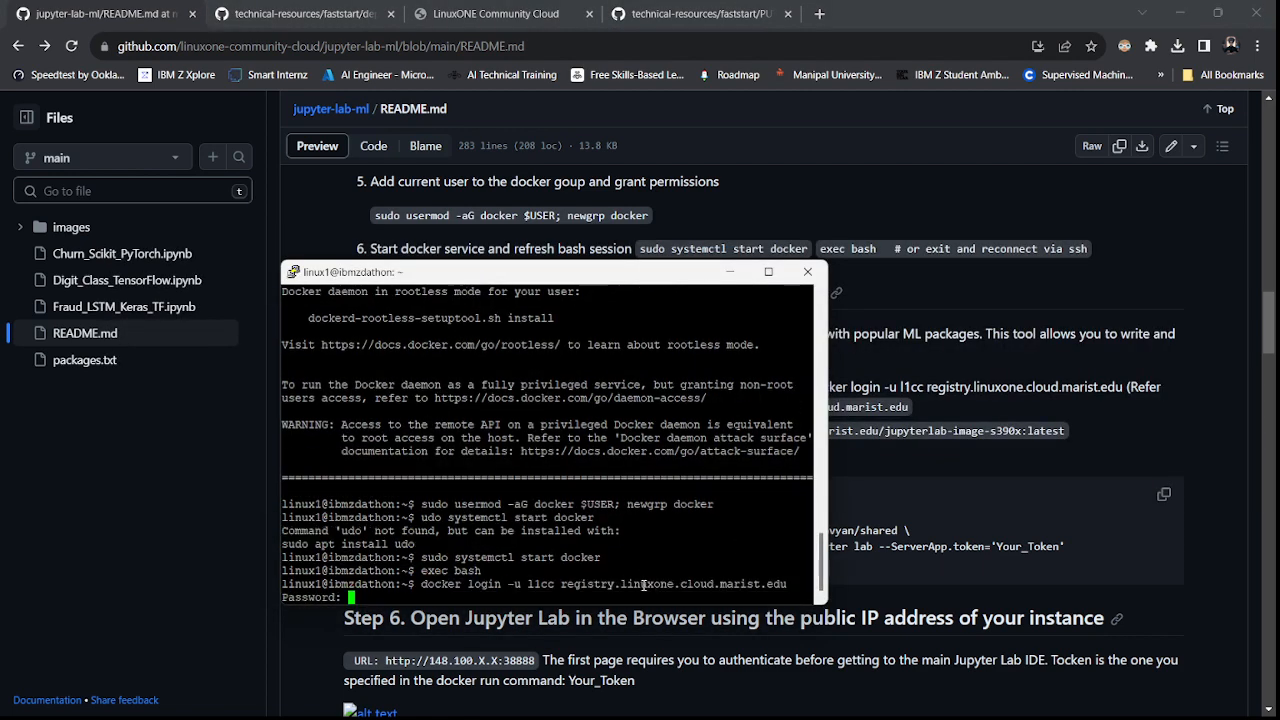
Reposition the PuTTY window and search Windows for LinuxOne
drag(545, 271, 500, 458)
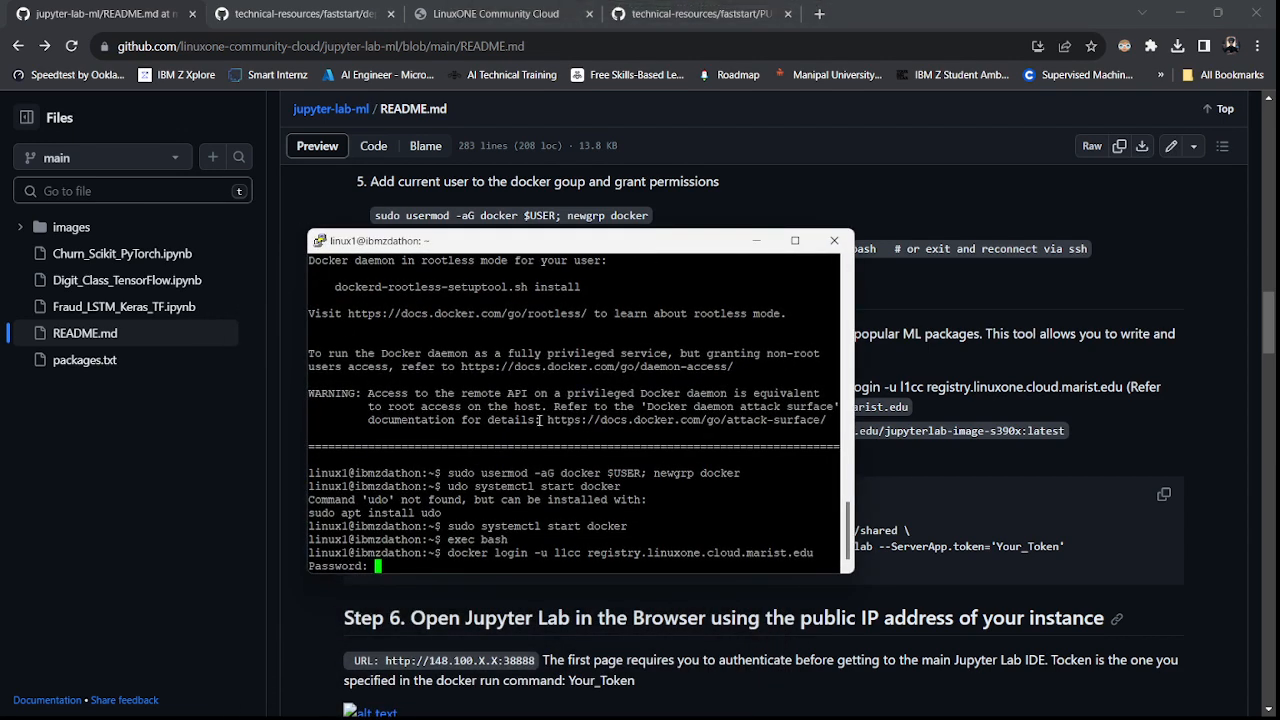
click(455, 697)
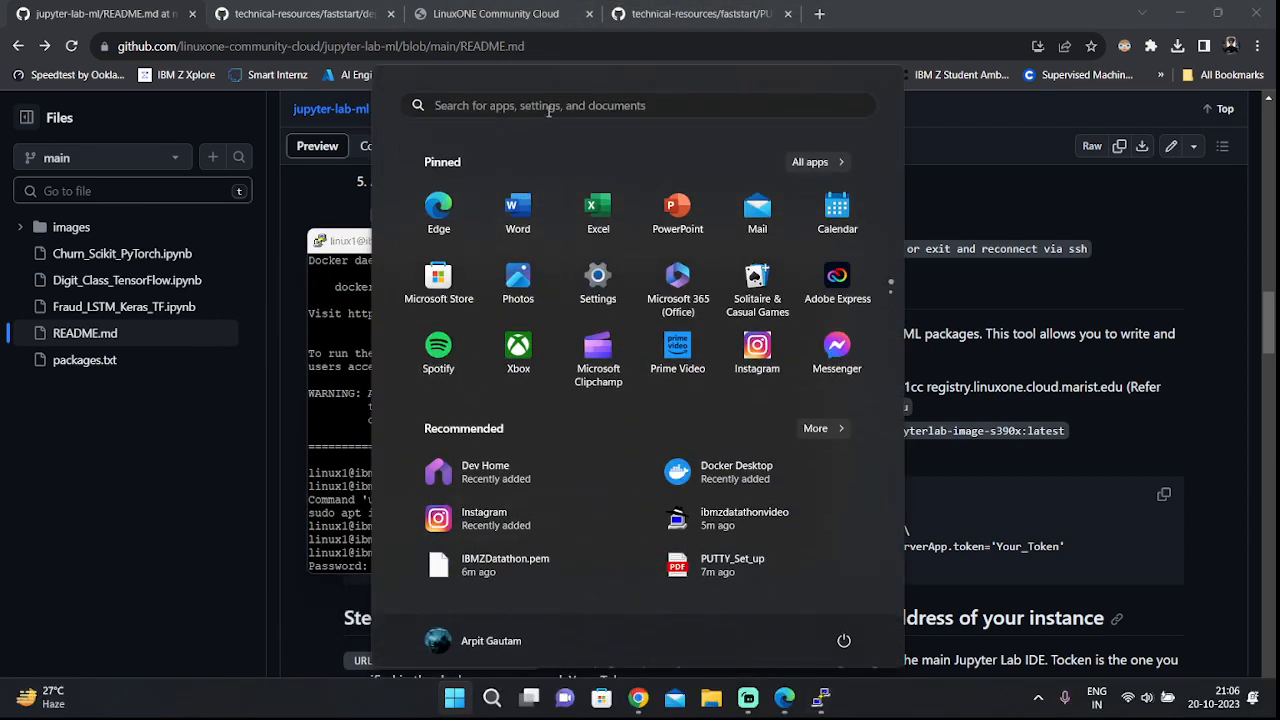
text(L)
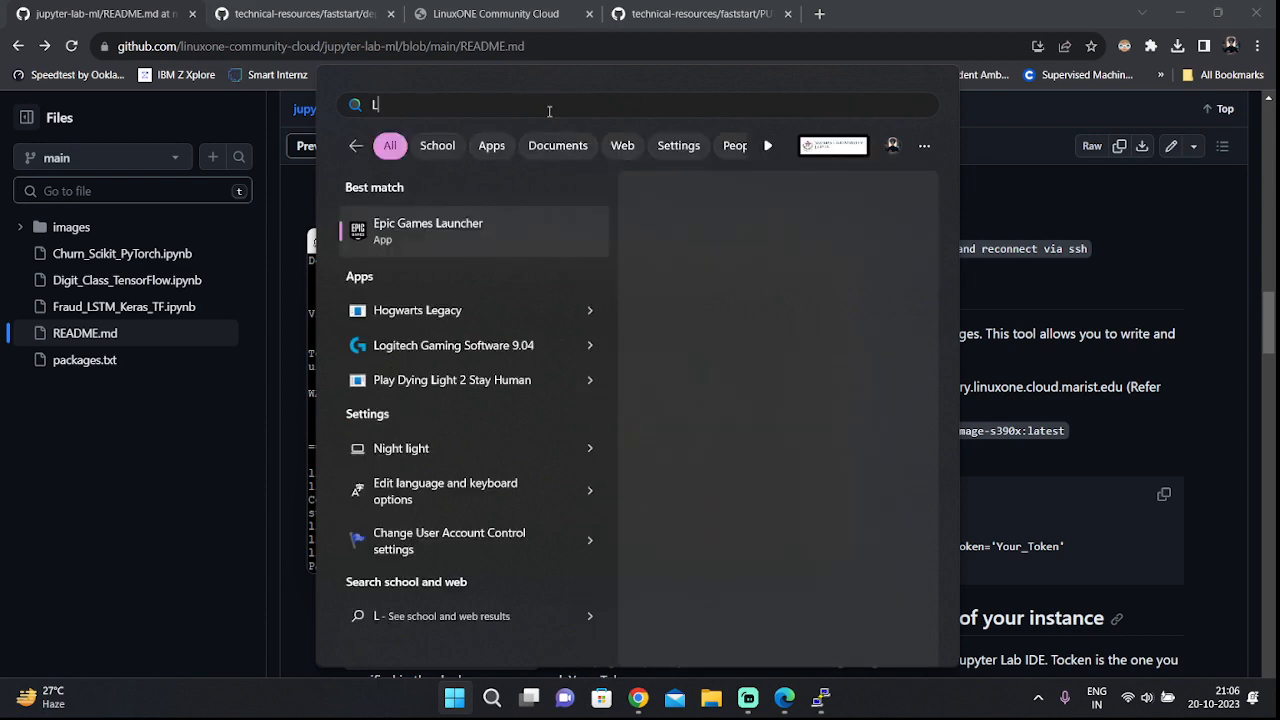
text(in)
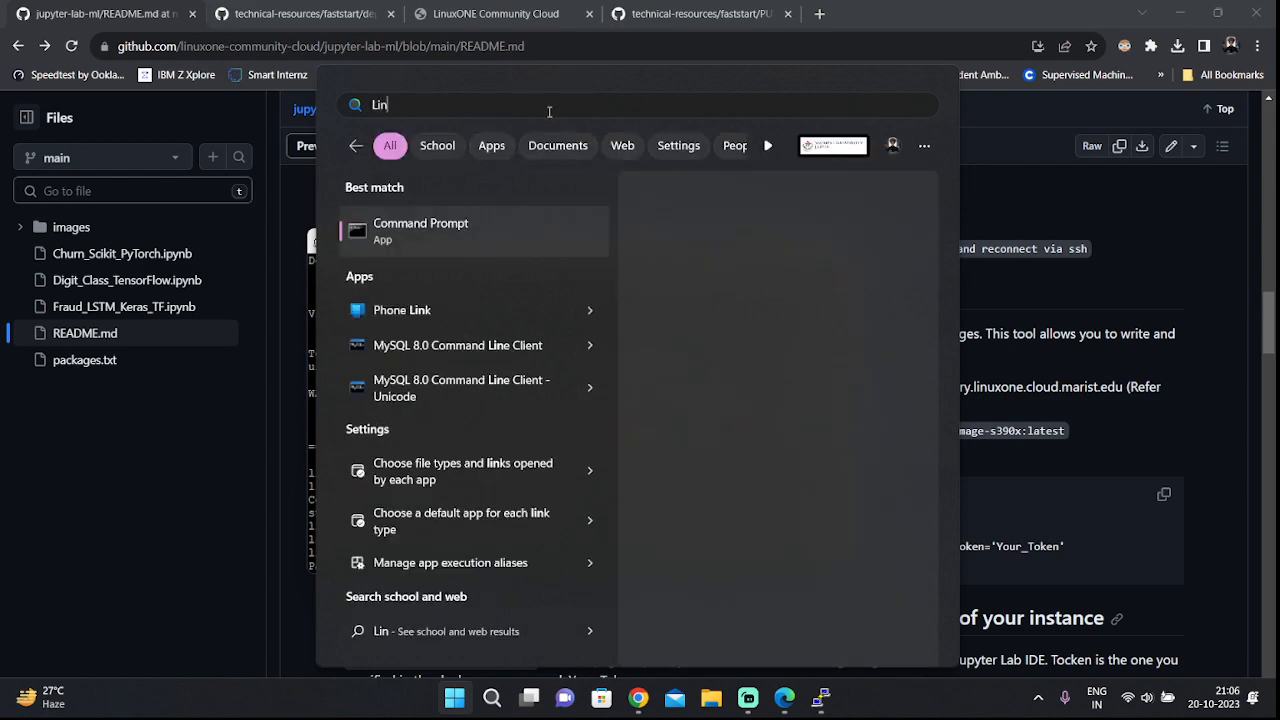
text(ux))
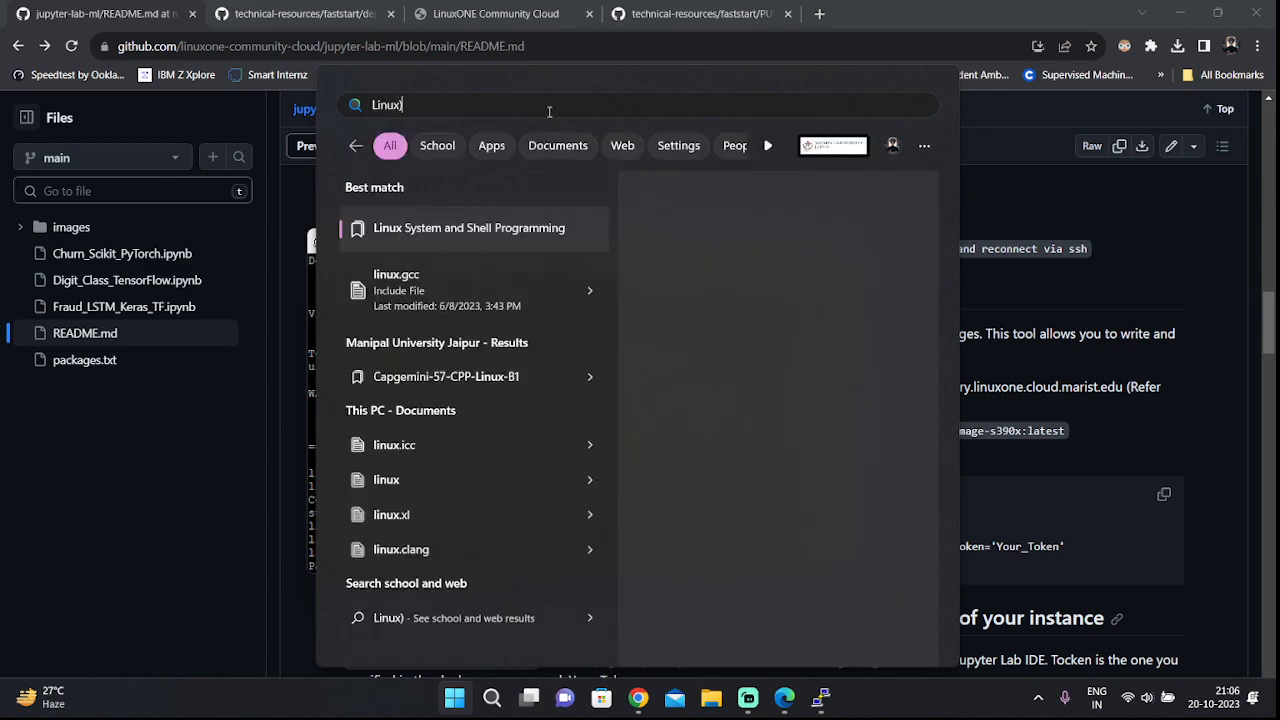
text(0)
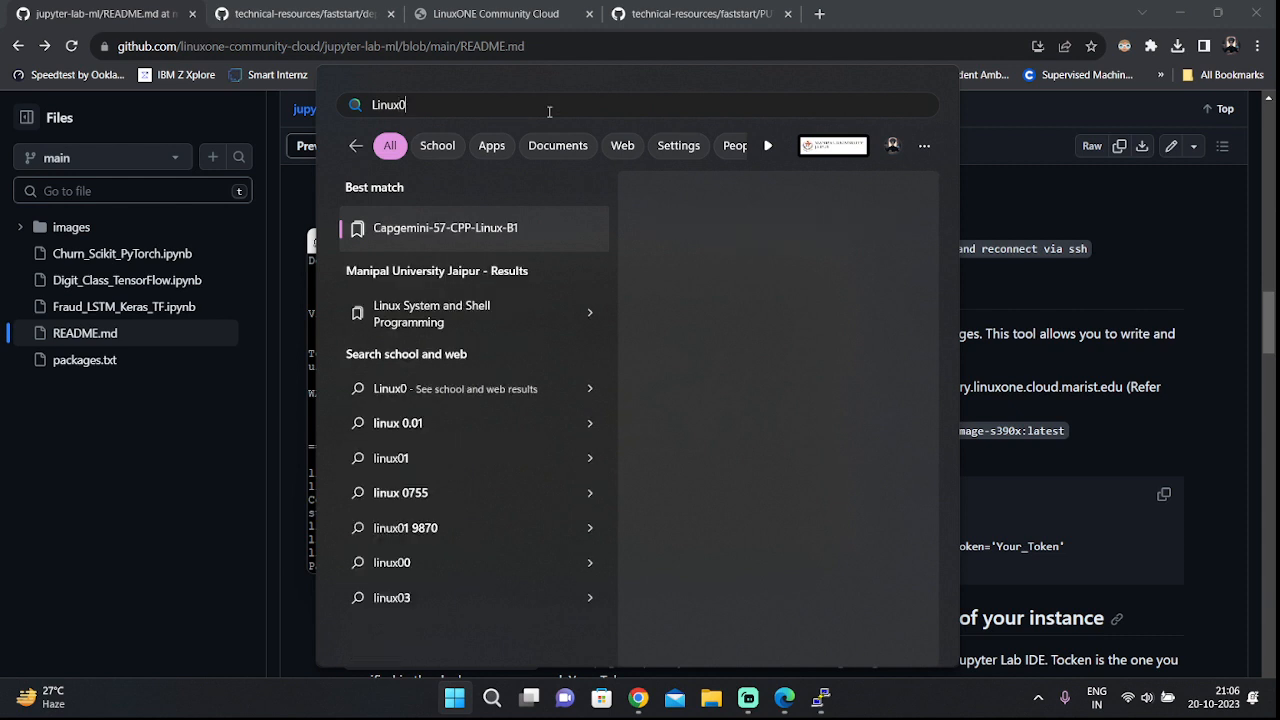
text(ne)
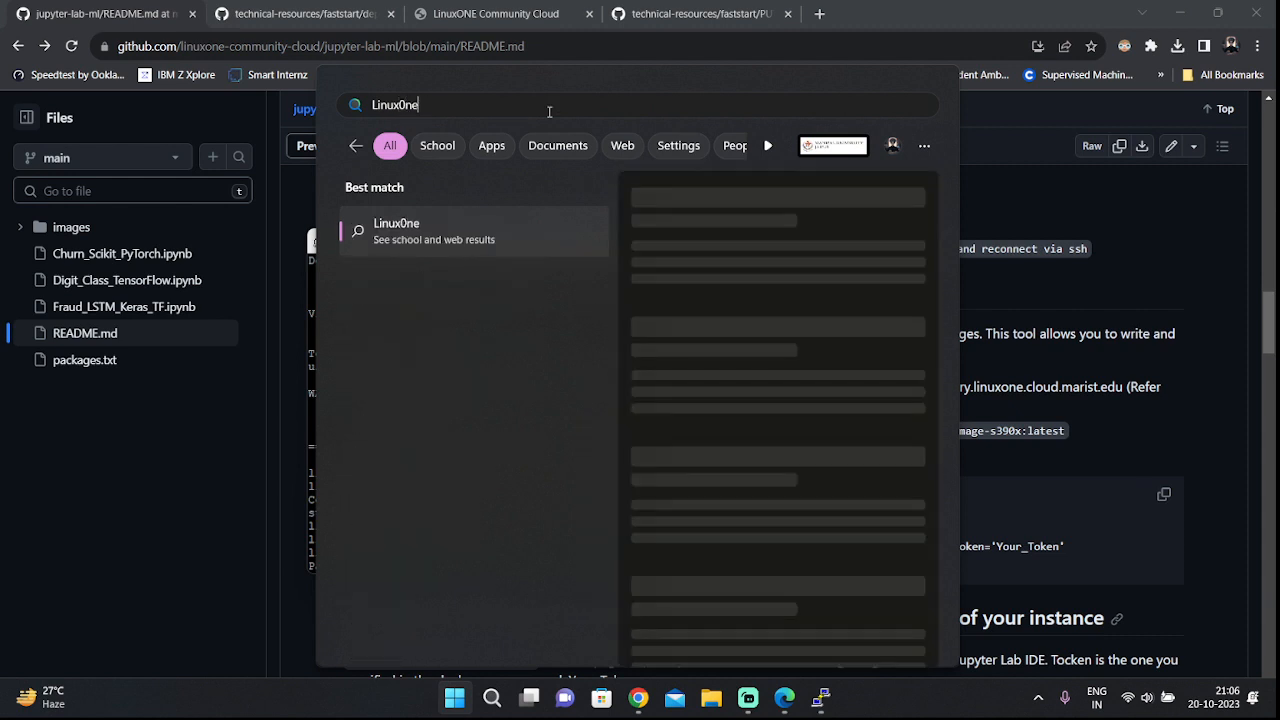
key(ctrl+a)
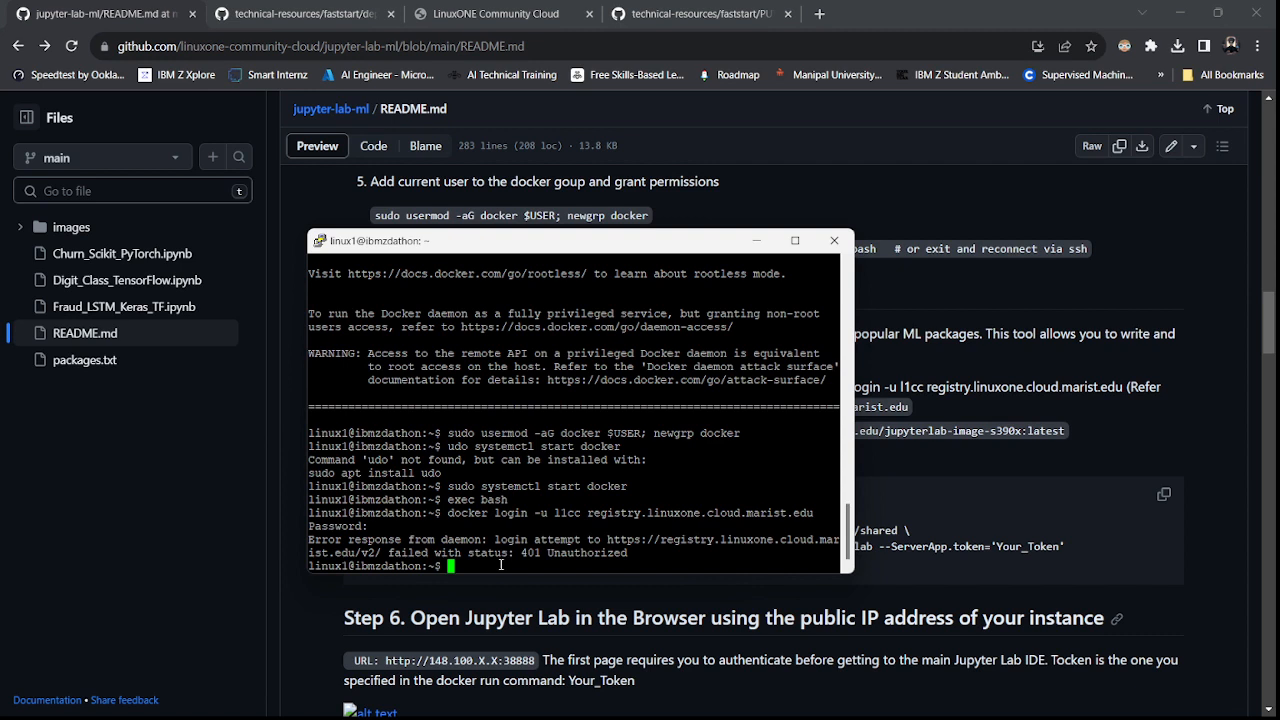
Type LinuxOne, leaving the PuTTY terminal with a fresh linux1 shell prompt
text(l)
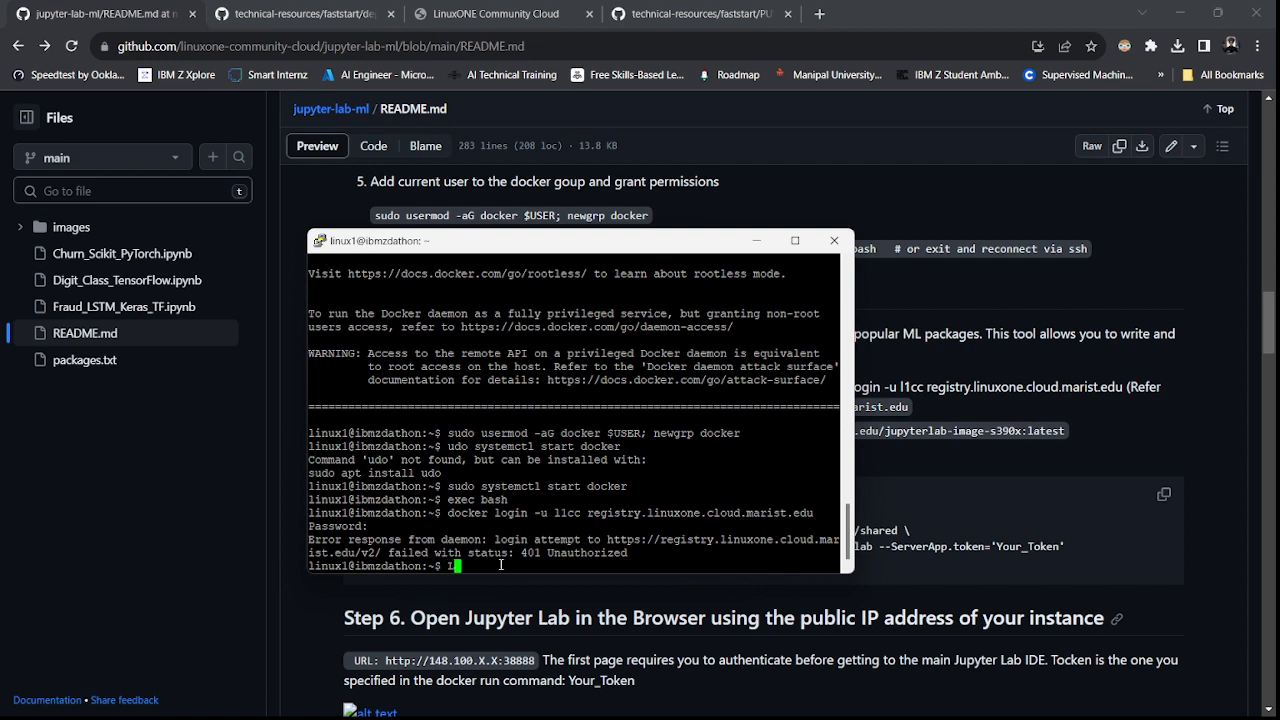
text(Linux)
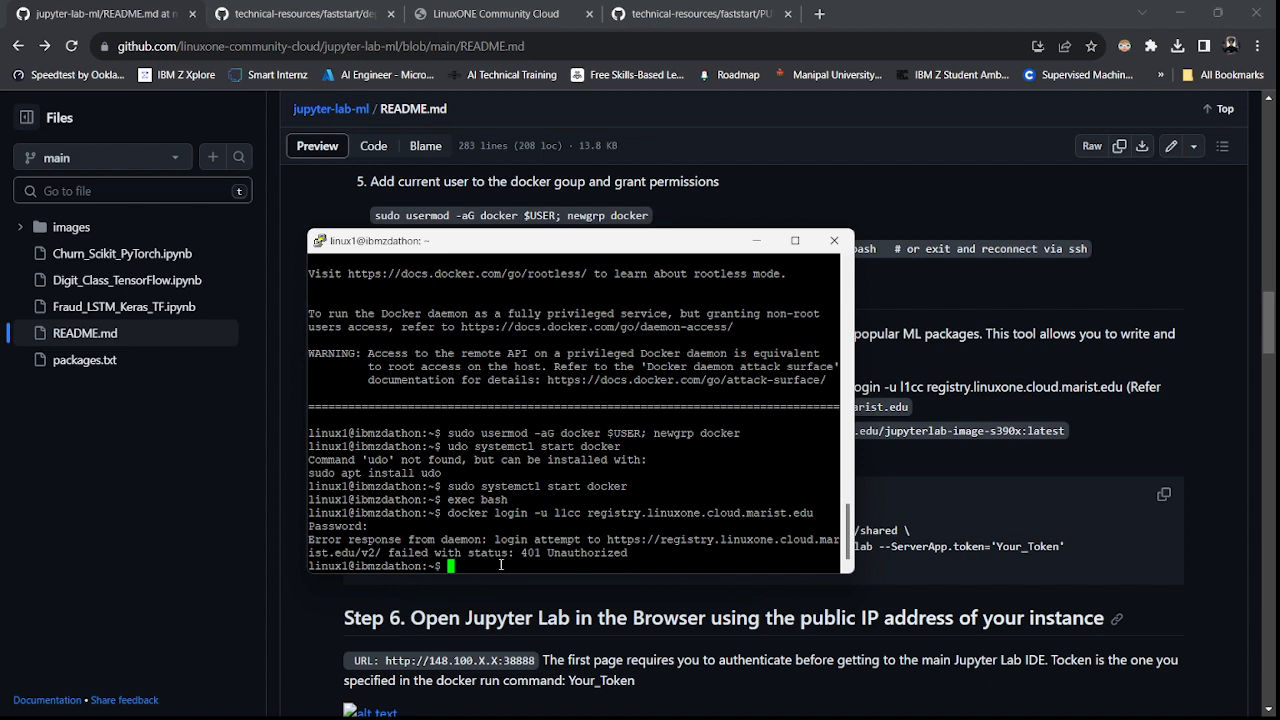
text(LinuxOne)
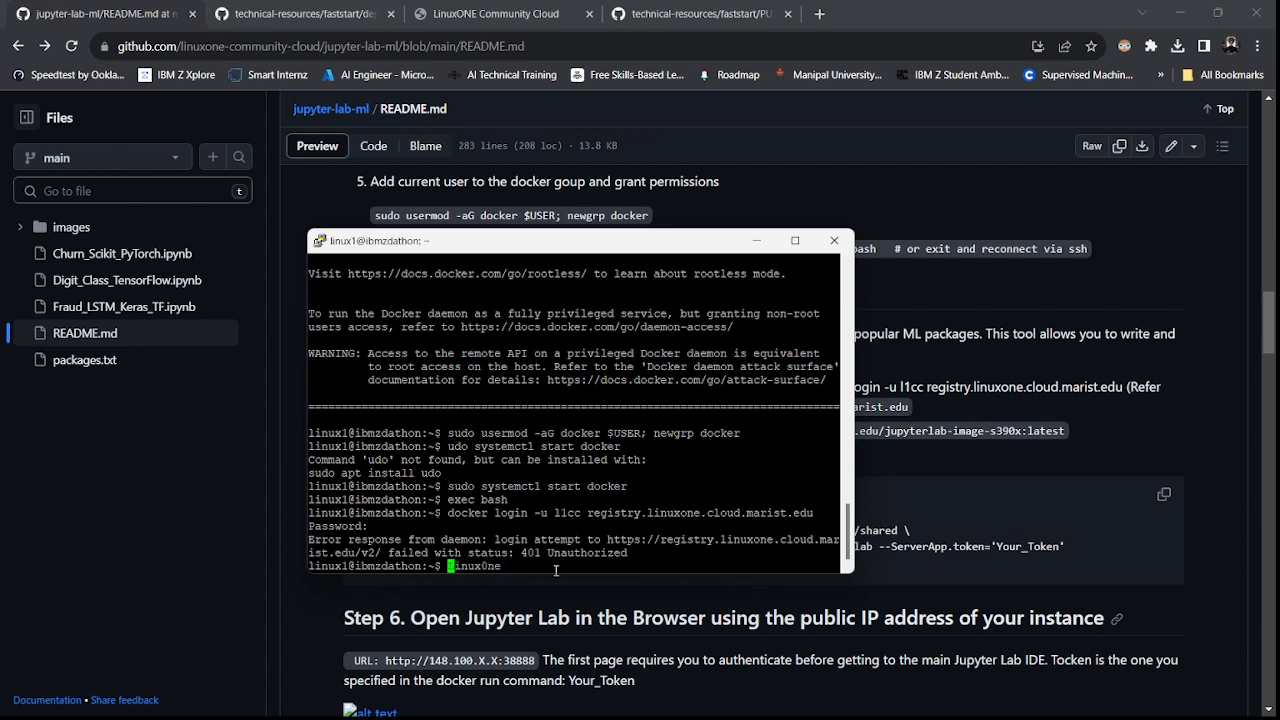
text(LinuxOne)
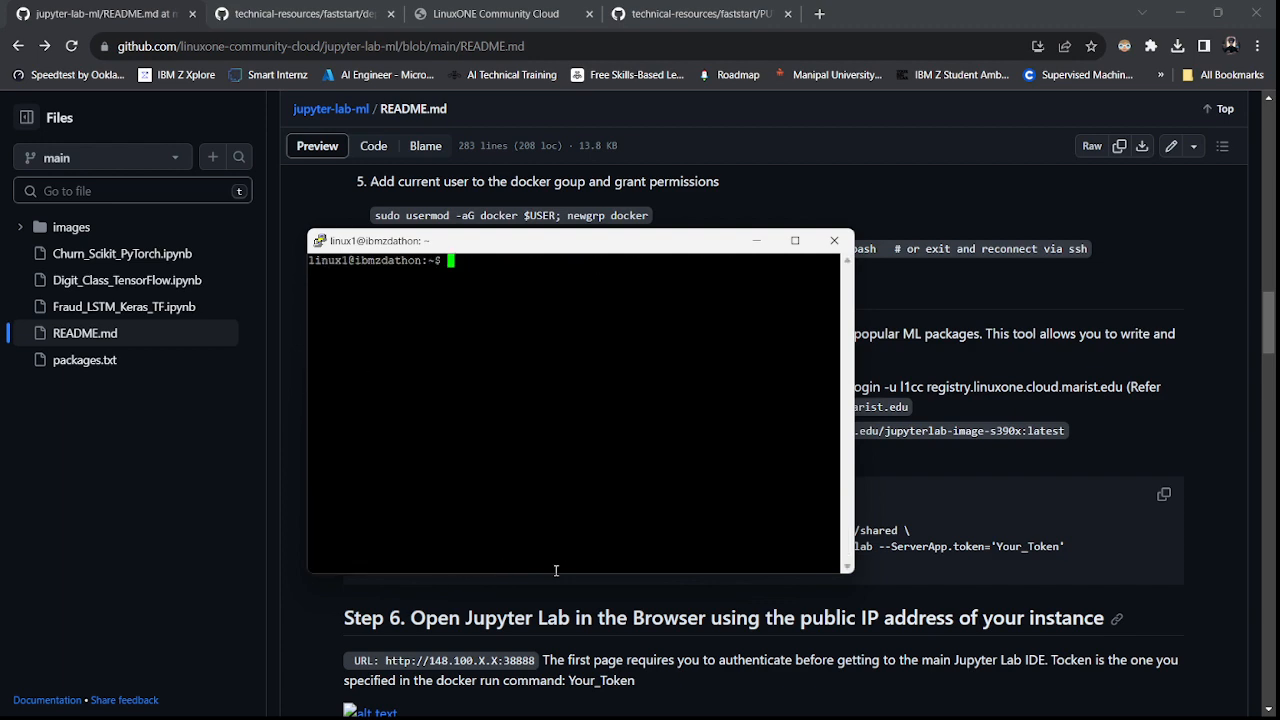
Reposition the PuTTY window and run 'docker login -u l1cc registry.linuxone.cloud.marist.edu'
drag(577, 240, 480, 425)
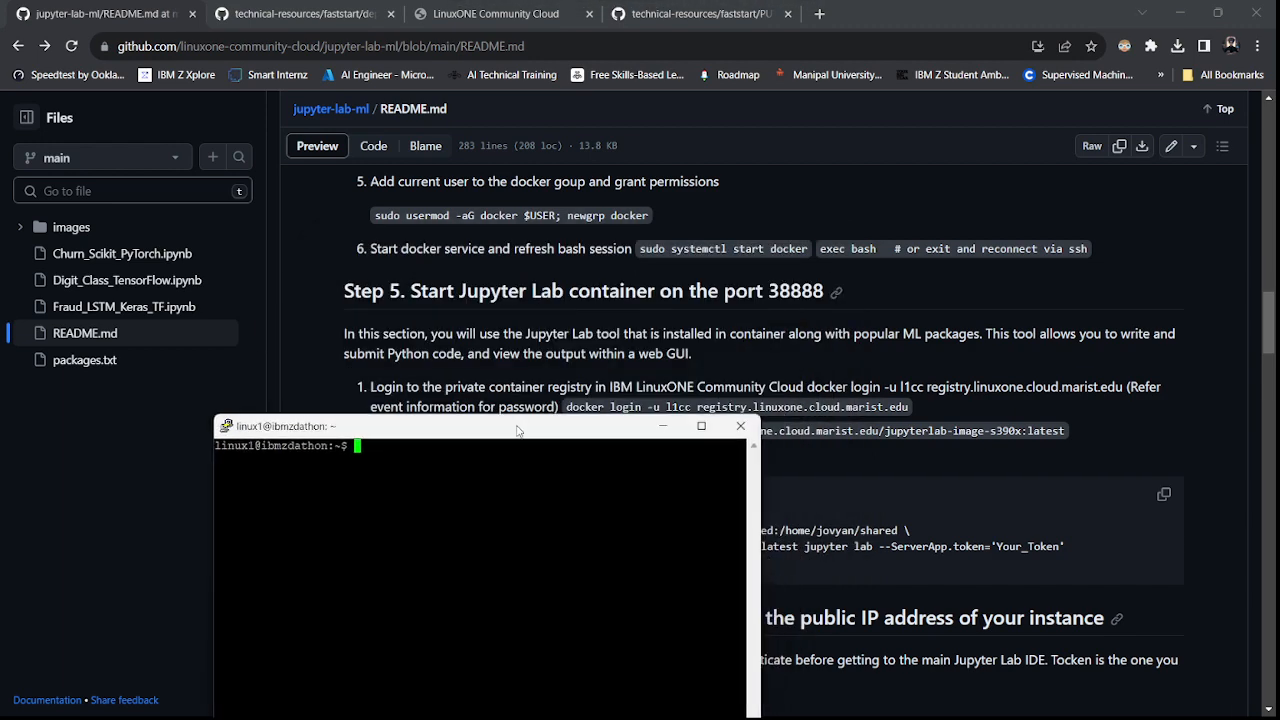
drag(480, 425, 480, 400)
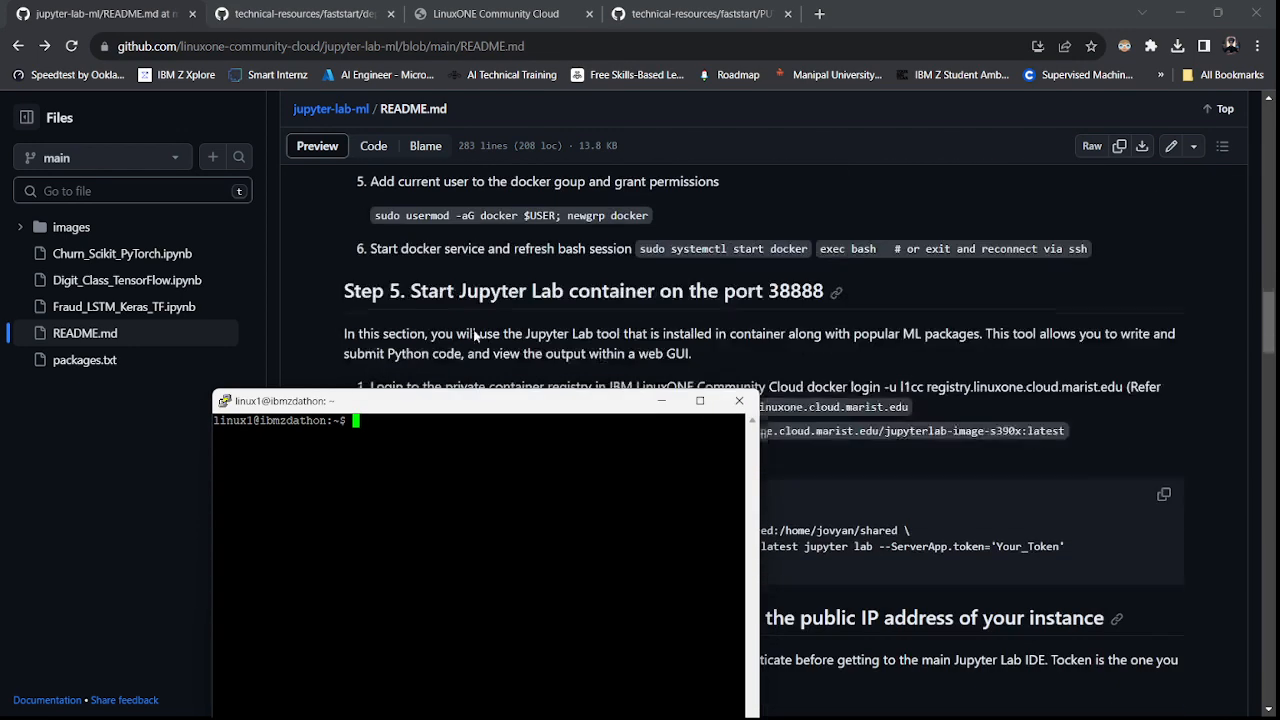
mouse_move(491, 417)
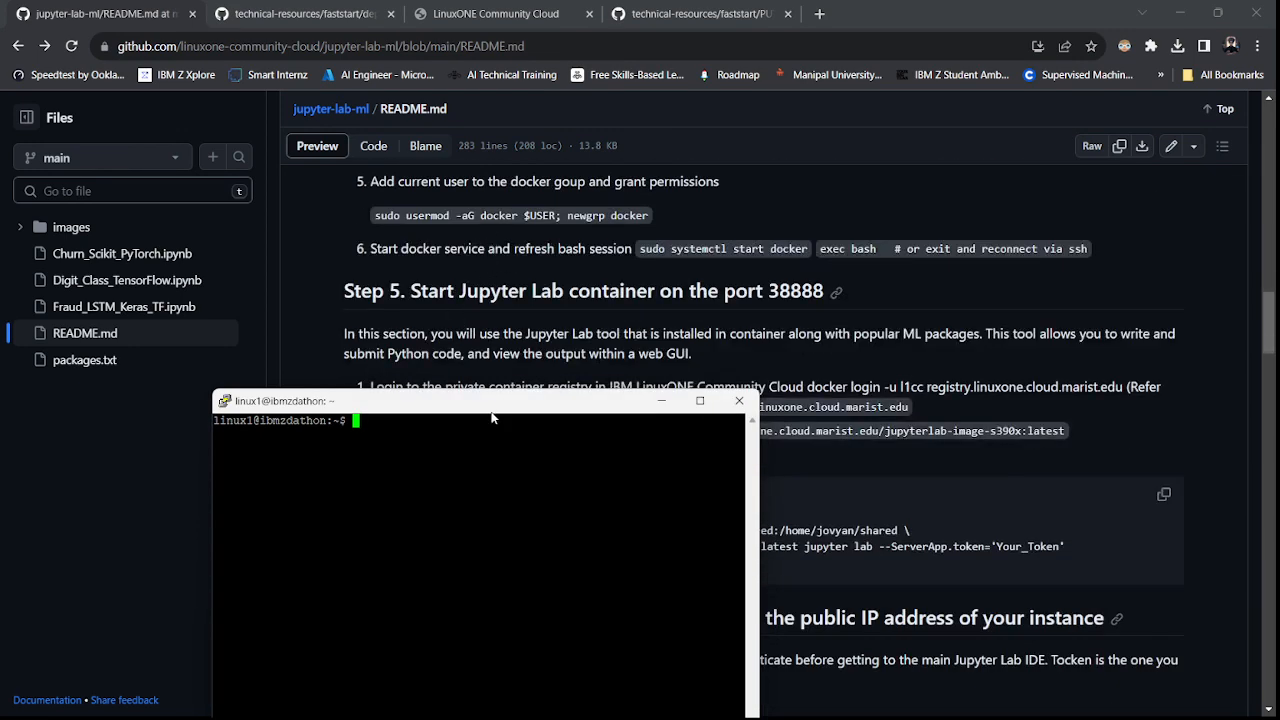
drag(490, 401, 478, 325)
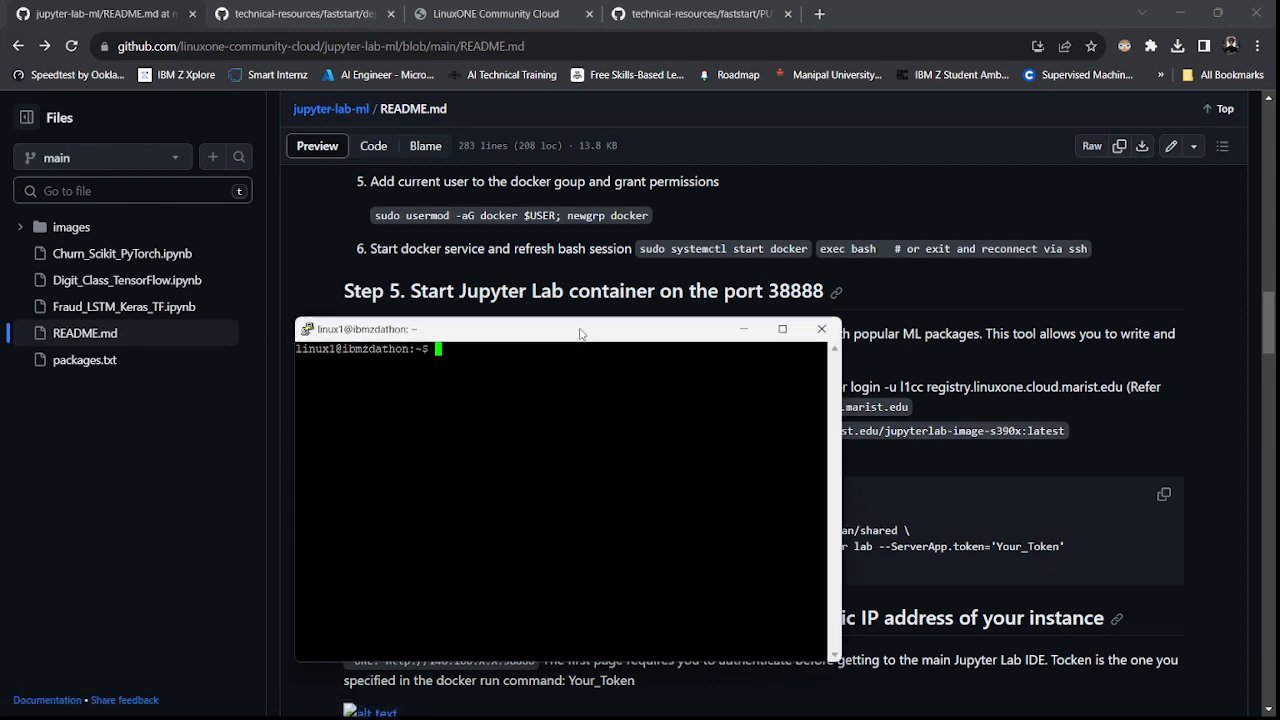
drag(560, 328, 590, 395)
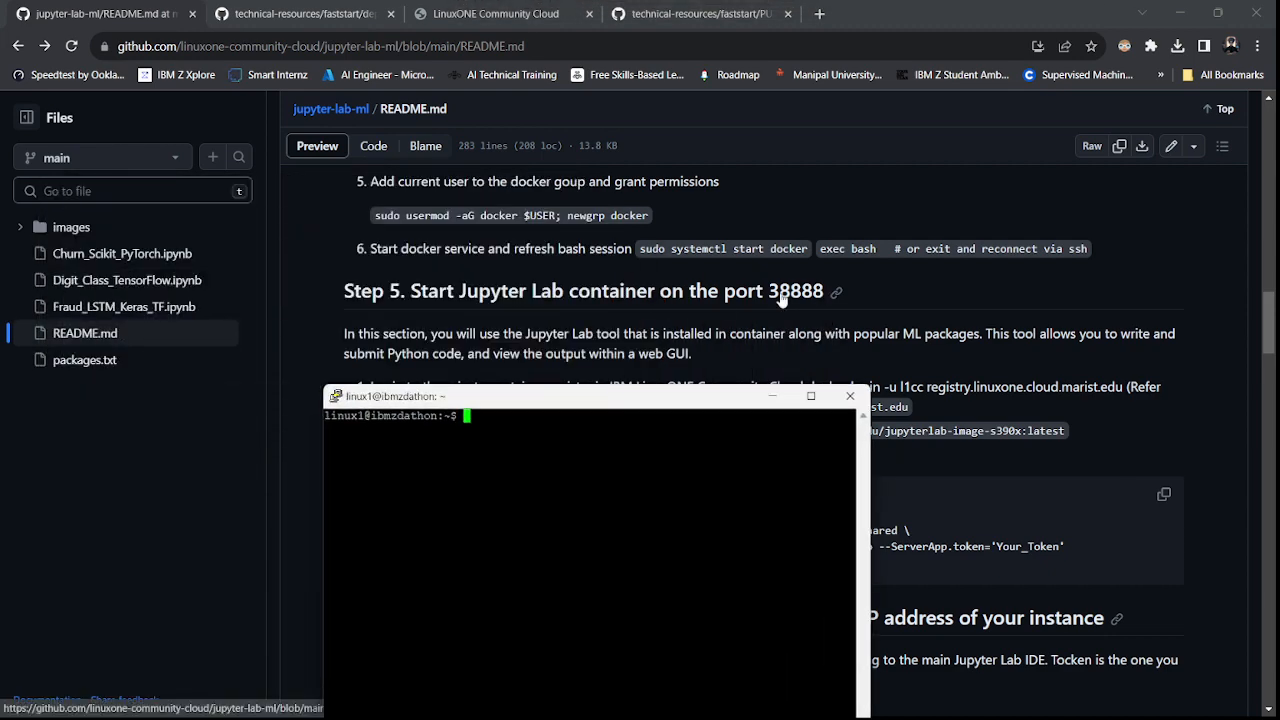
drag(590, 395, 578, 420)
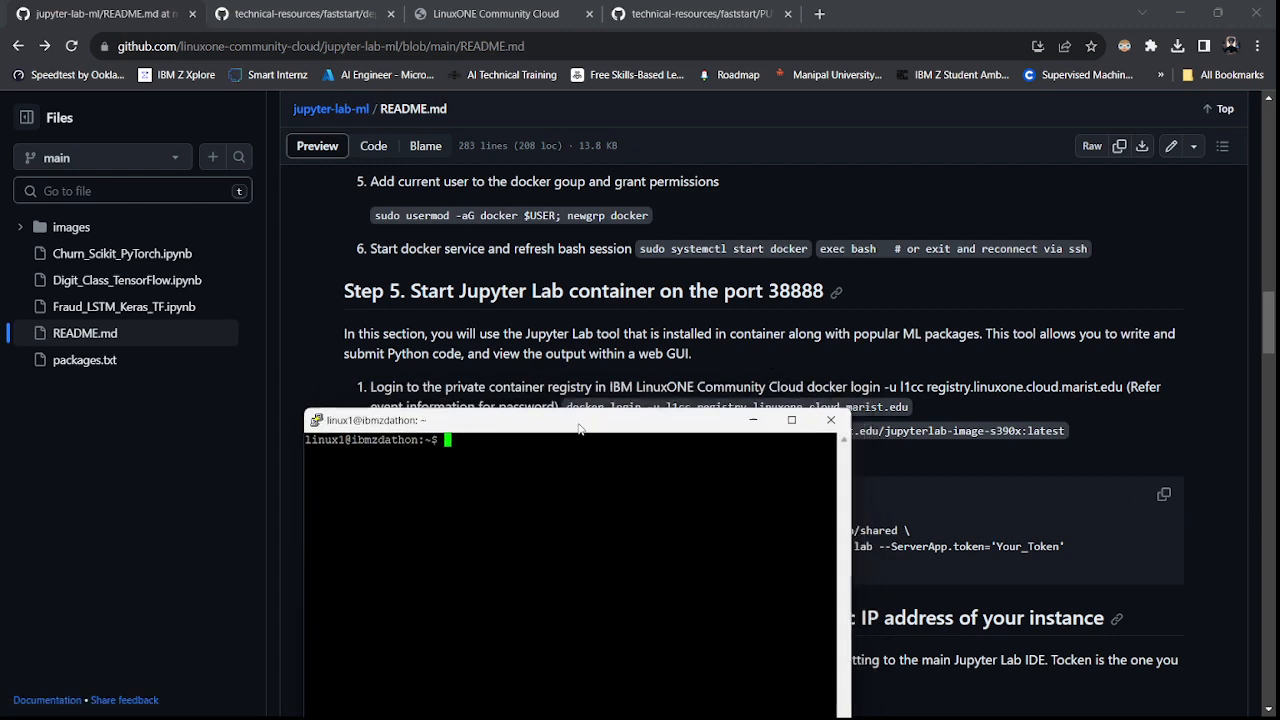
drag(578, 420, 508, 147)
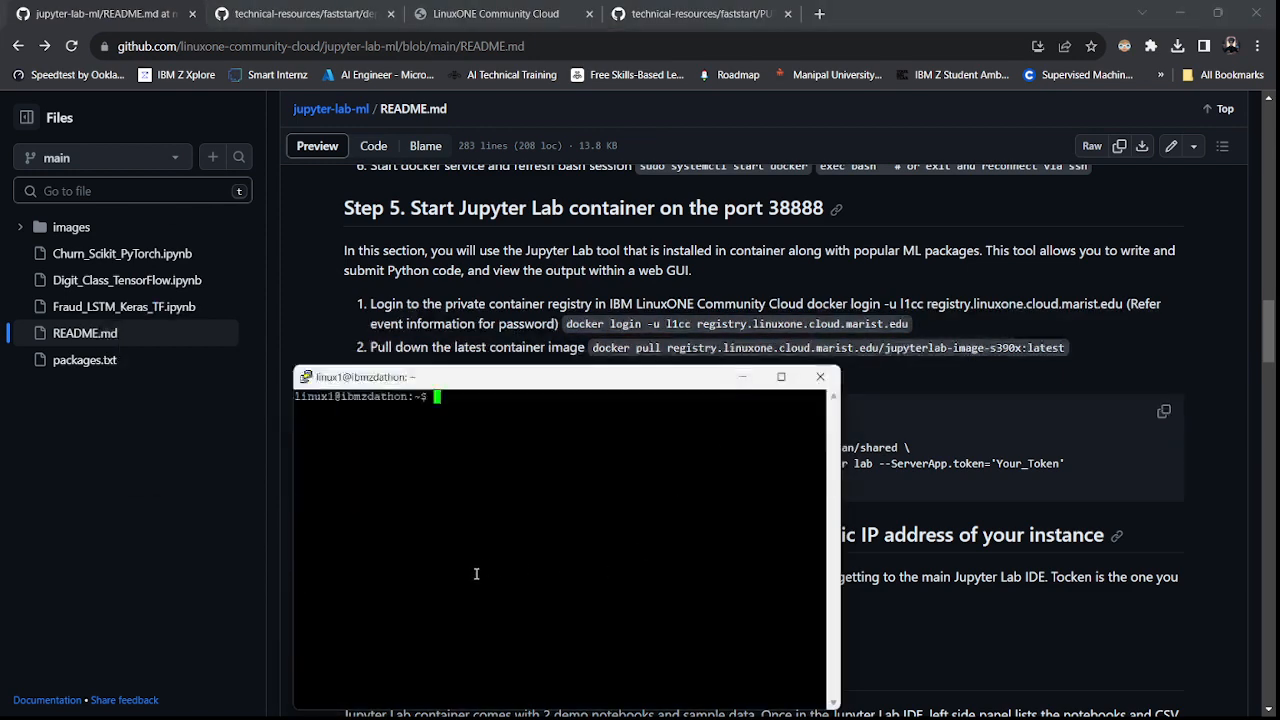
text(docker login -u l1cc registry.linuxone.cloud.marist.edu)
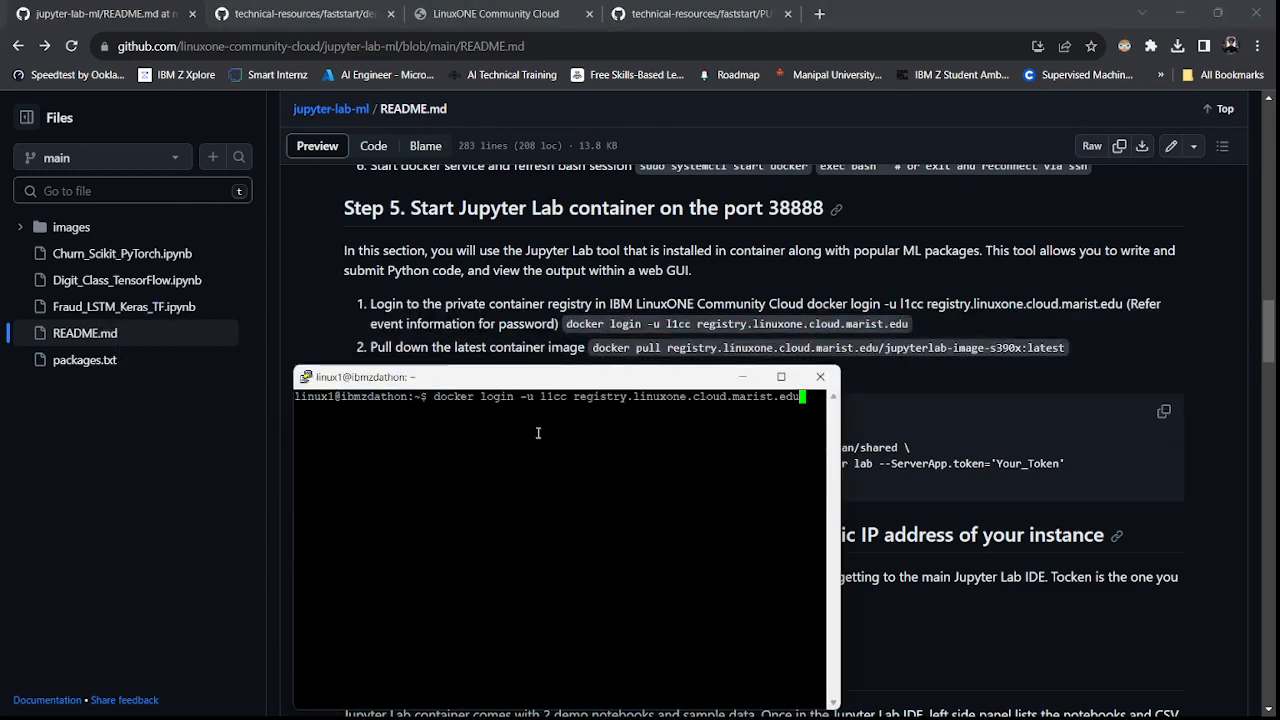
key(Return)
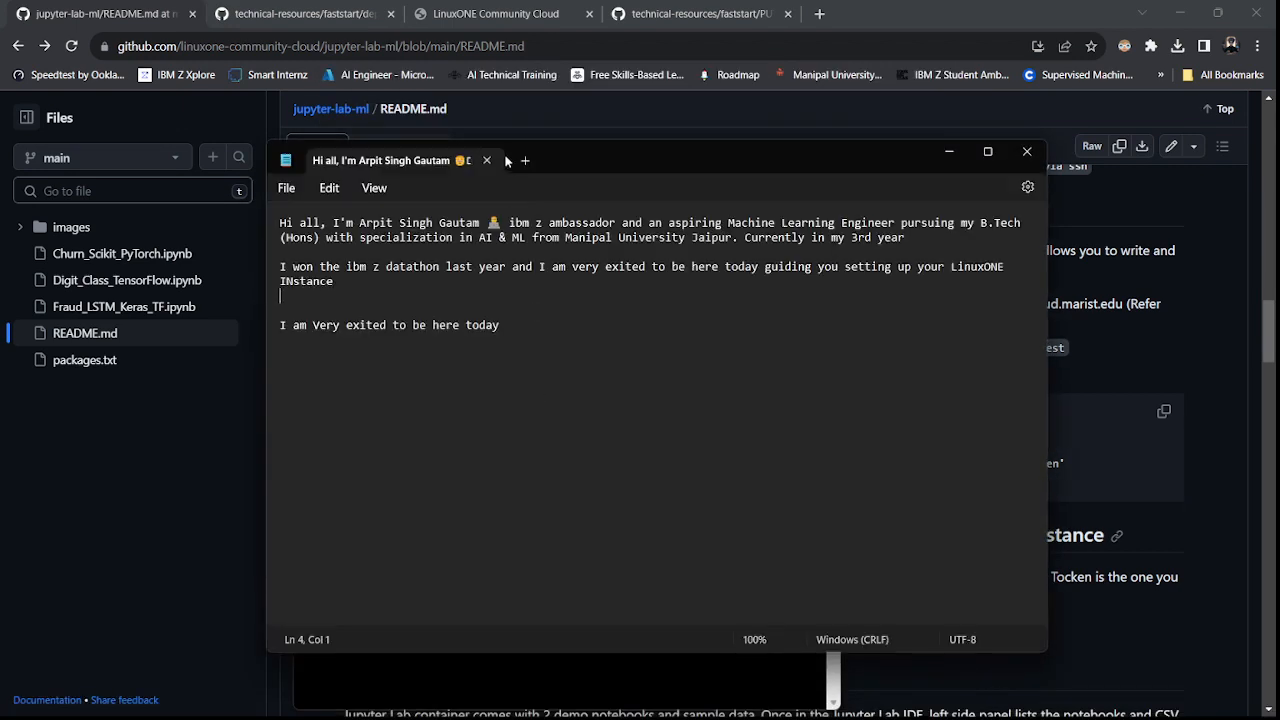
click(487, 160)
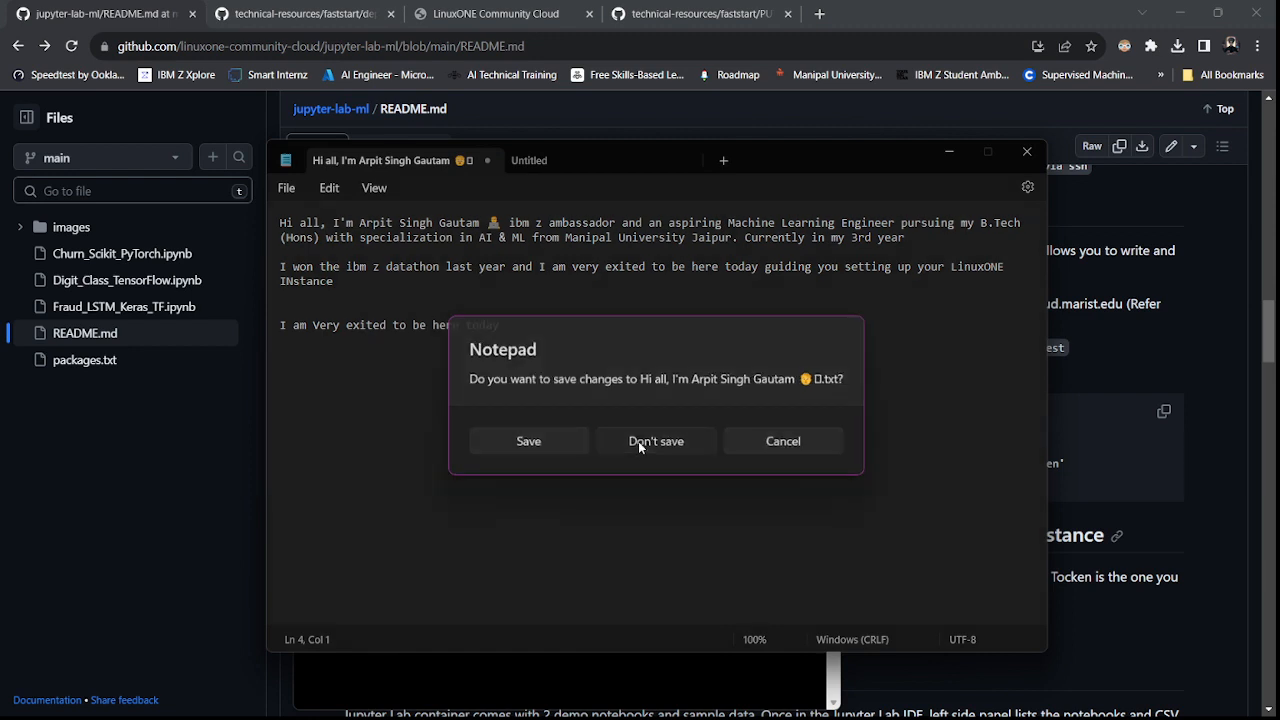
click(655, 441)
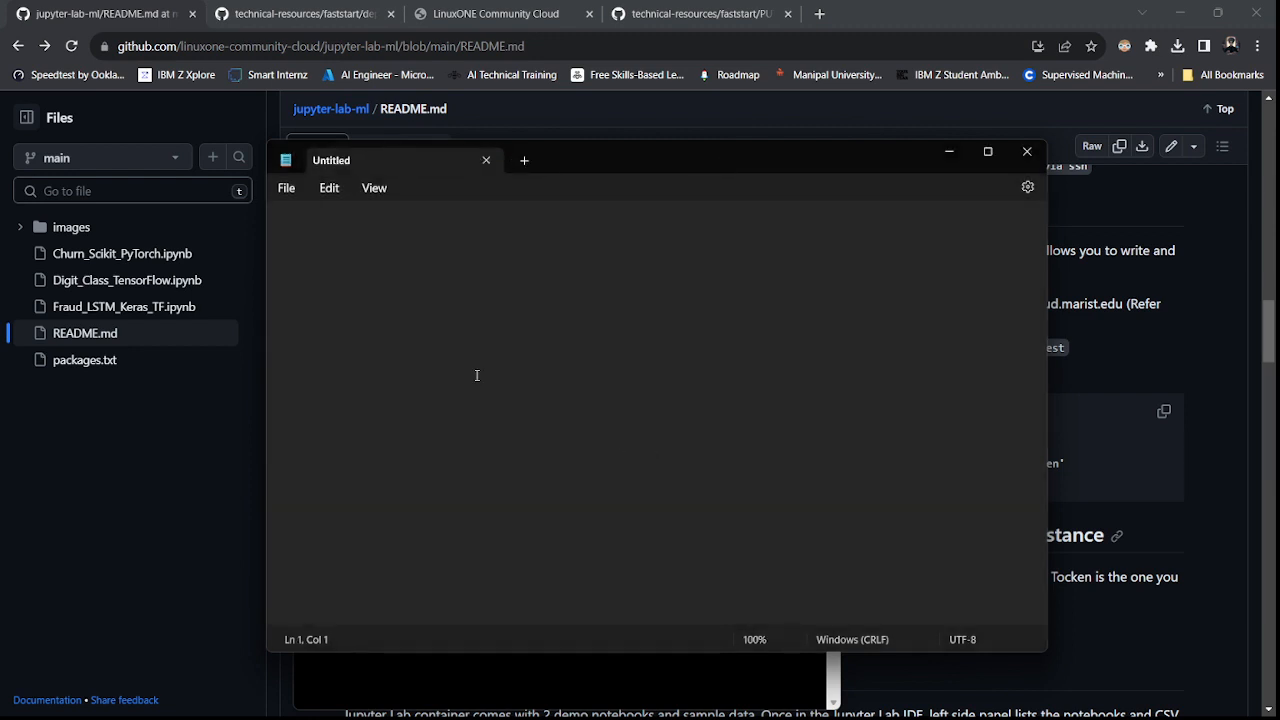
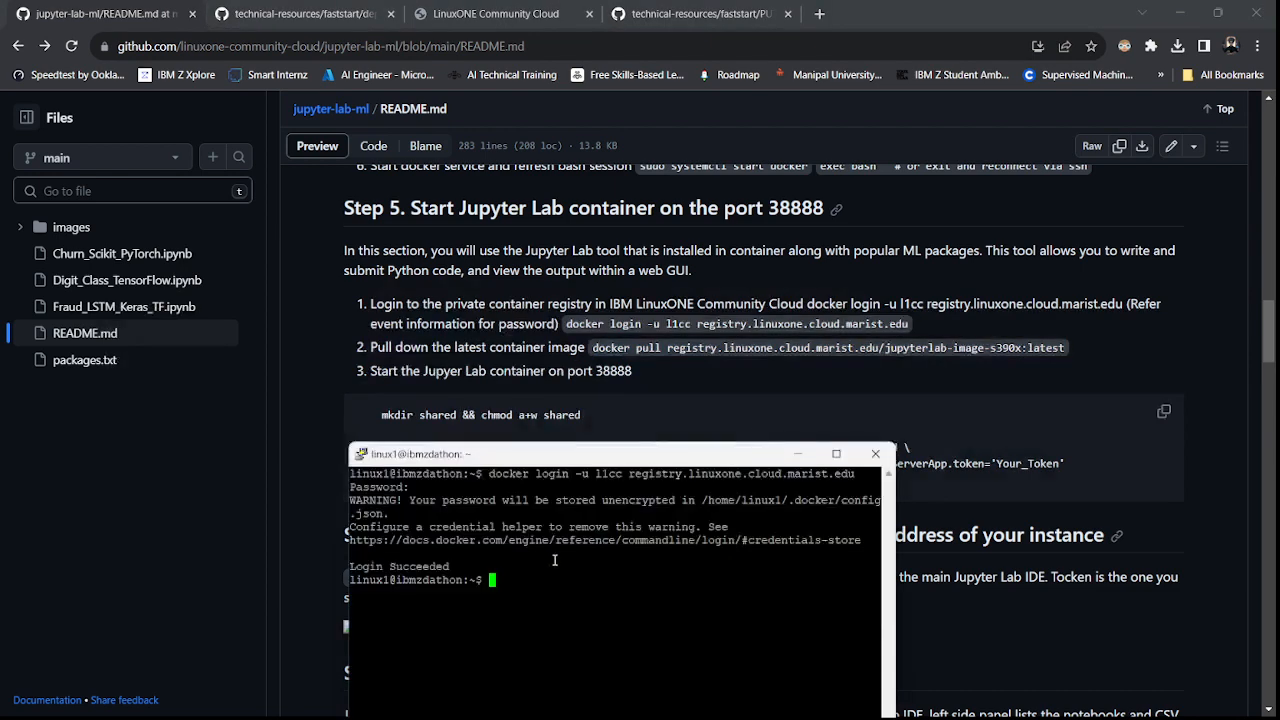
Pull registry.linuxone.cloud.marist.edu/jupyterlab-image-s390x:latest and wait for the pull to complete
text(docker pull registry.linuxone.cloud.marist.edu/jupyterlab-image-s390x:latest)
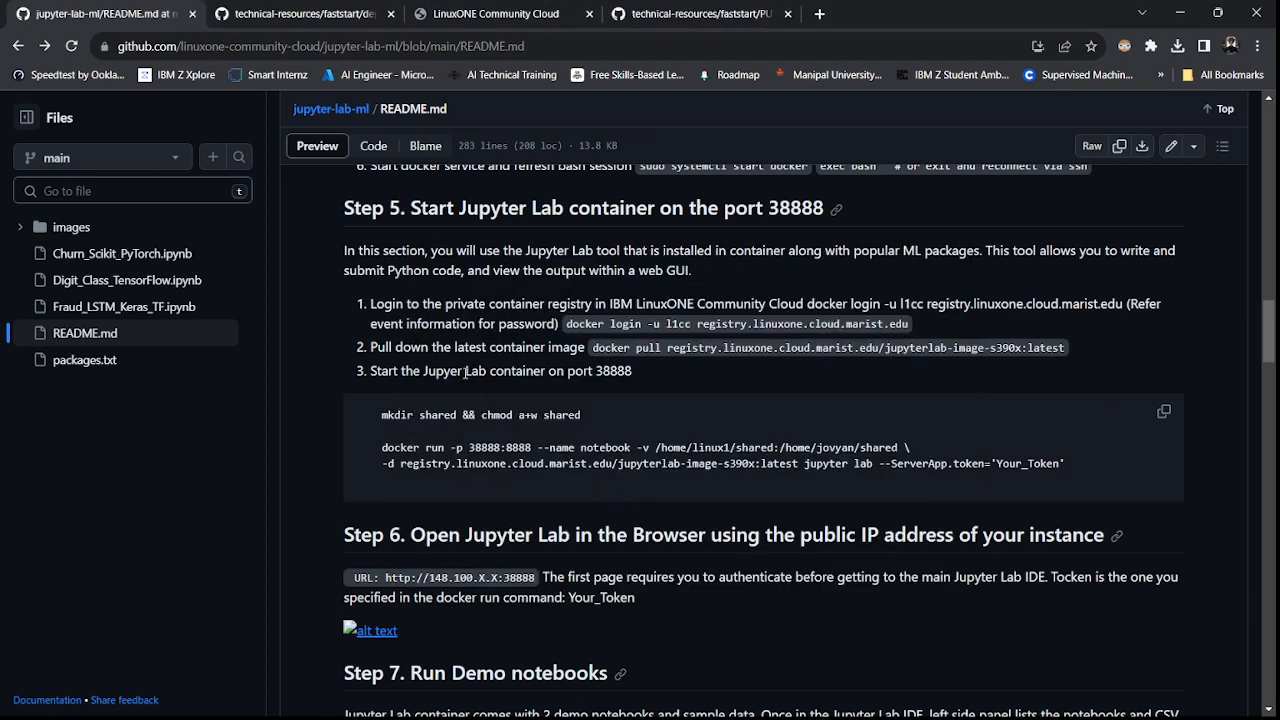
mouse_move(373, 420)
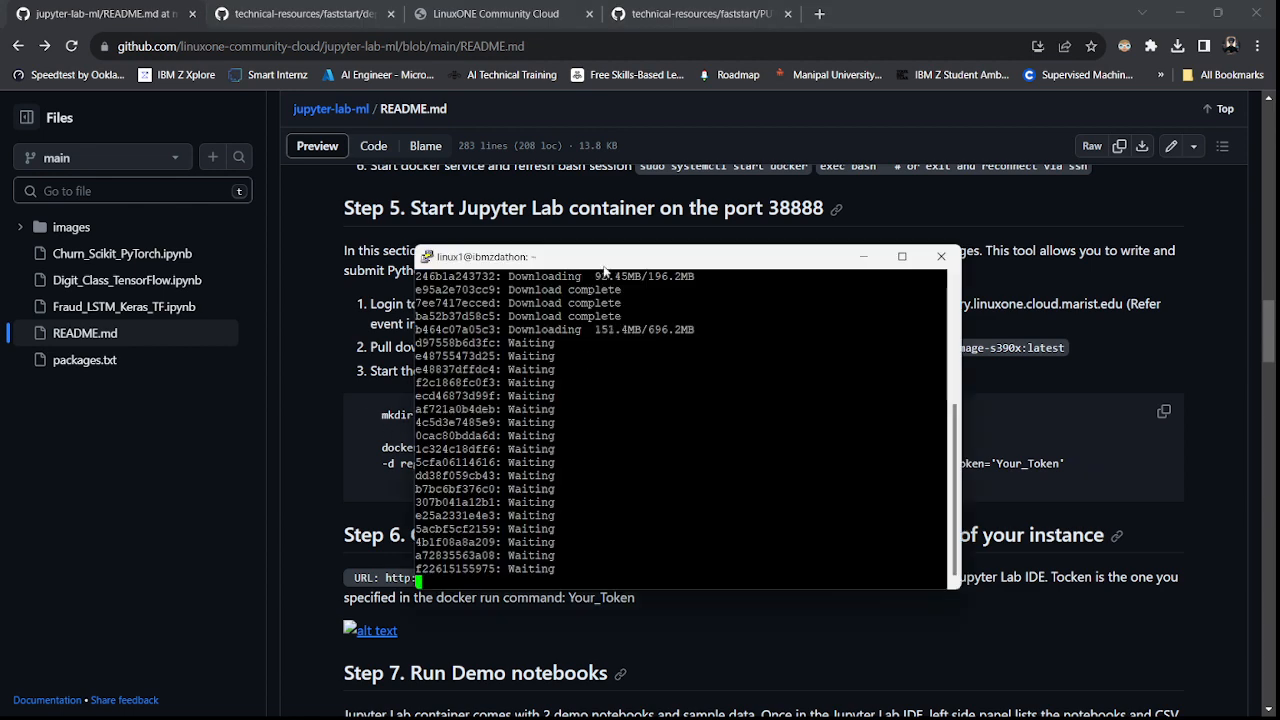
click(455, 698)
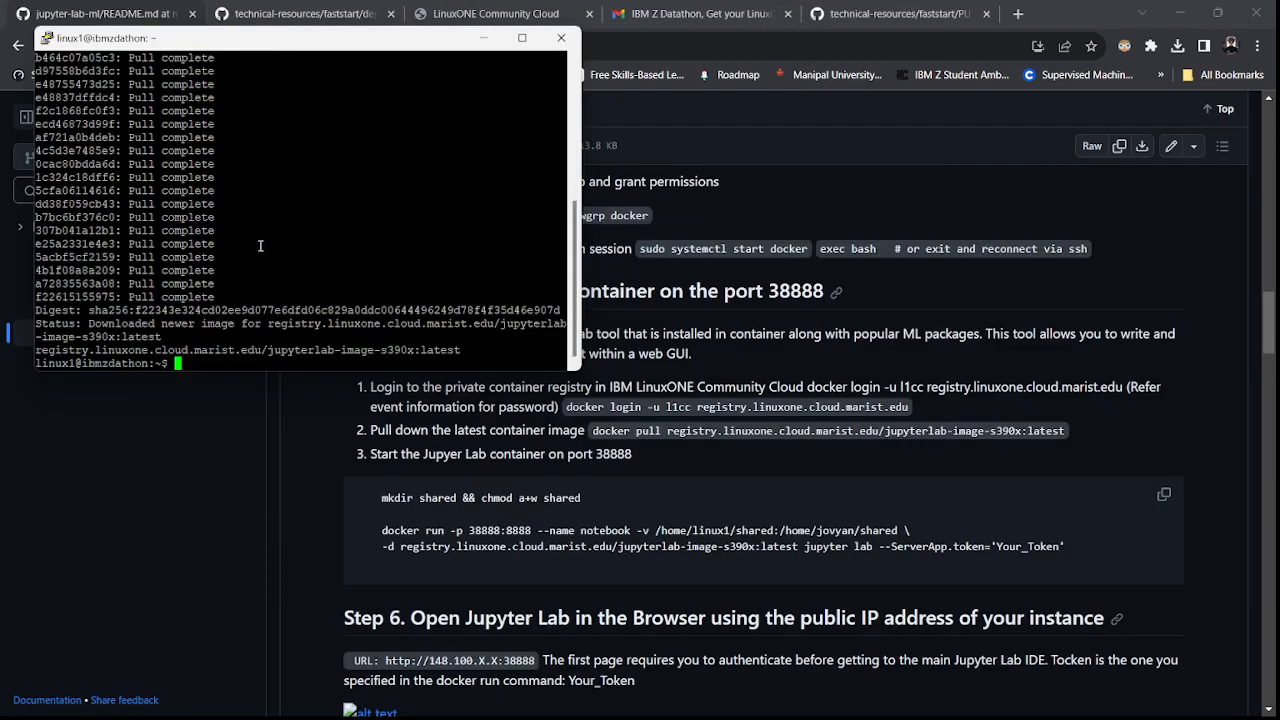
scroll(down, 3)
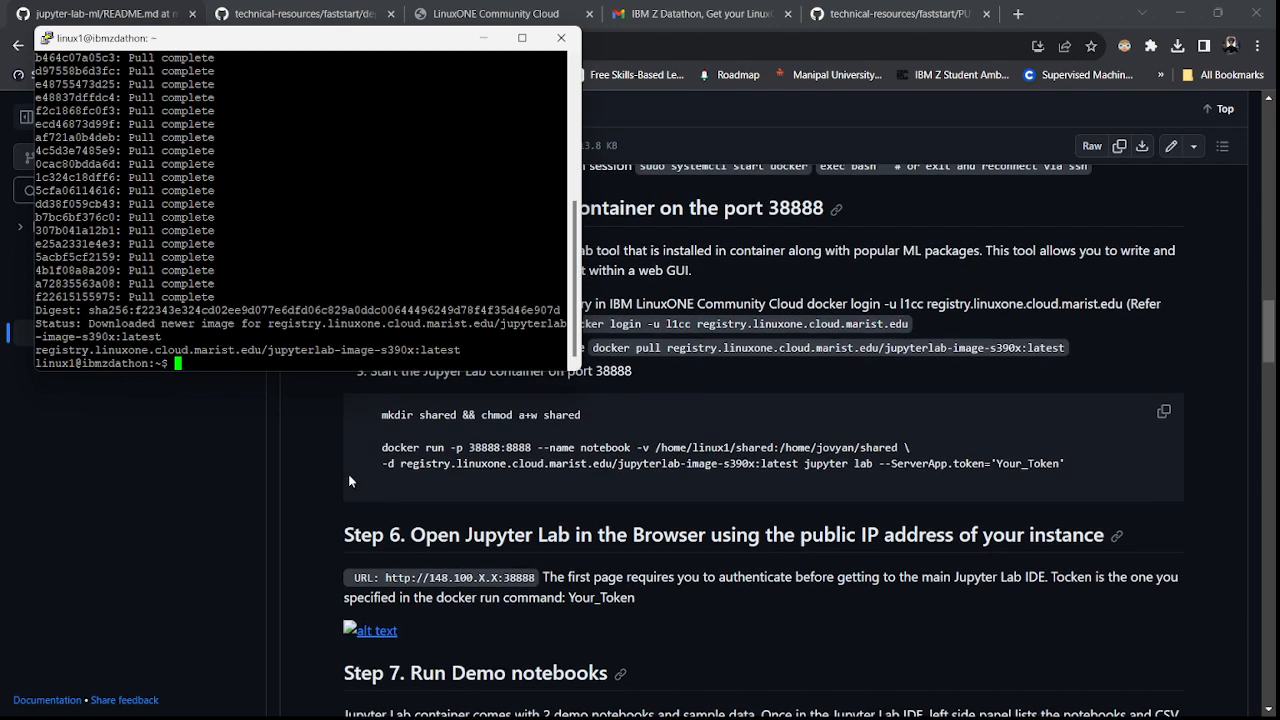
scroll(up, 3)
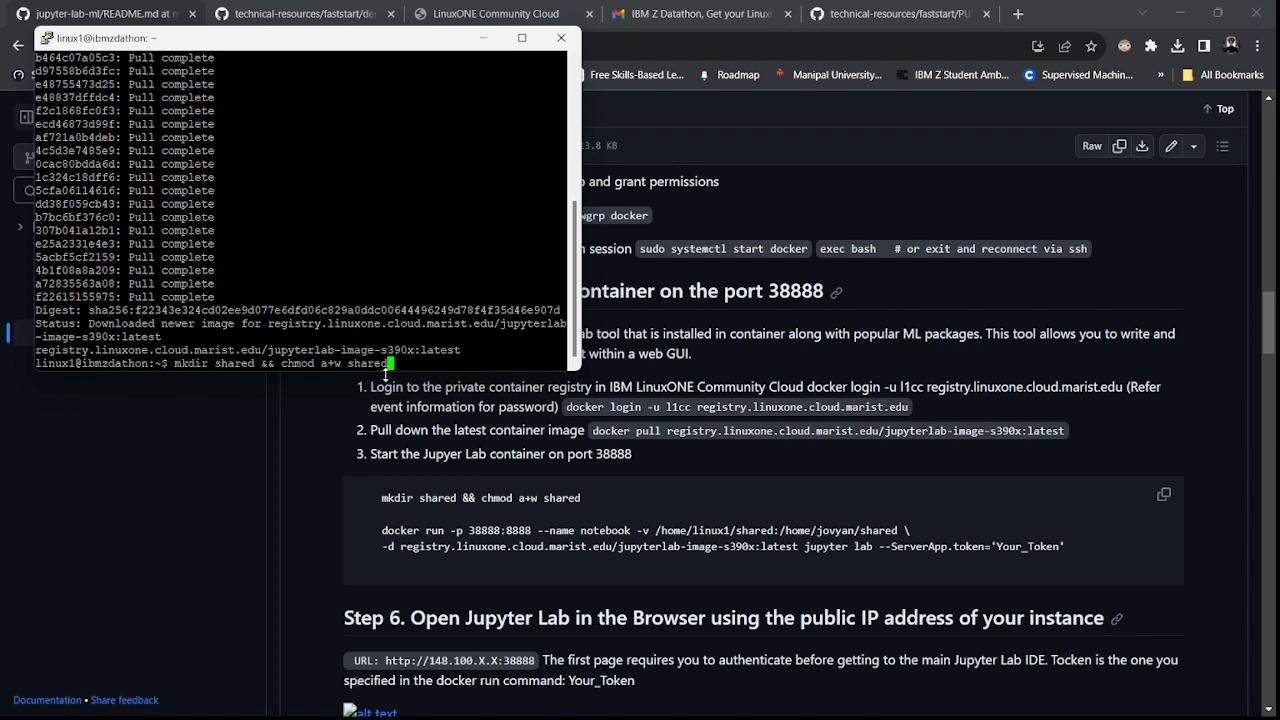
key(Return)
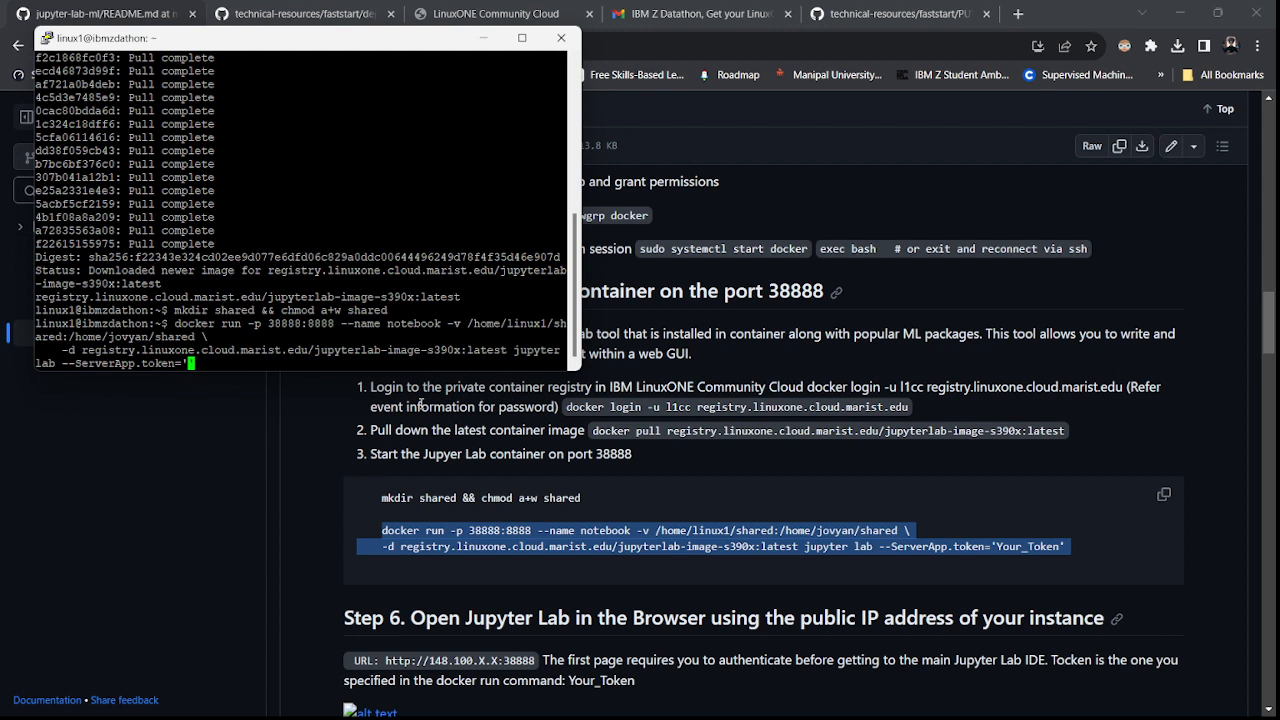
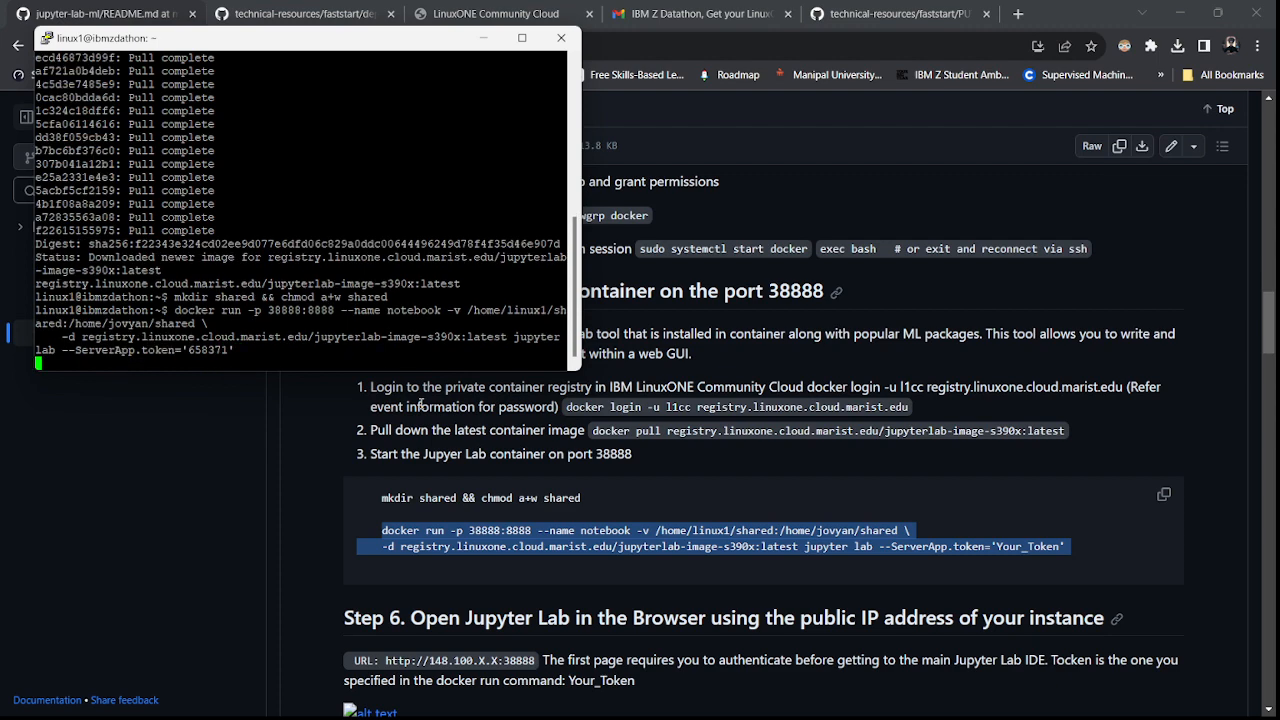
mouse_move(358, 52)
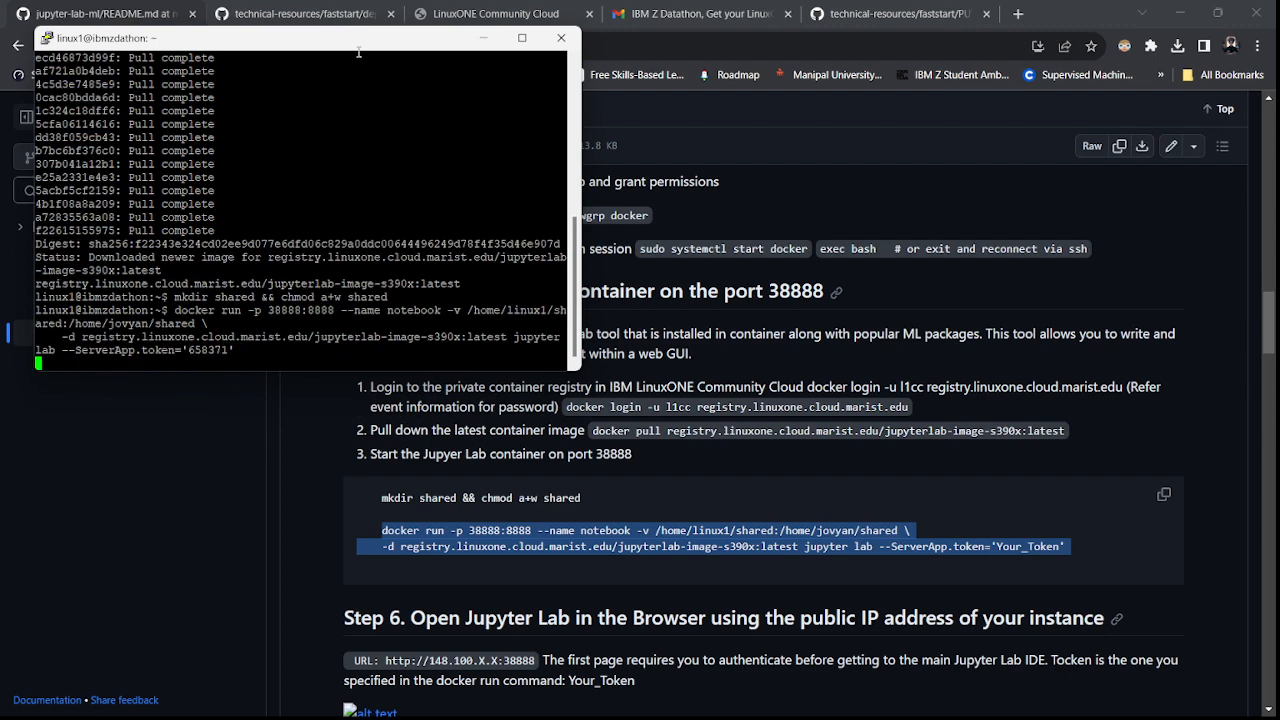
drag(300, 38, 640, 204)
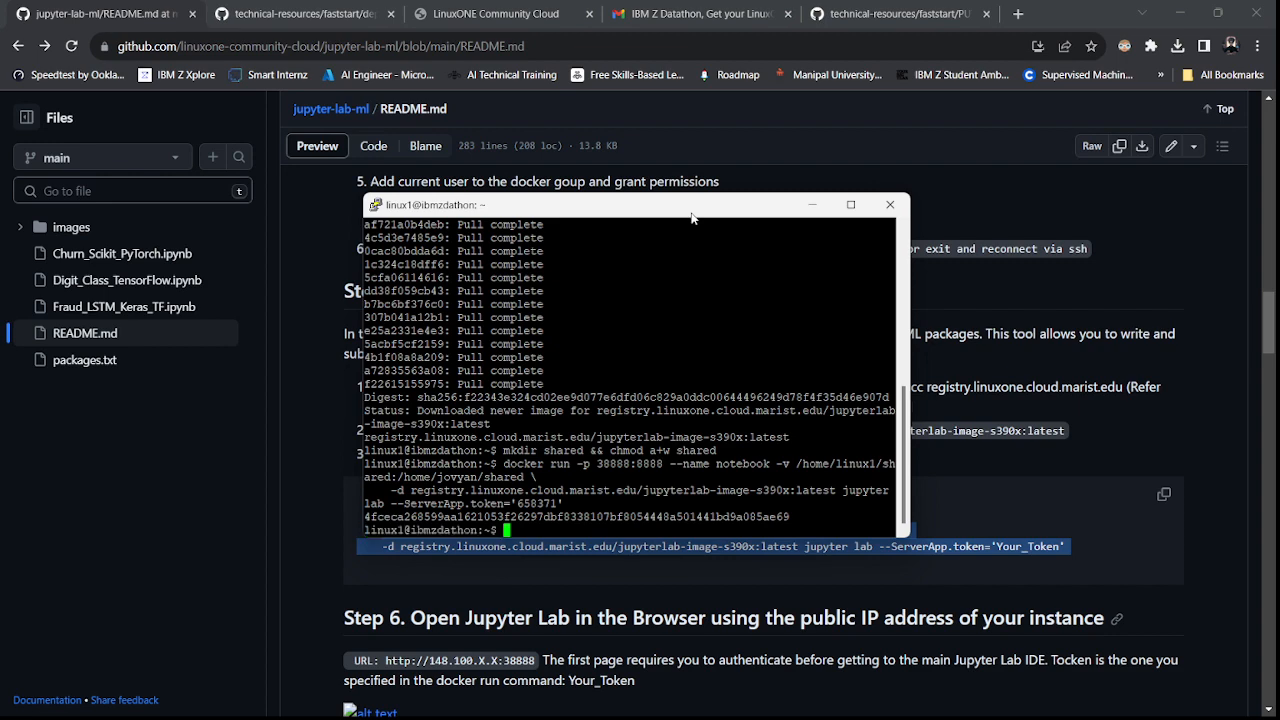
mouse_move(443, 620)
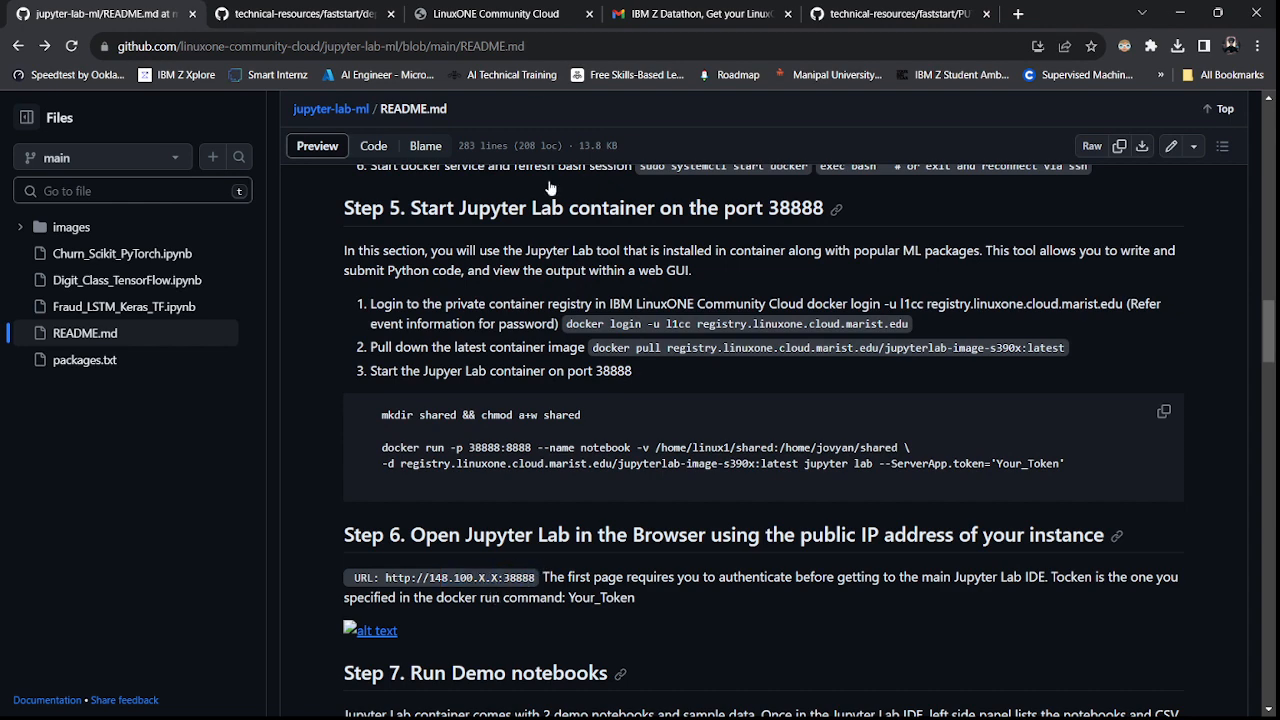
Load 148.100.112.227:38888 in a new tab, closing extra tabs and bypassing the Browser Guard block
click(503, 14)
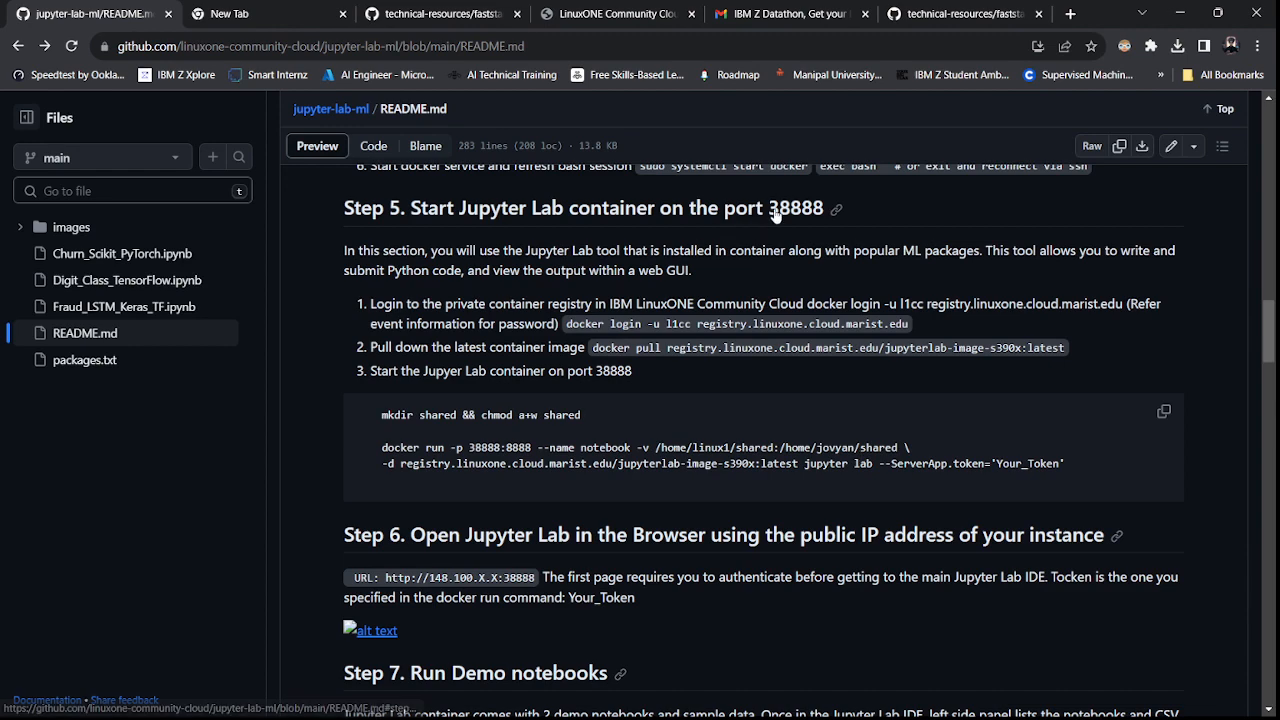
mouse_move(265, 13)
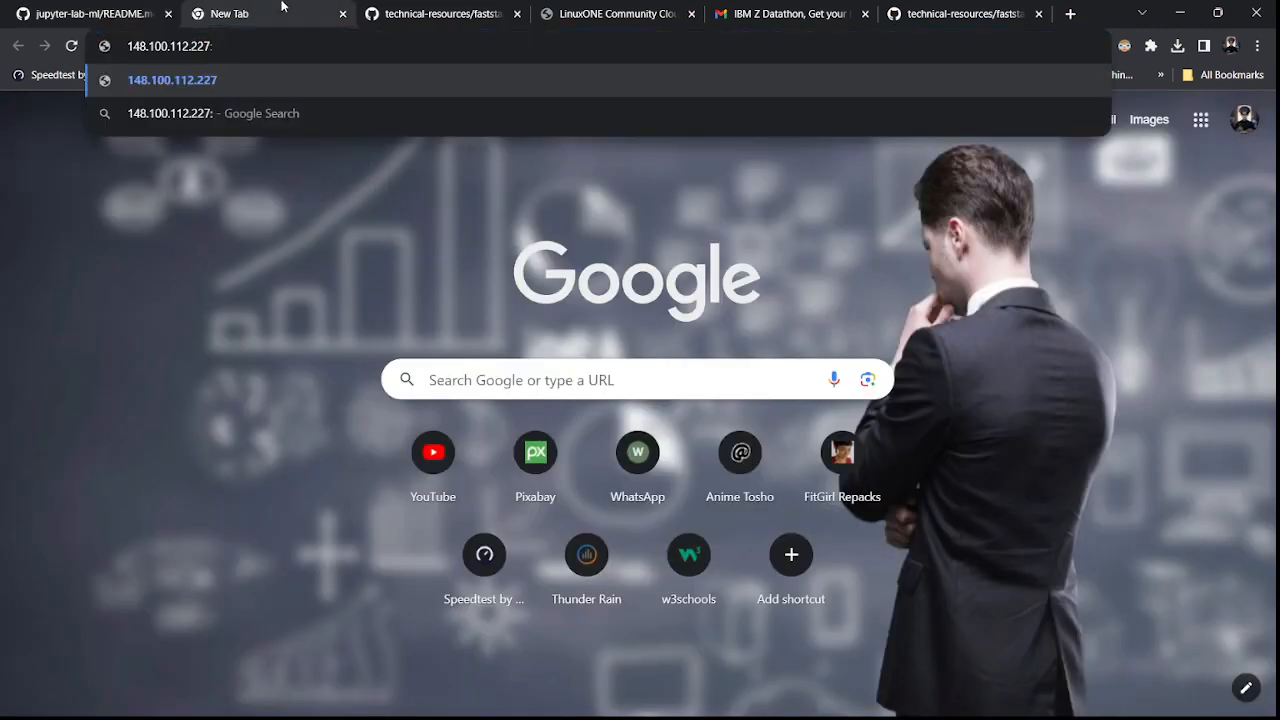
text(38888...)
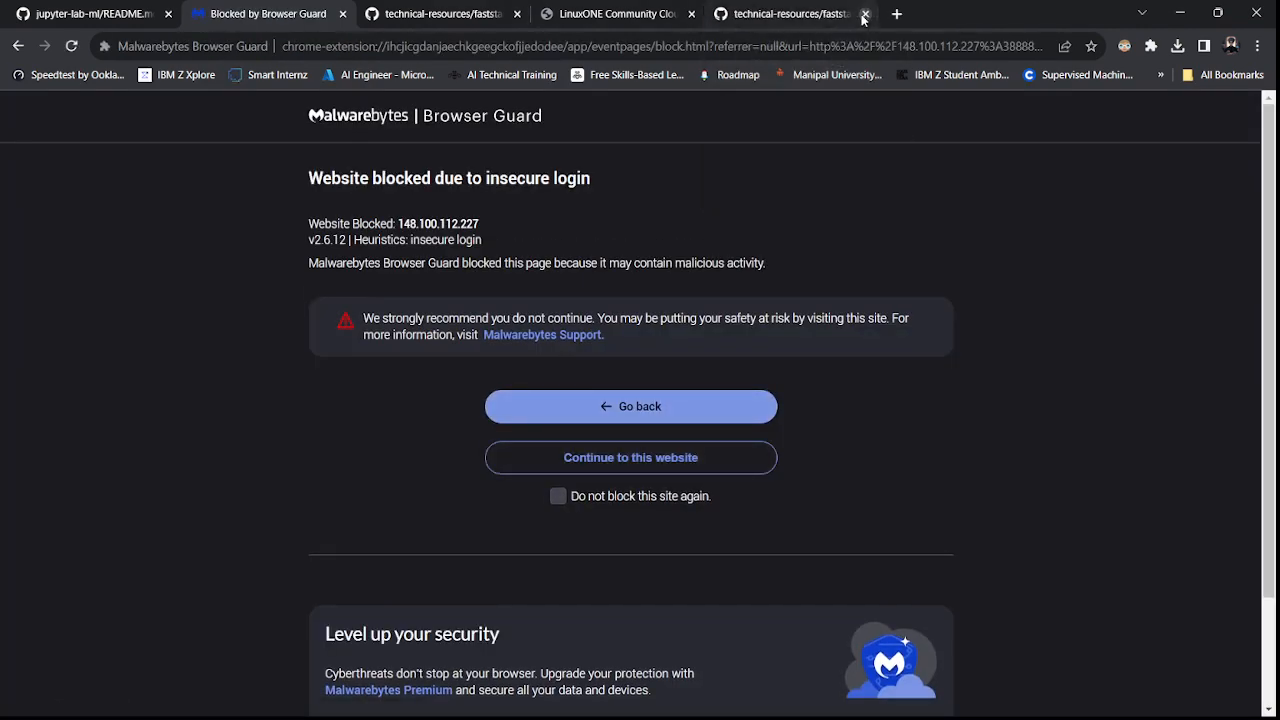
click(864, 14)
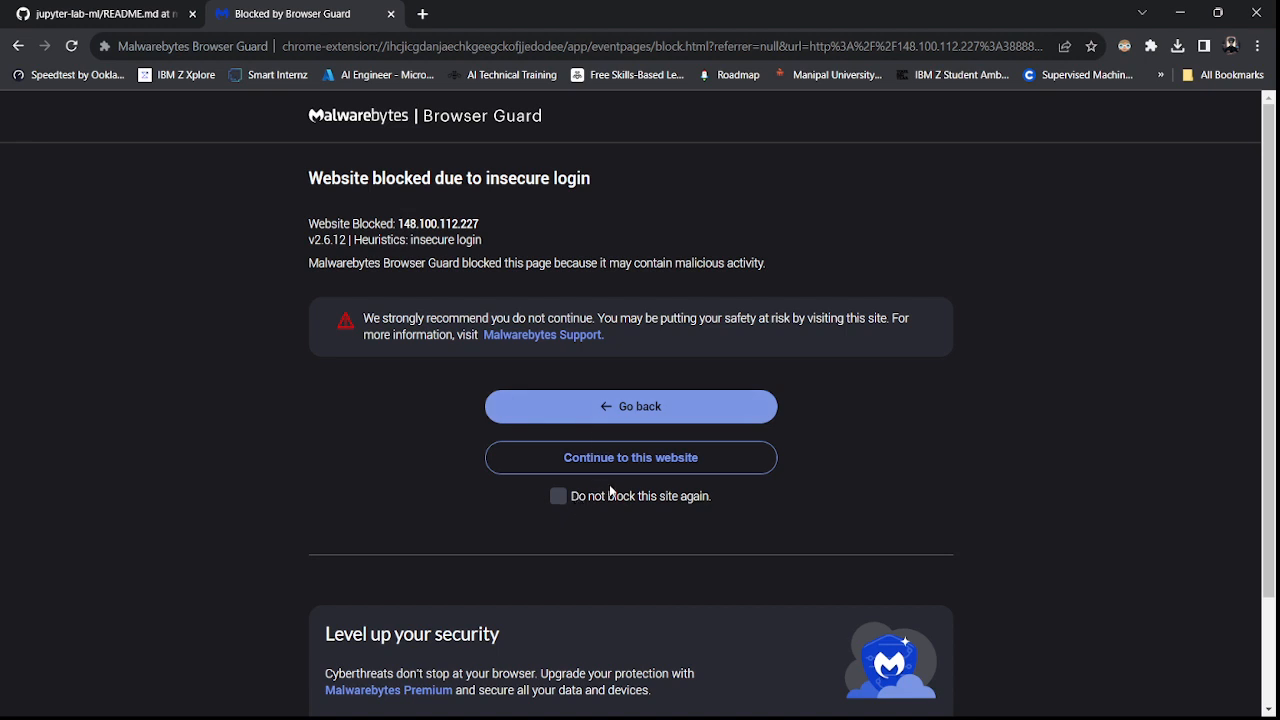
click(630, 457)
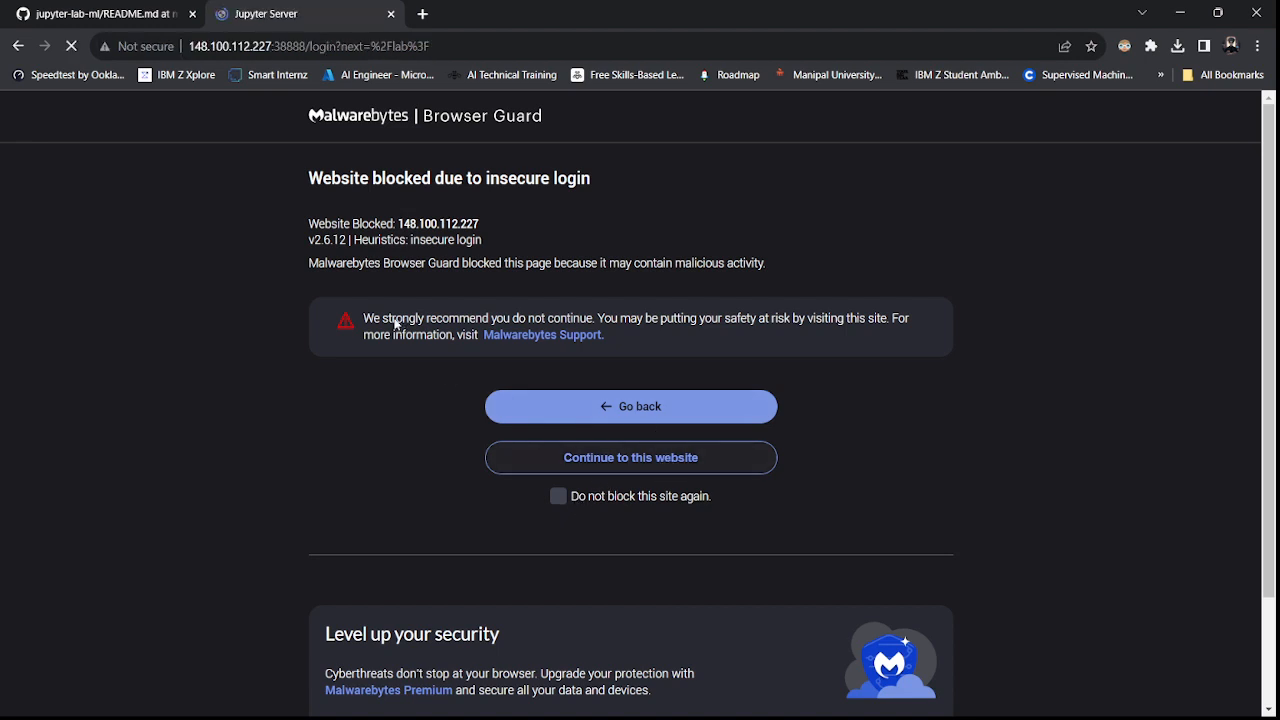
click(630, 457)
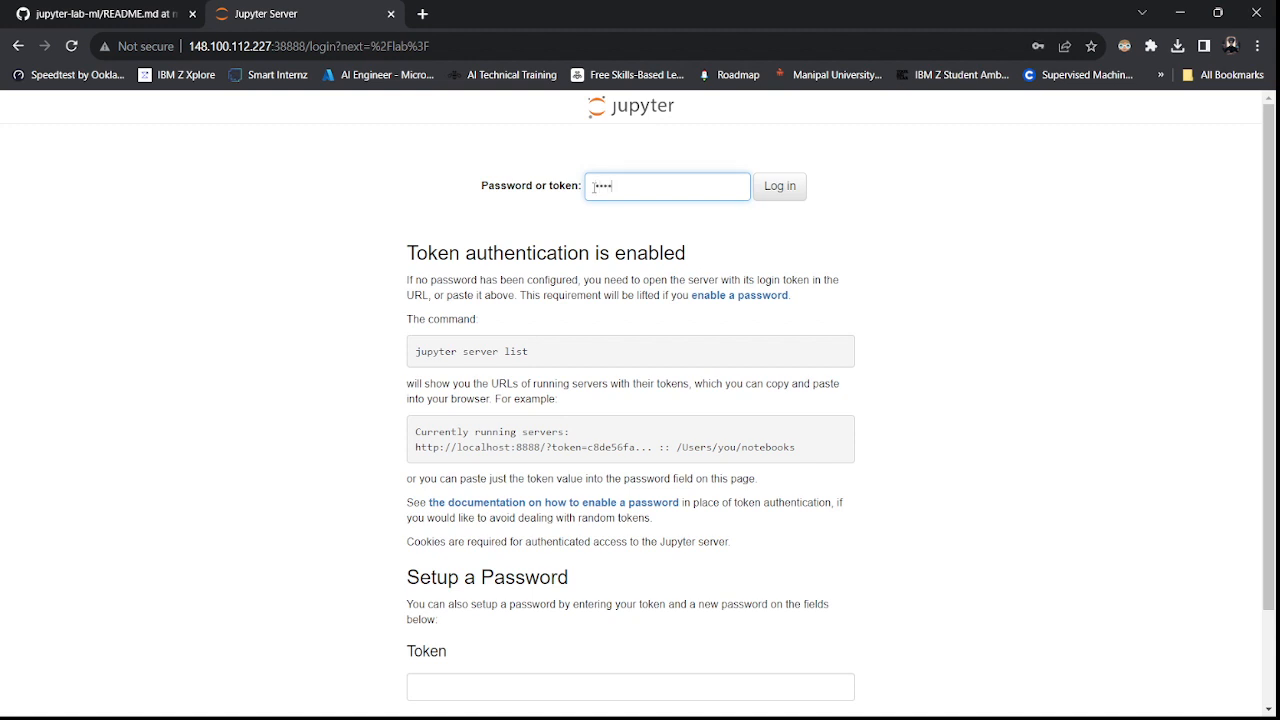
click(779, 186)
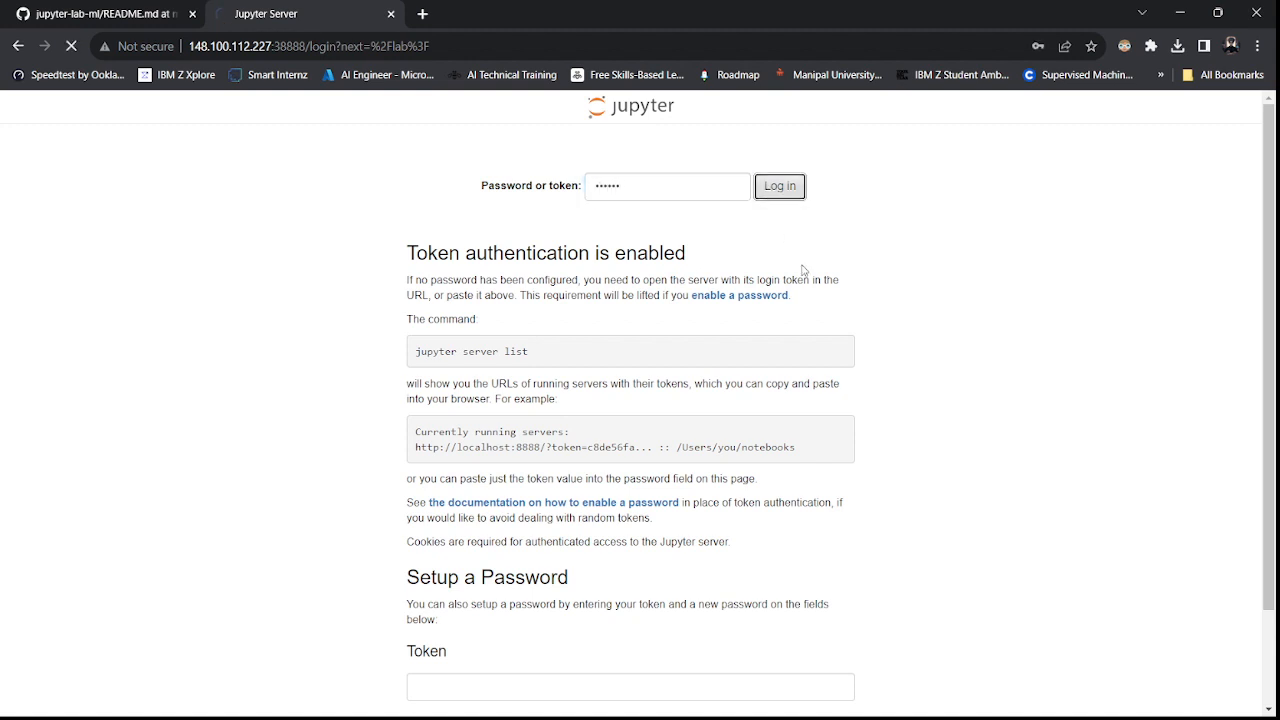
click(779, 186)
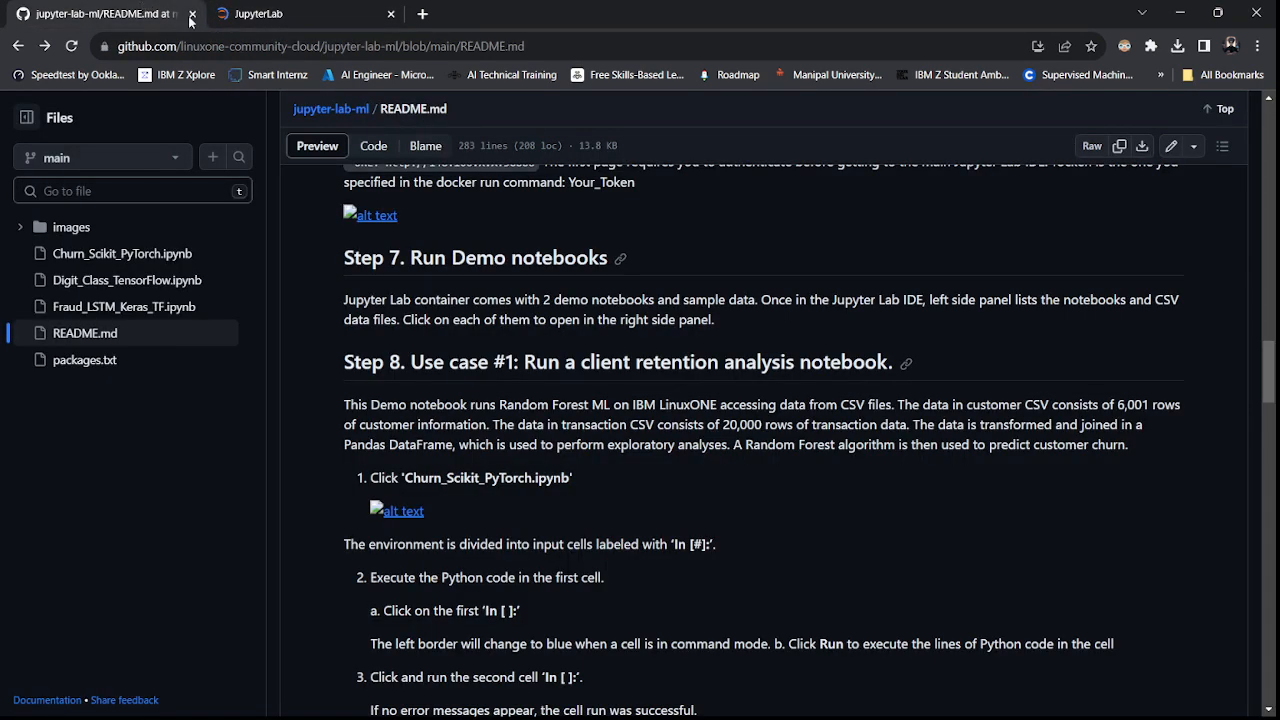
Compare the README's Step 5 docker run command with the PuTTY output, then return to JupyterLab
scroll(up, 3)
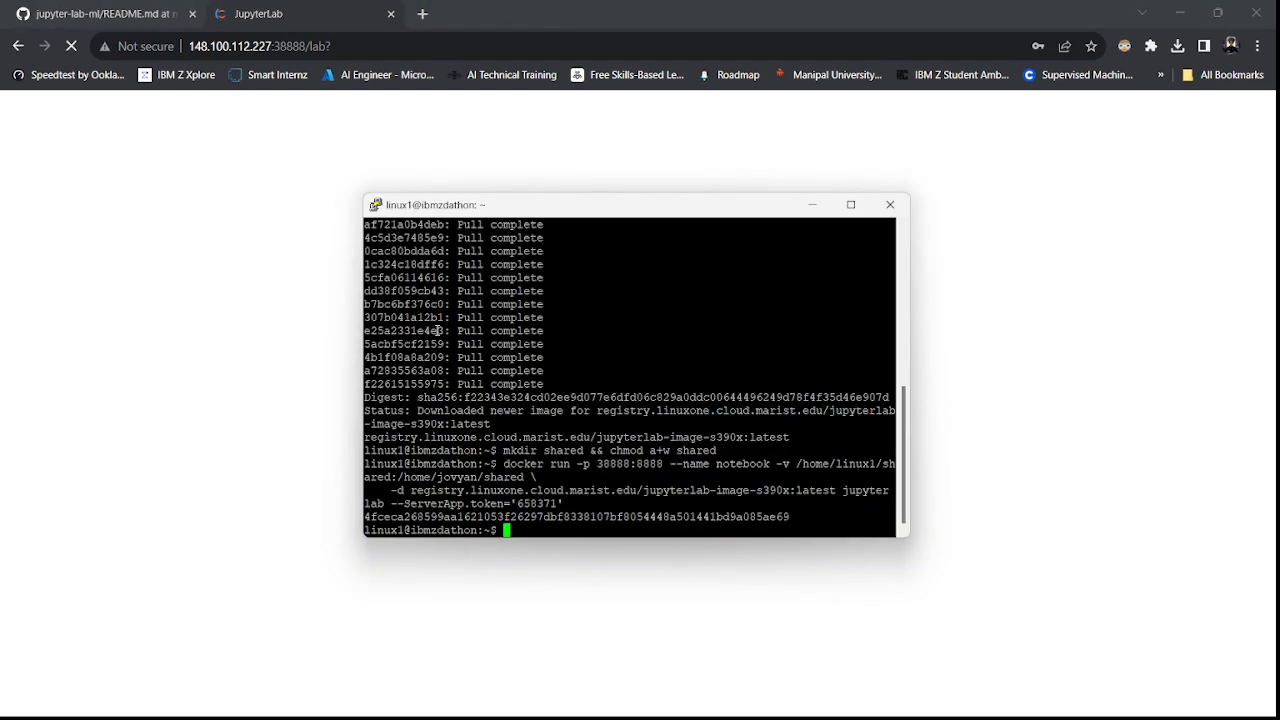
drag(630, 204, 620, 231)
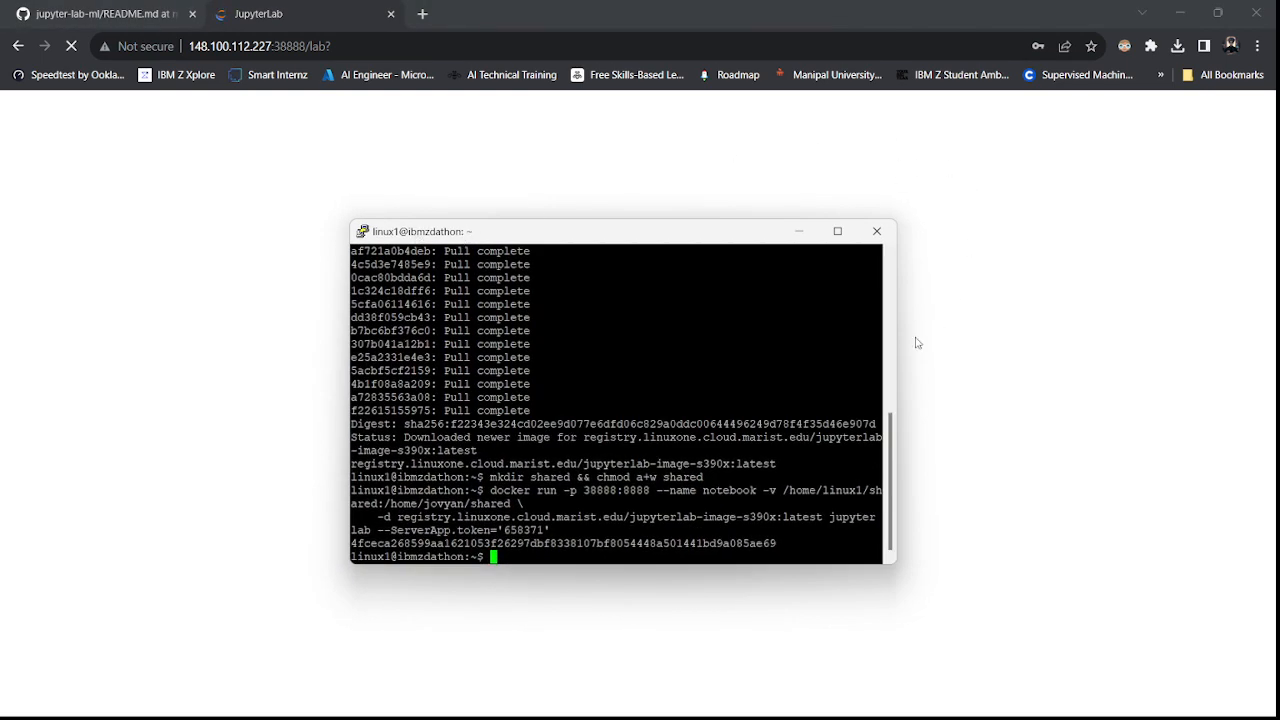
mouse_move(840, 541)
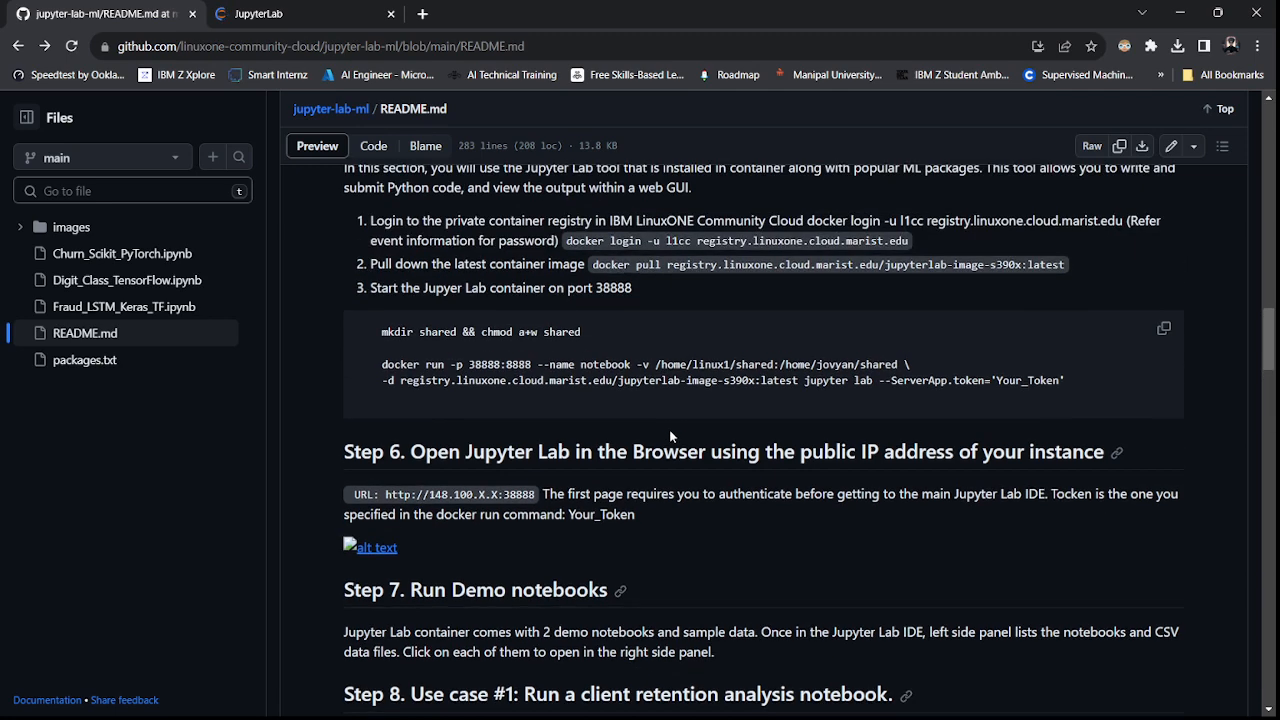
scroll(up, 3)
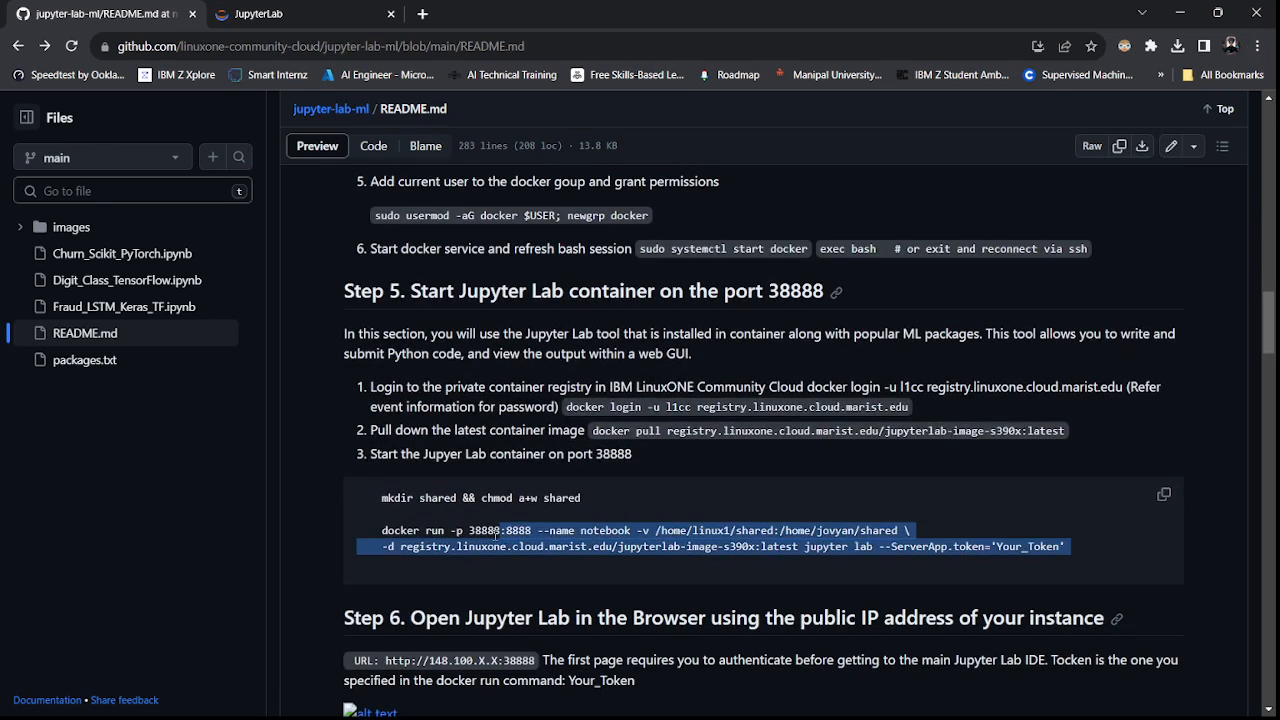
scroll(up, 3)
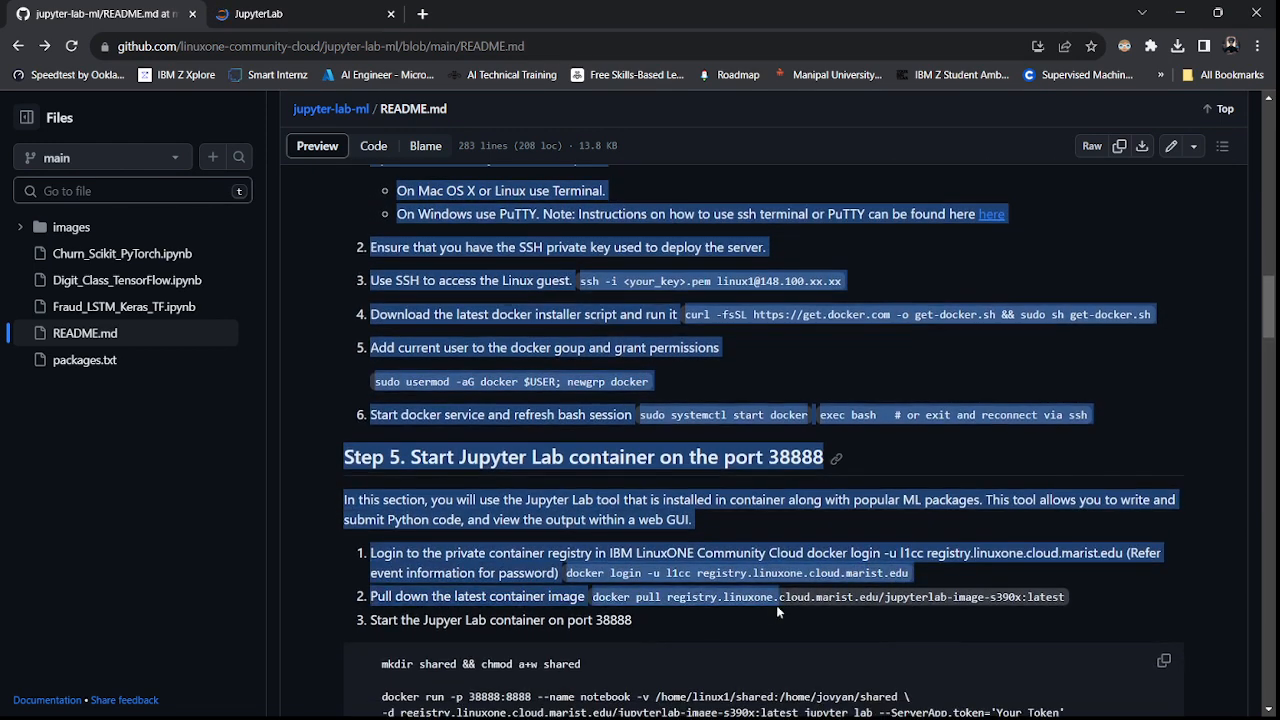
scroll(down, 3)
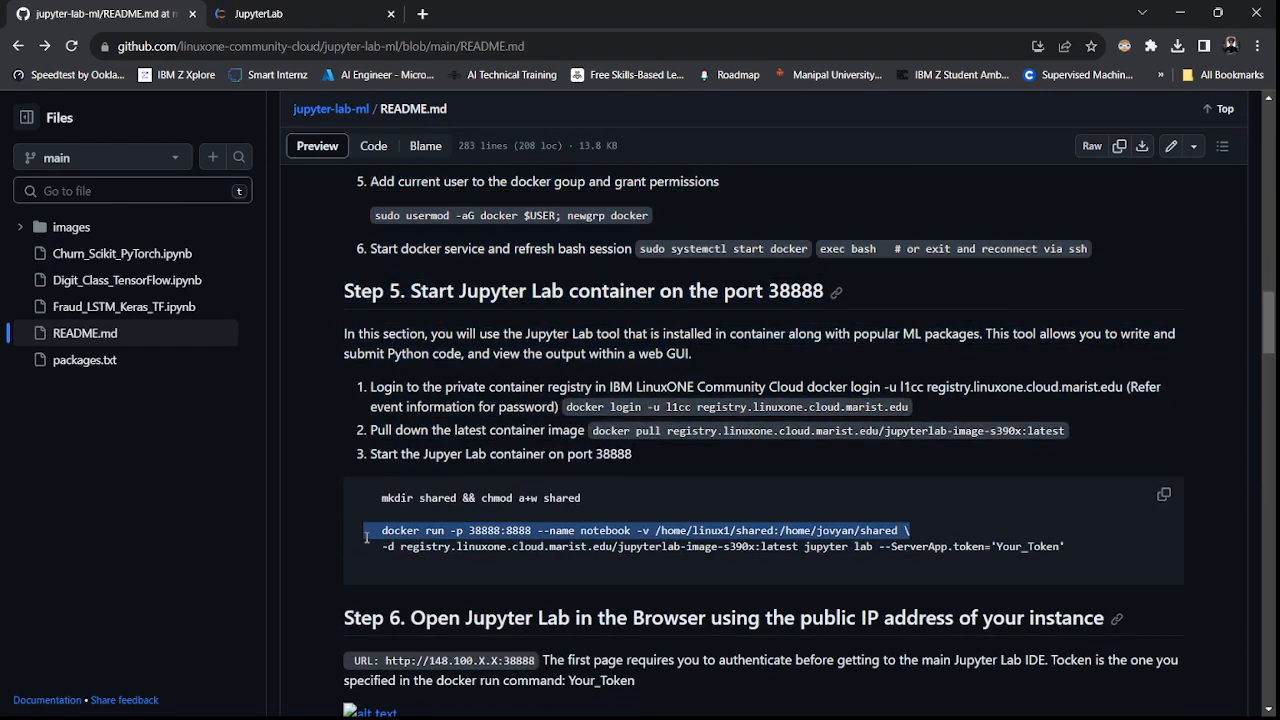
click(305, 13)
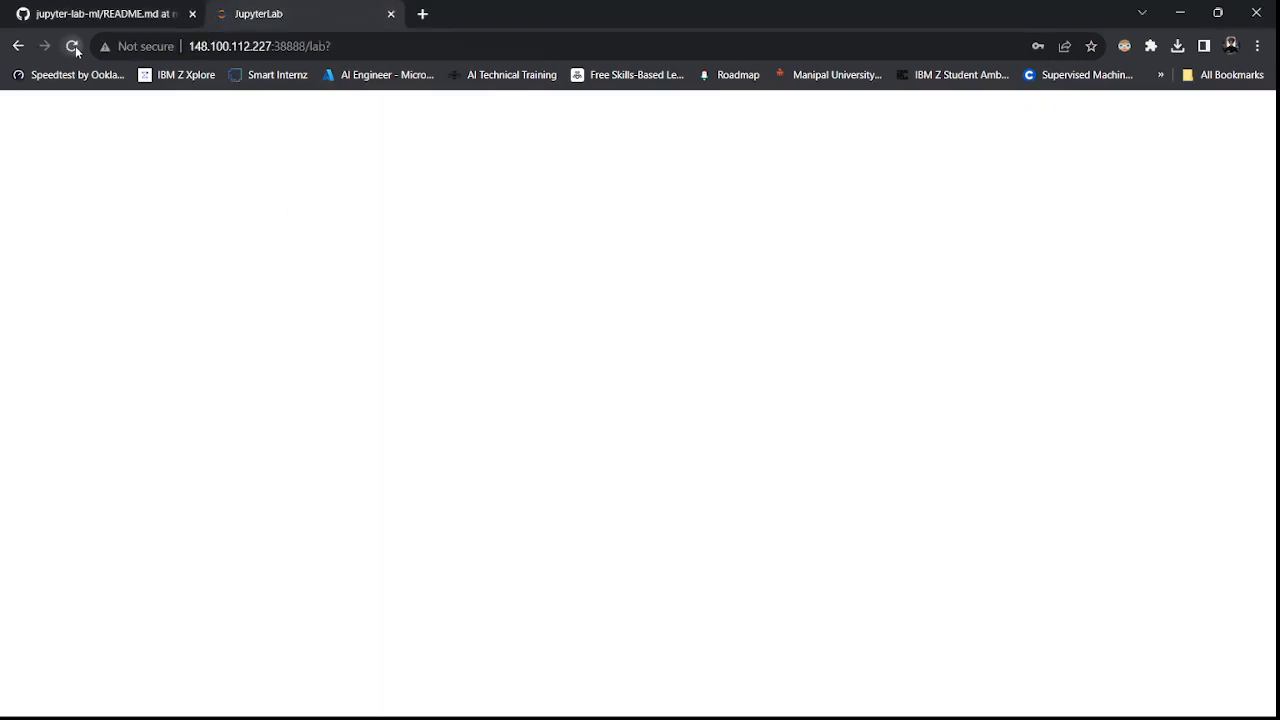
Reload the JupyterLab page and decline Chrome's offer to save the password
click(72, 46)
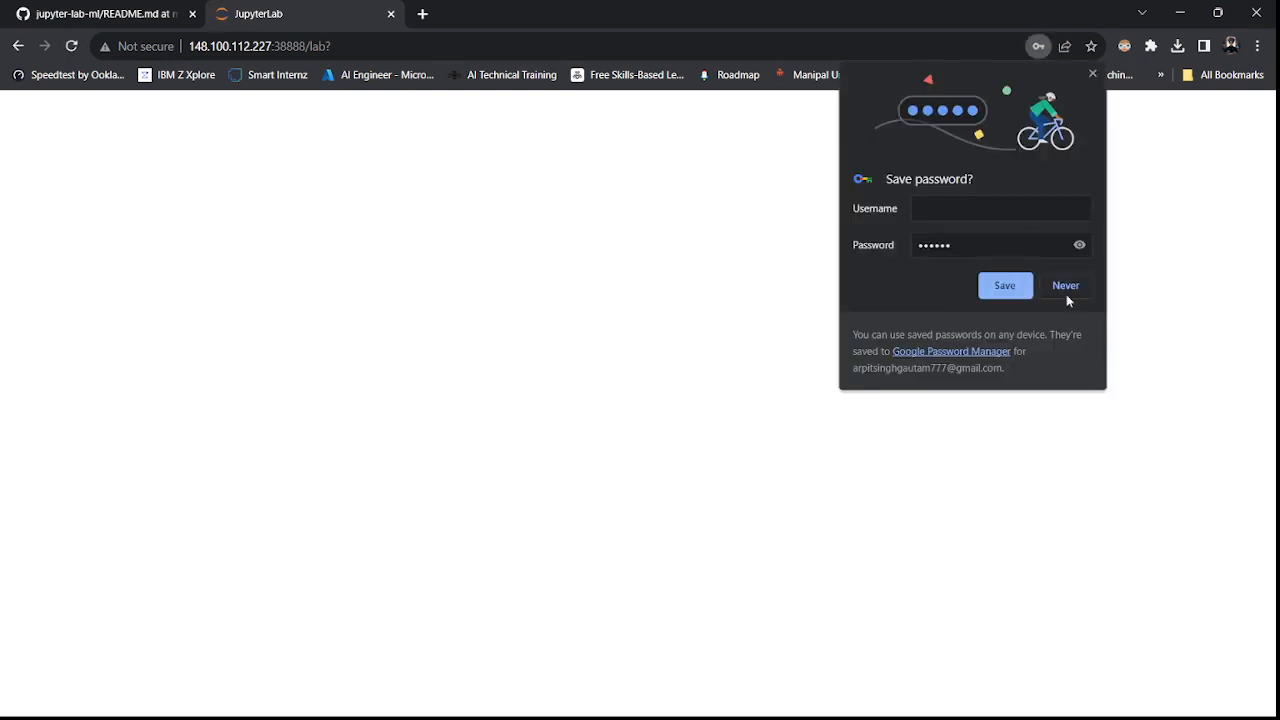
click(1065, 285)
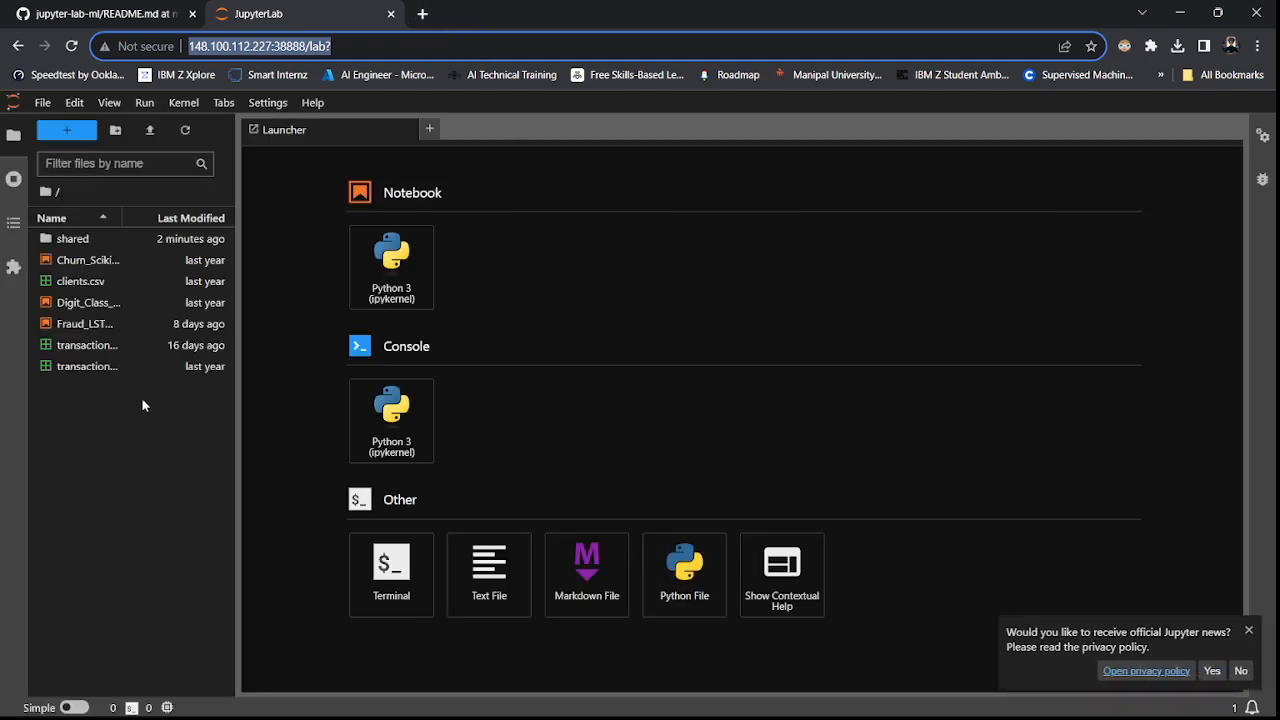
Open Churn_Scikit_PyTorch.ipynb and compare it with the README's notebook steps
double_click(85, 260)
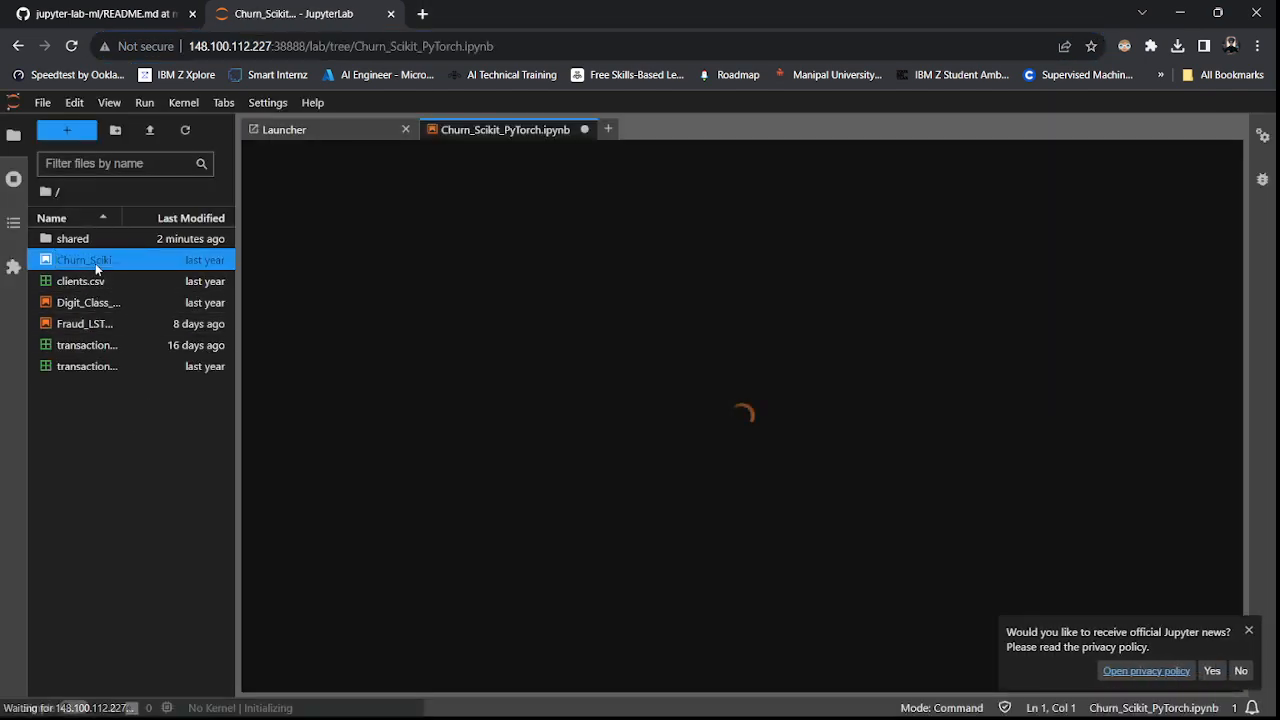
click(100, 13)
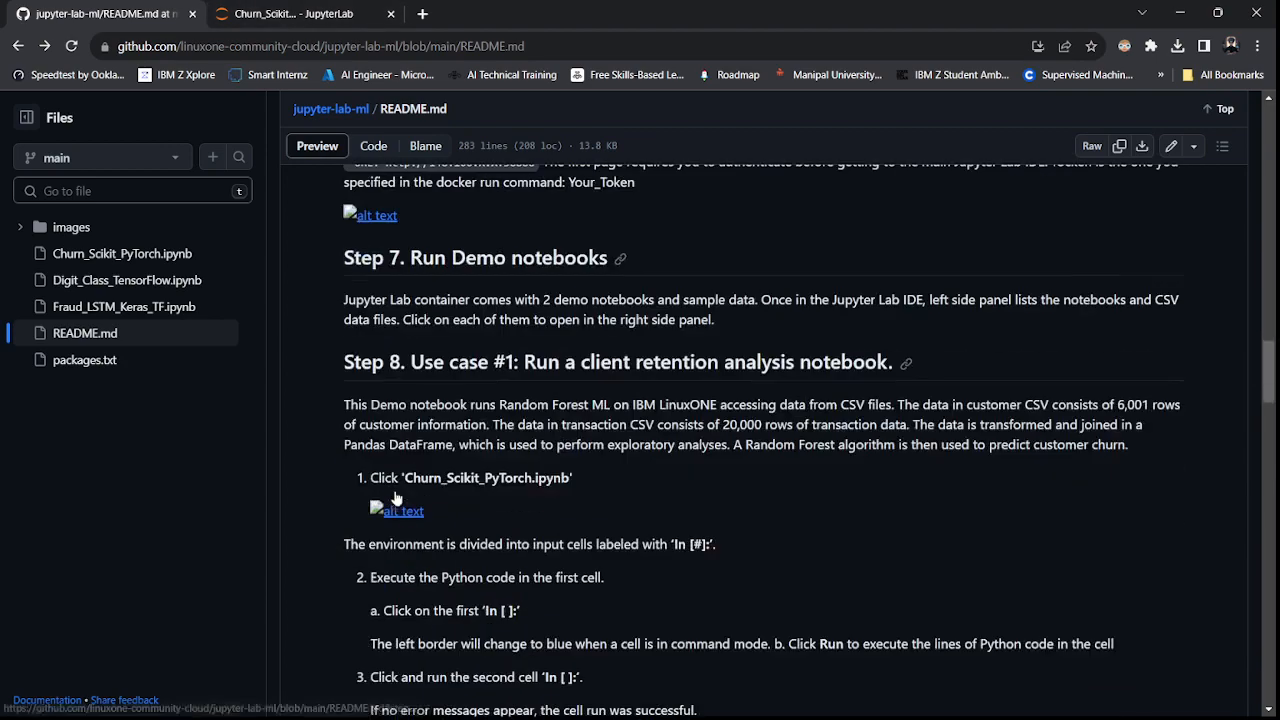
click(290, 13)
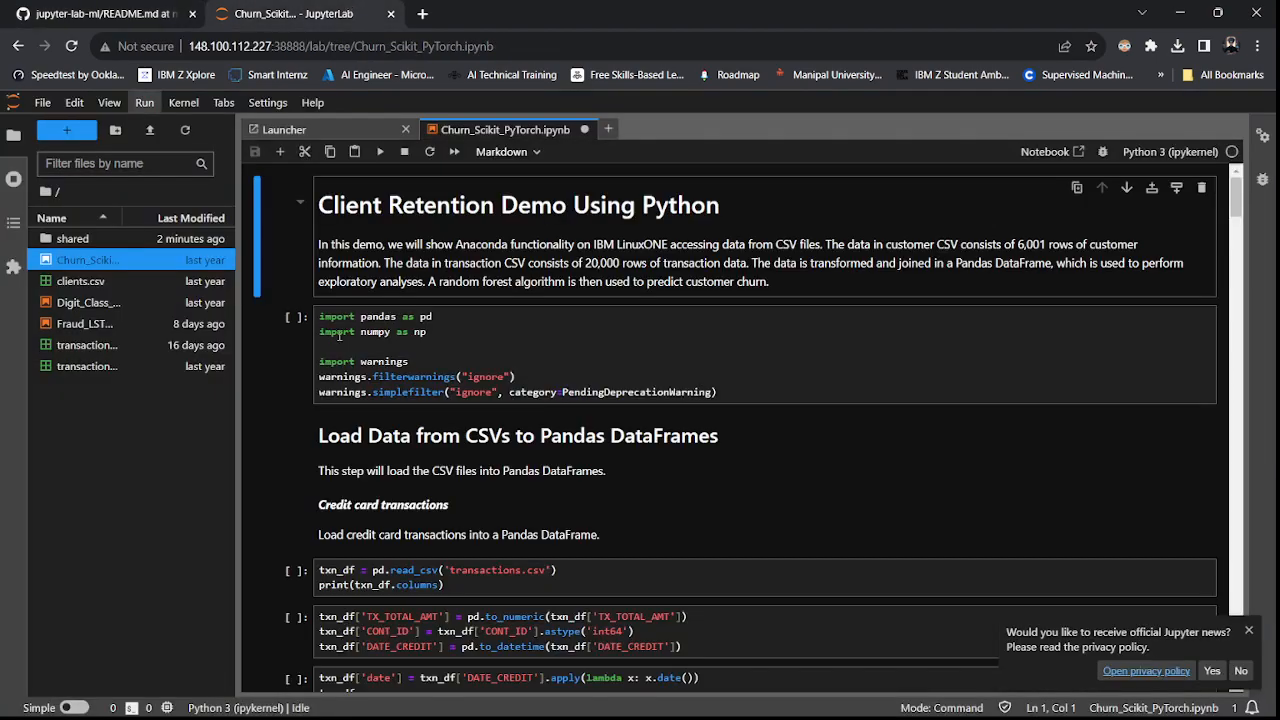
scroll(down, 3)
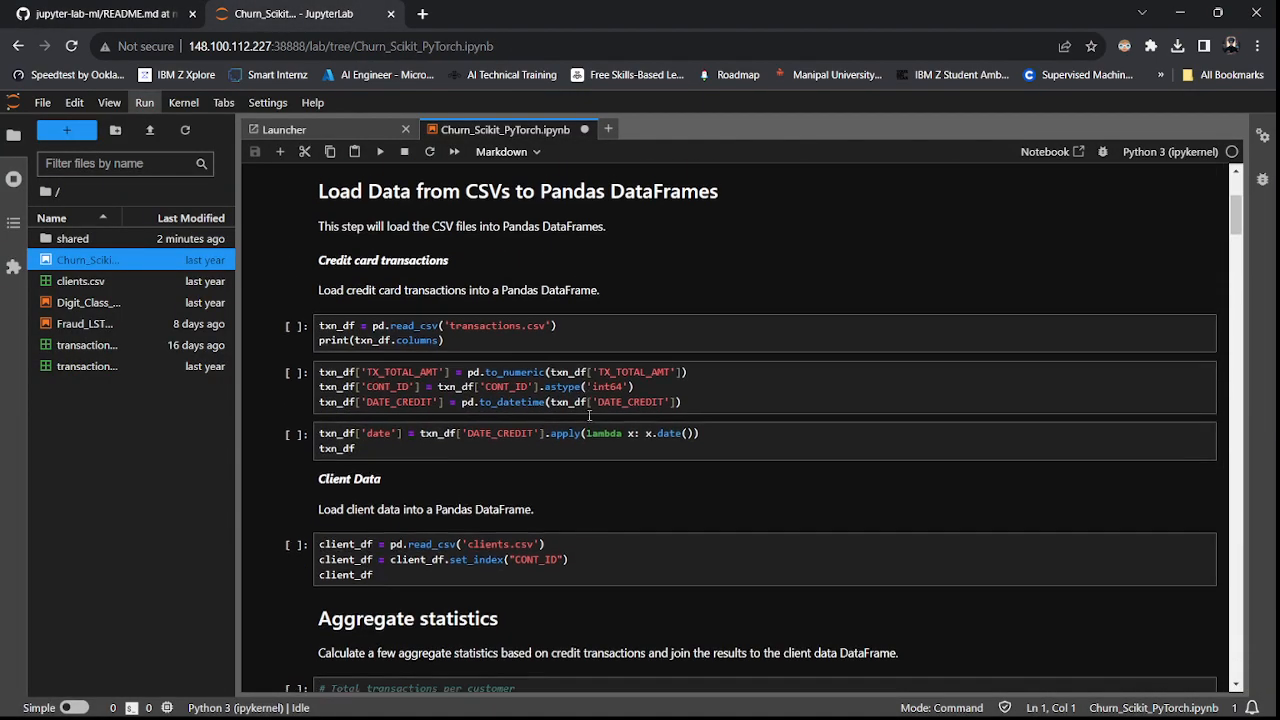
scroll(up, 3)
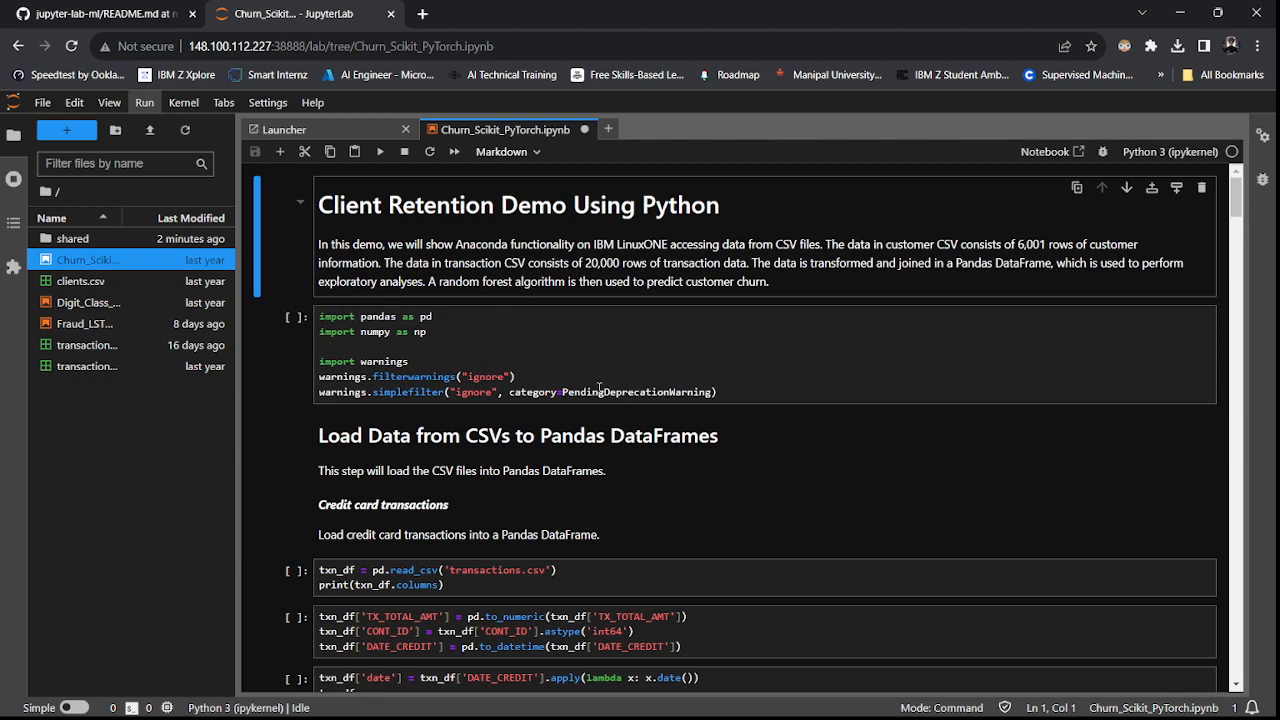
Select the opening cells and trigger Restart Kernel and Run All Cells
click(517, 435)
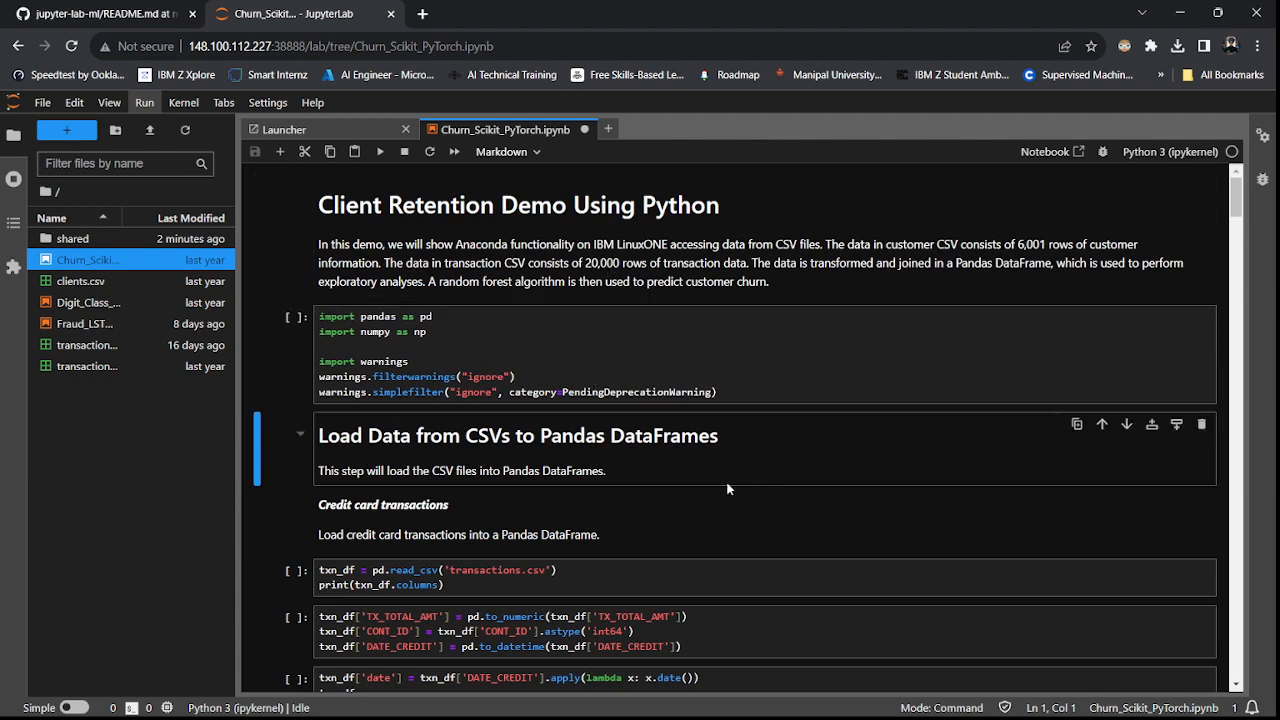
click(670, 377)
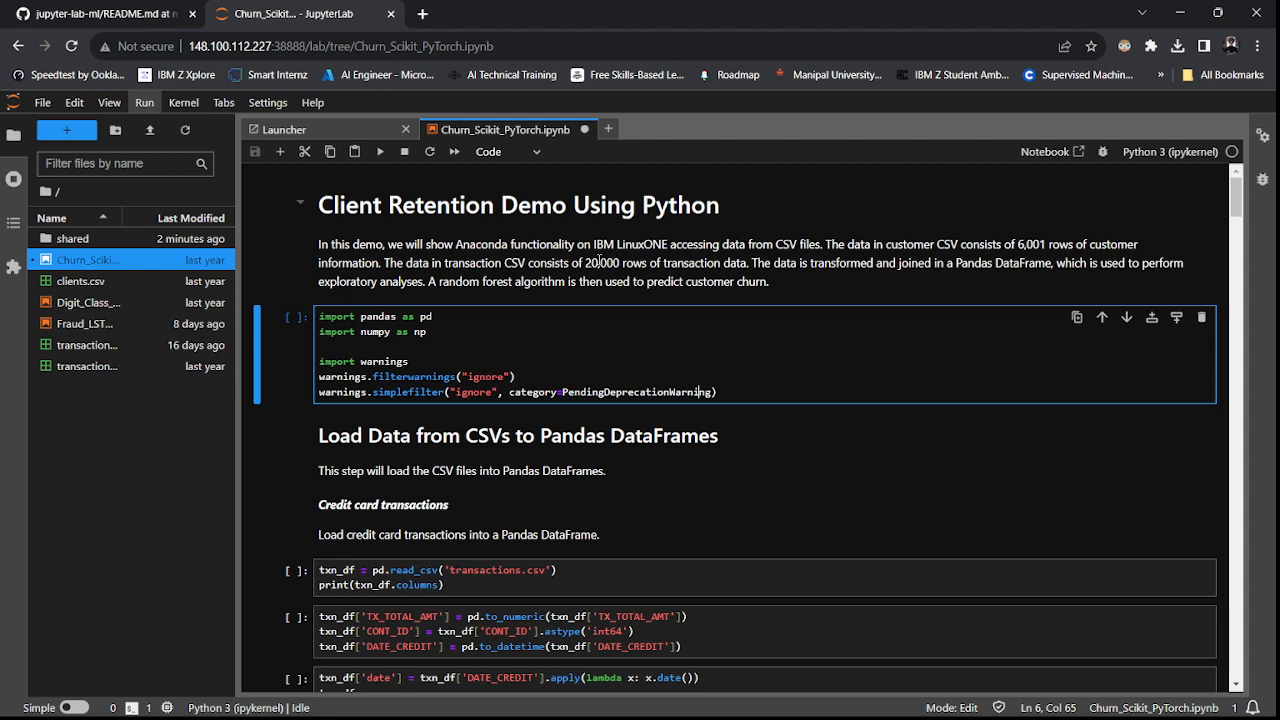
click(183, 102)
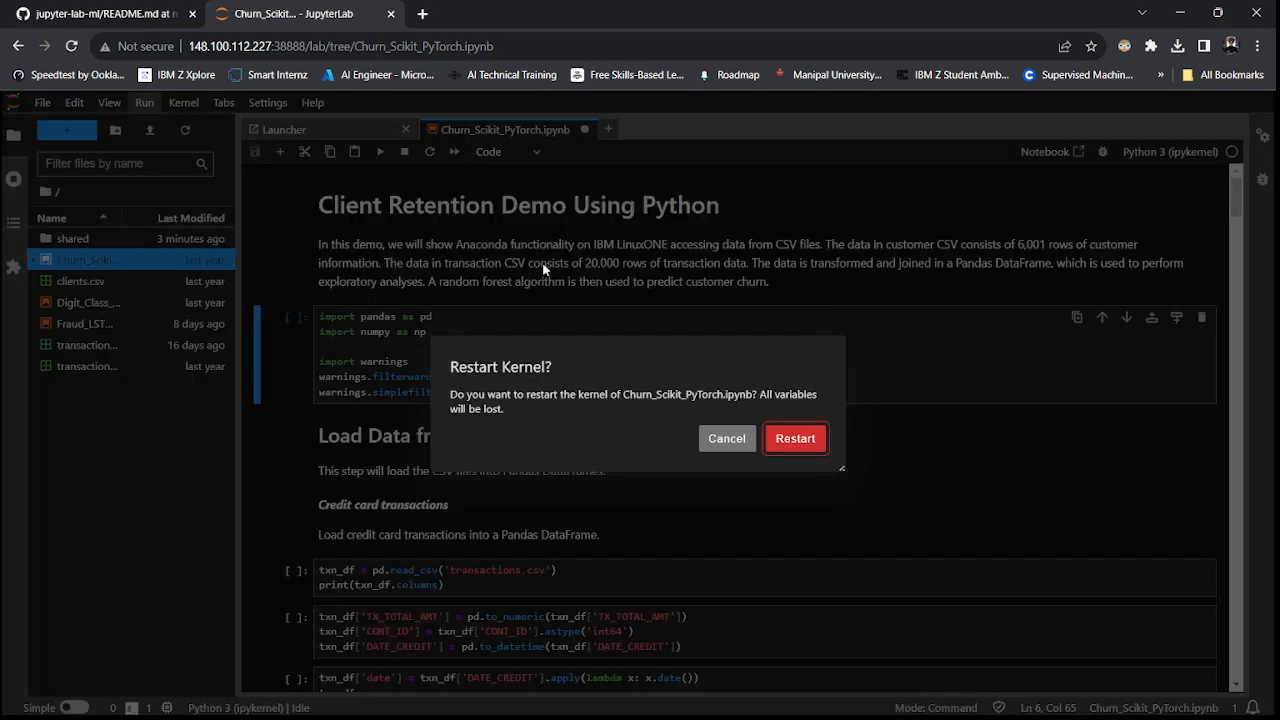
Confirm the kernel restart and follow the outputs through 1000 training epochs at about 70.8% accuracy
click(795, 438)
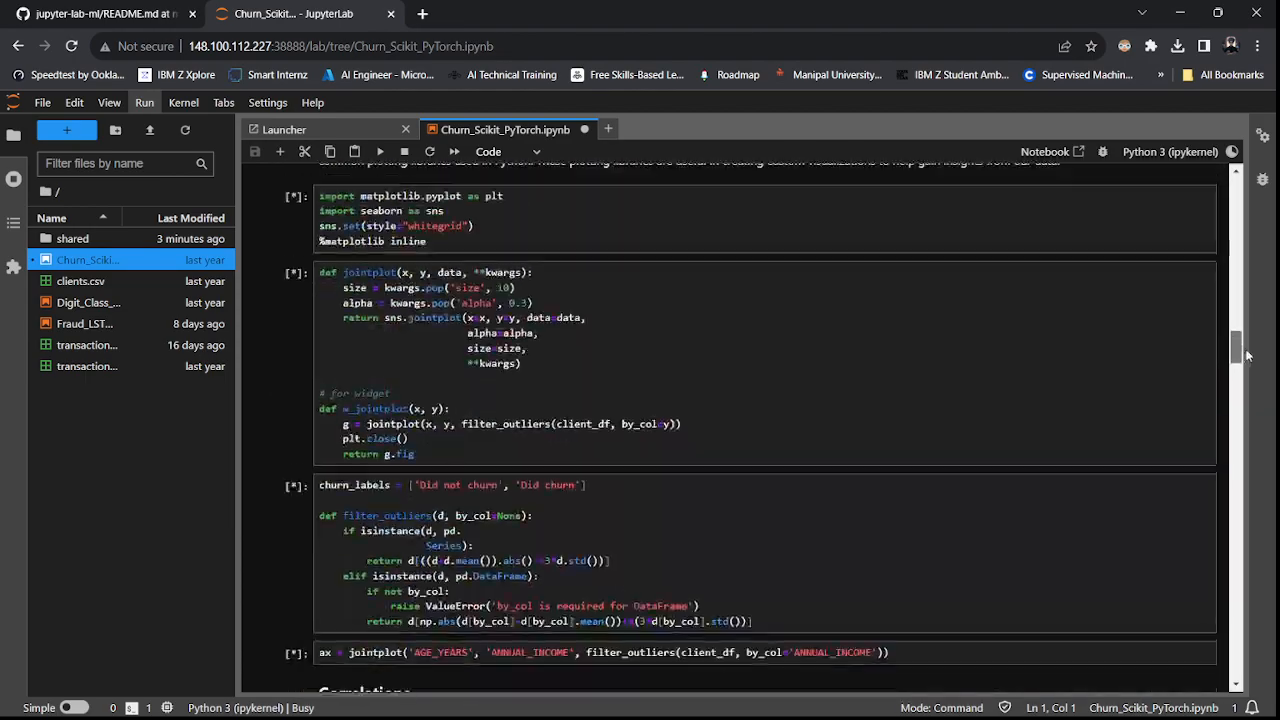
scroll(up, 3)
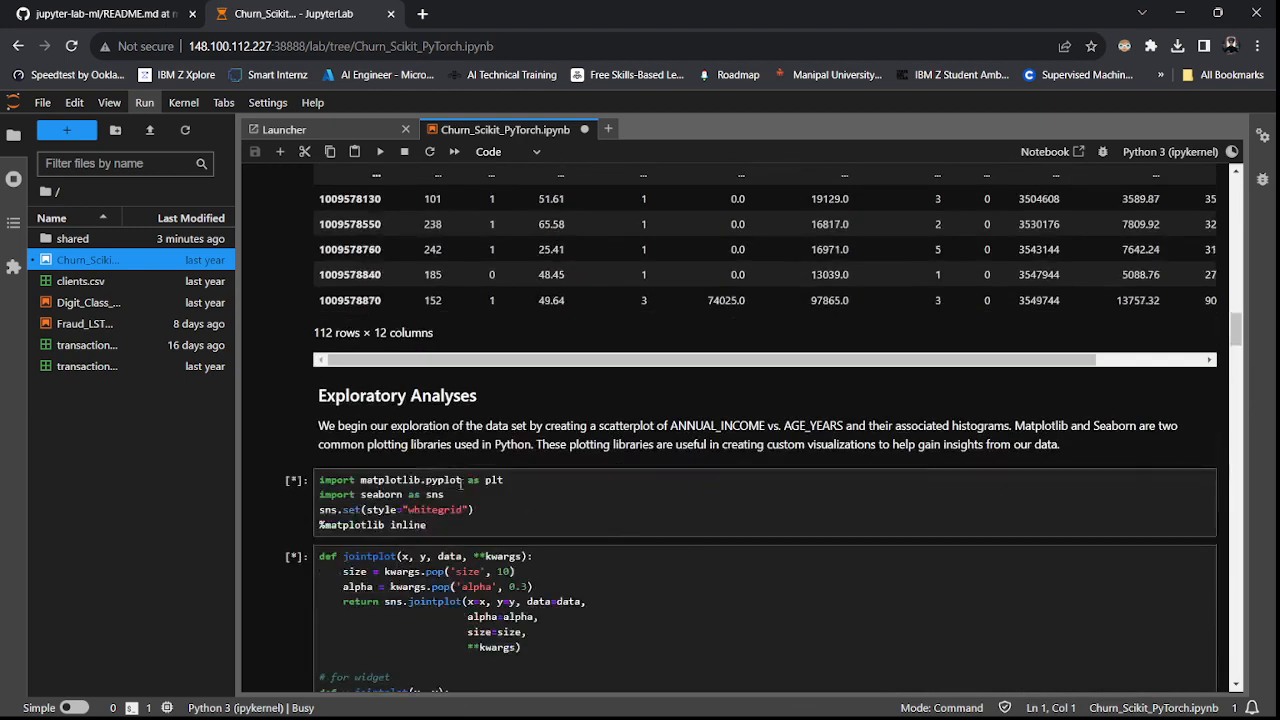
scroll(down, 3)
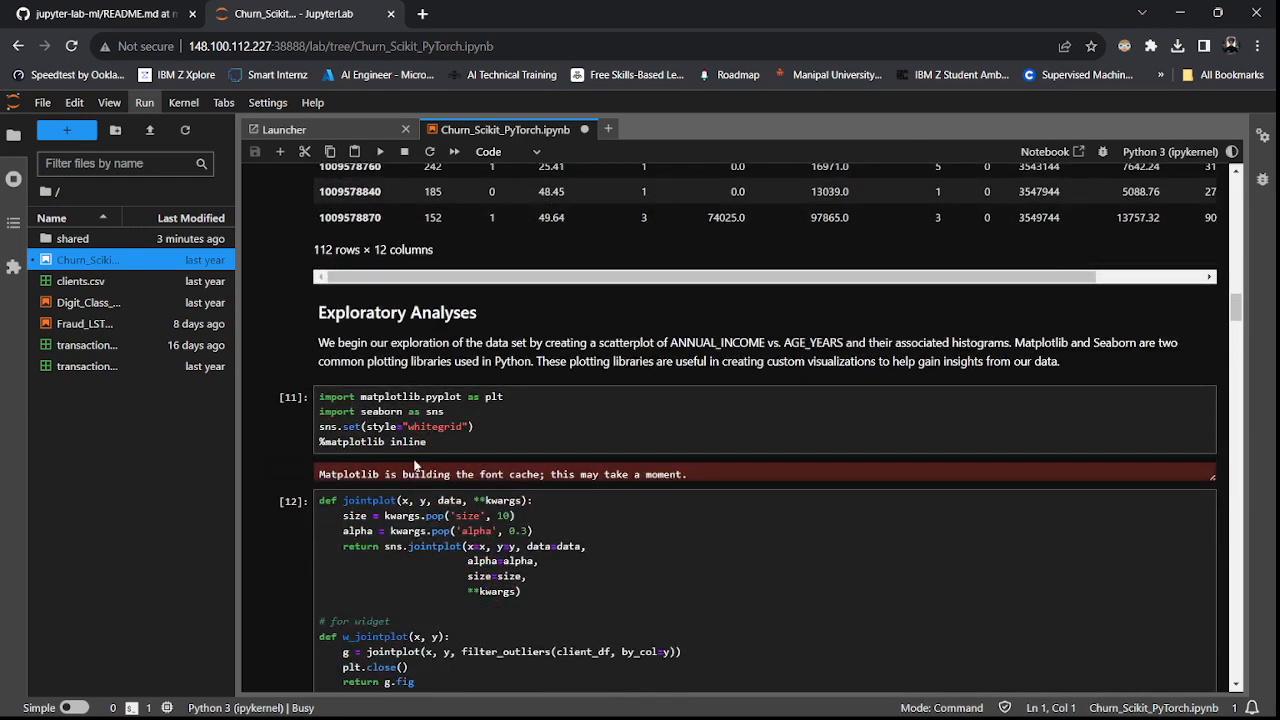
scroll(down, 3)
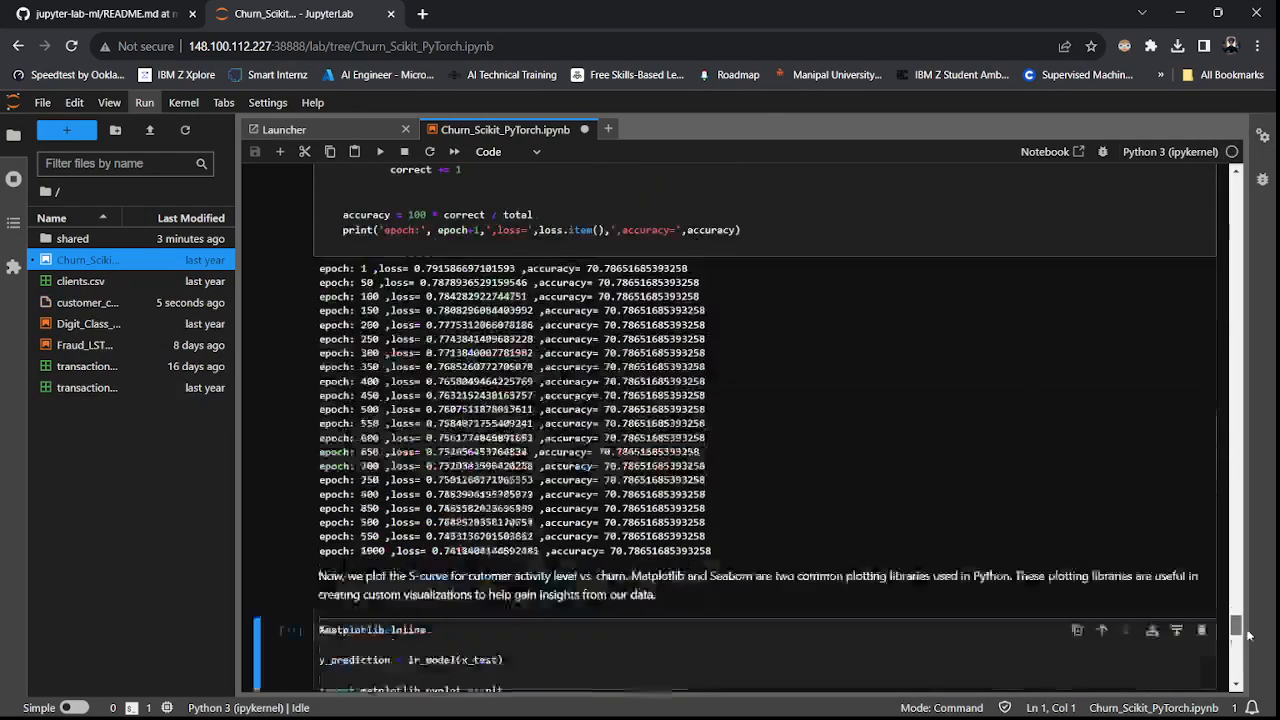
scroll(up, 3)
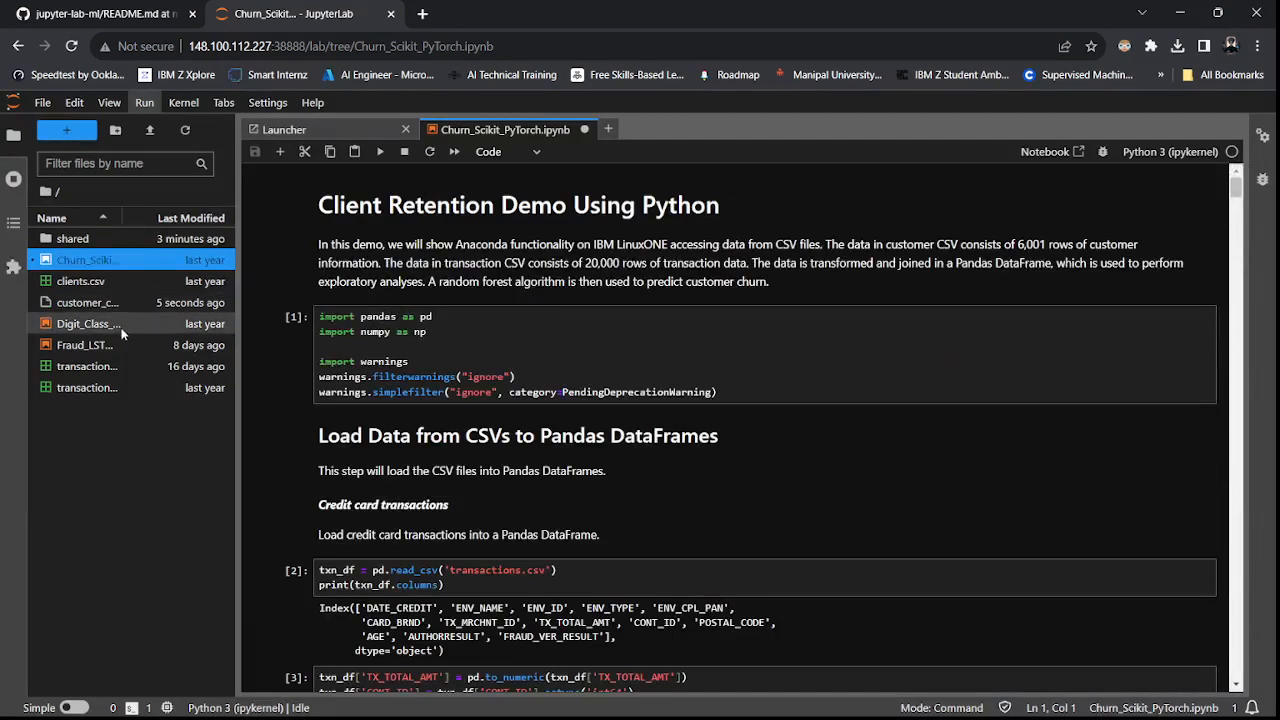
click(85, 344)
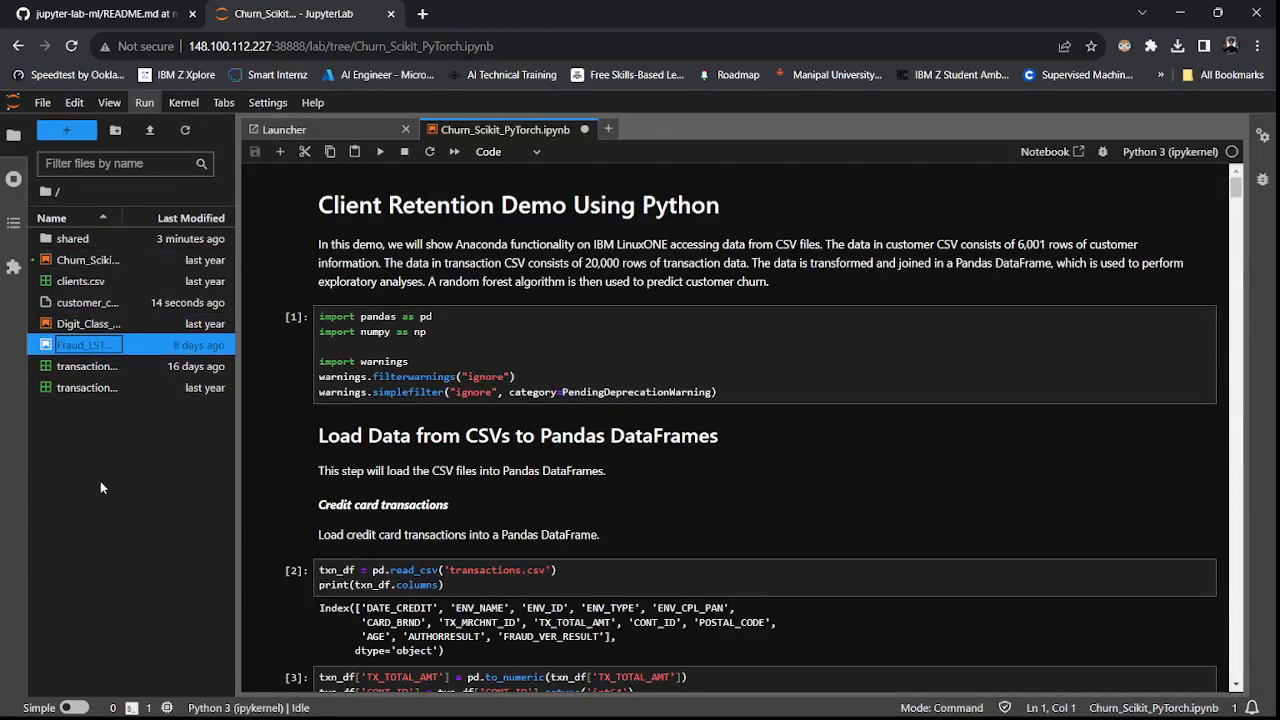
click(149, 129)
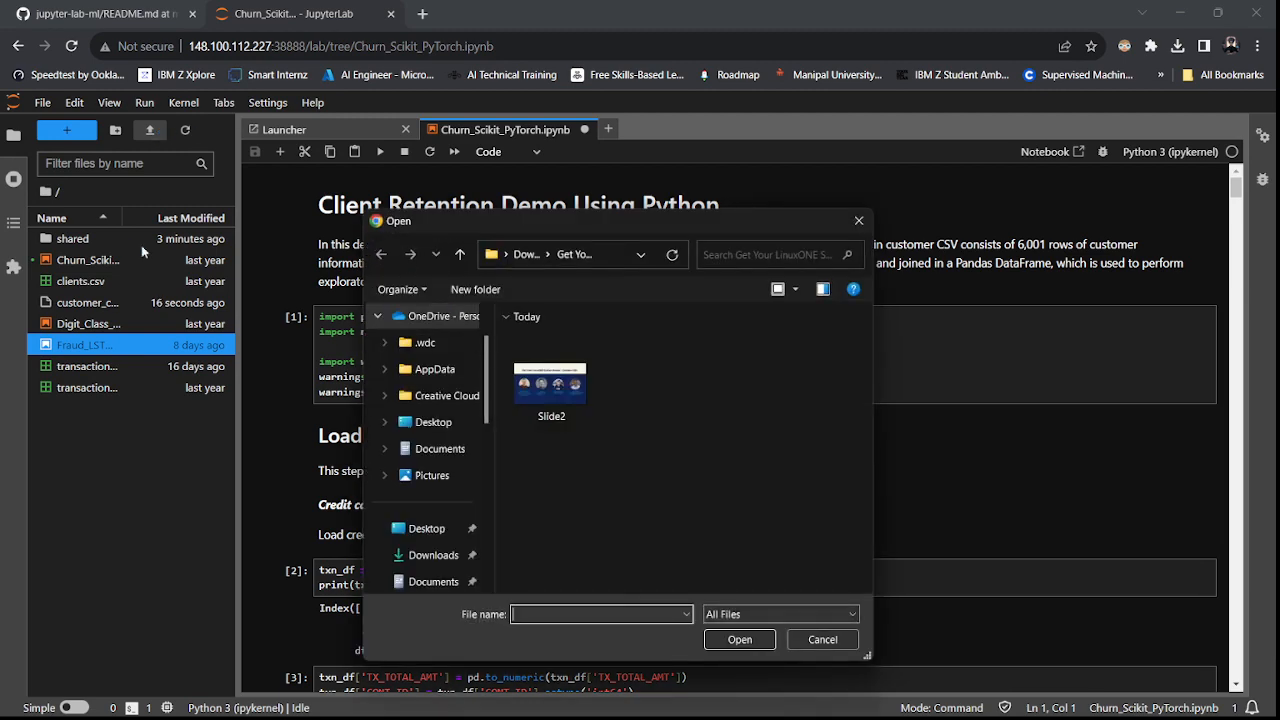
click(822, 639)
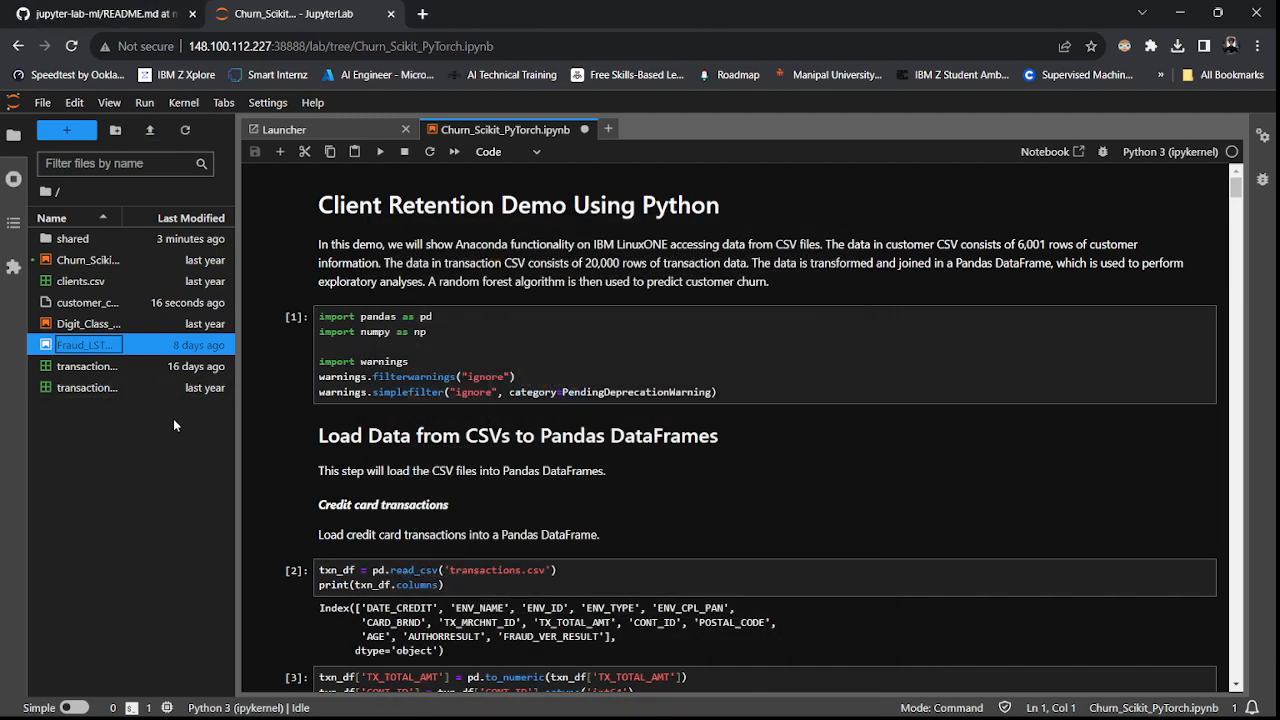
click(100, 13)
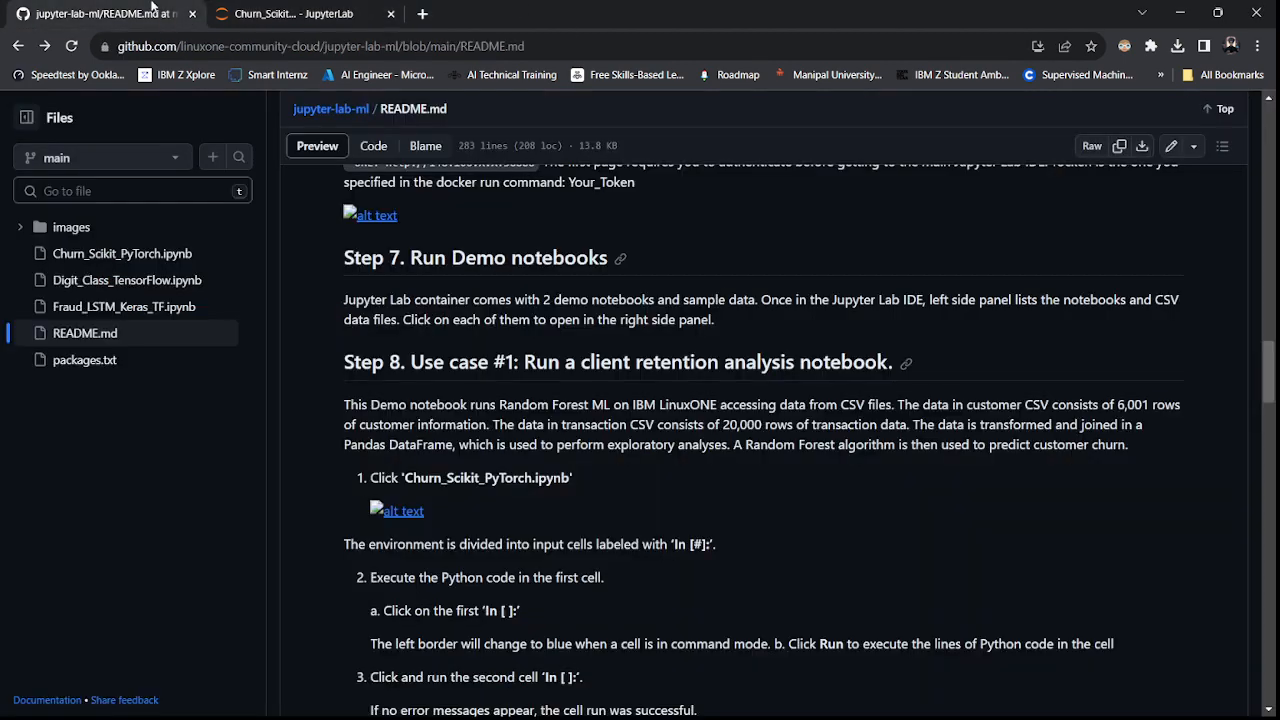
click(295, 13)
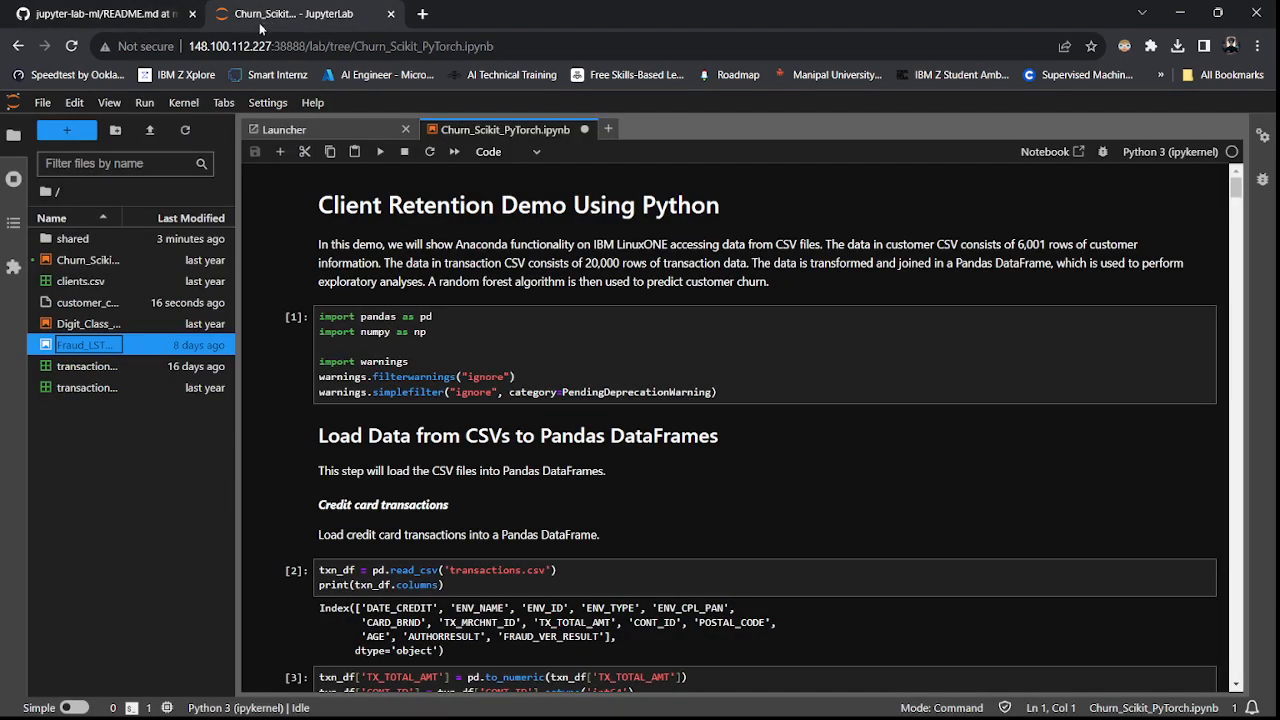
key(alt+tab)
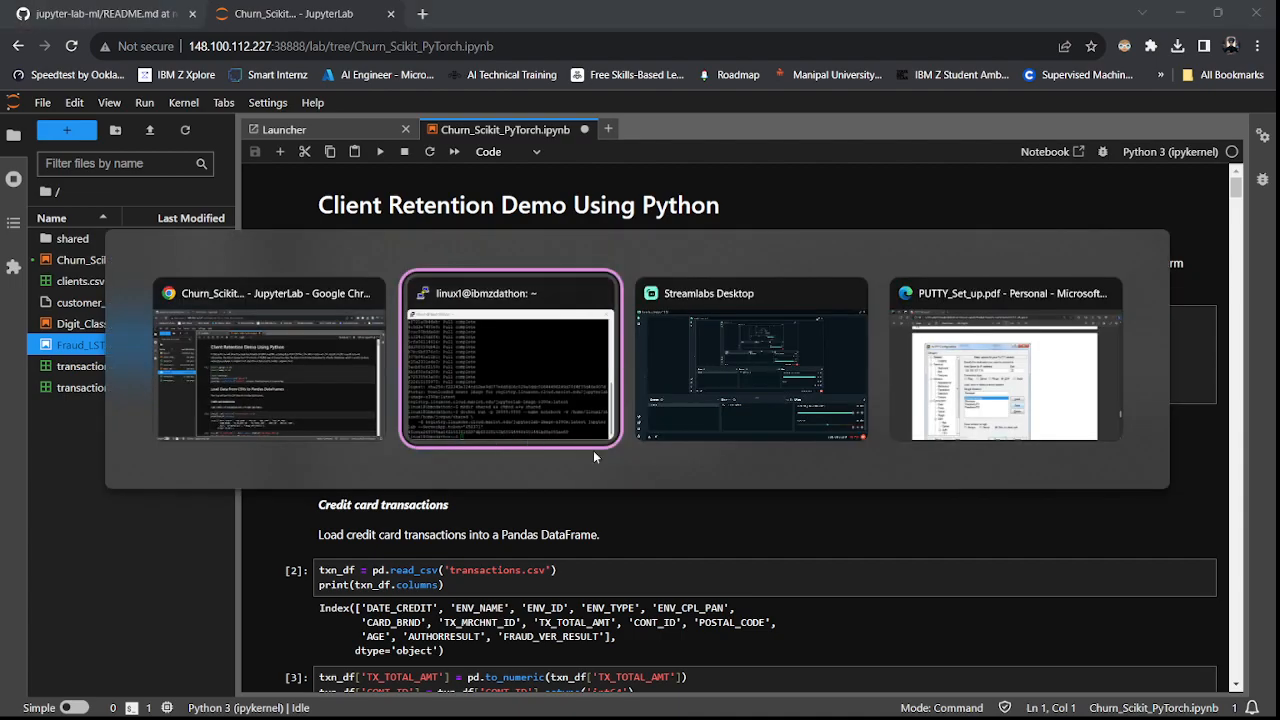